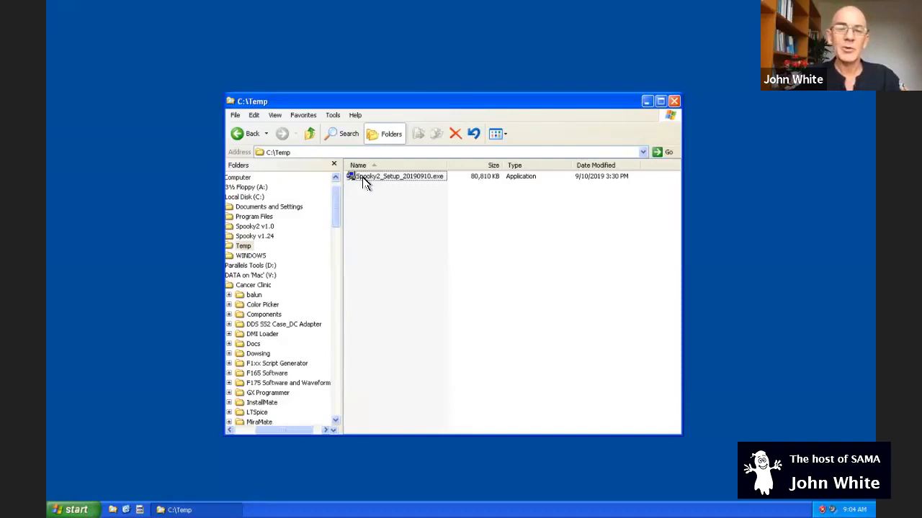
Run Spooky2_Setup_20190910.exe and confirm English as the installation language.
left_click(399, 177)
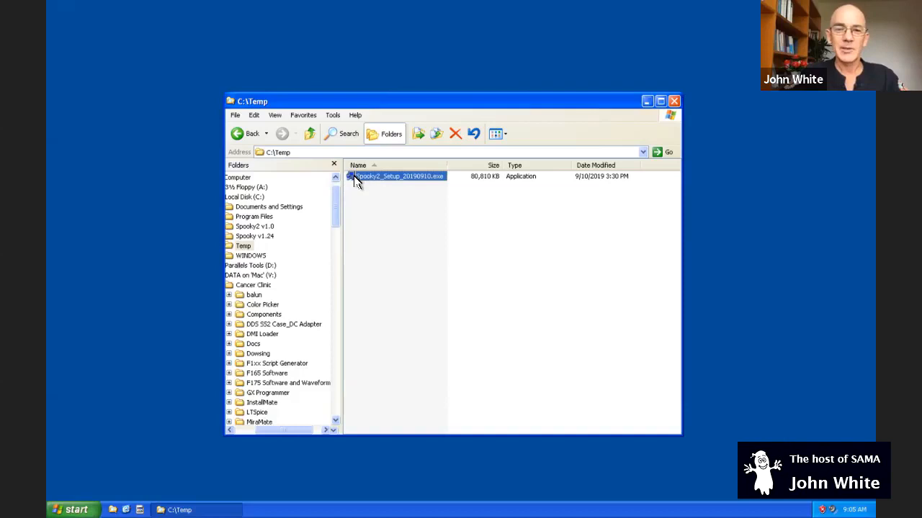
double_click(396, 177)
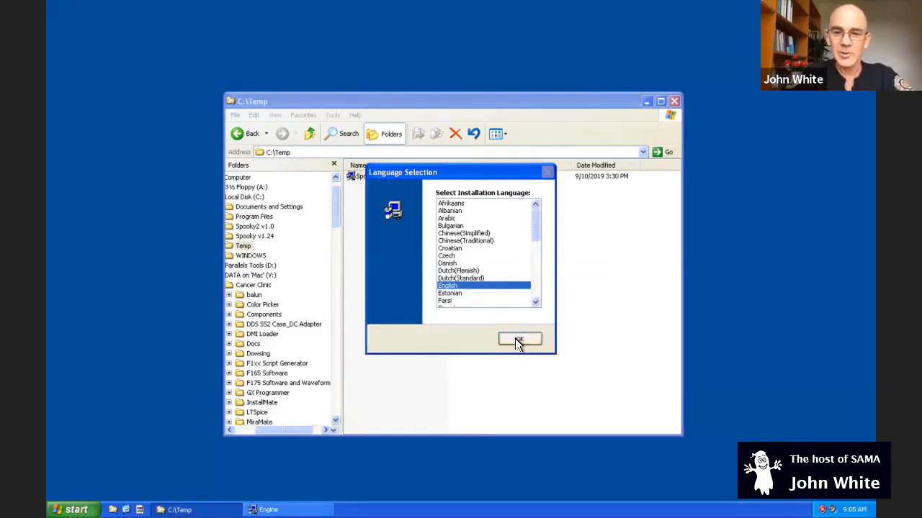
left_click(519, 339)
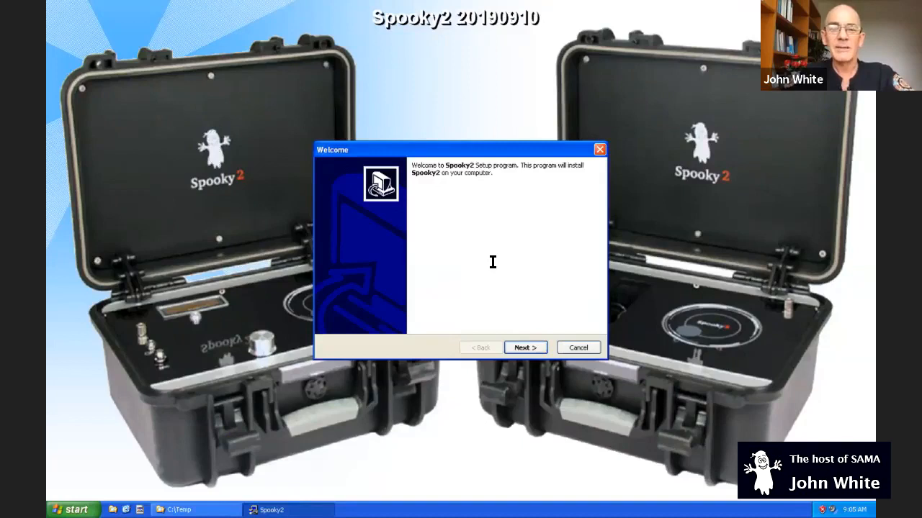
mouse_move(483, 247)
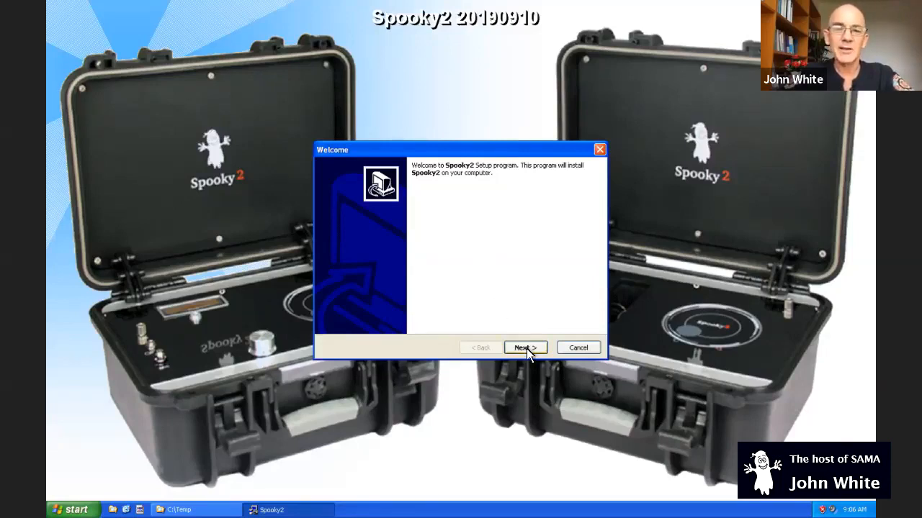
Read through the License Agreement and select 'YES - I Accept the terms of the License Agreement'.
left_click(525, 347)
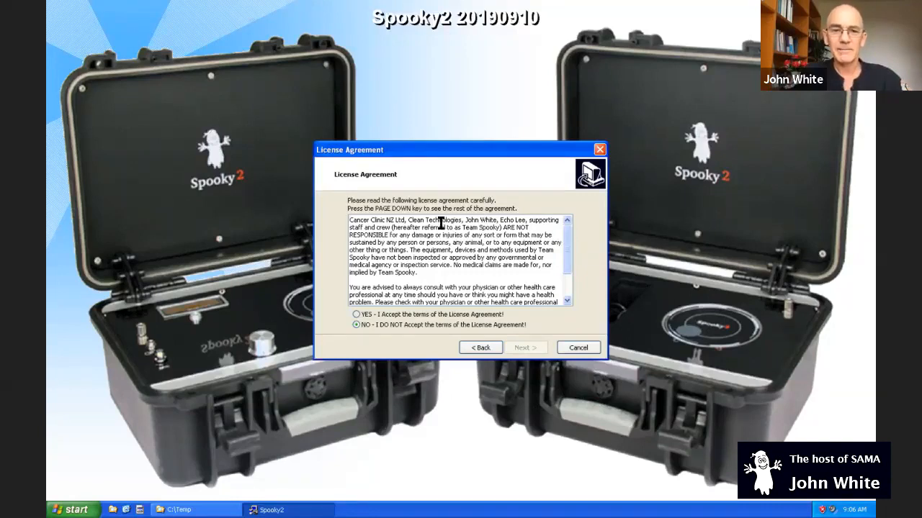
mouse_move(569, 243)
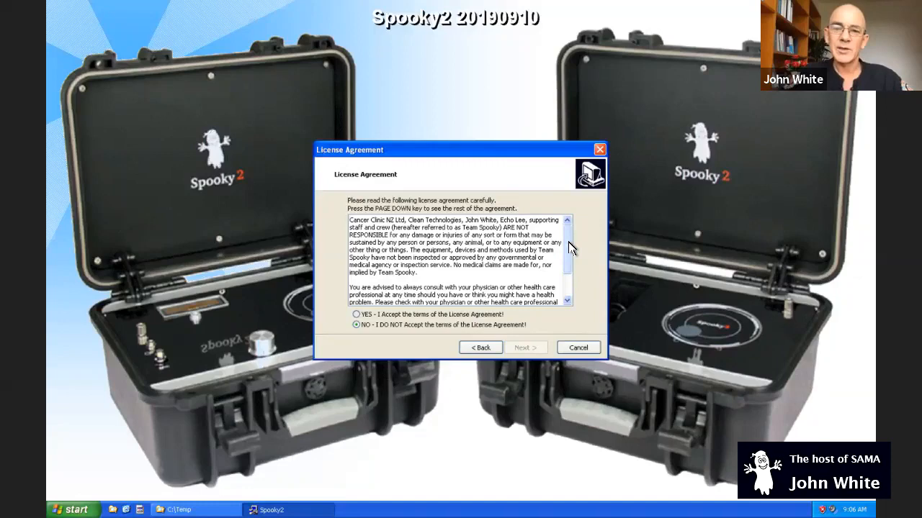
scroll("down", 3)
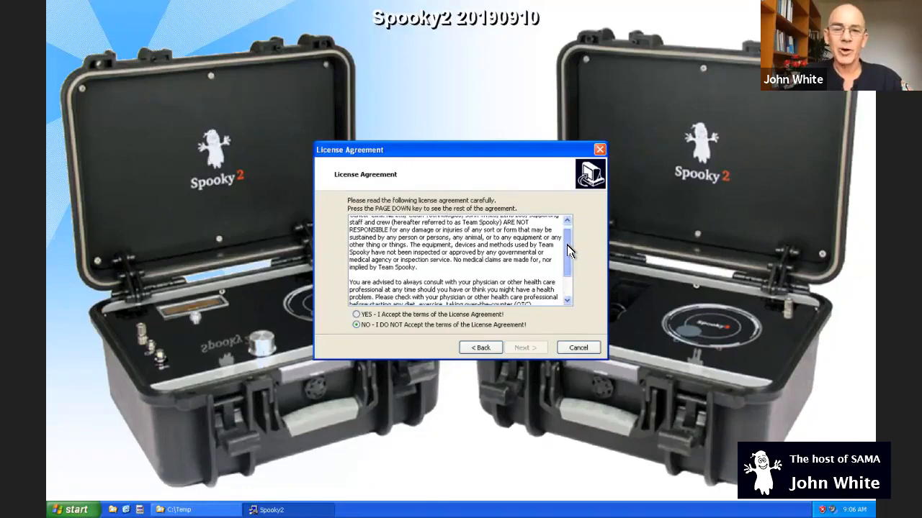
scroll("down", 3)
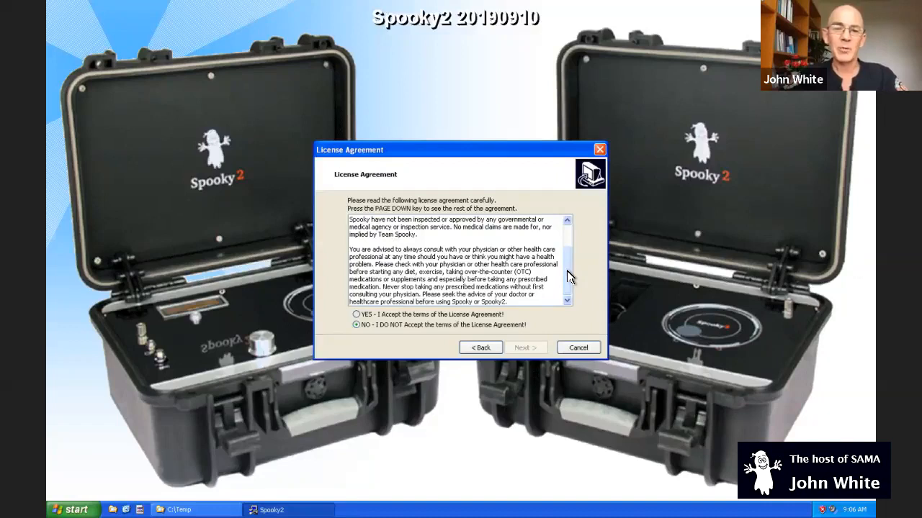
left_click(357, 314)
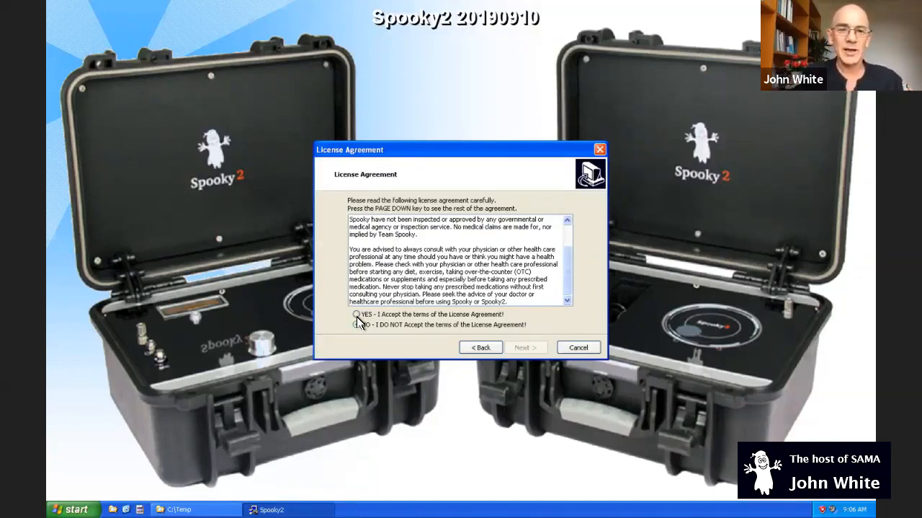
left_click(357, 314)
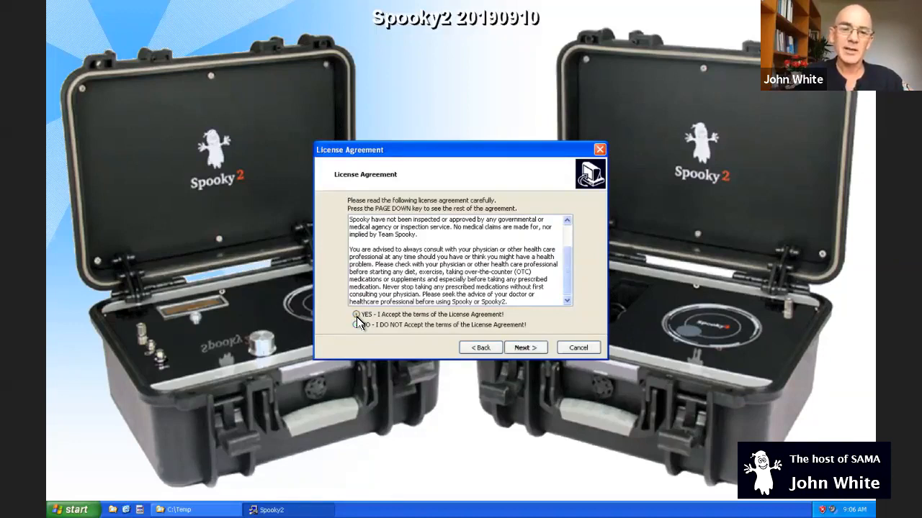
left_click(356, 314)
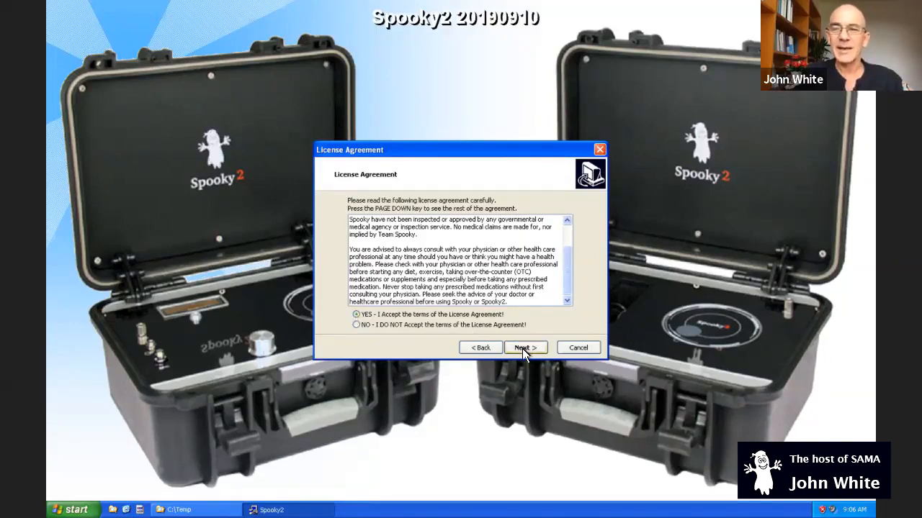
Set the destination directory to C:\Spooky2 20190910 and begin installing.
left_click(525, 347)
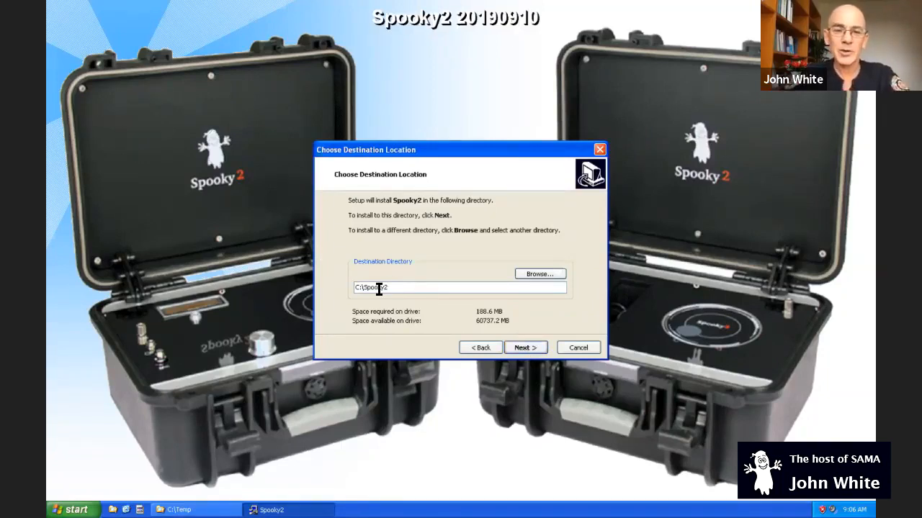
mouse_move(364, 300)
type(" 20190910")
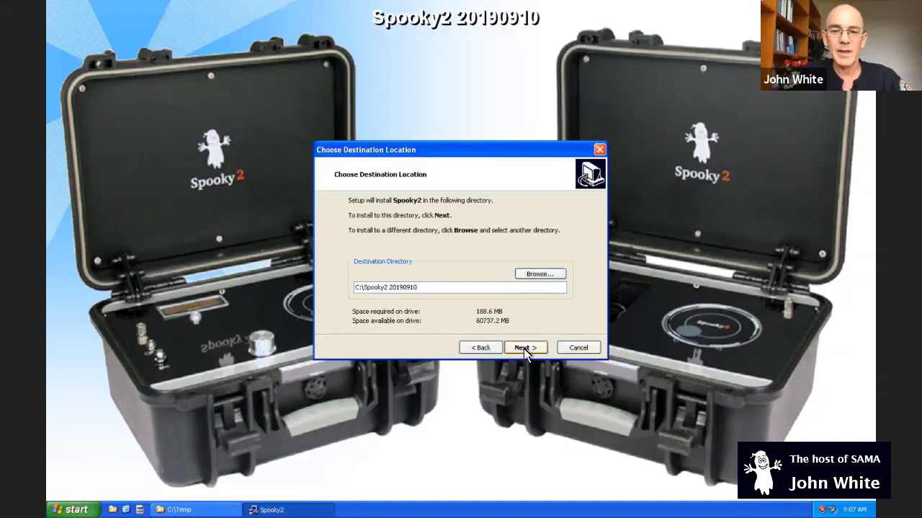
left_click(525, 347)
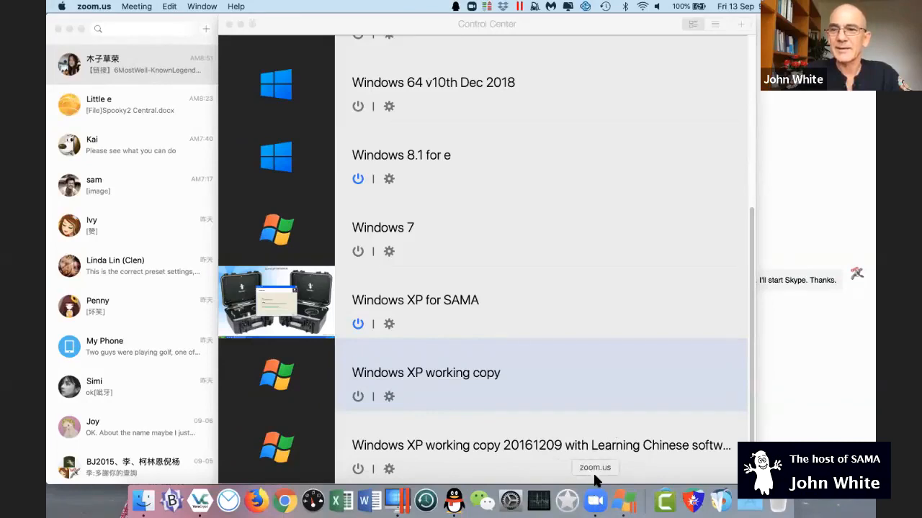
mouse_move(502, 46)
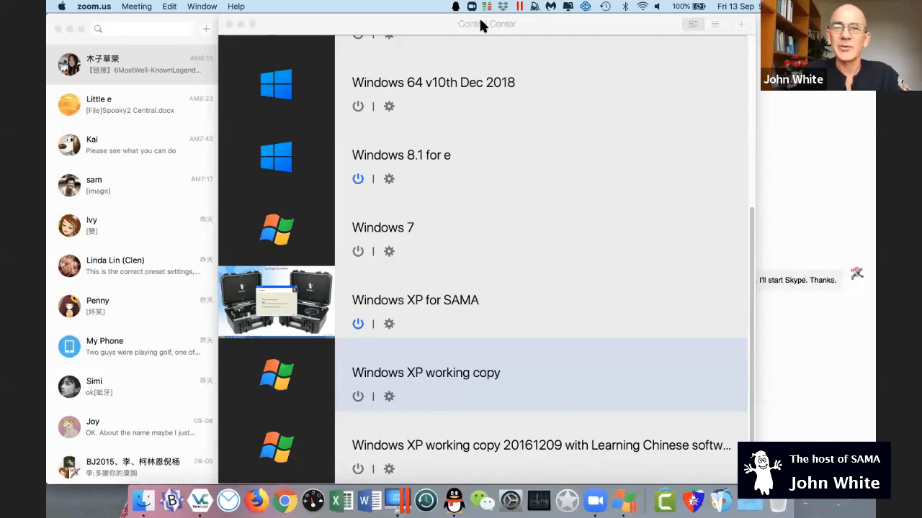
mouse_move(509, 160)
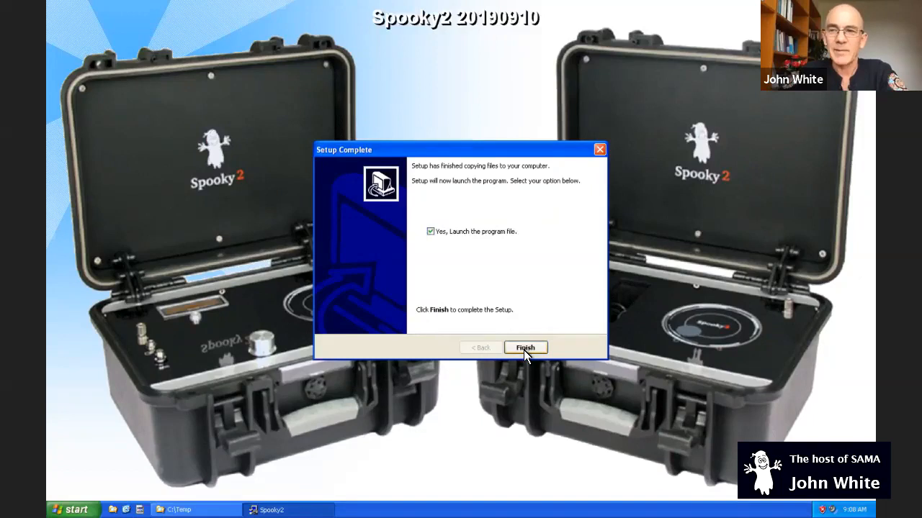
Finish setup with 'Yes, Launch the program file' left ticked.
left_click(525, 347)
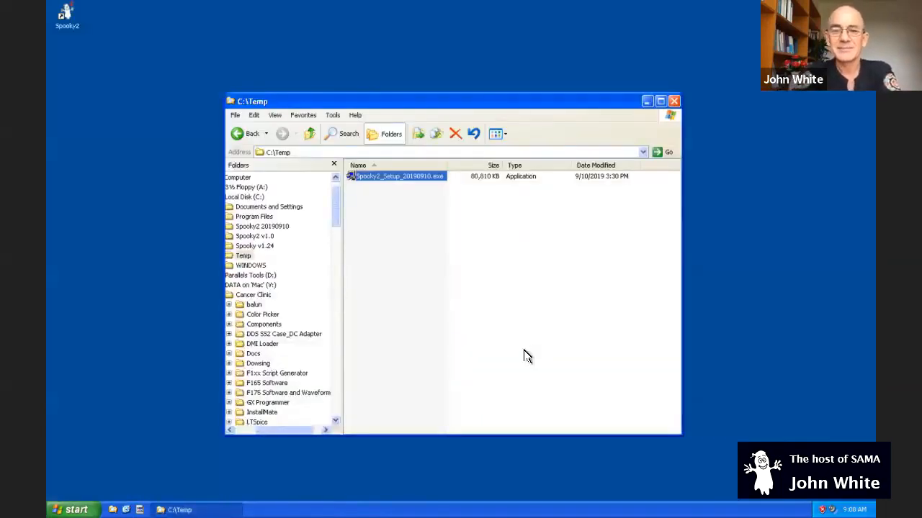
Launch Spooky2 from the desktop icon, answer the 'No generators detected' prompt, and relaunch it.
double_click(398, 177)
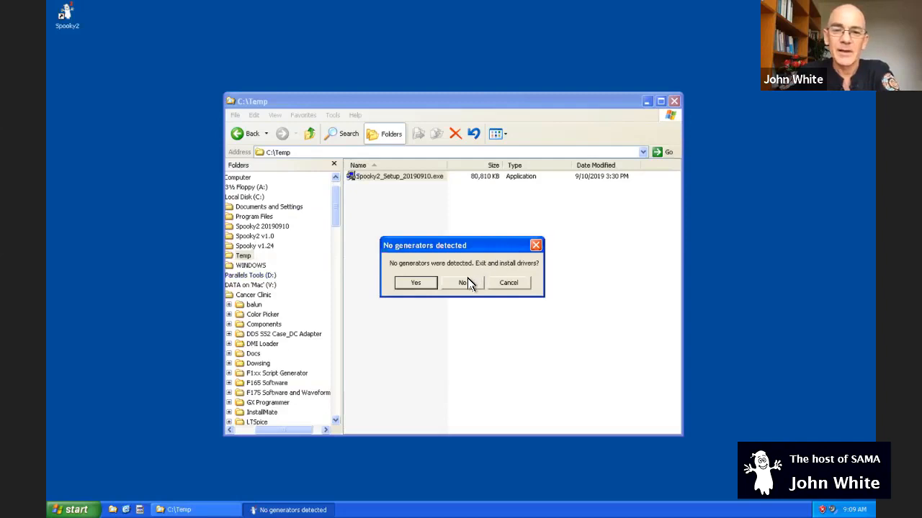
mouse_move(453, 272)
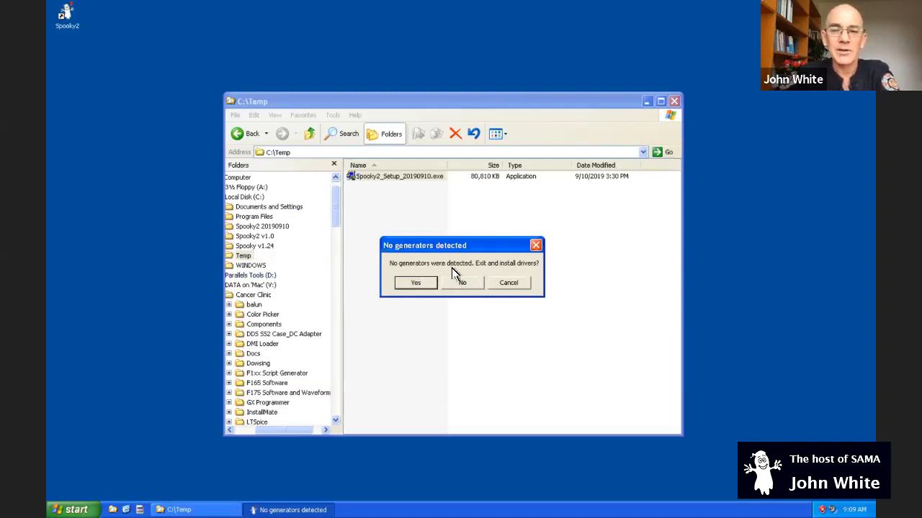
mouse_move(527, 273)
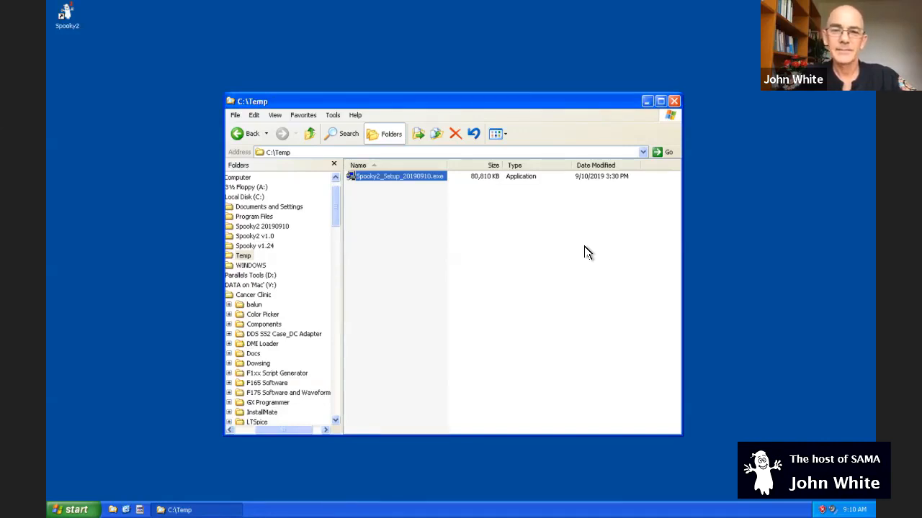
double_click(398, 176)
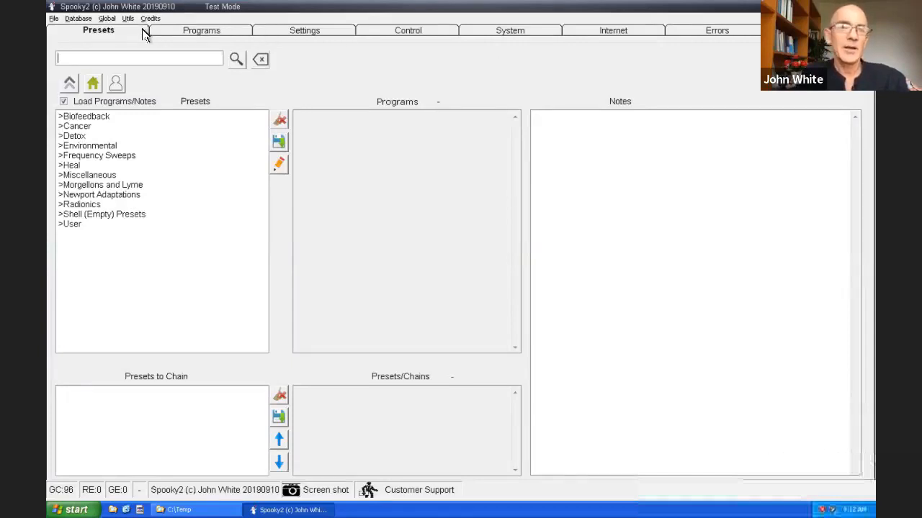
mouse_move(304, 30)
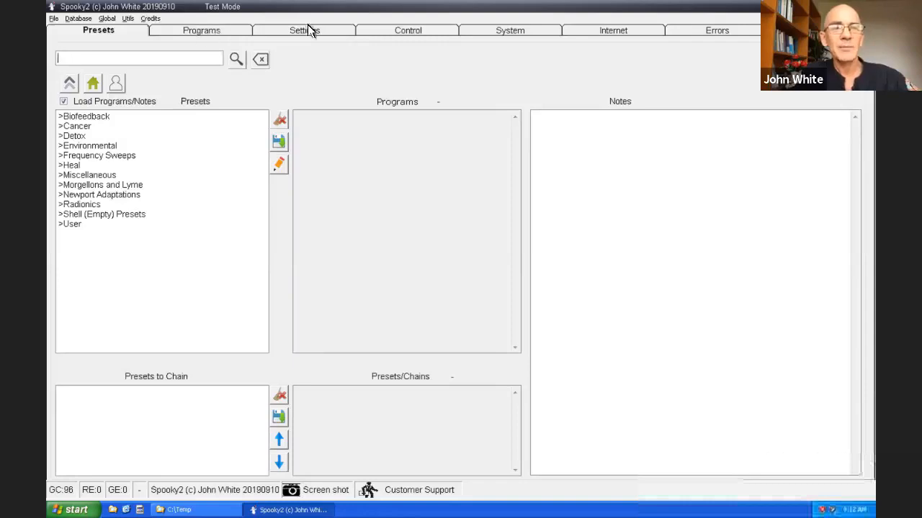
mouse_move(518, 30)
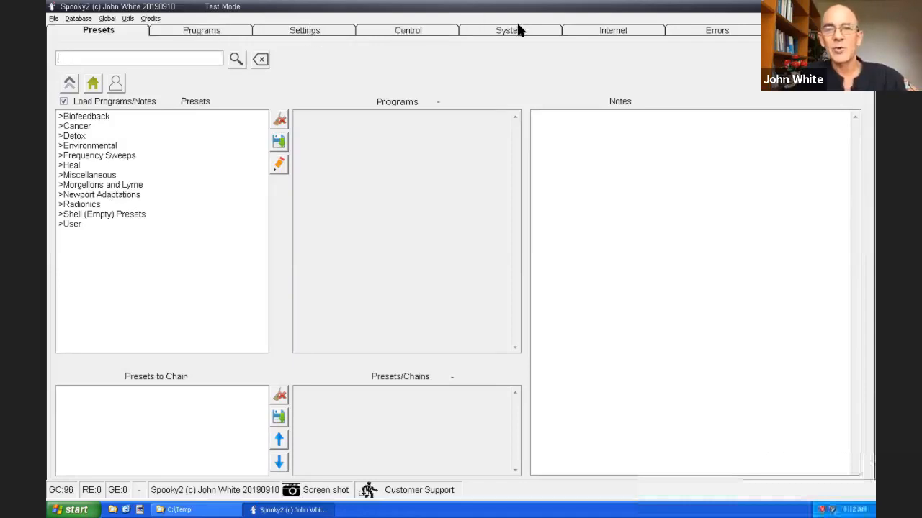
mouse_move(702, 38)
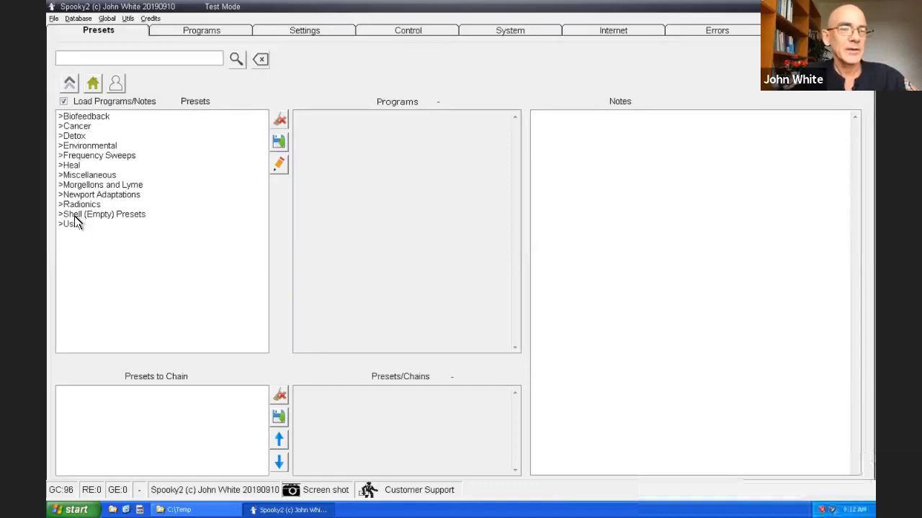
mouse_move(74, 136)
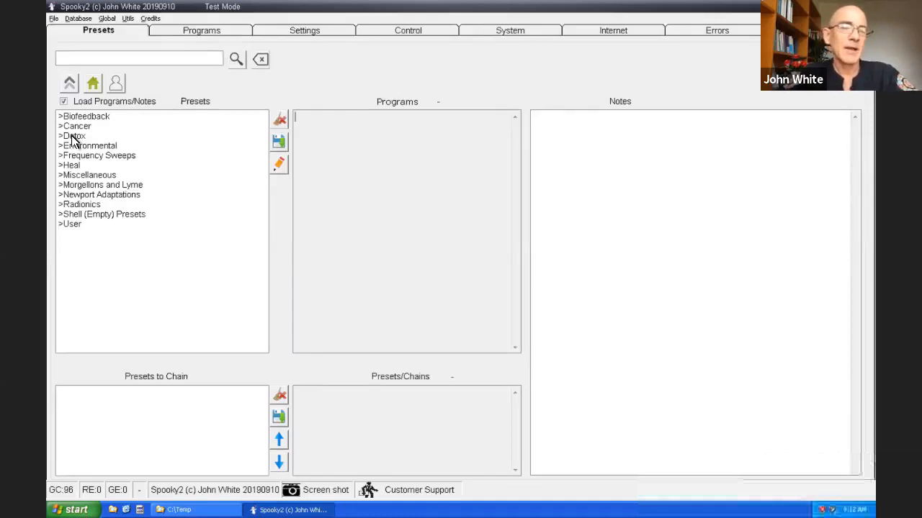
mouse_move(75, 144)
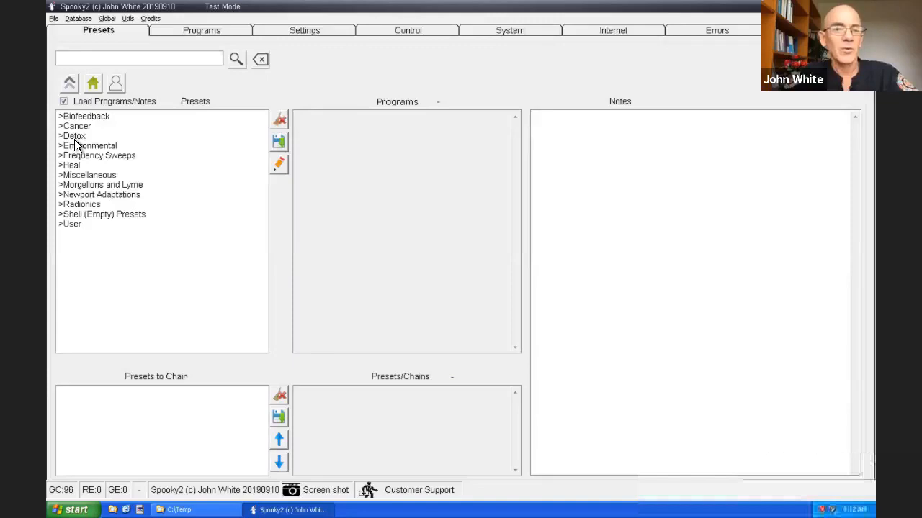
Open the Detox preset category to list its Coil, Contact, Laser, Plasma, Remote and Scalar folders.
double_click(73, 135)
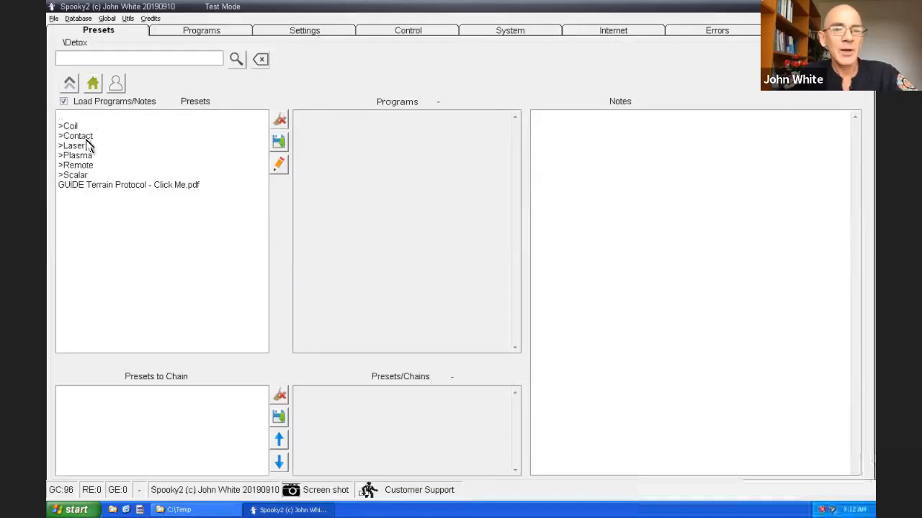
mouse_move(58, 202)
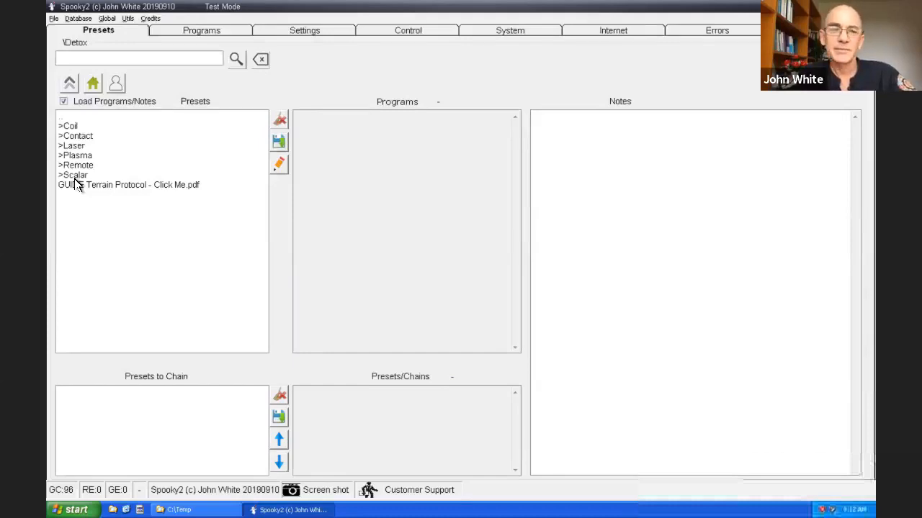
mouse_move(74, 154)
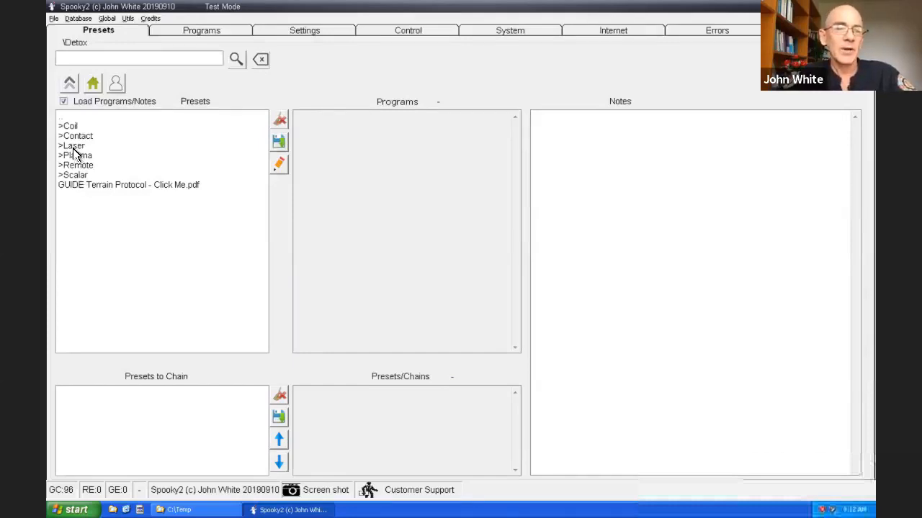
mouse_move(75, 173)
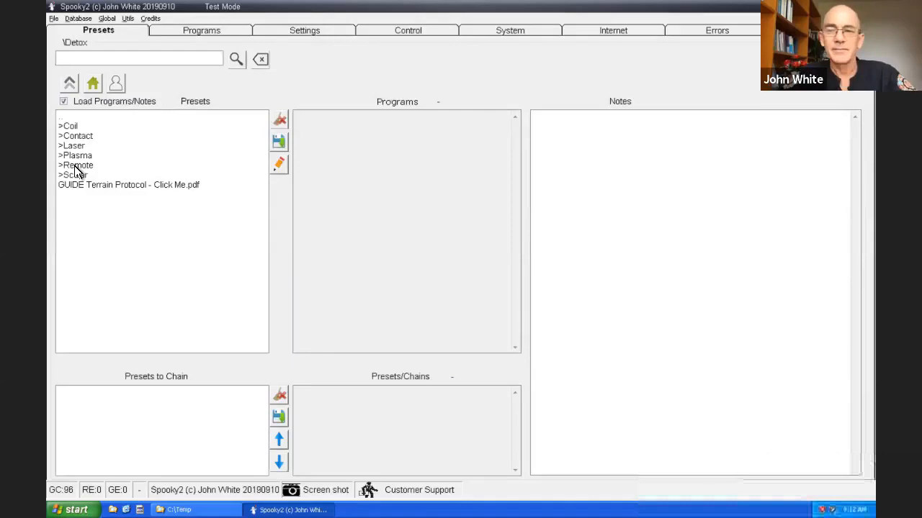
Open the Detox\Remote folder and load the Terrain-Mercury (R) - BY preset.
double_click(75, 164)
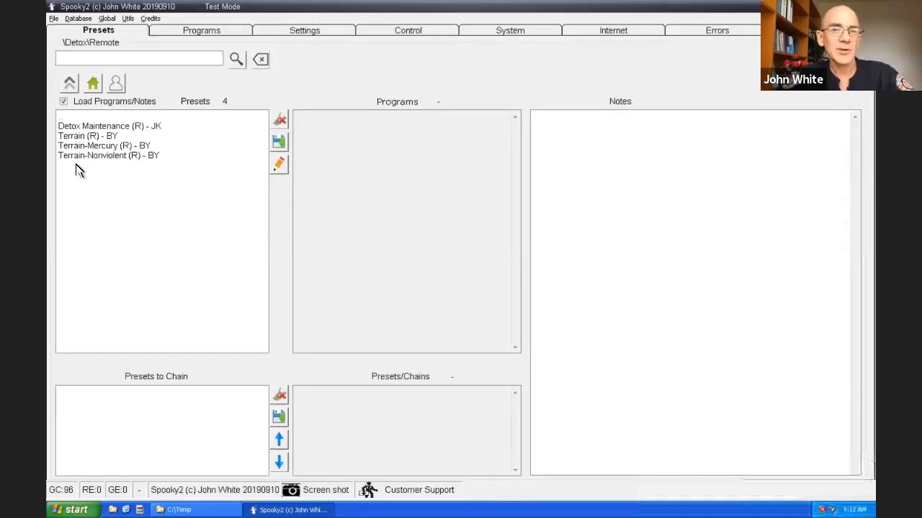
mouse_move(108, 133)
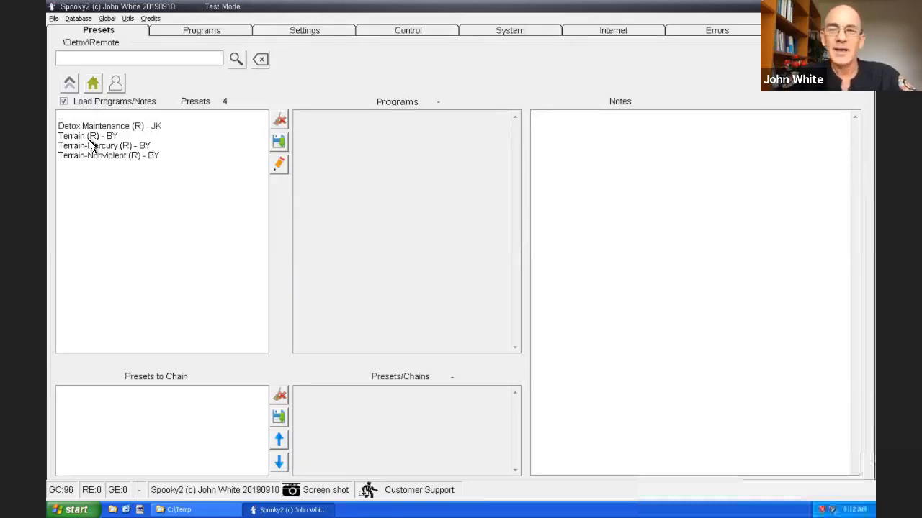
mouse_move(72, 141)
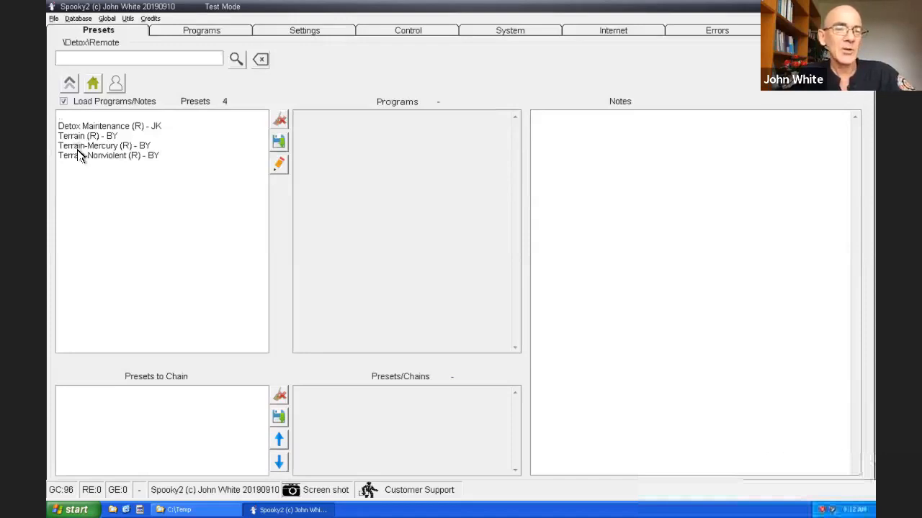
left_click(104, 146)
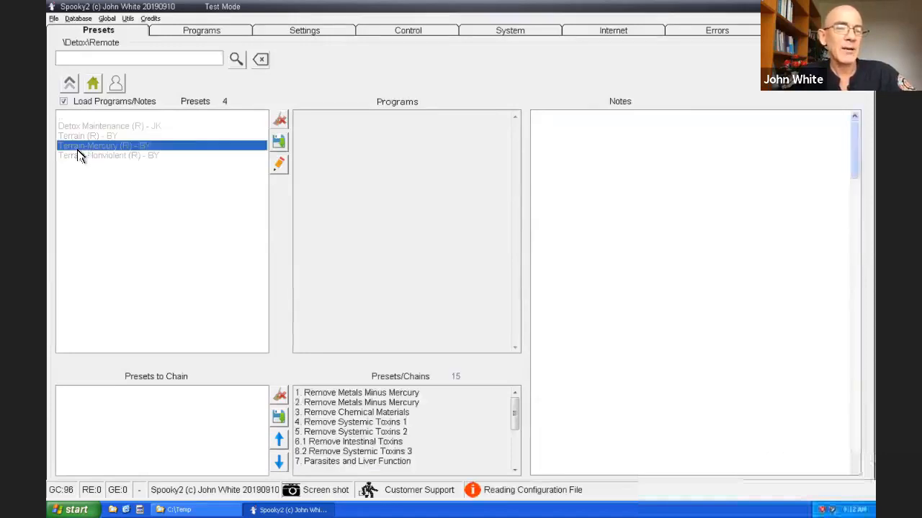
left_click(103, 145)
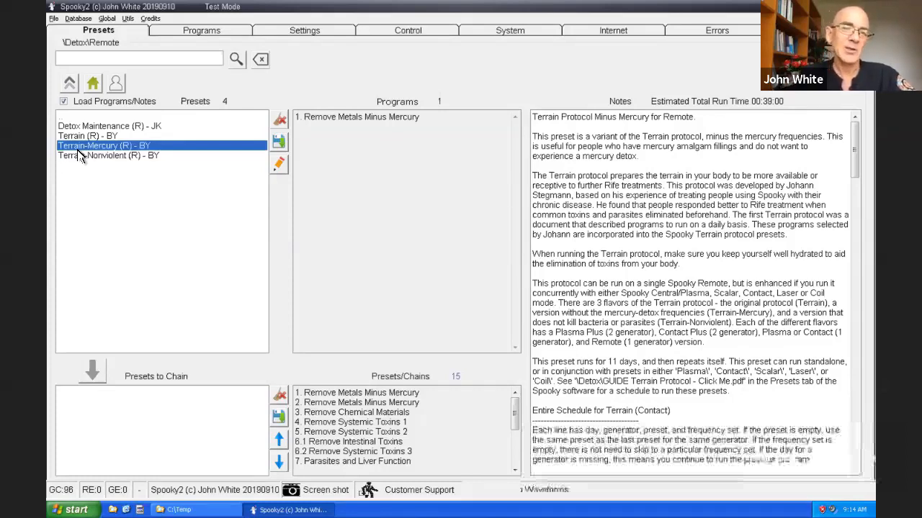
mouse_move(104, 152)
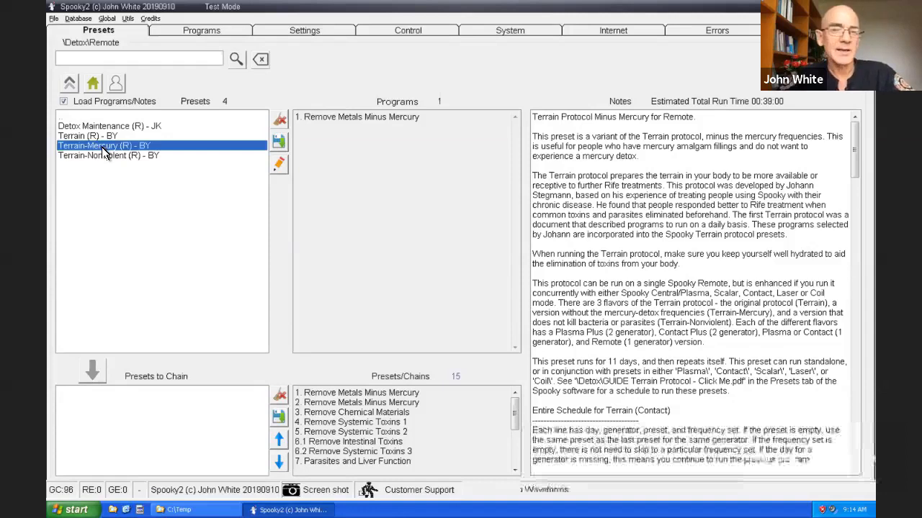
mouse_move(99, 164)
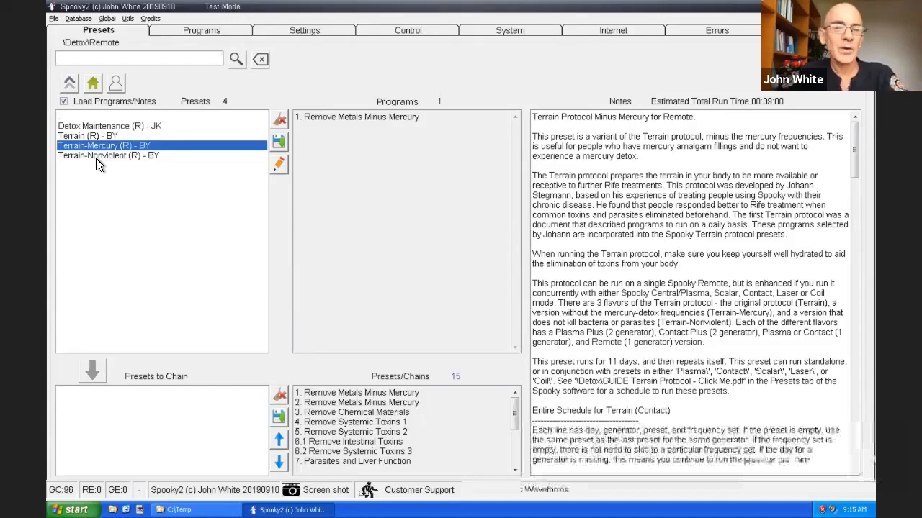
left_click(108, 156)
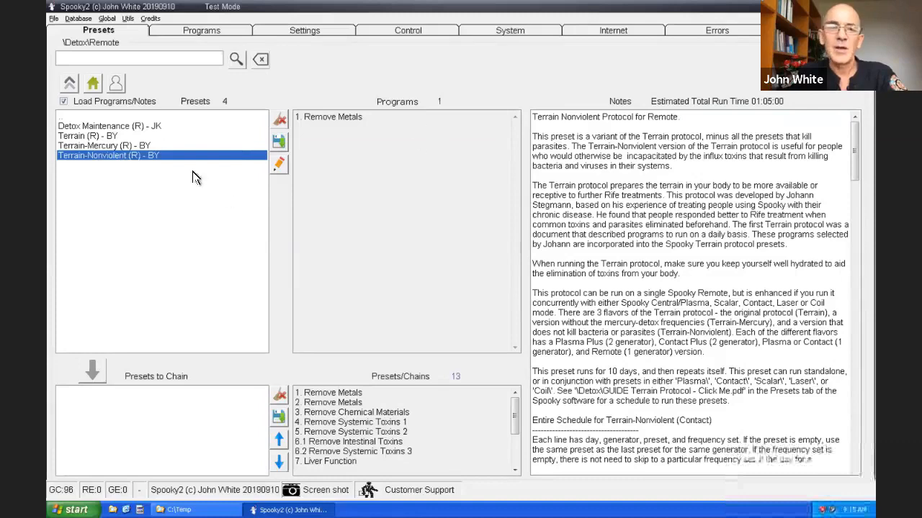
mouse_move(122, 162)
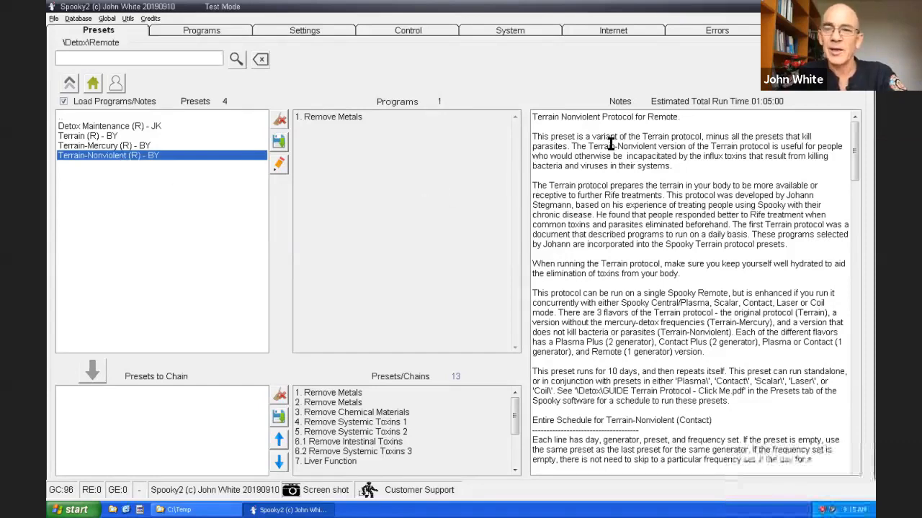
mouse_move(620, 380)
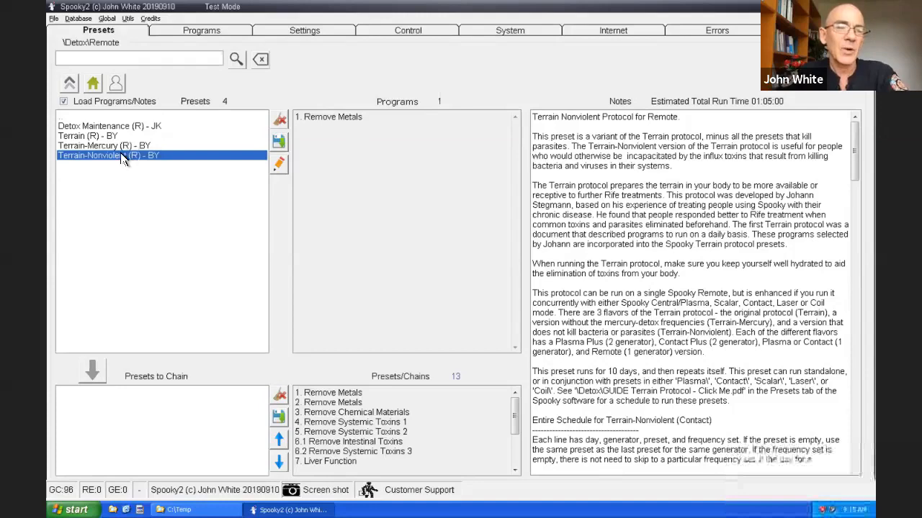
mouse_move(104, 143)
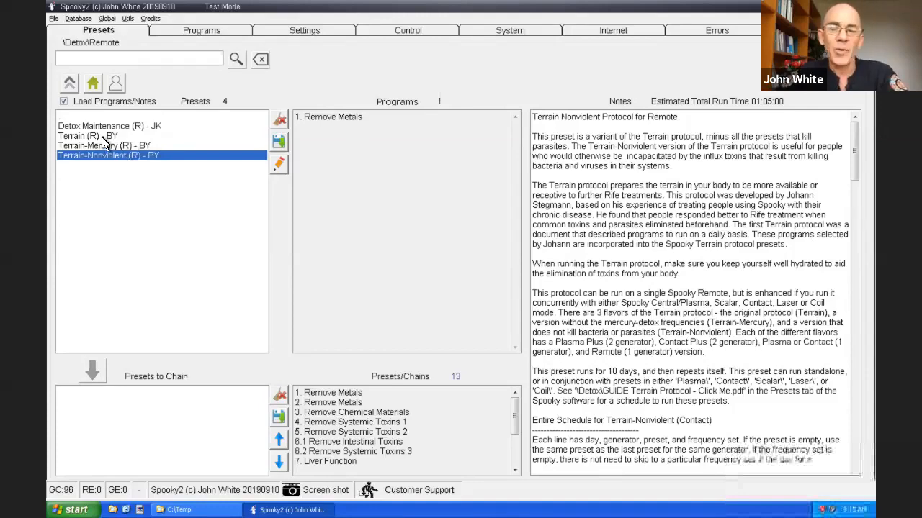
mouse_move(103, 153)
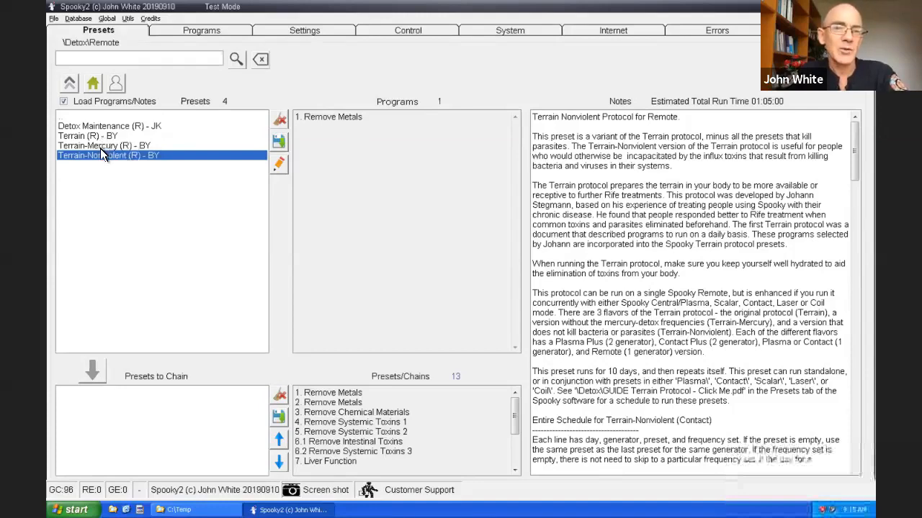
left_click(104, 146)
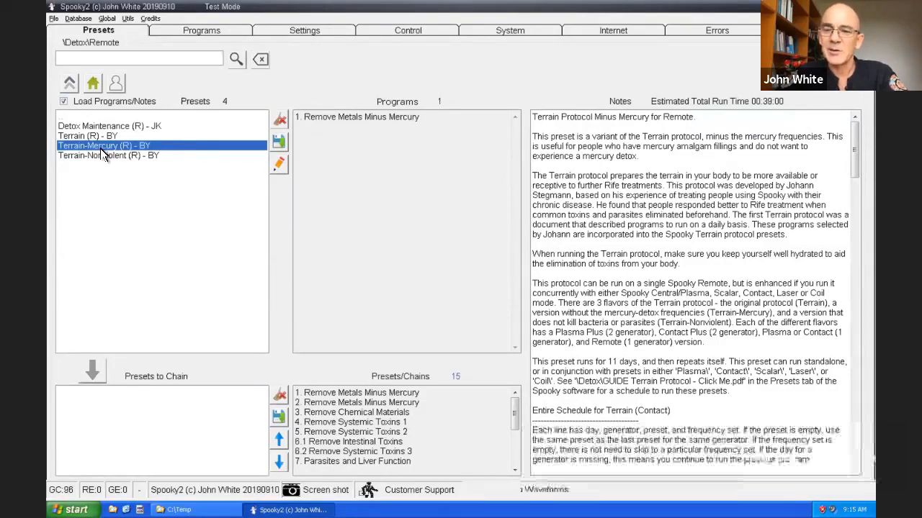
mouse_move(247, 145)
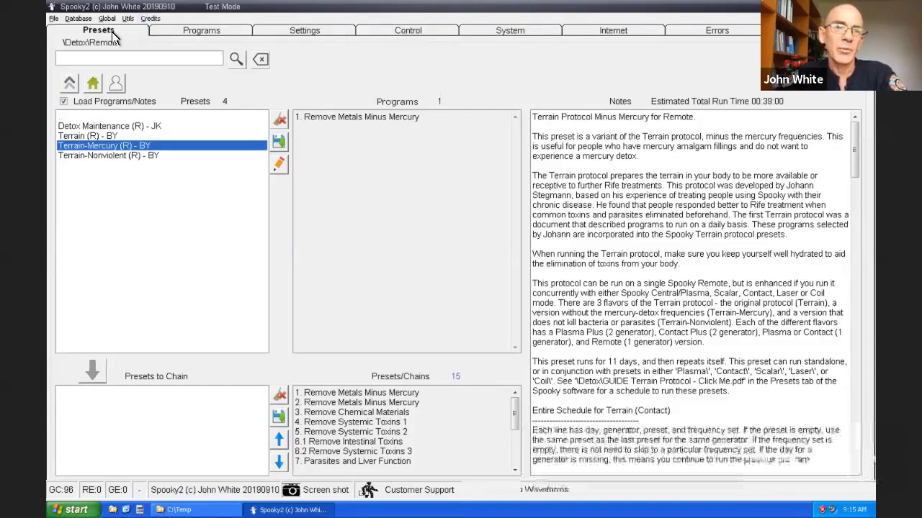
mouse_move(308, 25)
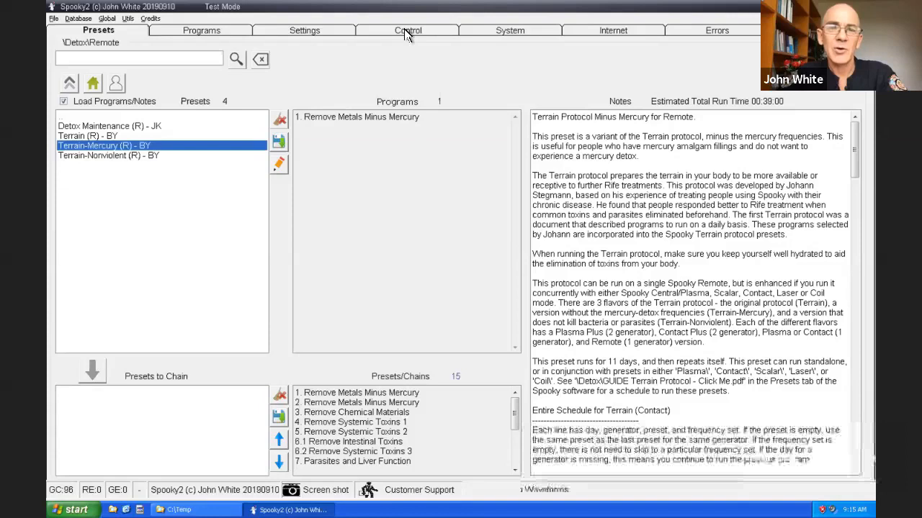
Switch to the Control tab and select generator 3 in the Generators grid.
left_click(408, 30)
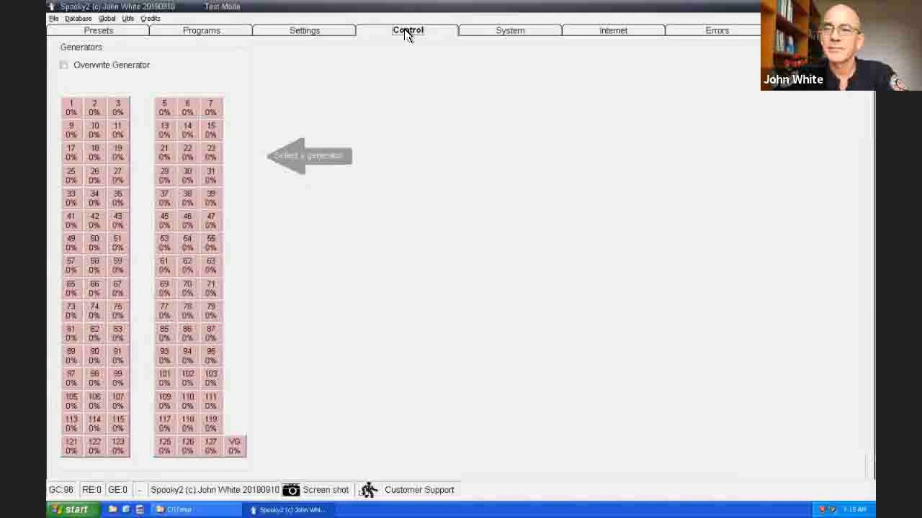
left_click(117, 107)
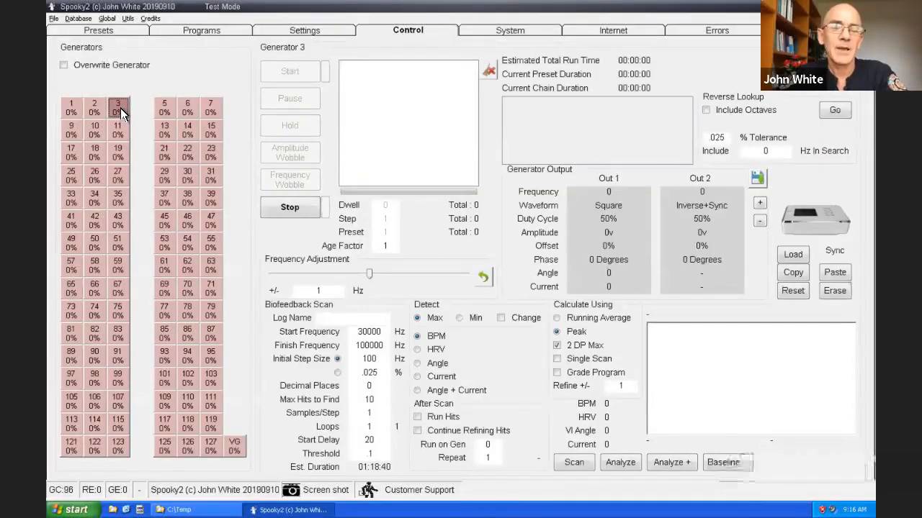
mouse_move(425, 72)
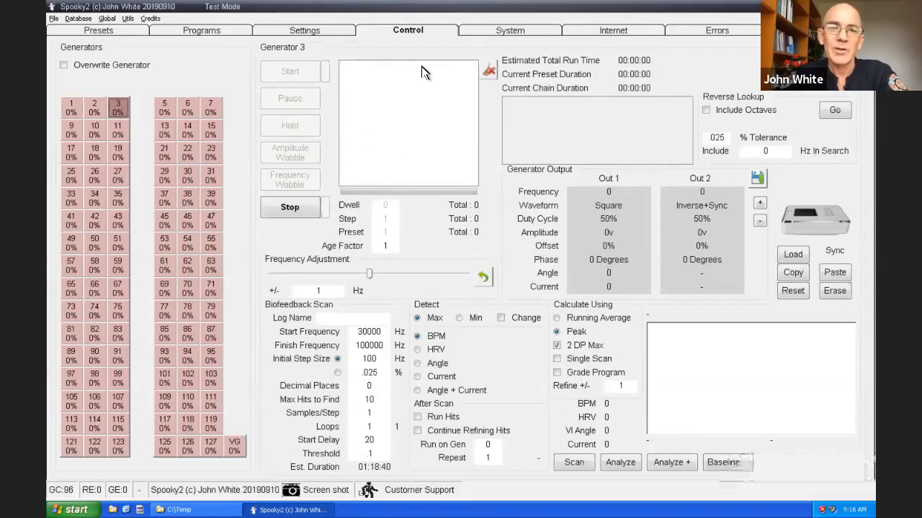
mouse_move(439, 92)
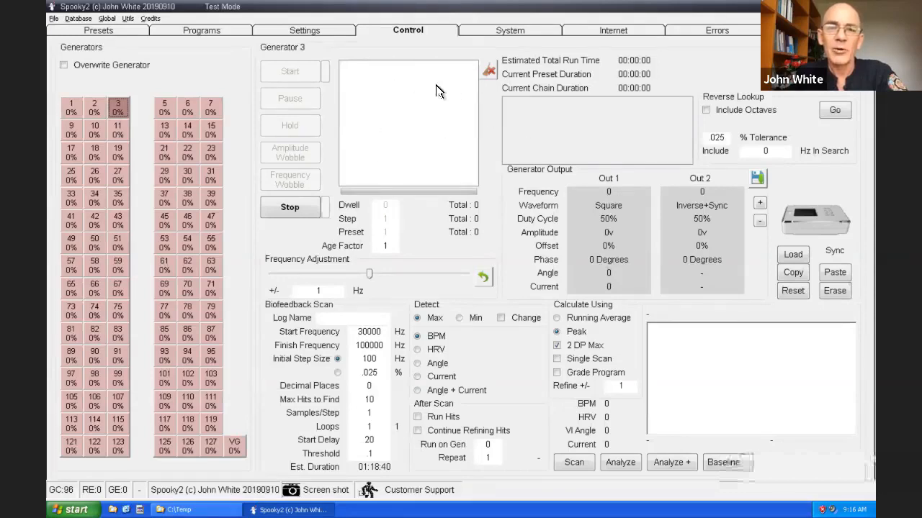
mouse_move(409, 109)
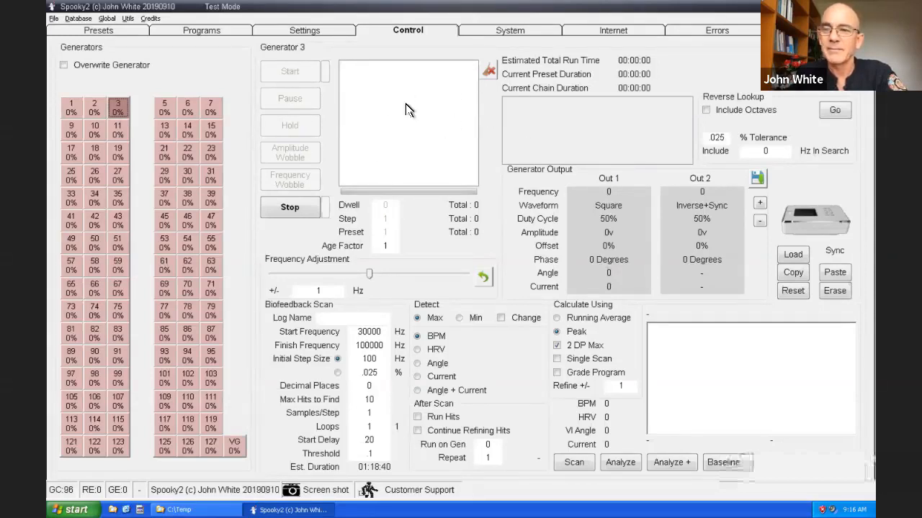
mouse_move(388, 119)
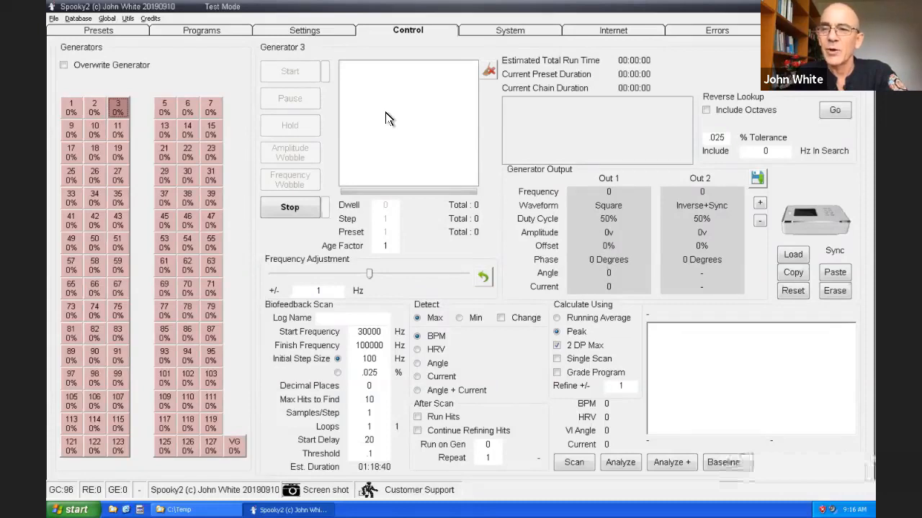
mouse_move(82, 65)
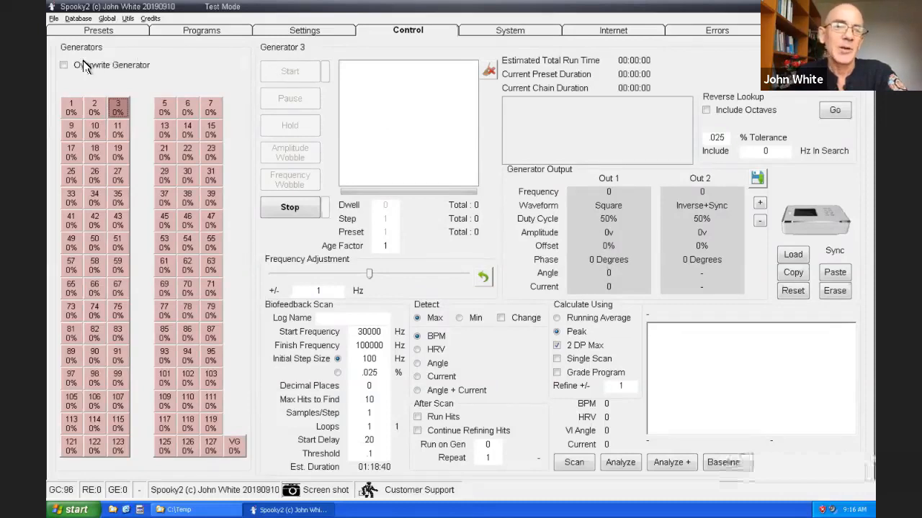
mouse_move(64, 65)
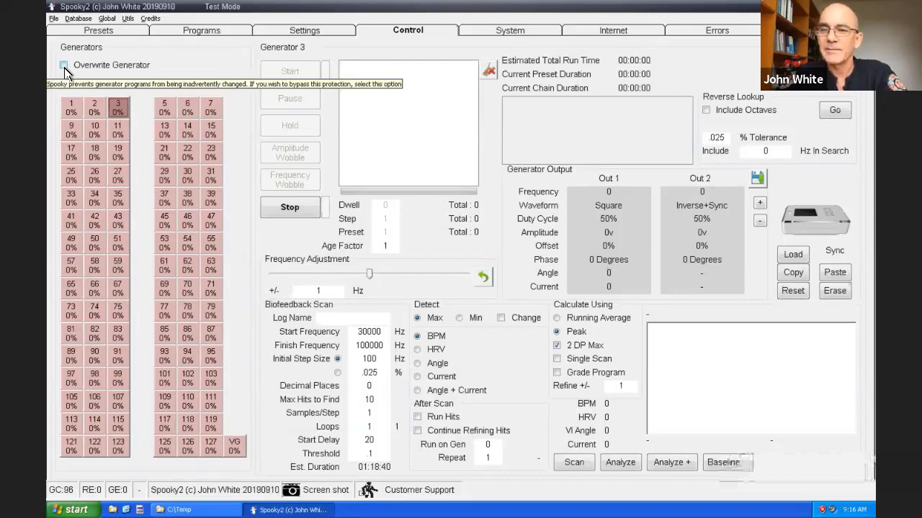
mouse_move(68, 74)
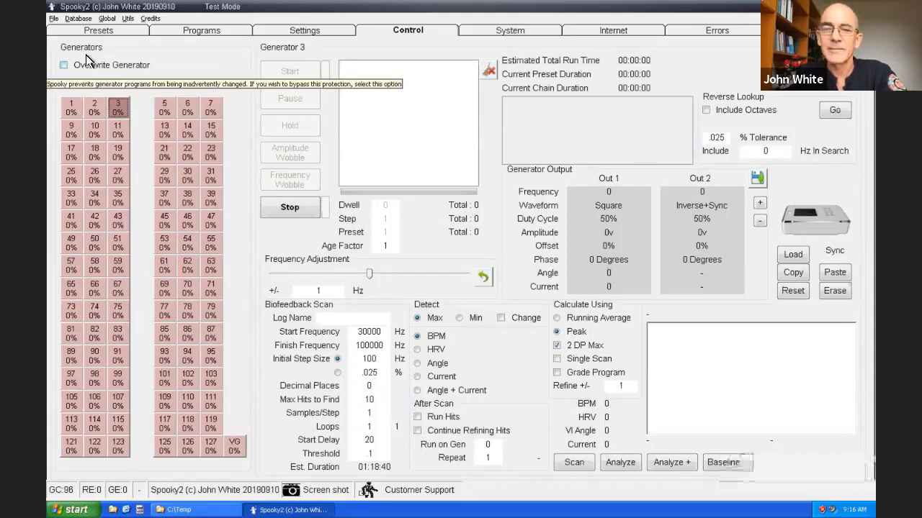
Reselect the Terrain-Mercury preset and load its chain into generator 3.
left_click(99, 30)
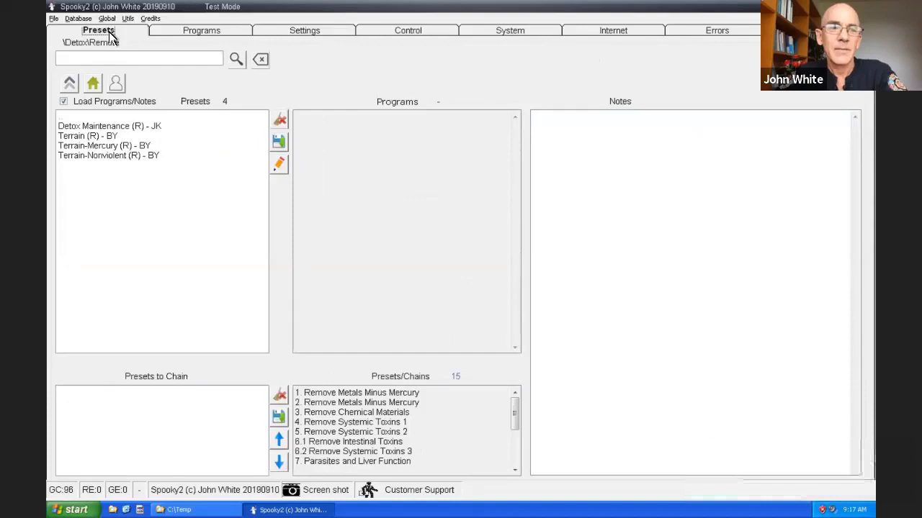
mouse_move(86, 144)
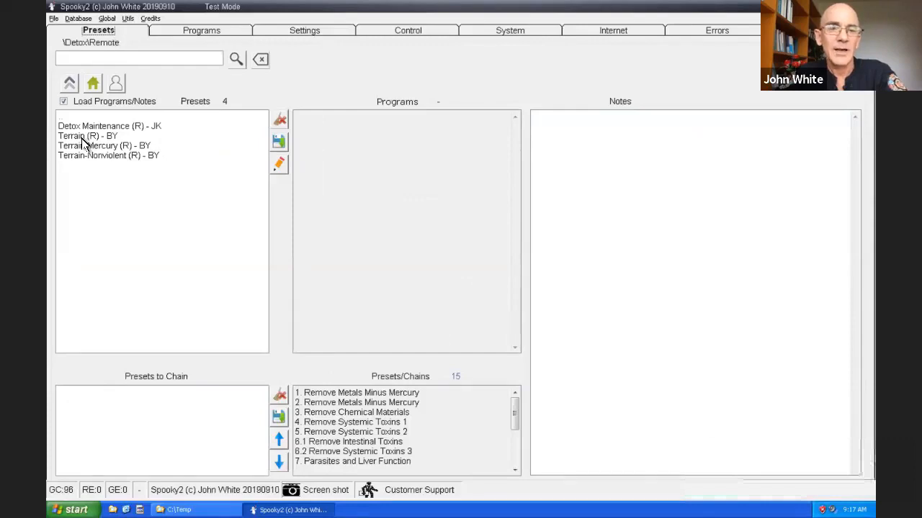
left_click(104, 146)
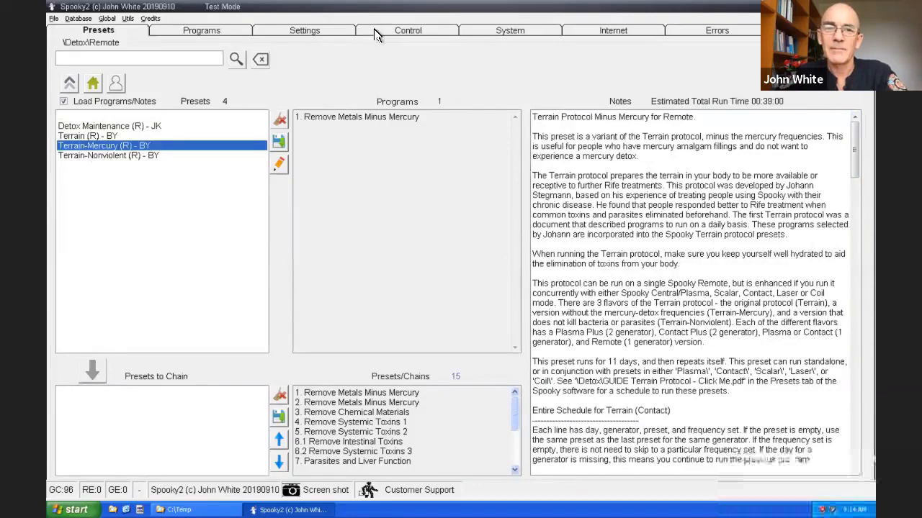
left_click(408, 31)
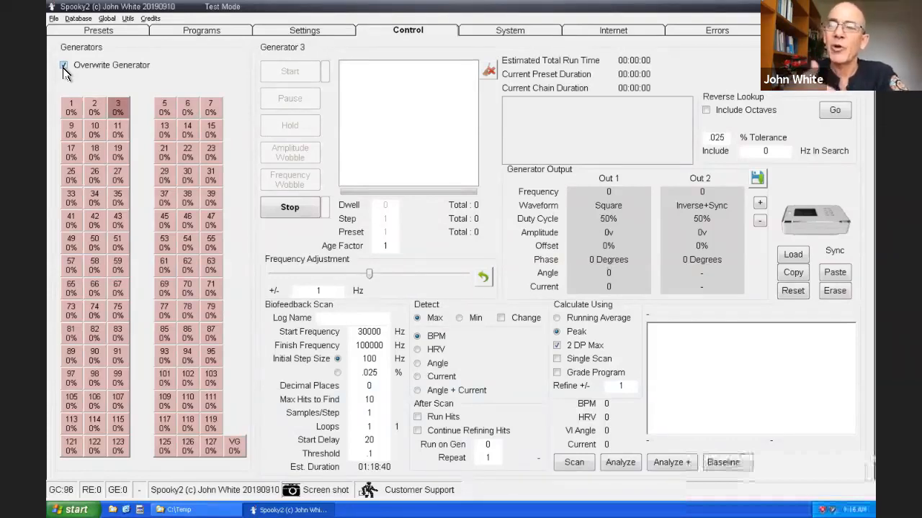
mouse_move(201, 108)
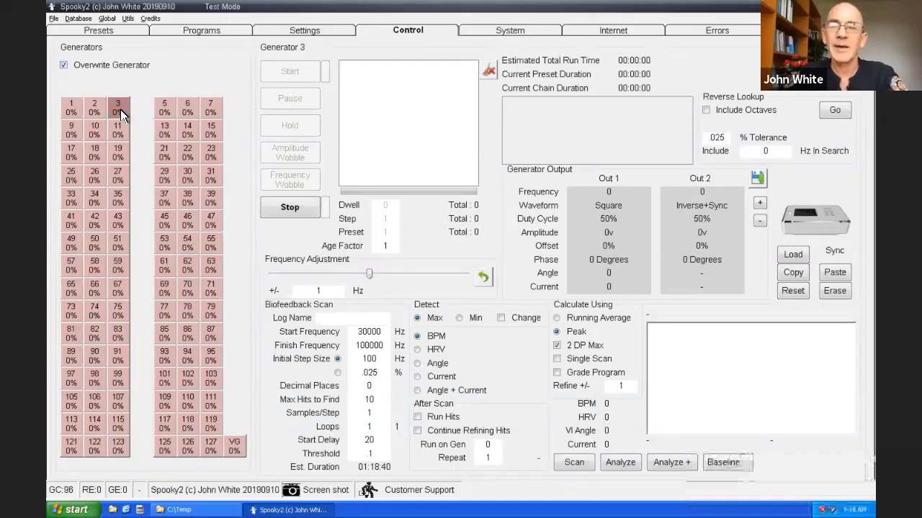
mouse_move(82, 87)
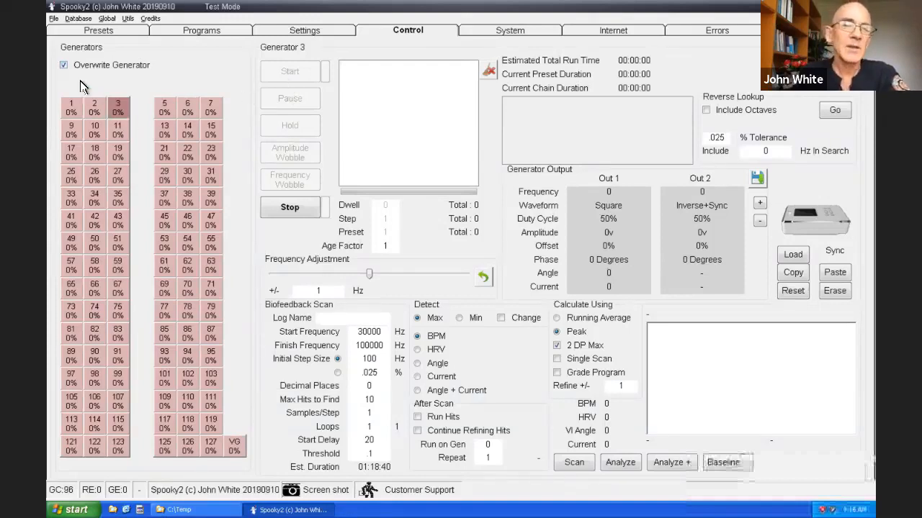
mouse_move(63, 65)
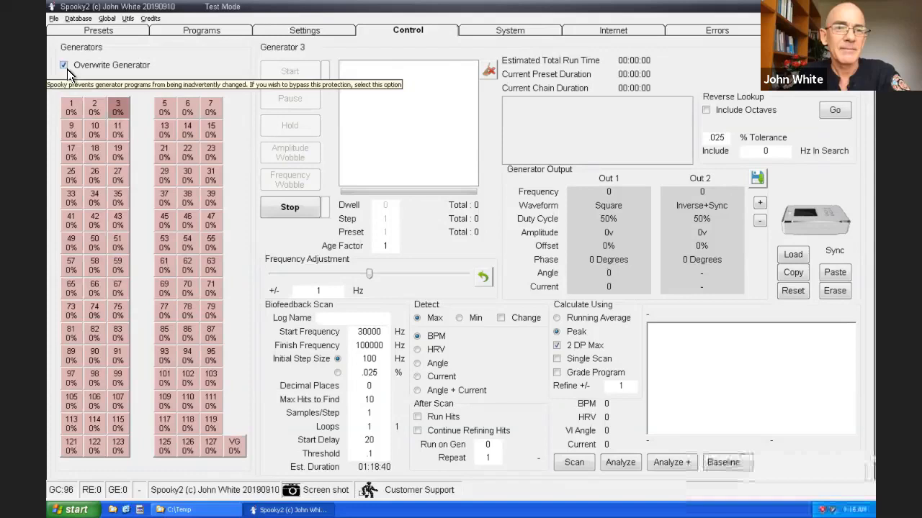
left_click(64, 65)
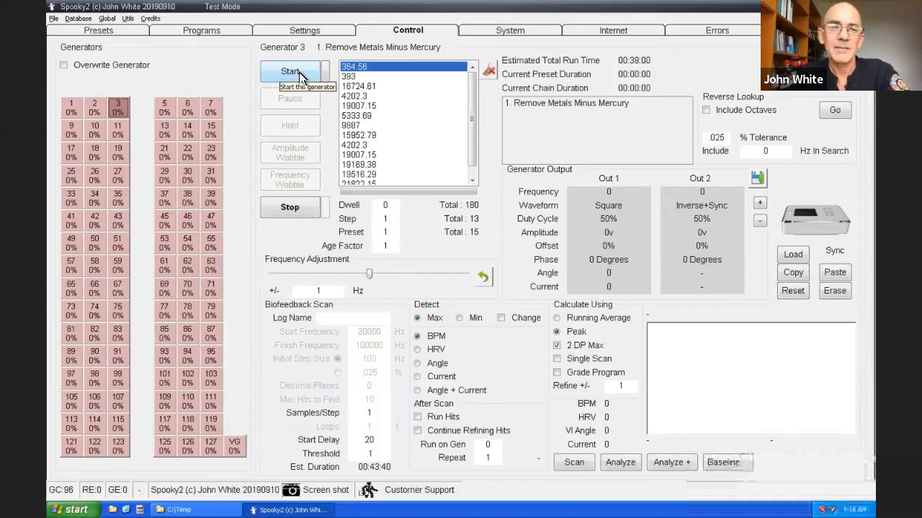
Start generator 3 running Remove Metals Minus Mercury, outputting 364.56 Hz.
left_click(290, 71)
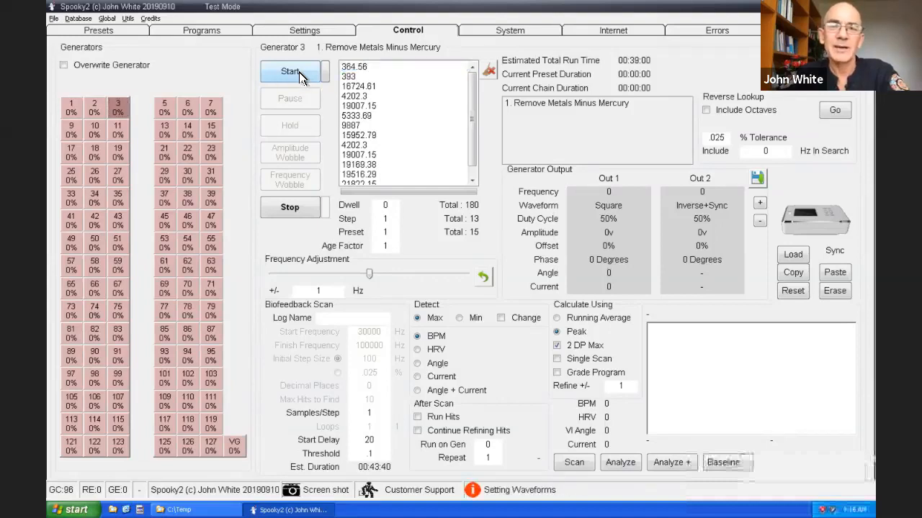
left_click(290, 71)
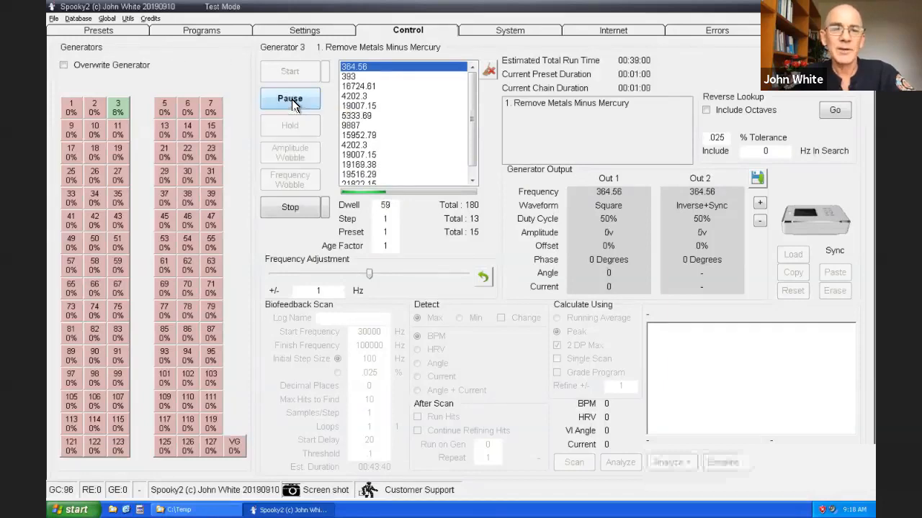
Pause generator 3, resume Remove Metals Minus Mercury, then select generator 2.
left_click(289, 207)
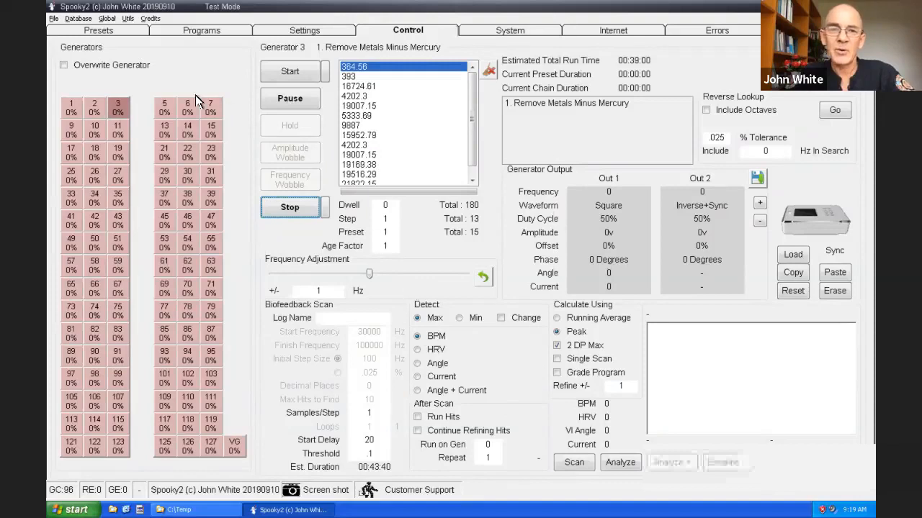
mouse_move(594, 40)
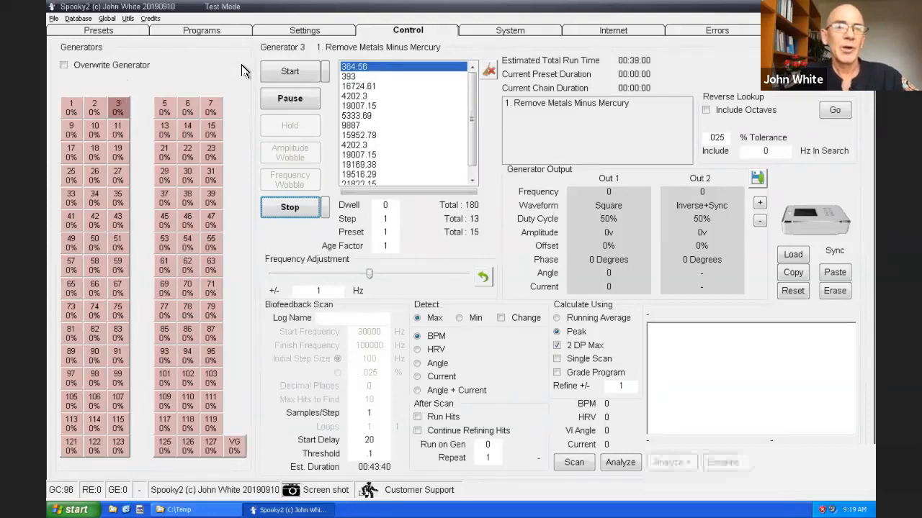
left_click(289, 207)
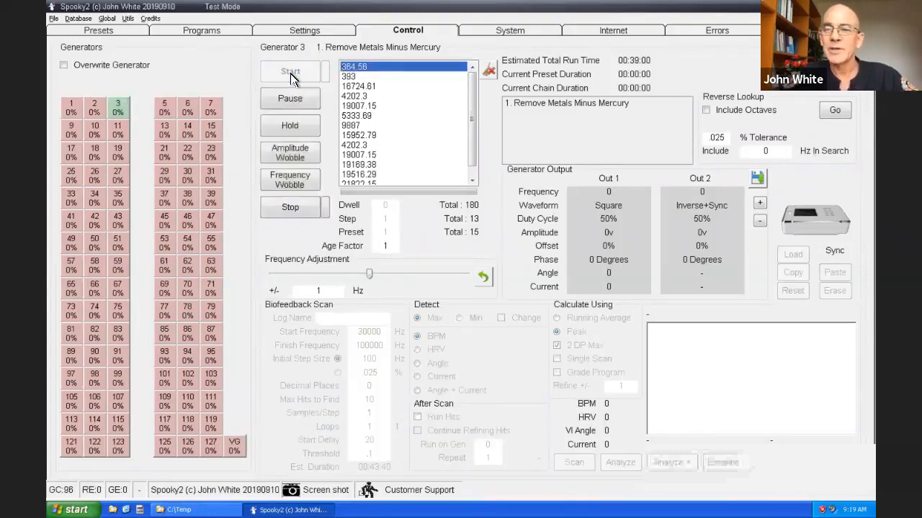
left_click(291, 75)
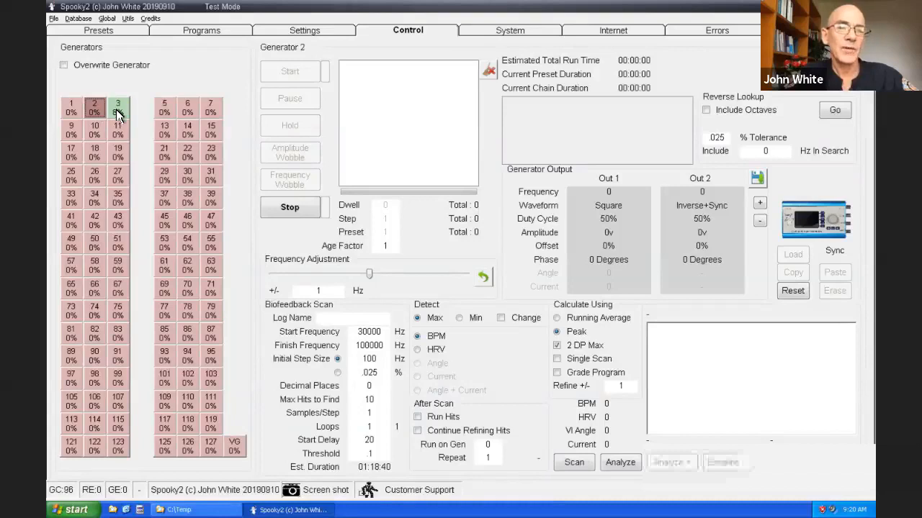
mouse_move(119, 108)
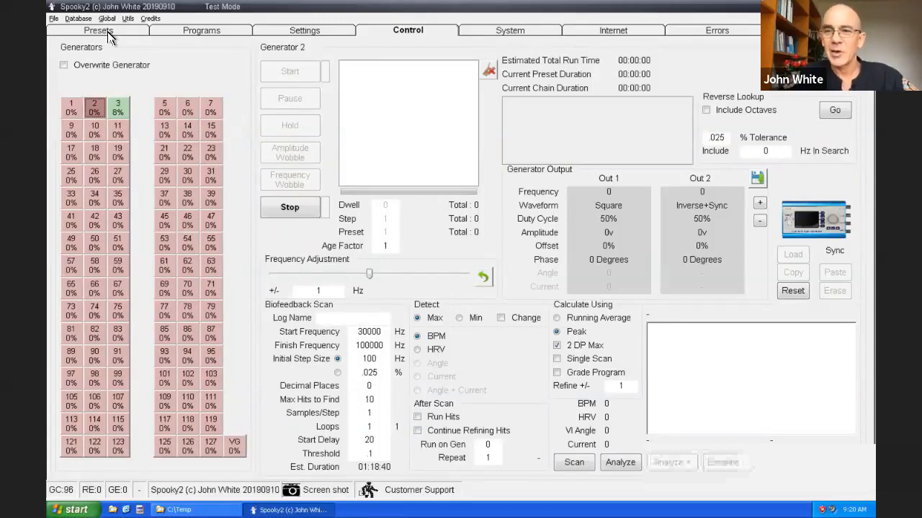
Load the Contact1 Support Gen1 preset from the Morgellons & Lyme Support preset folder.
left_click(98, 30)
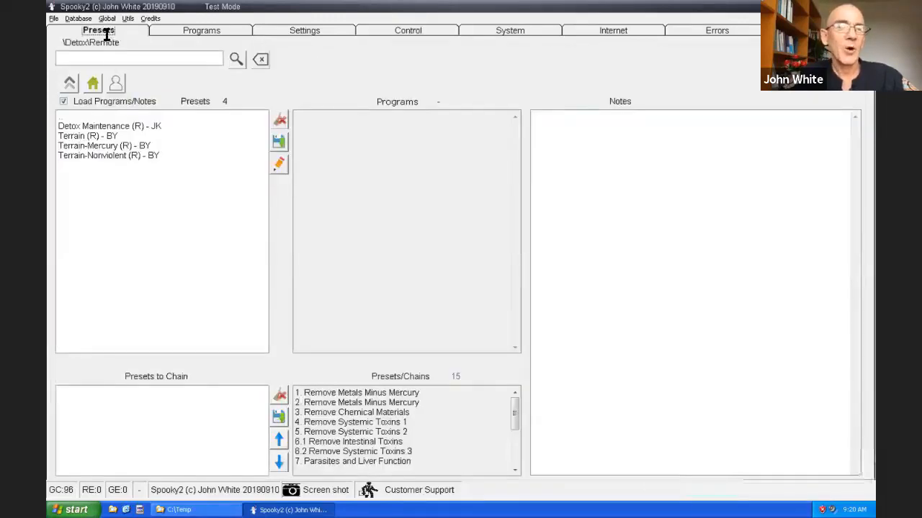
mouse_move(92, 82)
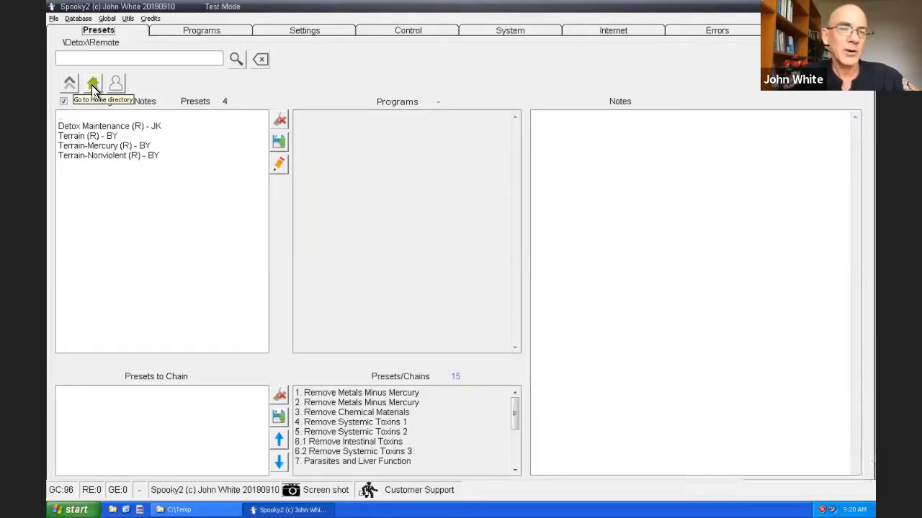
left_click(92, 83)
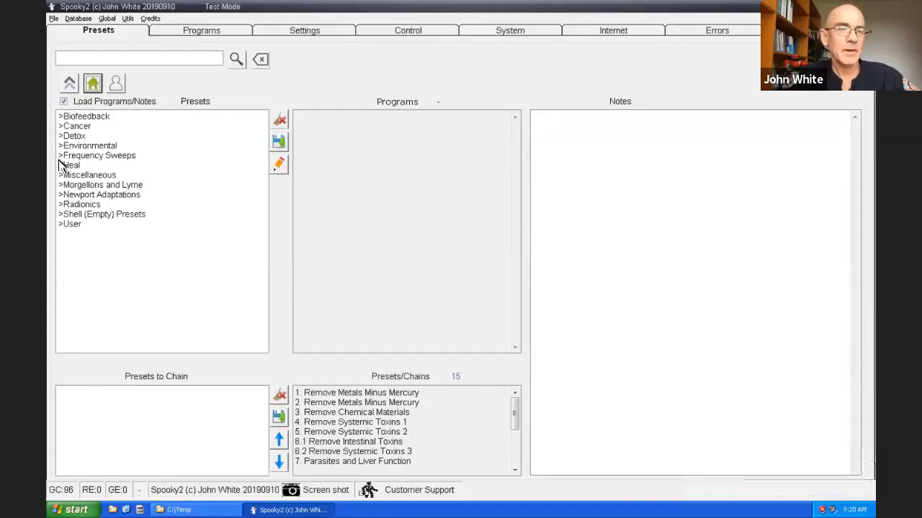
mouse_move(65, 204)
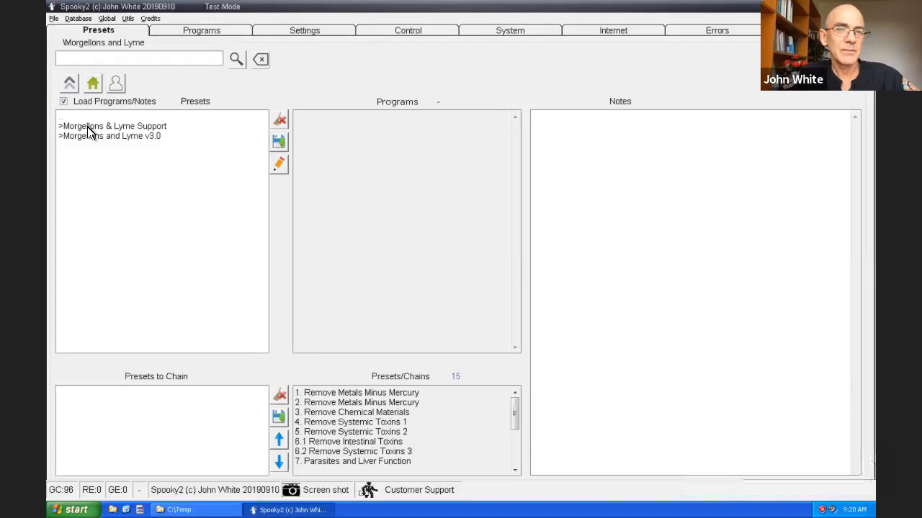
double_click(112, 126)
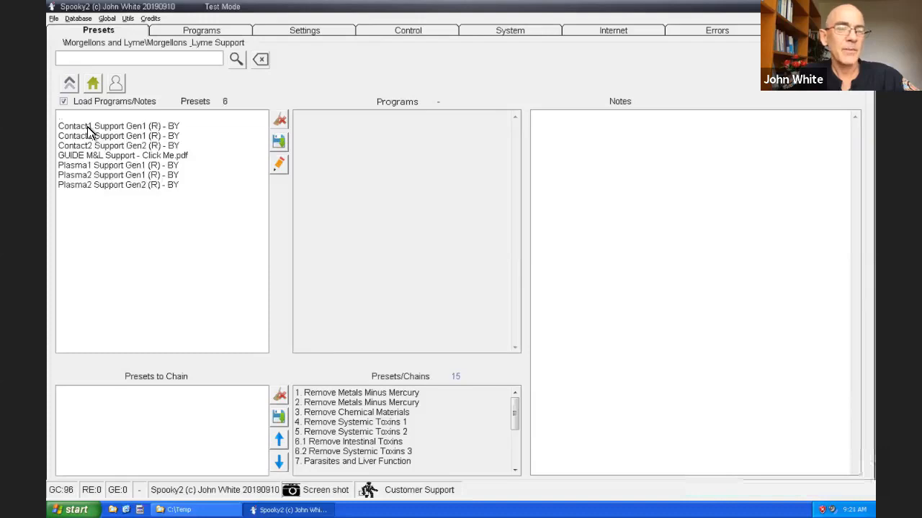
left_click(119, 125)
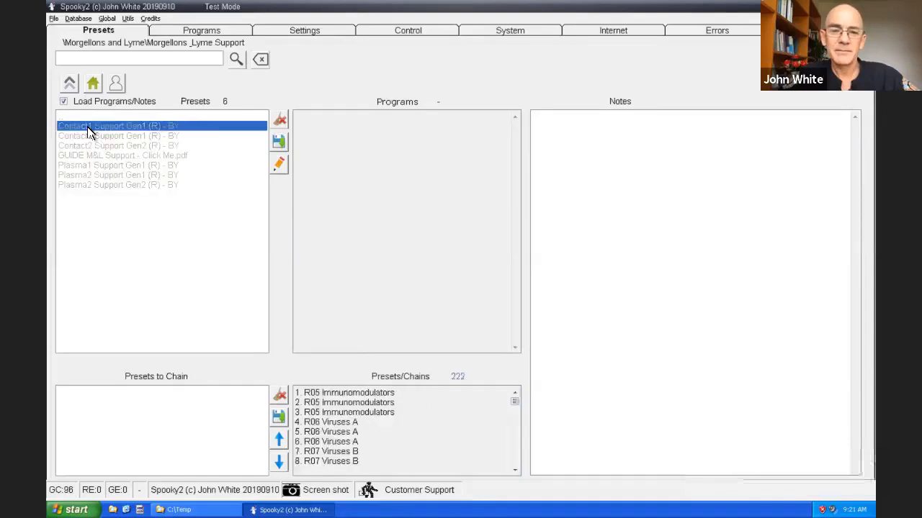
left_click(116, 125)
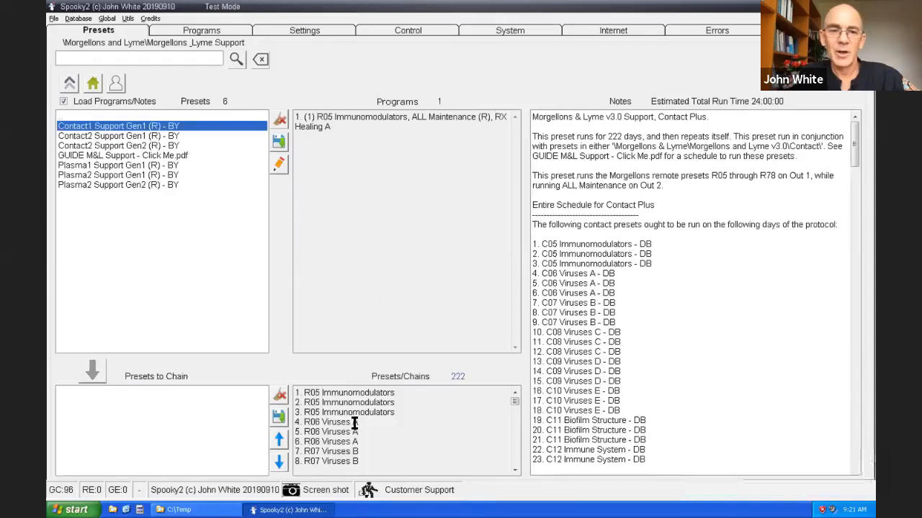
mouse_move(353, 87)
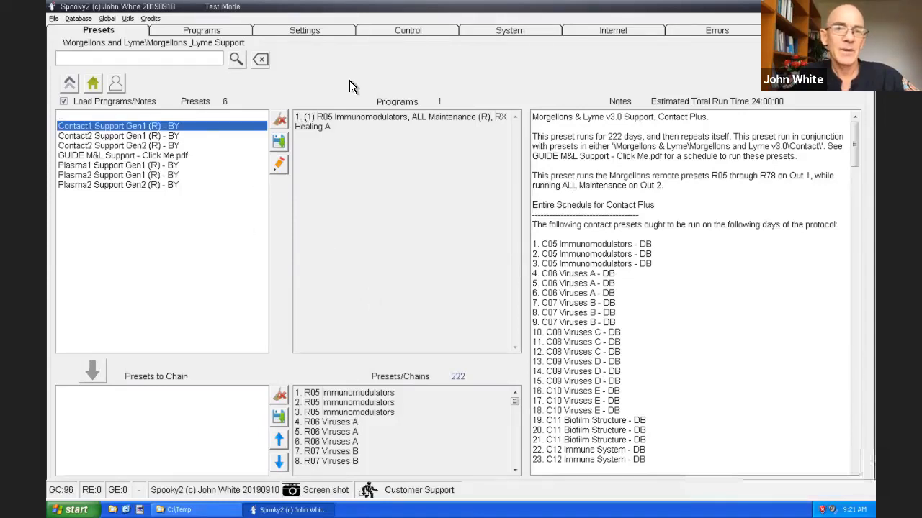
mouse_move(231, 101)
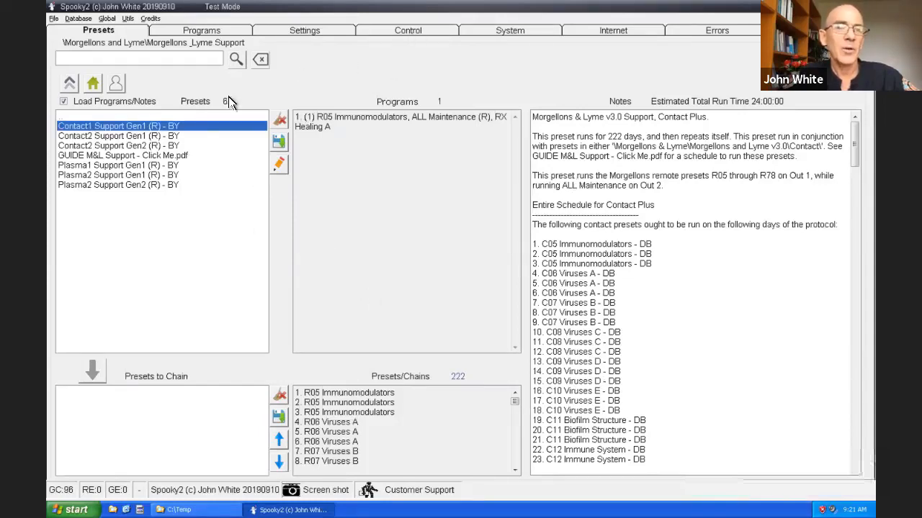
mouse_move(342, 56)
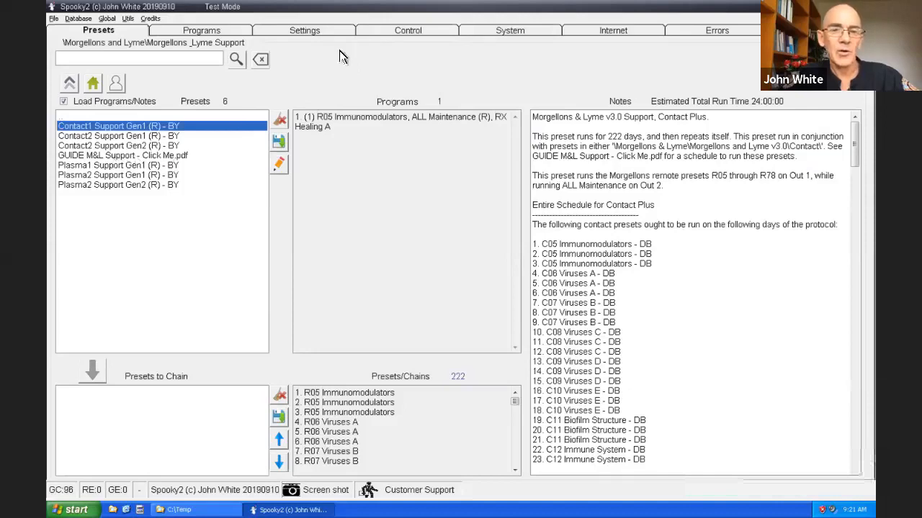
mouse_move(402, 39)
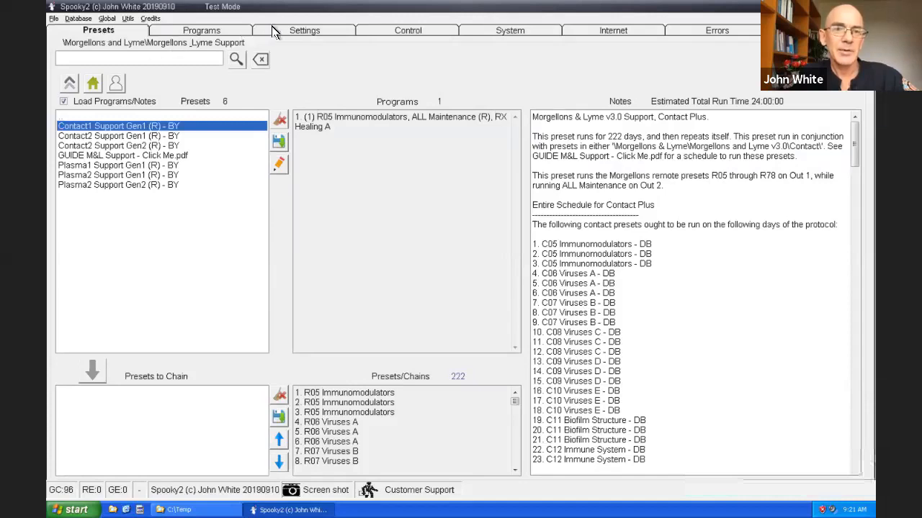
mouse_move(400, 33)
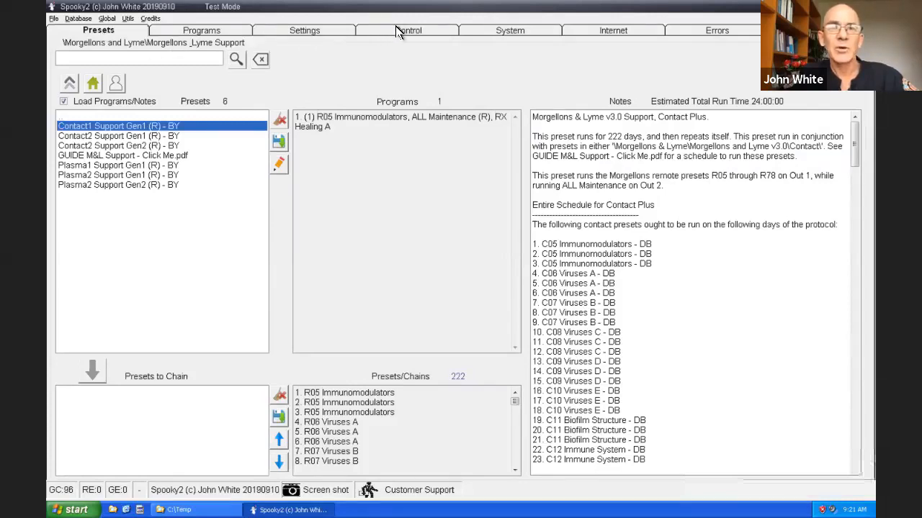
Load the Contact1 Support Gen1 chain into generator 2 and start R05 Immunomodulators.
left_click(408, 30)
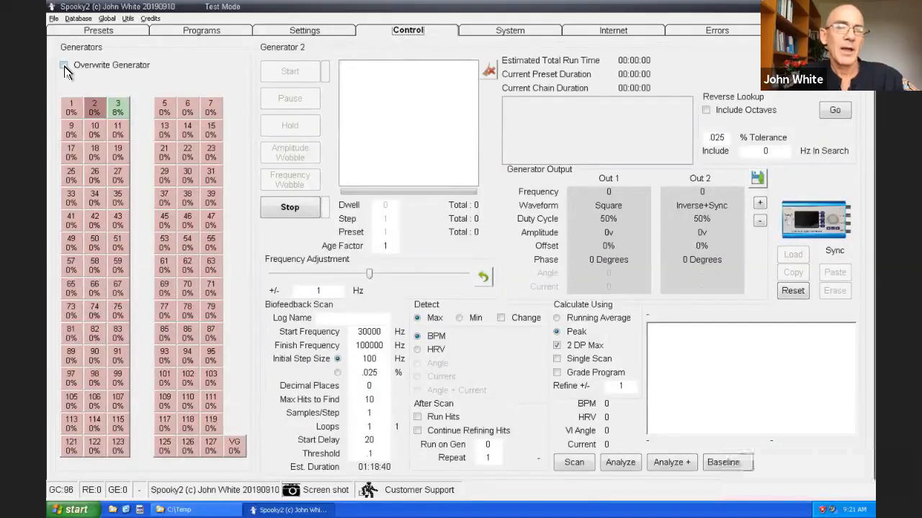
left_click(63, 65)
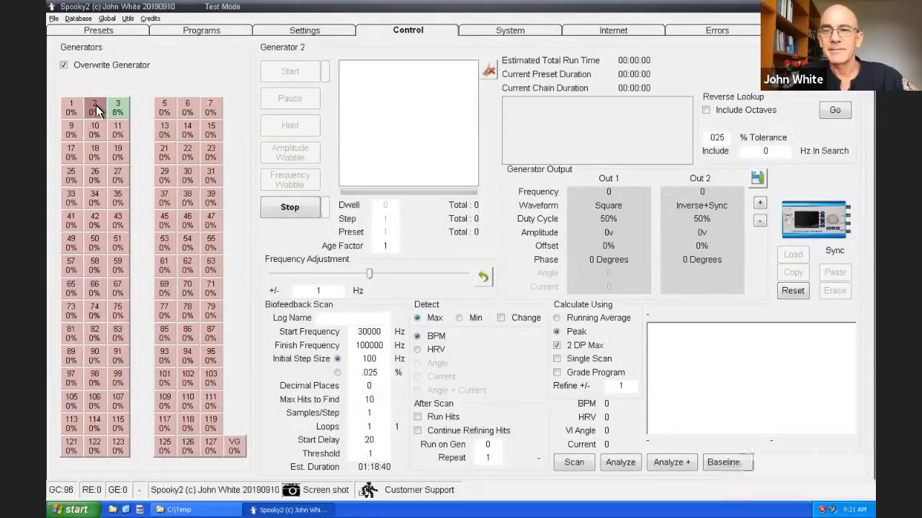
left_click(63, 65)
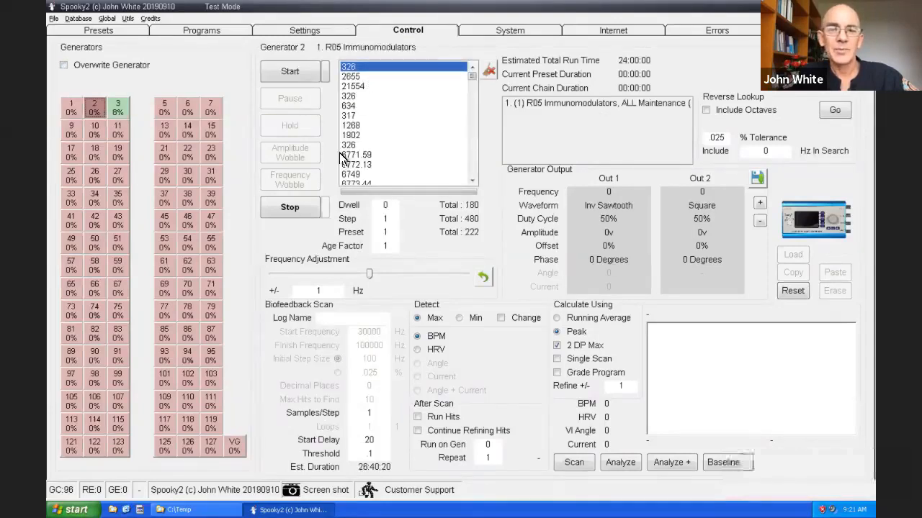
left_click(289, 70)
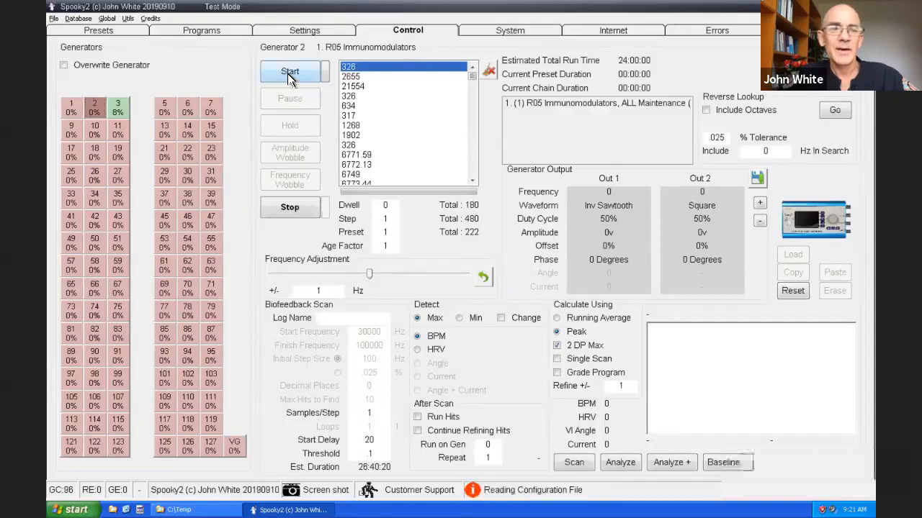
left_click(289, 71)
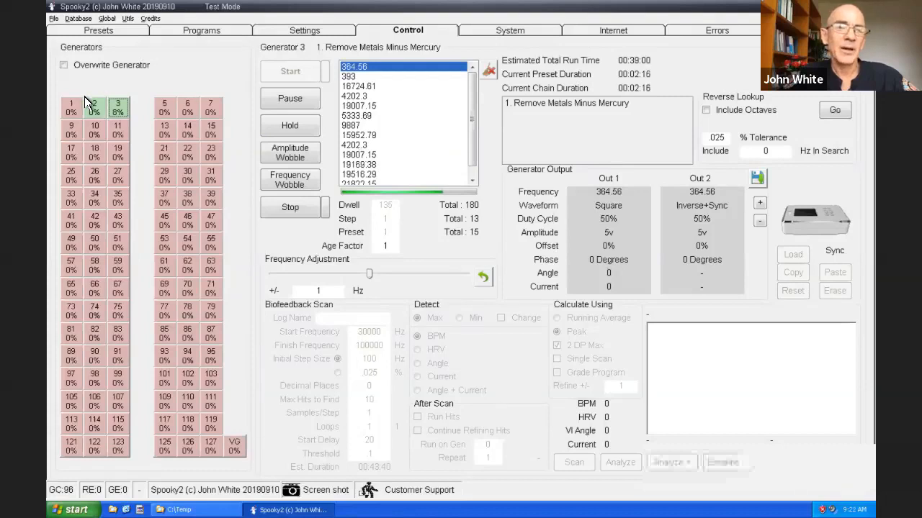
mouse_move(94, 108)
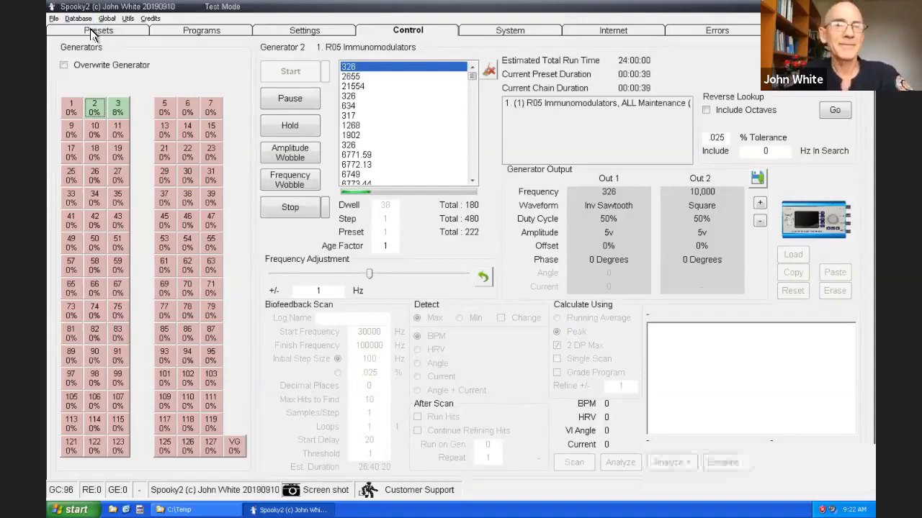
Return to the Morgellons & Lyme Support presets and select the GUIDE M&L Support PDF.
left_click(99, 30)
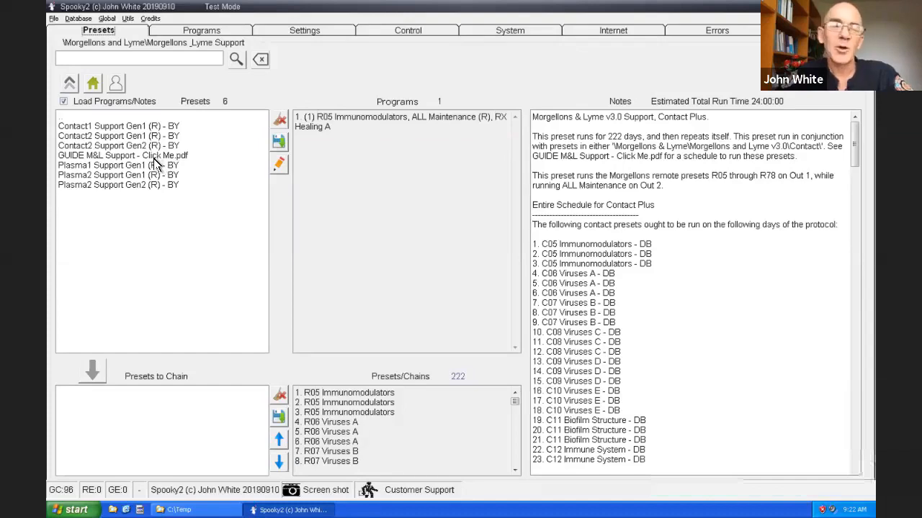
left_click(122, 155)
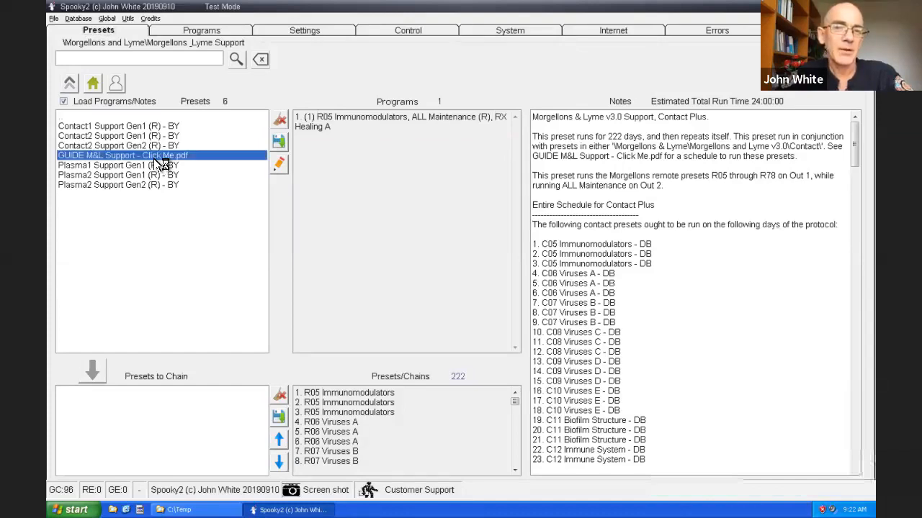
Open the GUIDE M&L Support PDF and scroll down to its Plasma schedule.
double_click(122, 155)
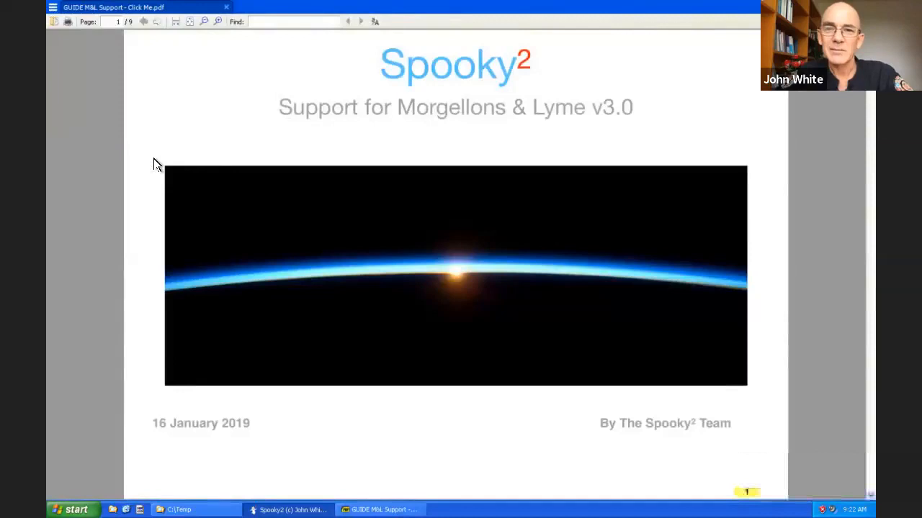
mouse_move(281, 220)
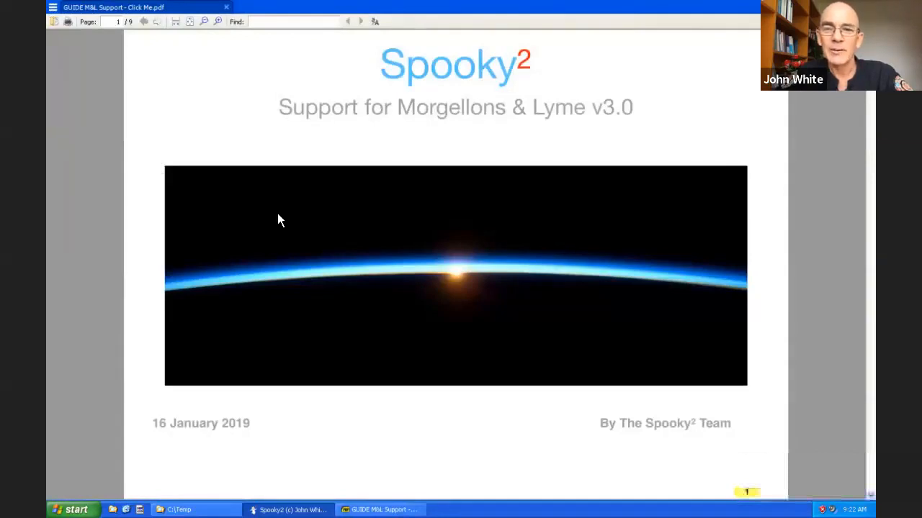
scroll("down", 3)
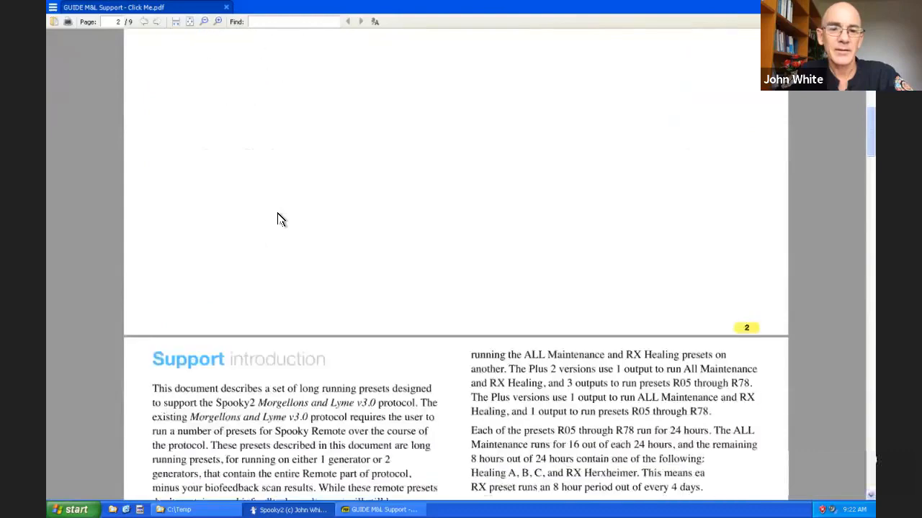
scroll("down", 3)
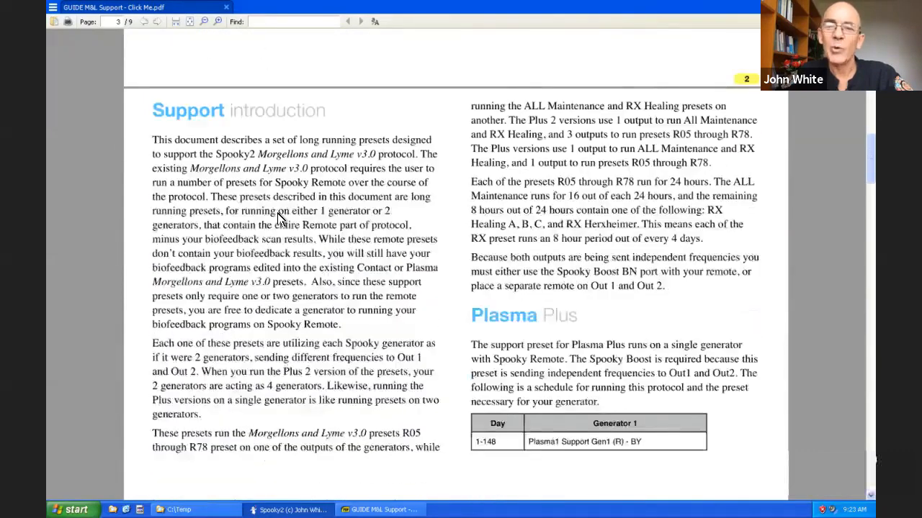
scroll("down", 3)
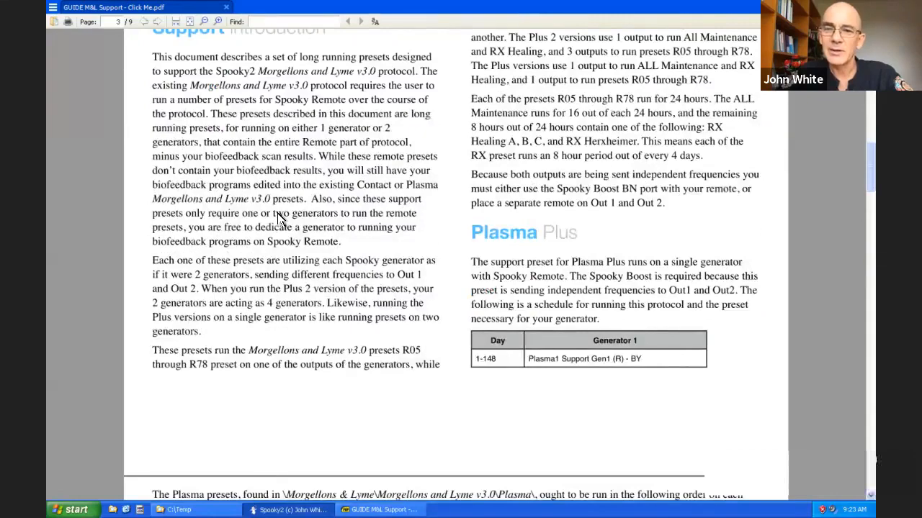
scroll("down", 3)
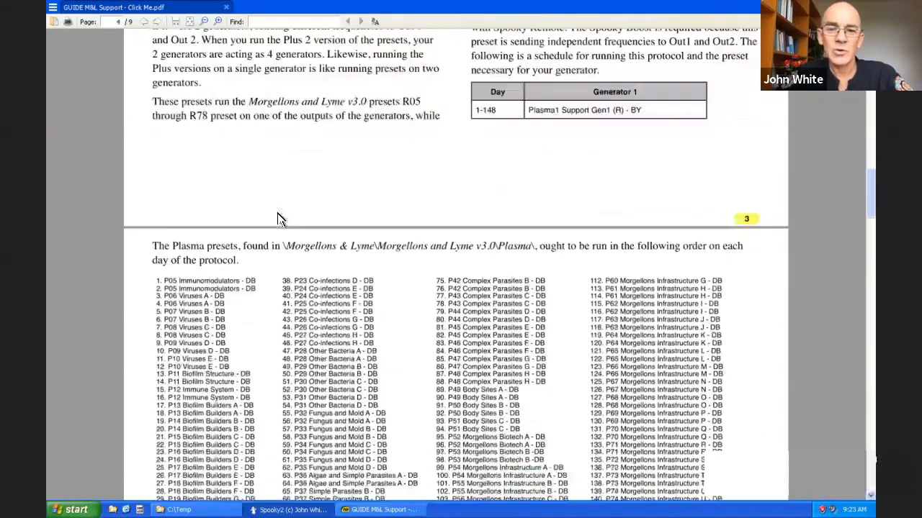
scroll("down", 3)
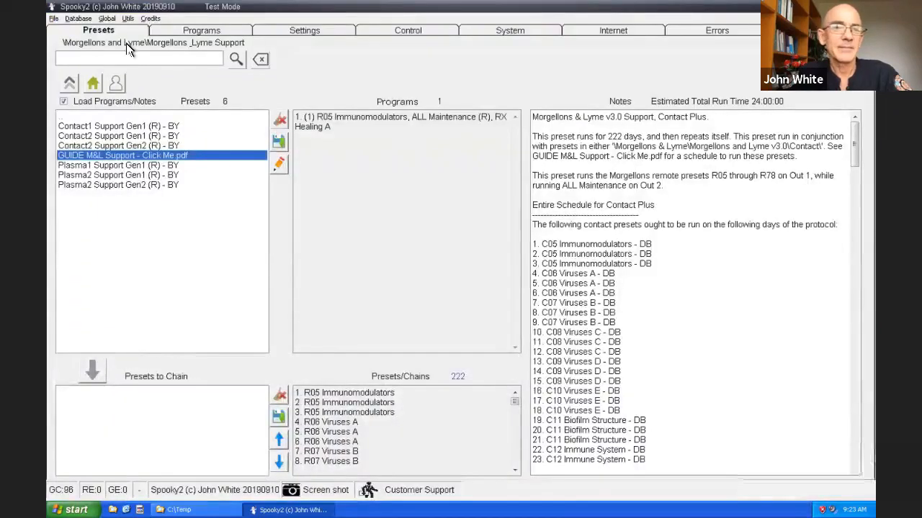
mouse_move(92, 83)
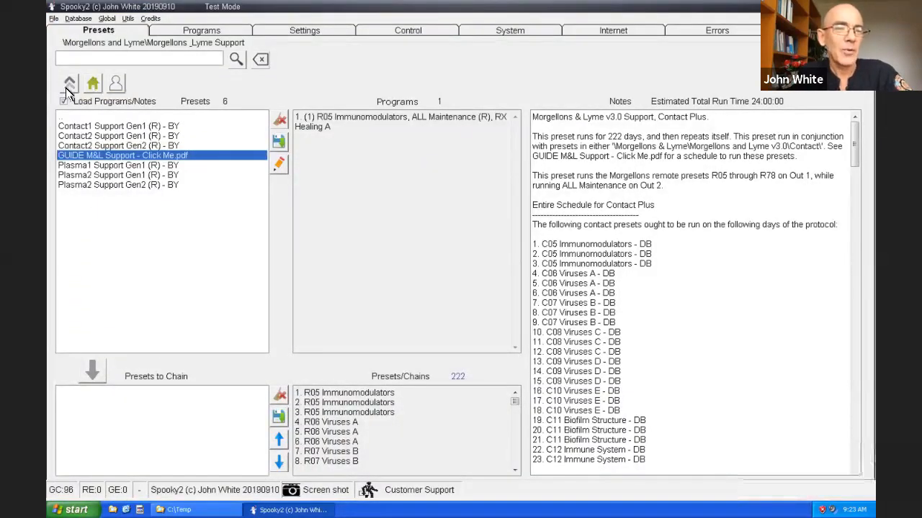
mouse_move(69, 83)
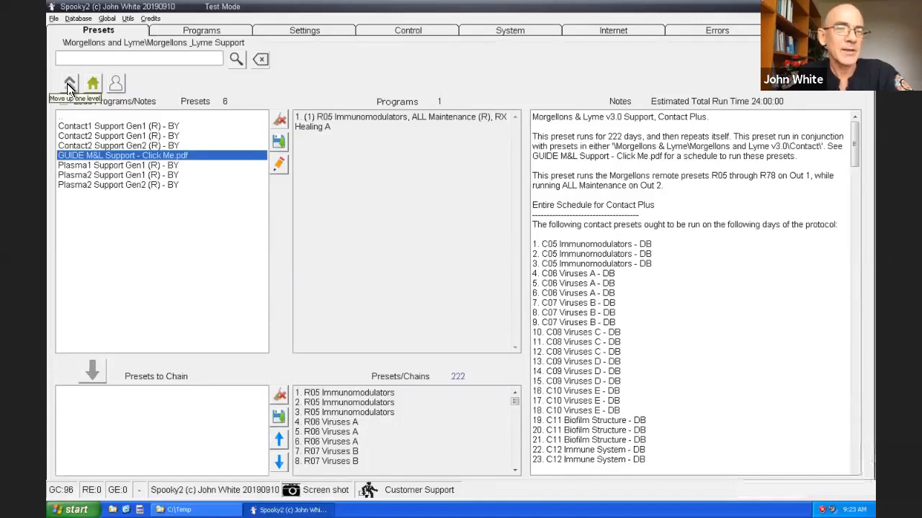
Go up two folder levels to the top-level preset categories, Biofeedback through User.
left_click(69, 83)
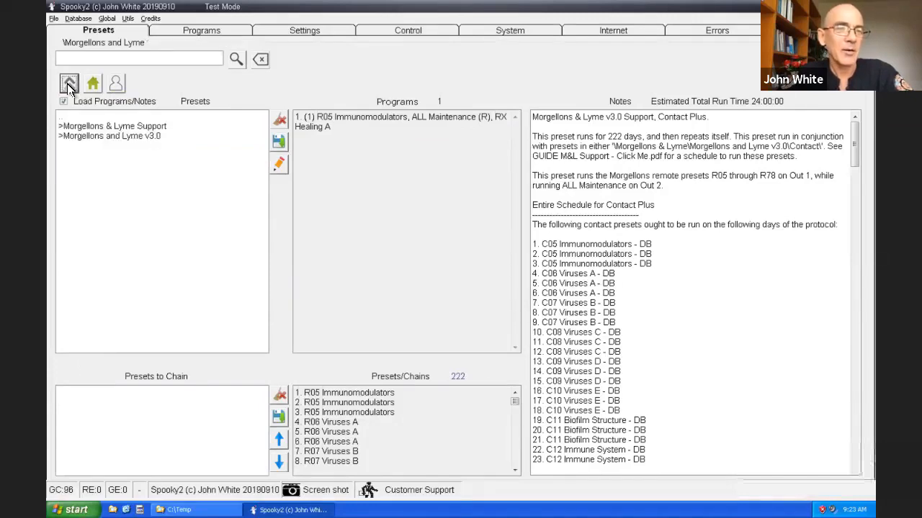
left_click(92, 83)
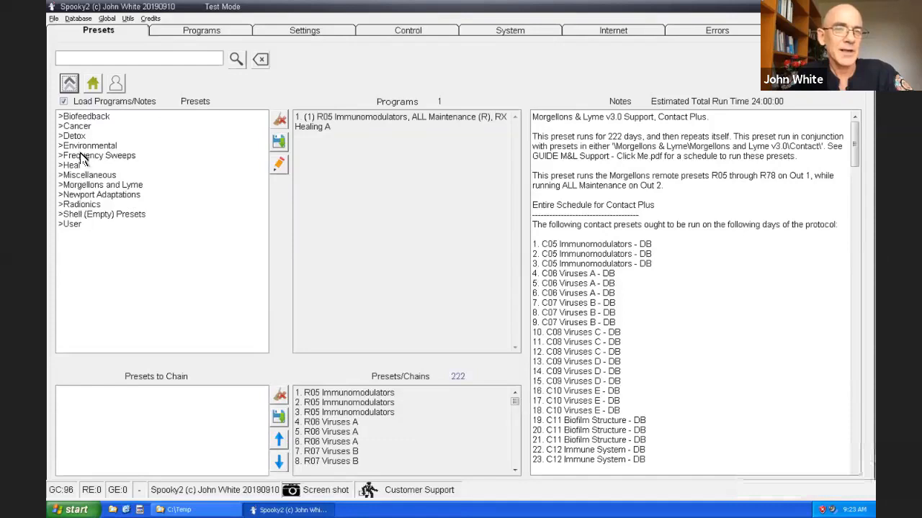
mouse_move(86, 122)
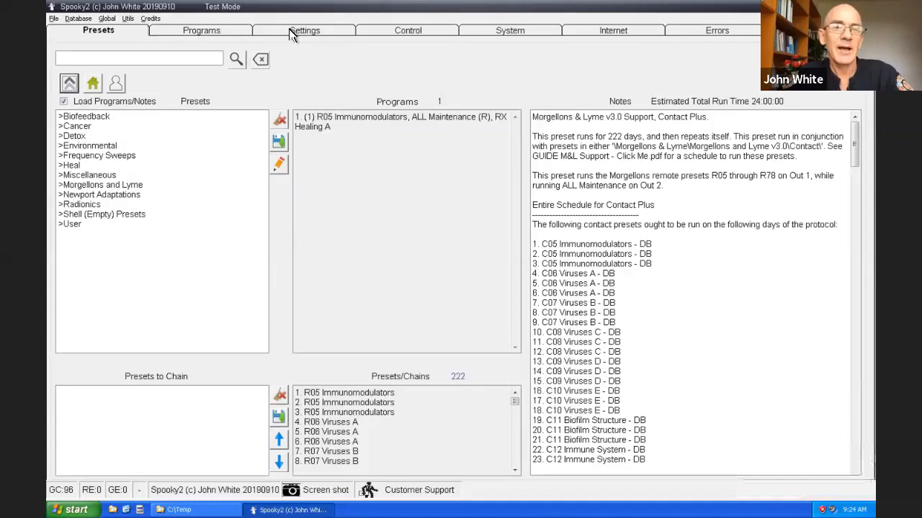
mouse_move(408, 35)
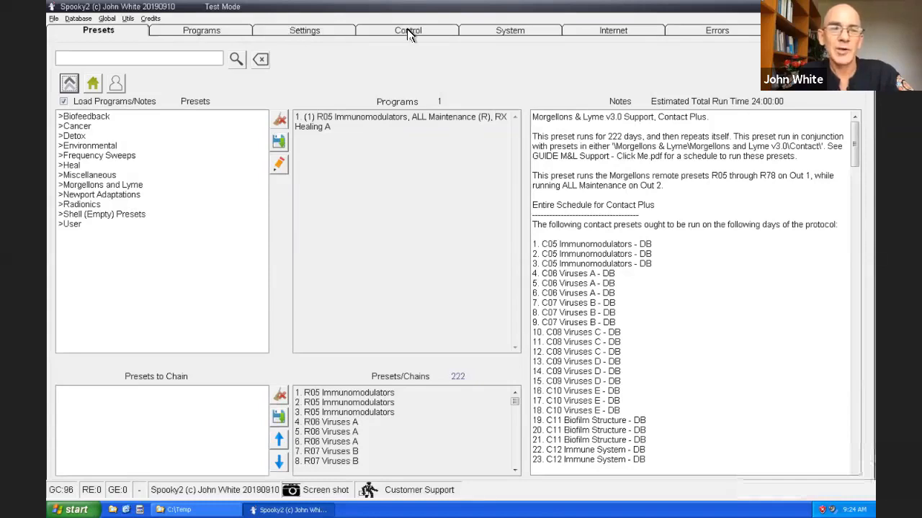
mouse_move(88, 126)
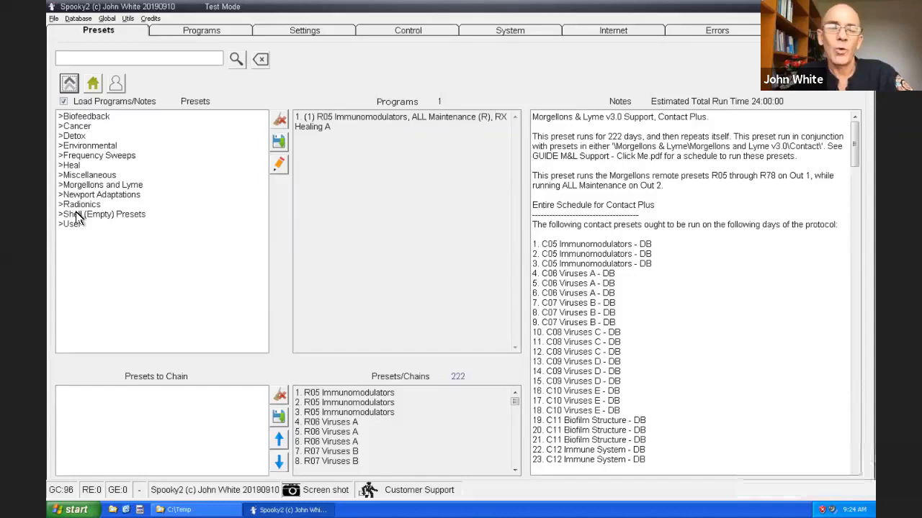
mouse_move(97, 221)
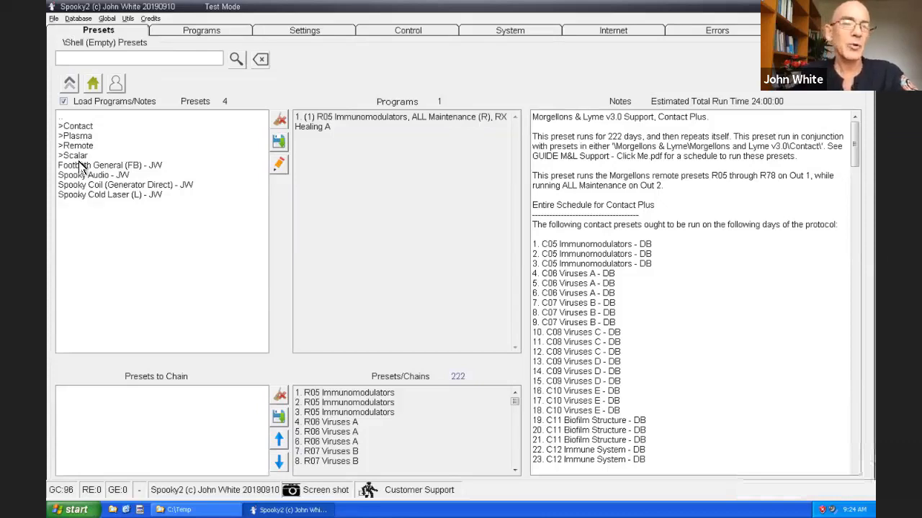
mouse_move(82, 135)
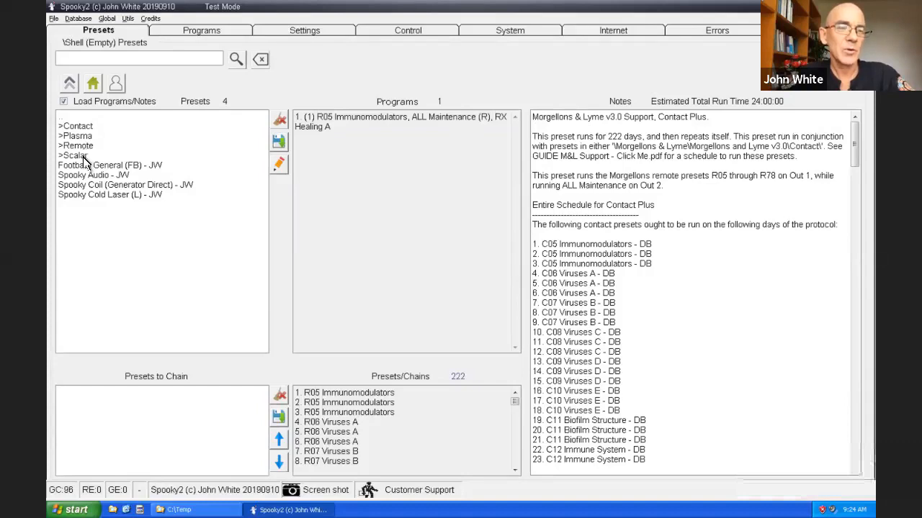
mouse_move(108, 175)
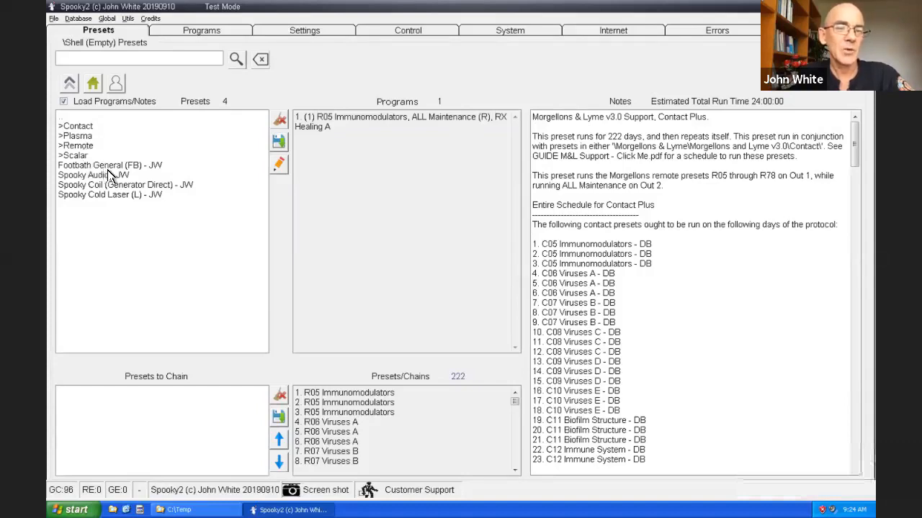
mouse_move(108, 180)
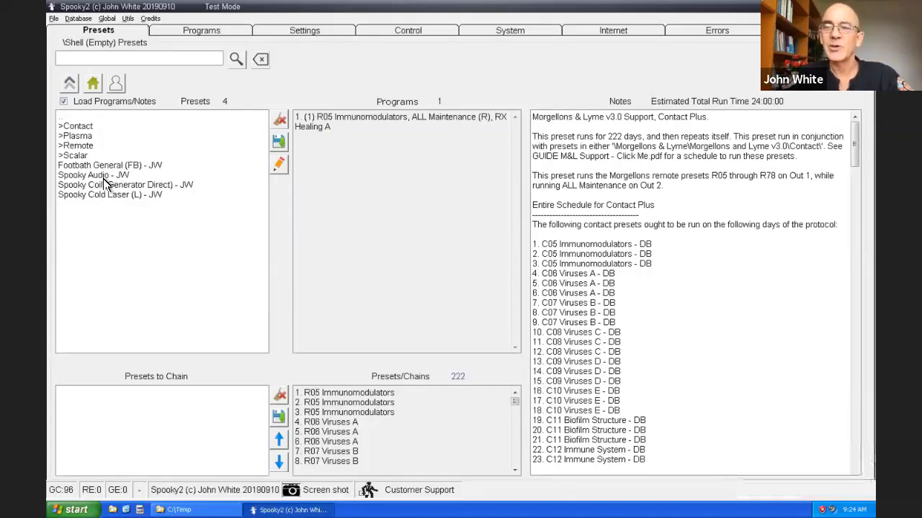
mouse_move(72, 196)
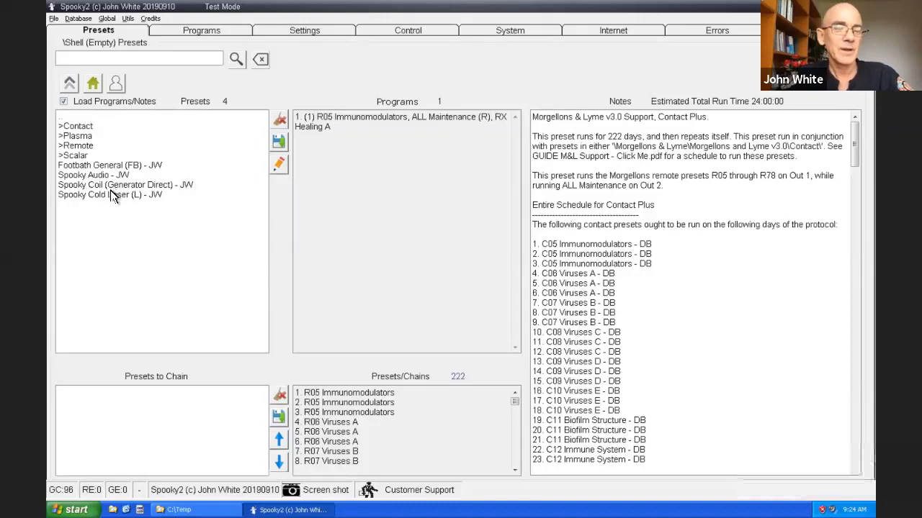
mouse_move(93, 195)
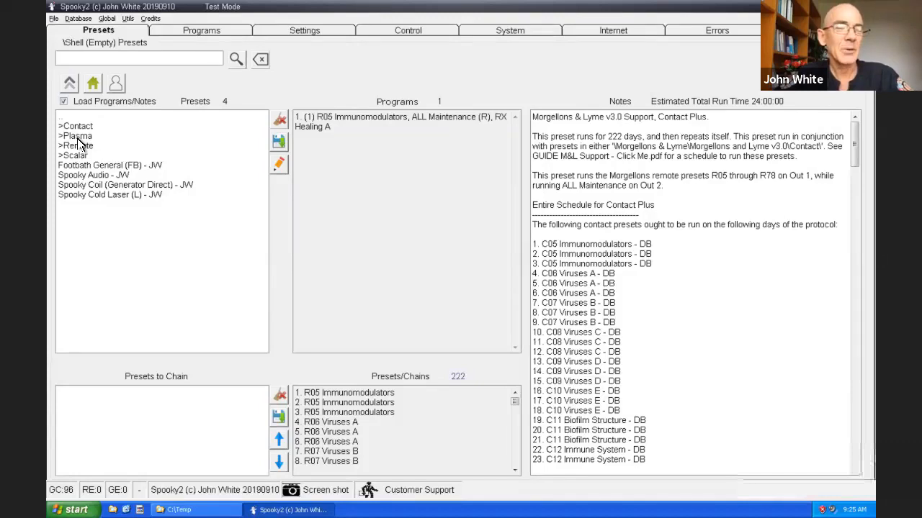
Open the Shell (Empty) Presets\Plasma folder listing six plasma shell presets.
double_click(77, 136)
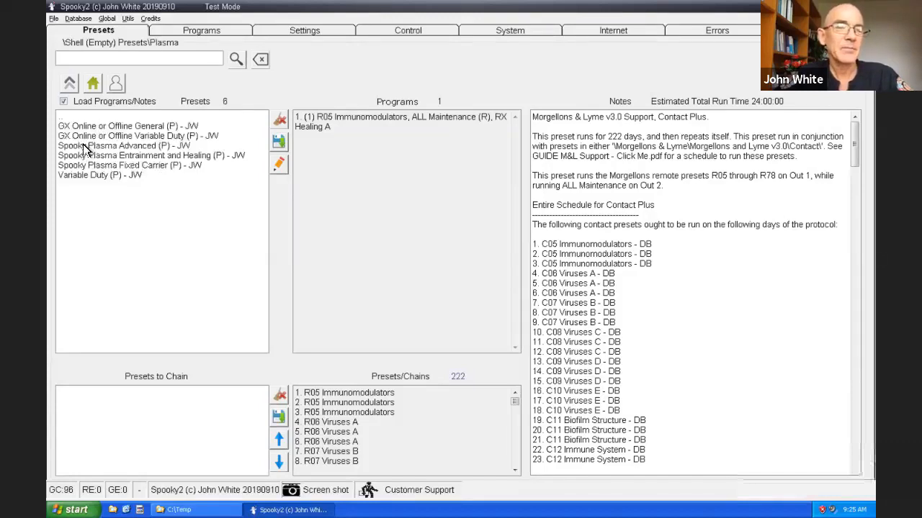
mouse_move(79, 180)
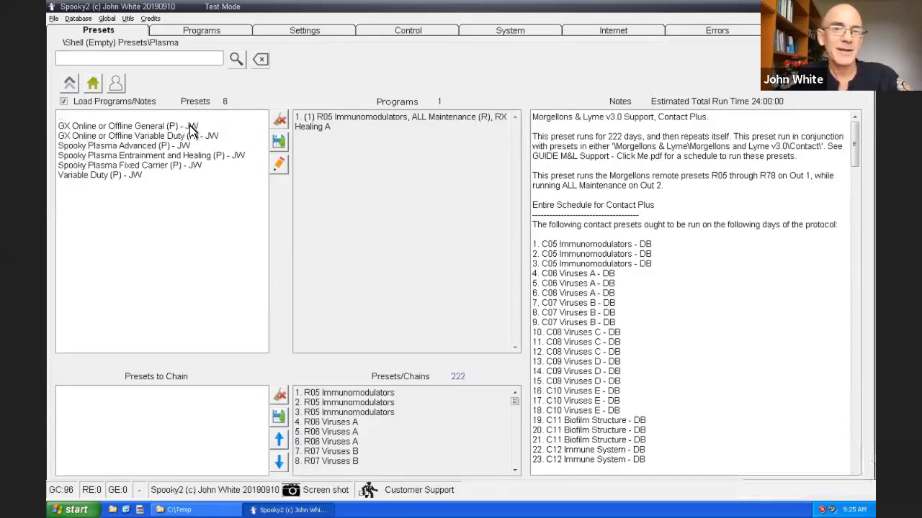
mouse_move(224, 145)
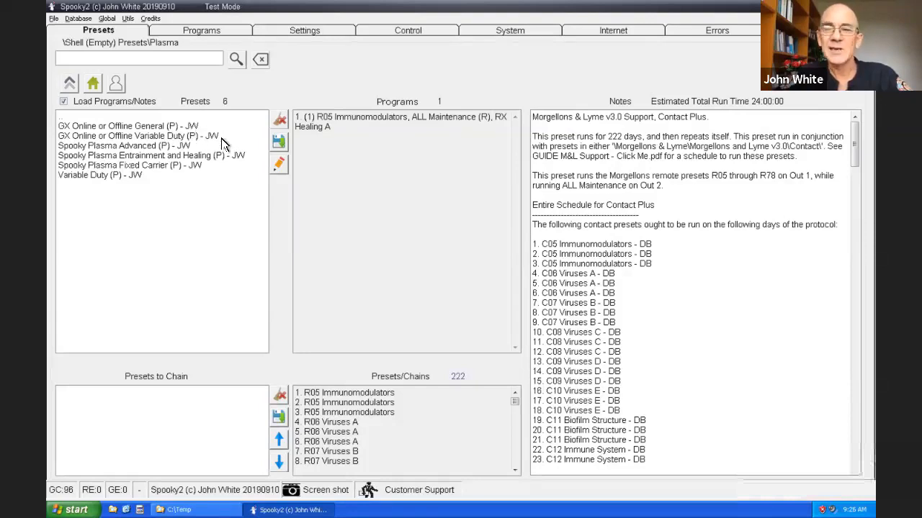
mouse_move(204, 173)
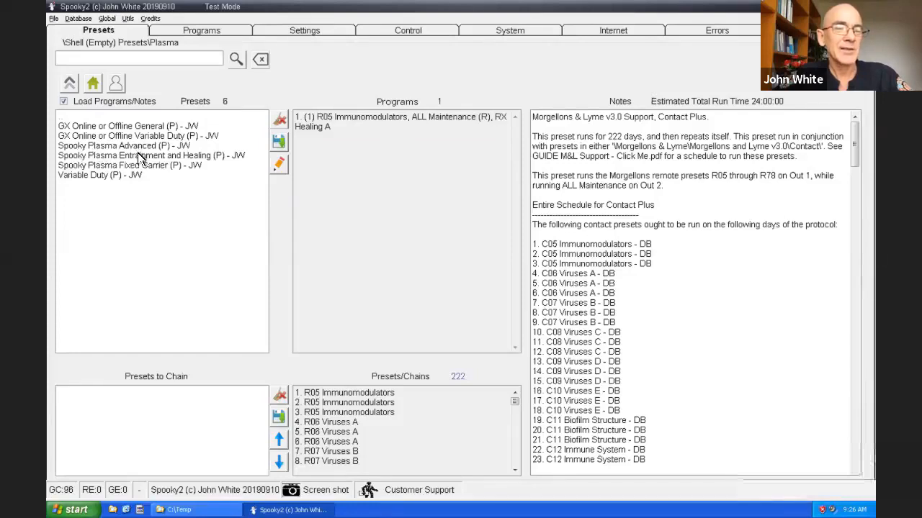
mouse_move(88, 177)
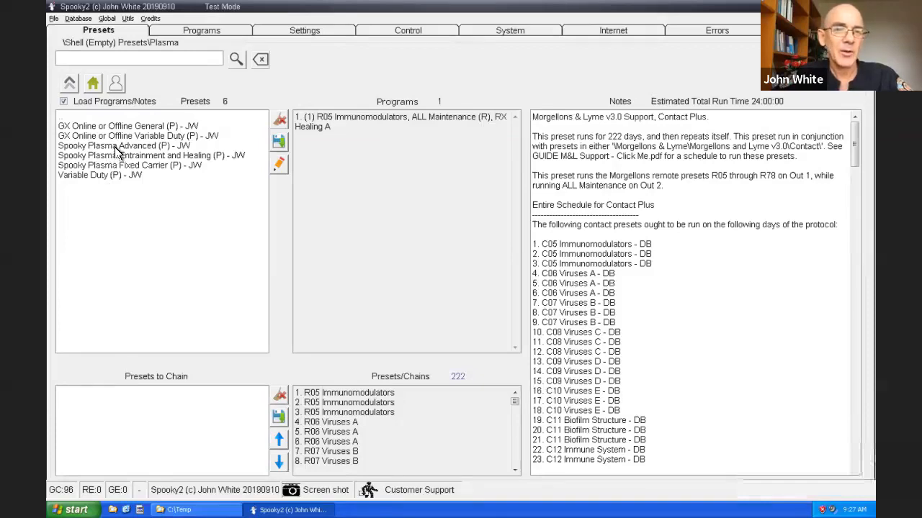
left_click(123, 146)
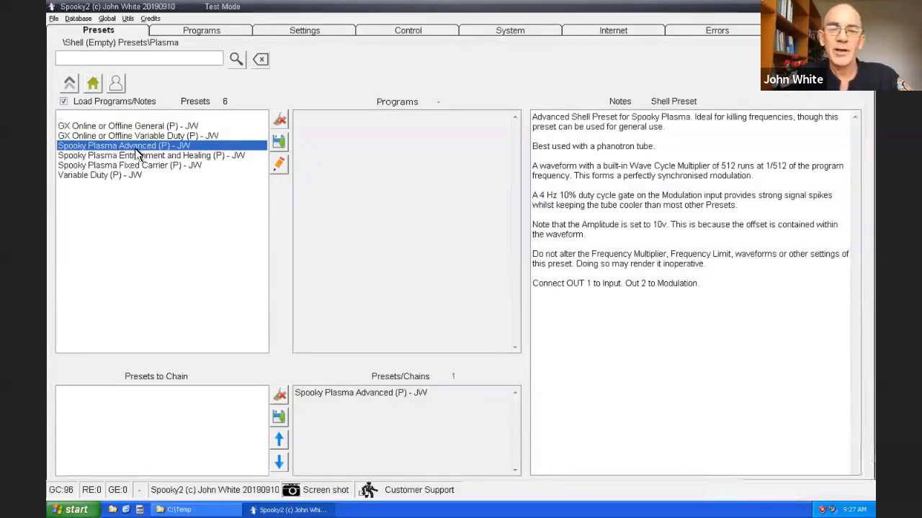
mouse_move(369, 199)
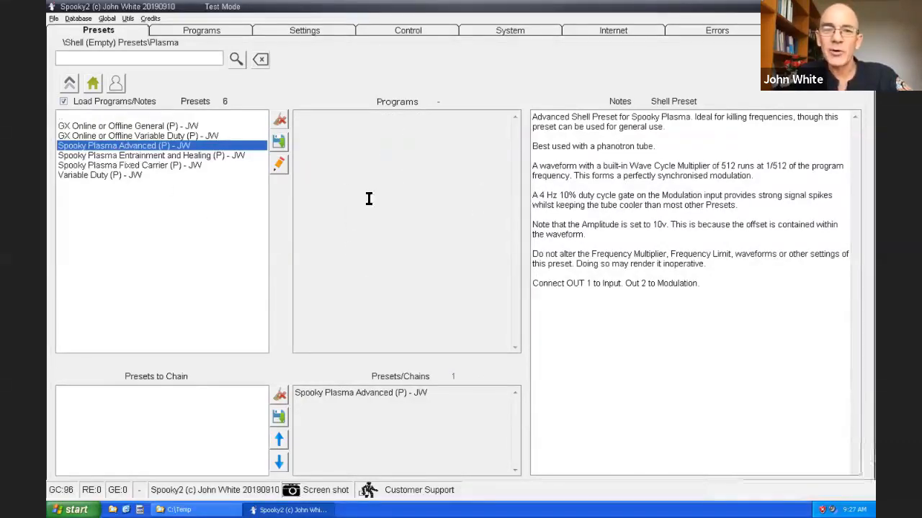
mouse_move(374, 278)
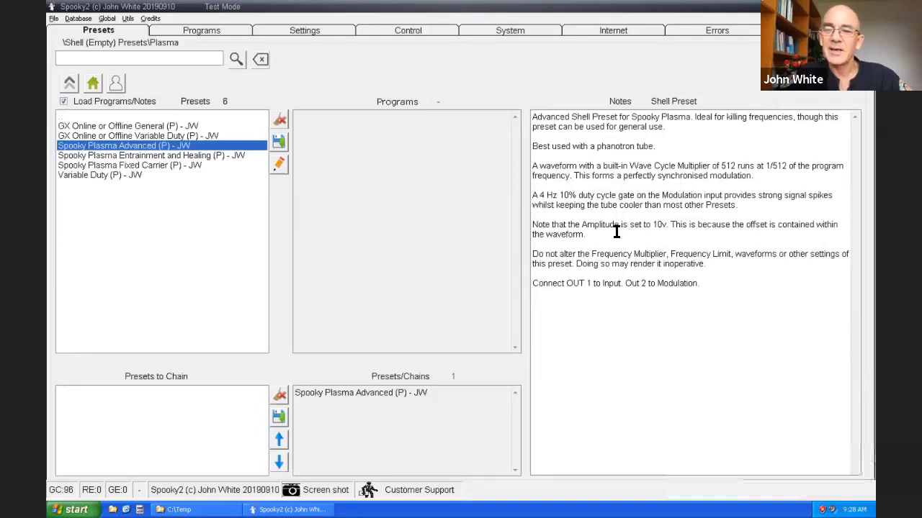
mouse_move(554, 276)
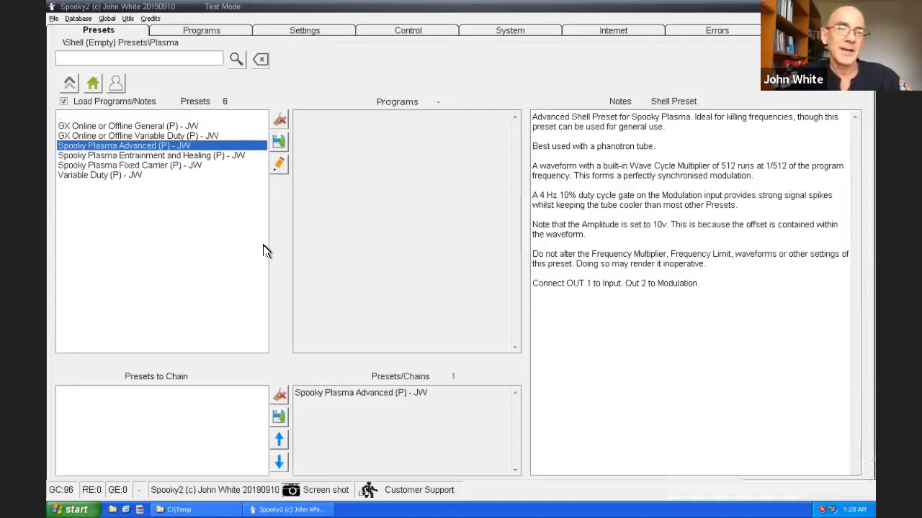
mouse_move(144, 156)
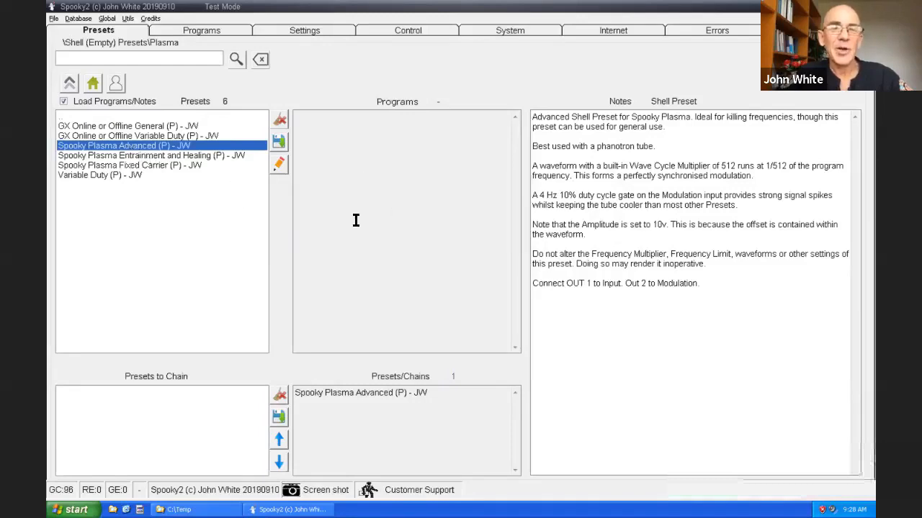
mouse_move(375, 207)
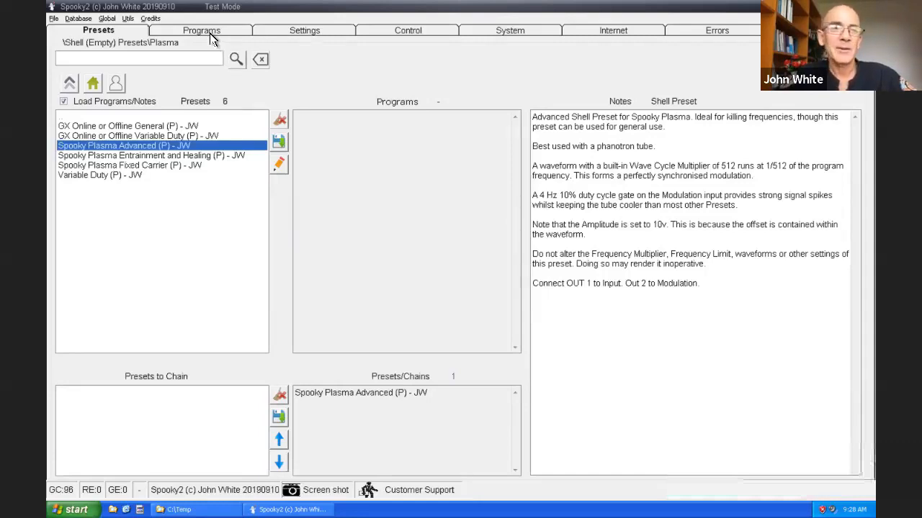
Open the Programs database and enter 'parasite' as the search term.
left_click(201, 30)
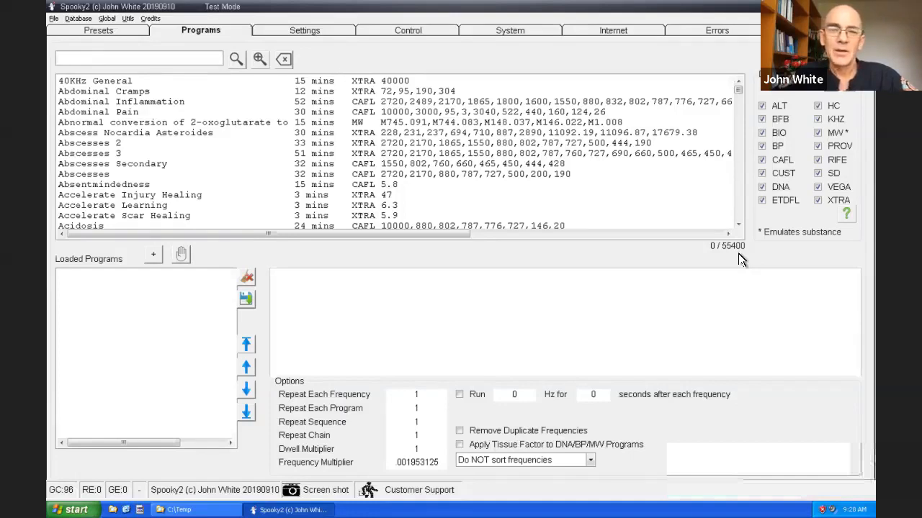
left_click(137, 58)
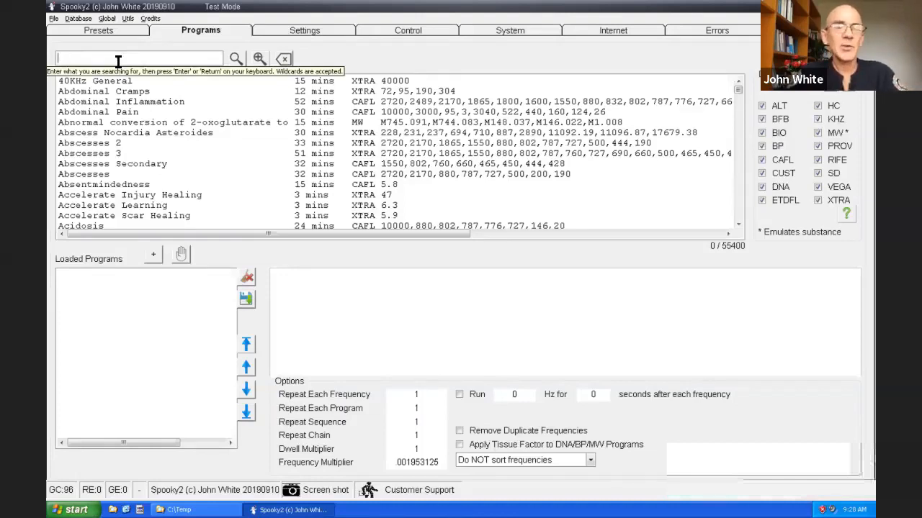
type("p")
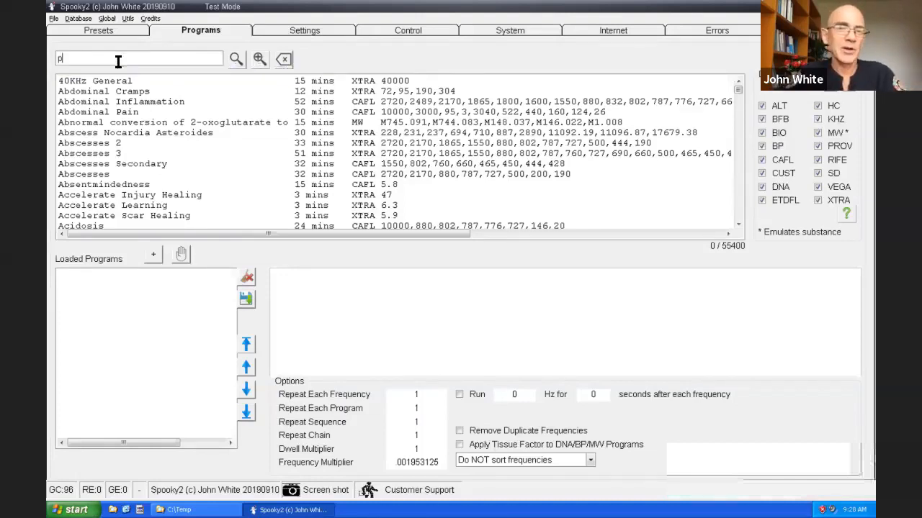
type("arasite")
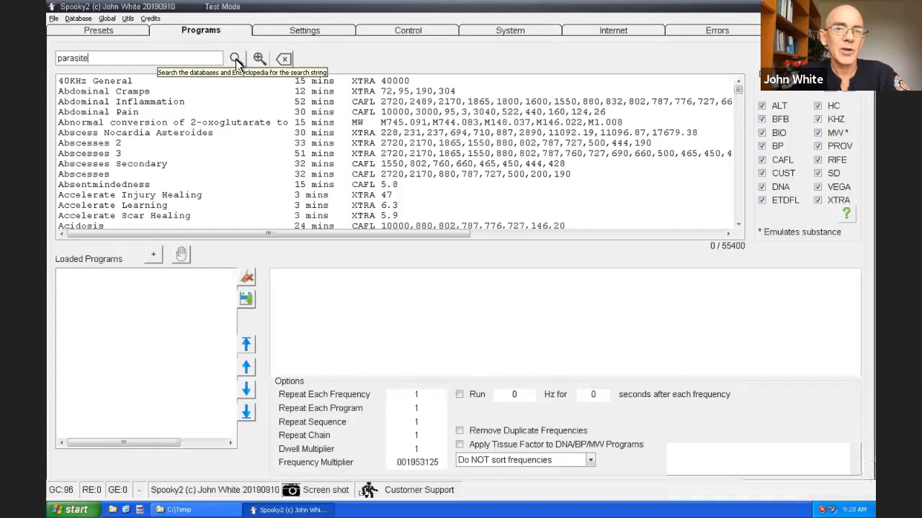
Search for parasite (605 programs) and read the Eggs of Worms and Dyspepsia notes.
left_click(237, 59)
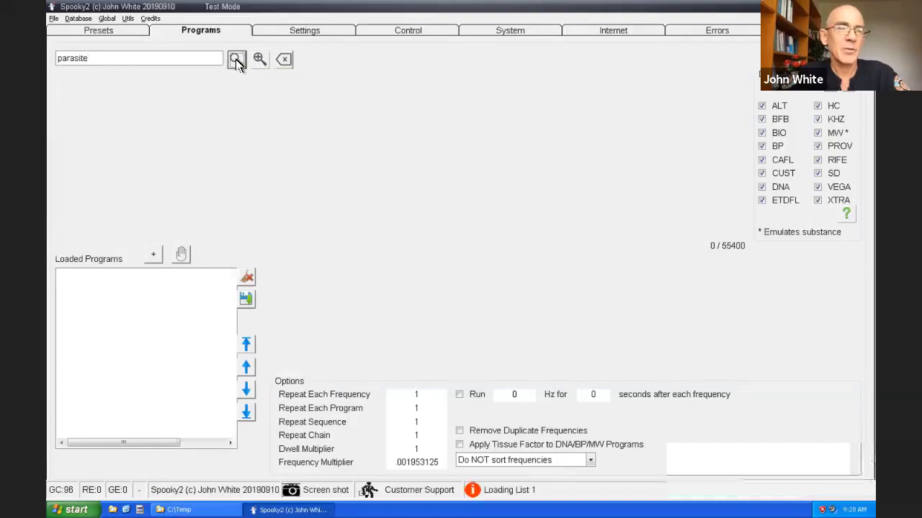
left_click(236, 59)
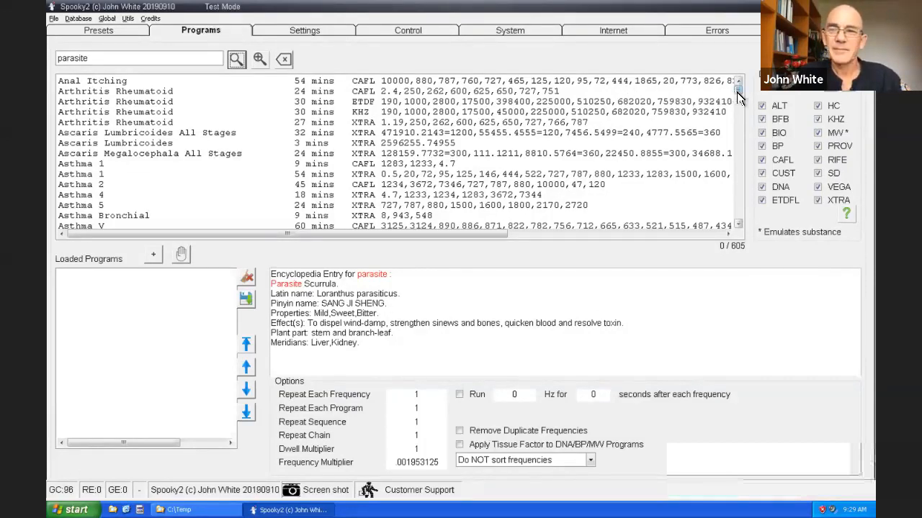
scroll("down", 3)
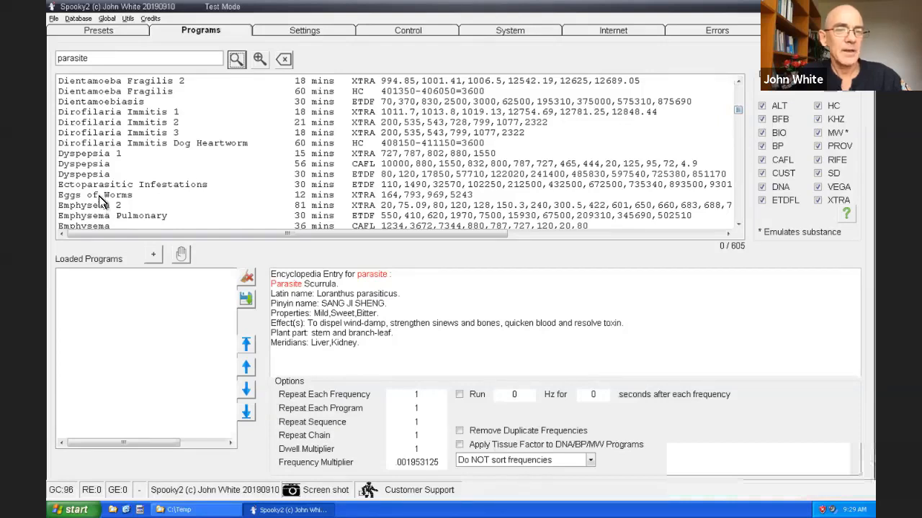
left_click(94, 195)
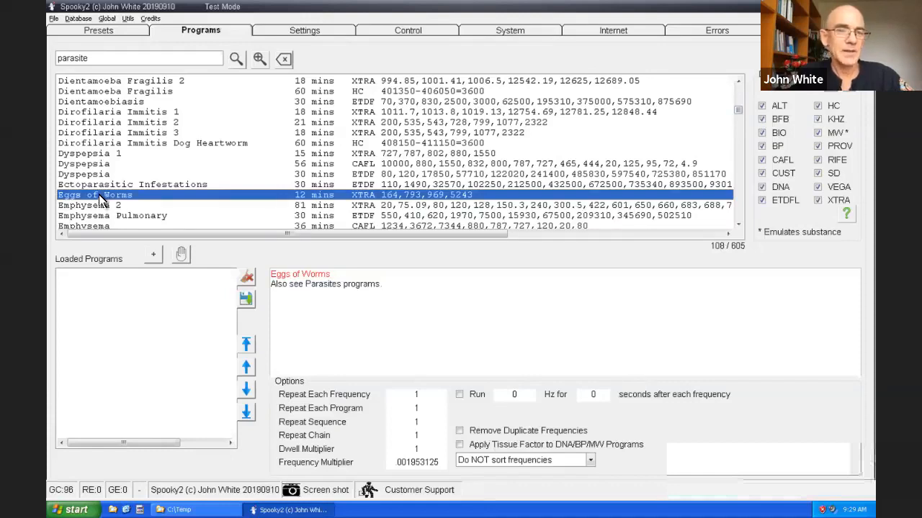
left_click(83, 174)
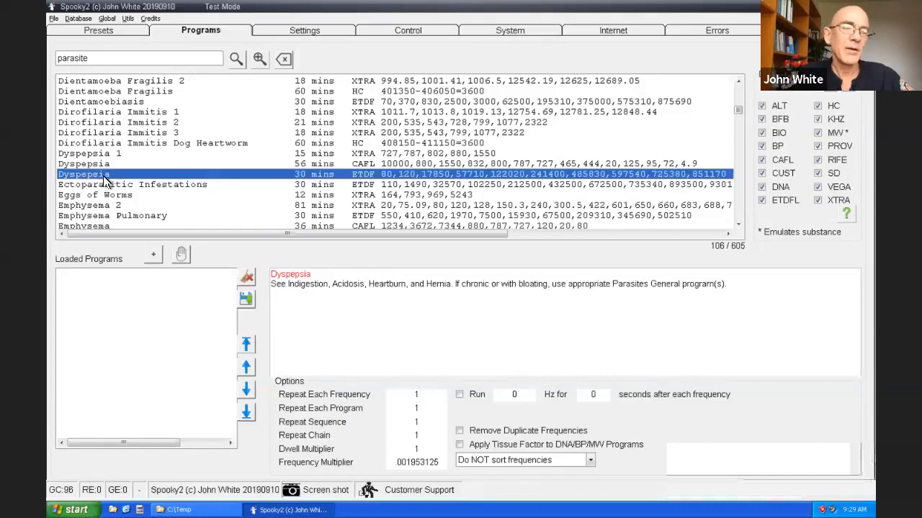
mouse_move(522, 289)
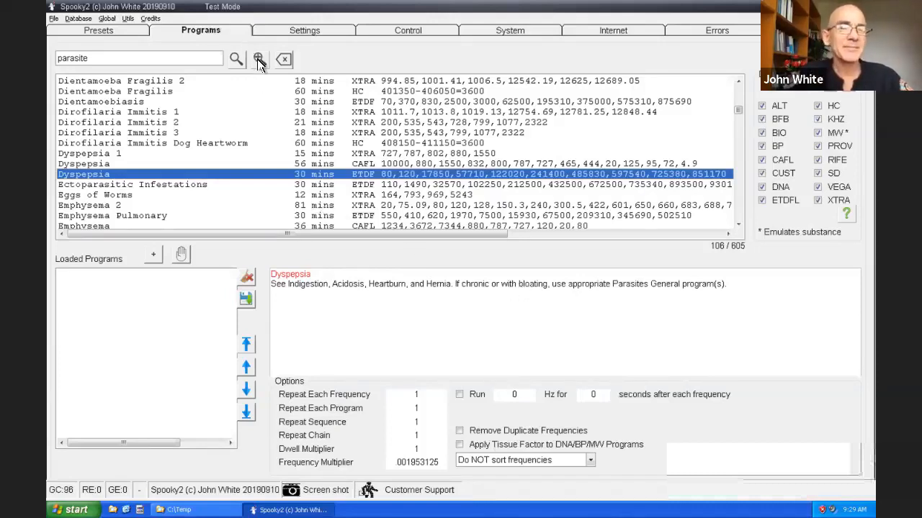
mouse_move(260, 59)
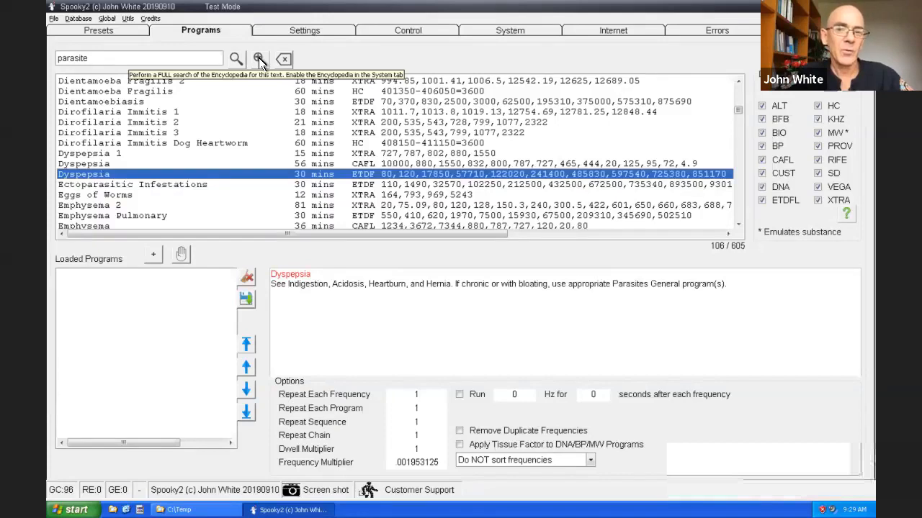
mouse_move(312, 275)
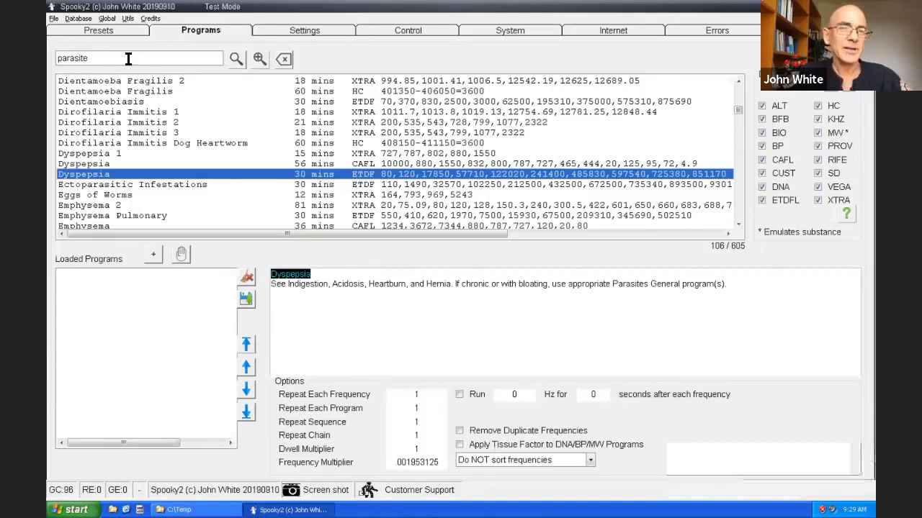
Change the search term to Dyspepsia and run program and encyclopedia searches.
type("Dyspepsia")
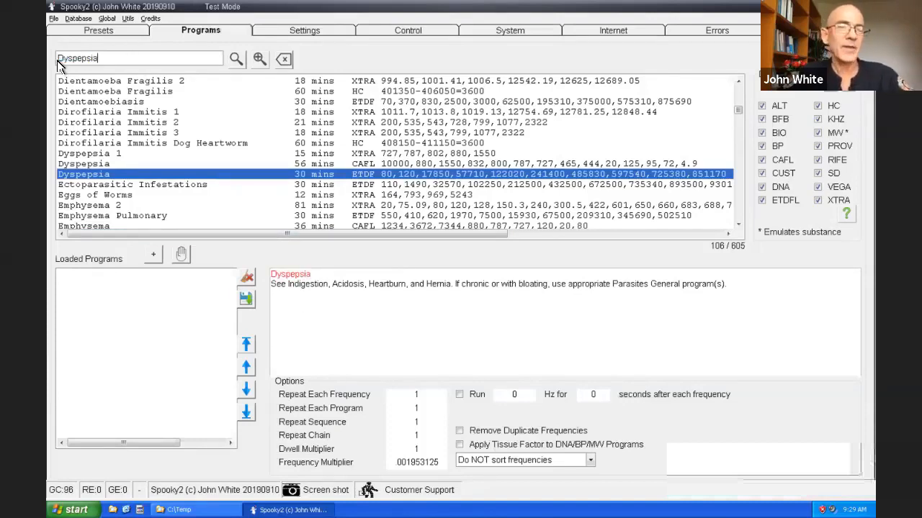
left_click(236, 59)
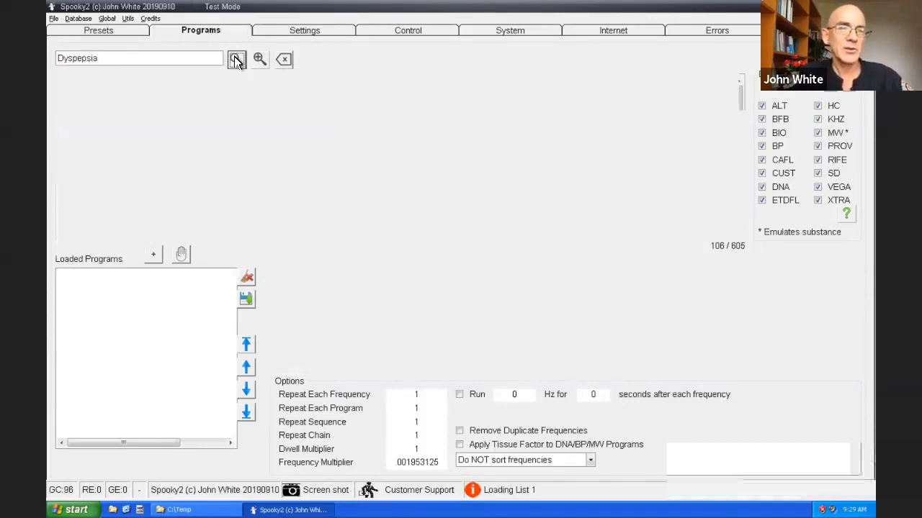
left_click(237, 59)
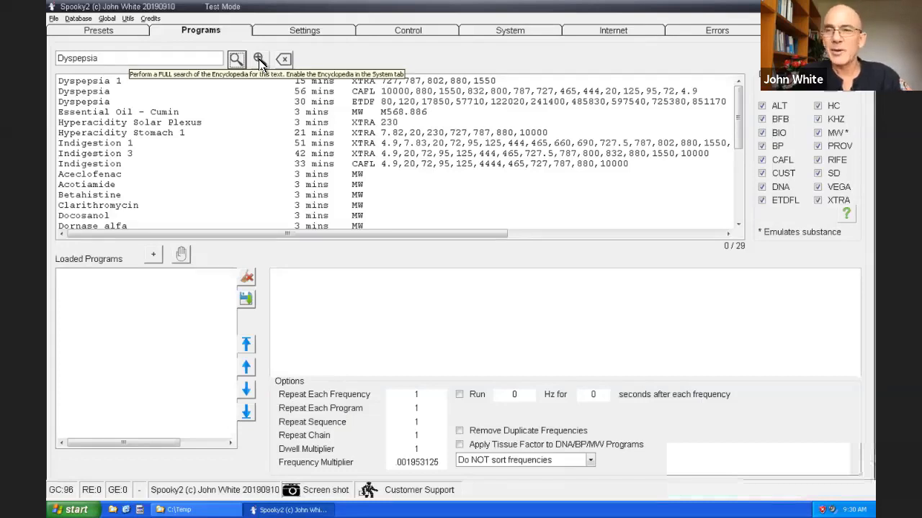
left_click(259, 59)
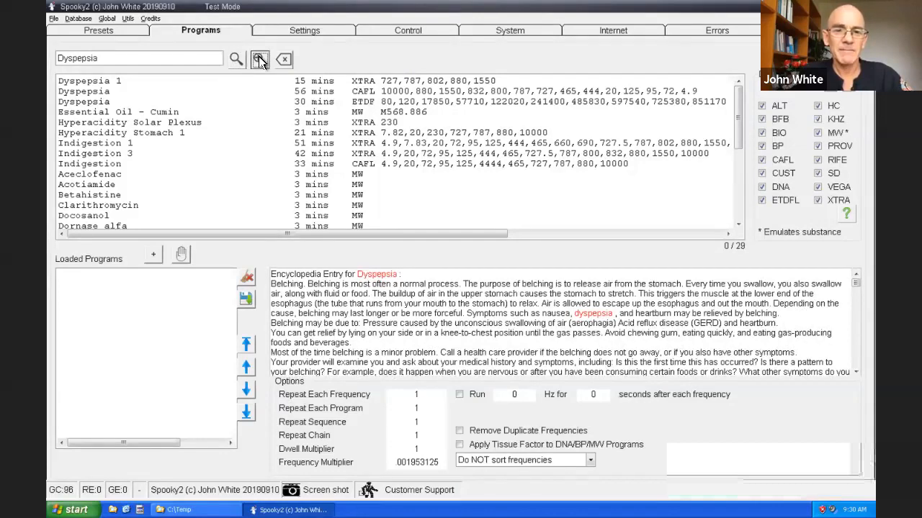
mouse_move(281, 284)
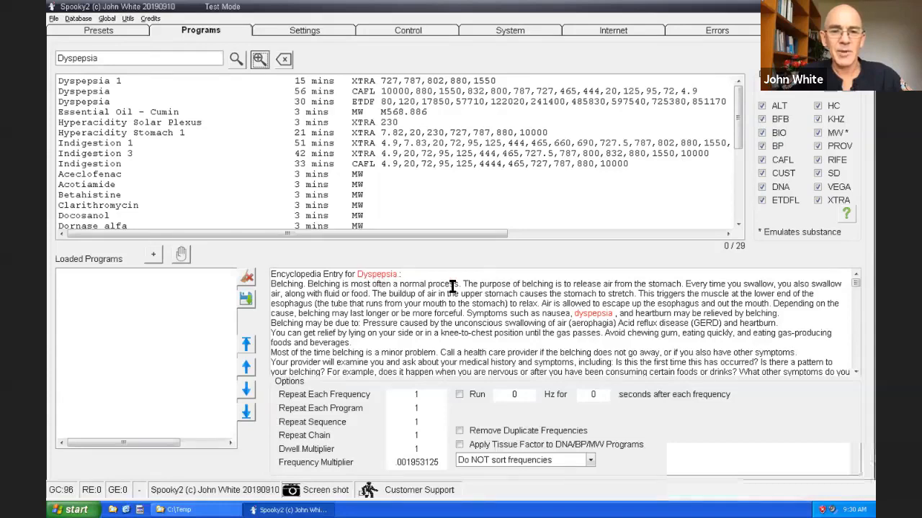
mouse_move(576, 309)
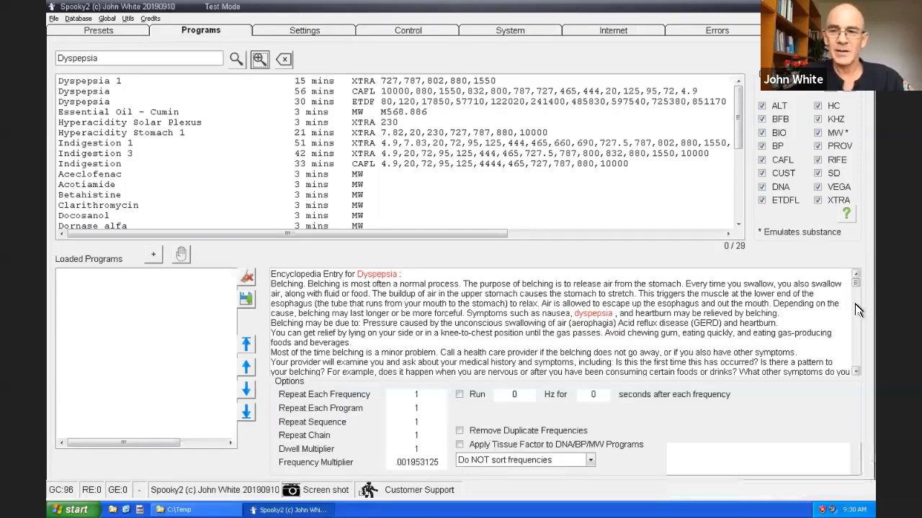
Browse the Dyspepsia encyclopedia entries, then rerun the Dyspepsia program search.
scroll("down", 3)
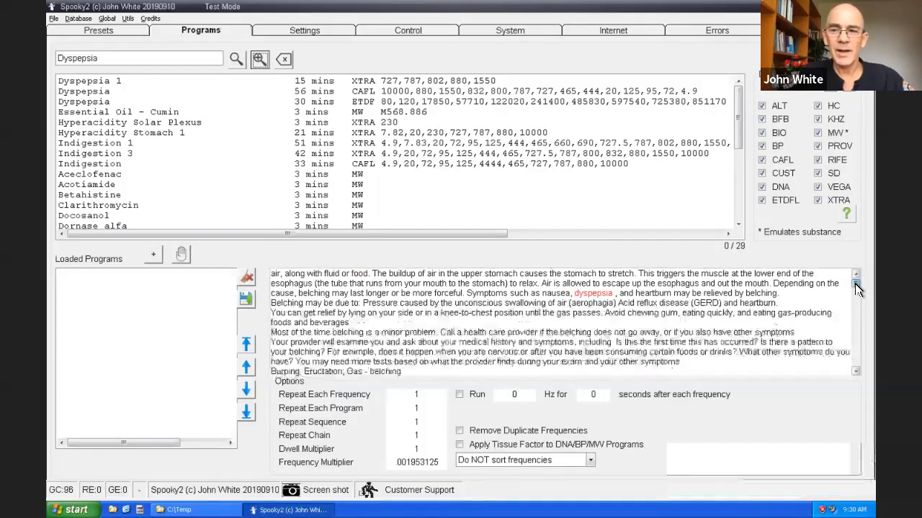
scroll("down", 3)
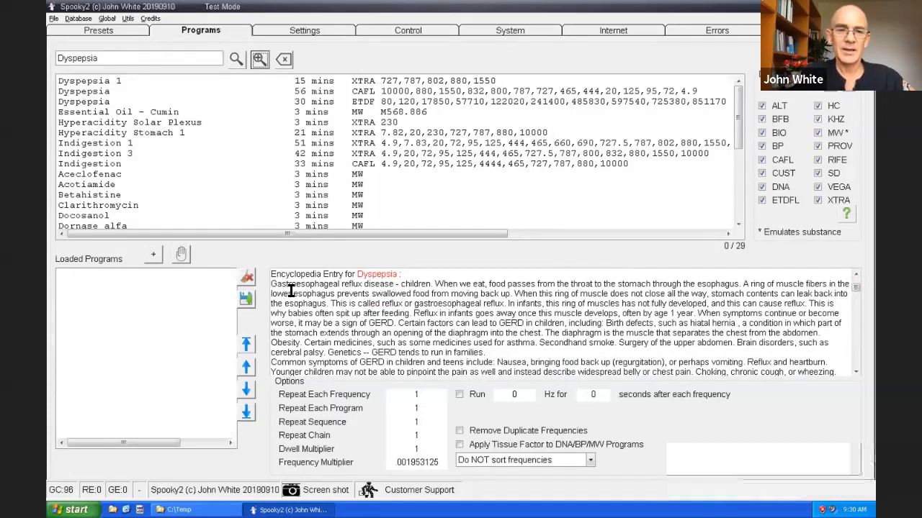
mouse_move(482, 301)
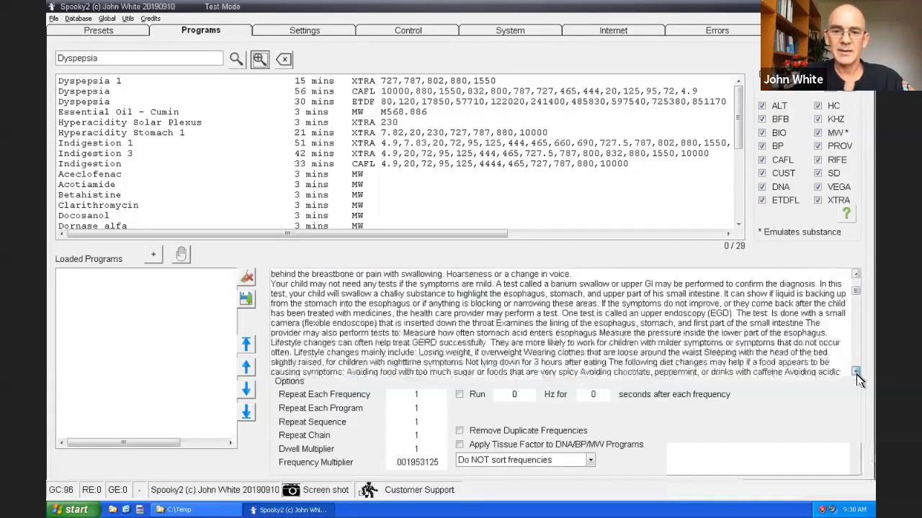
left_click(856, 373)
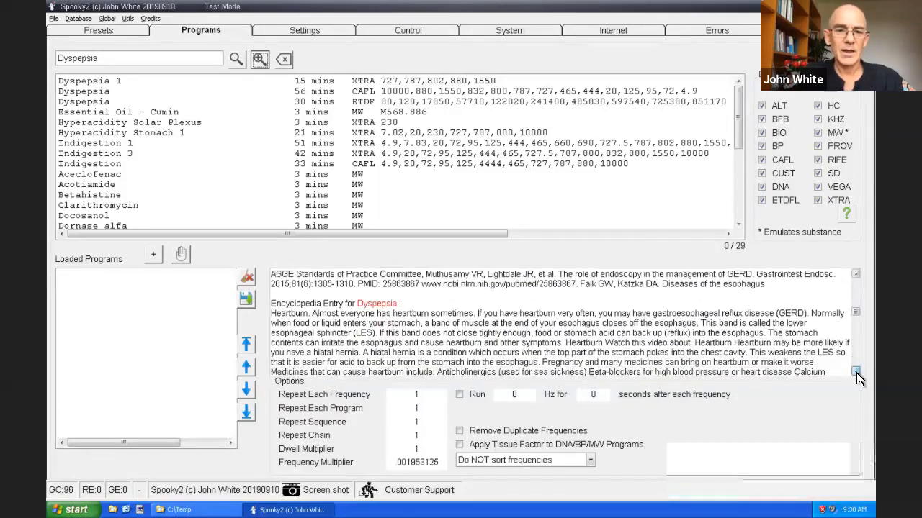
left_click(856, 372)
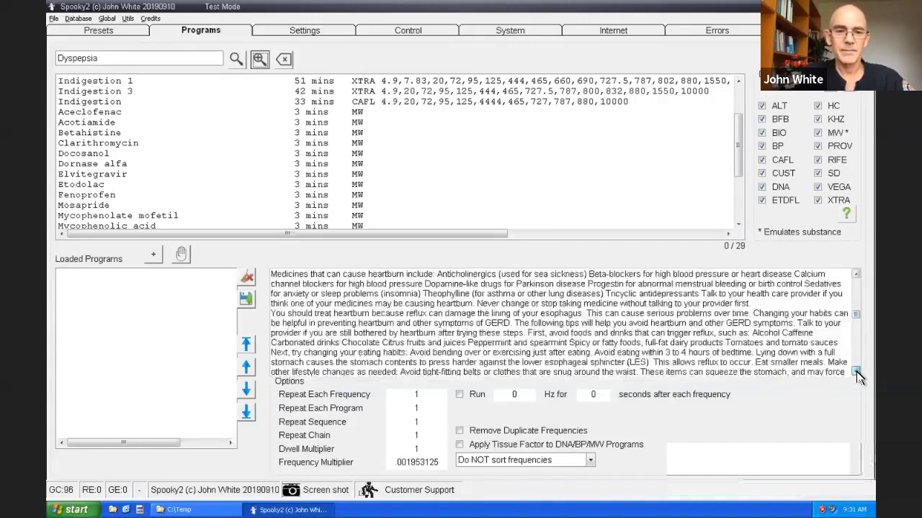
left_click(856, 376)
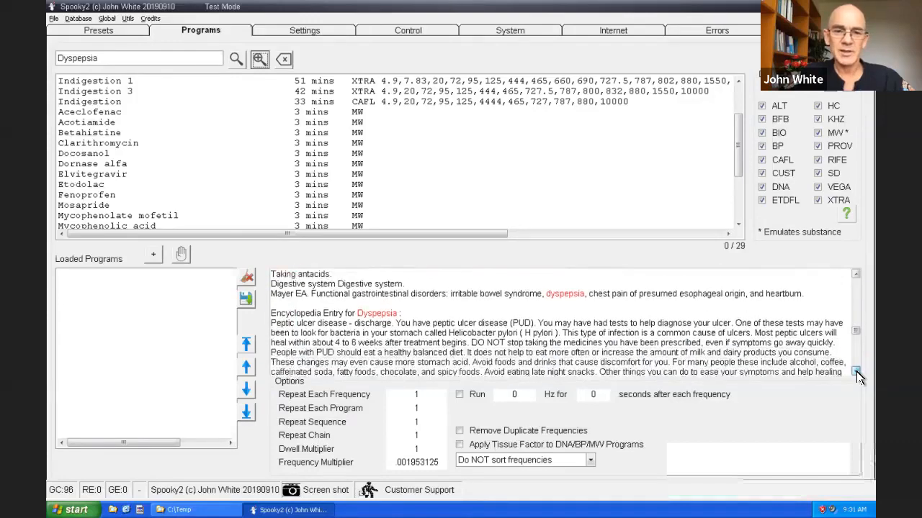
left_click(856, 375)
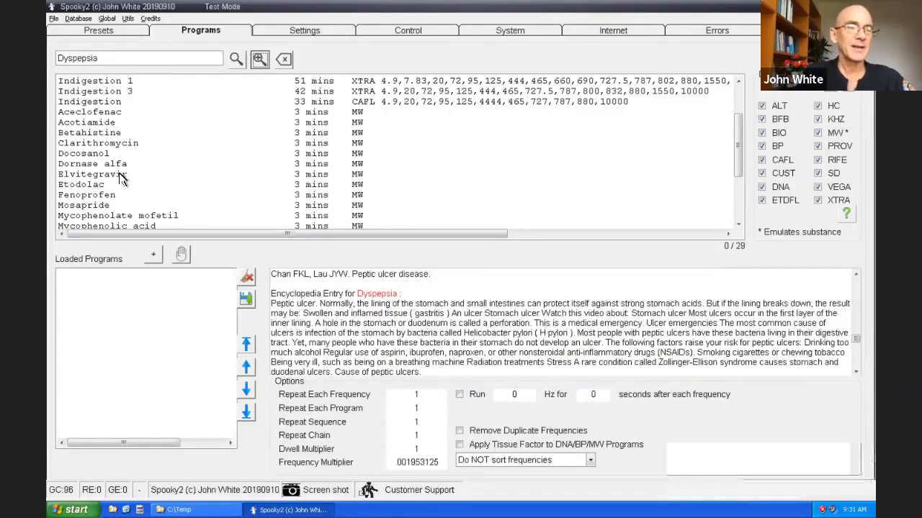
left_click(236, 59)
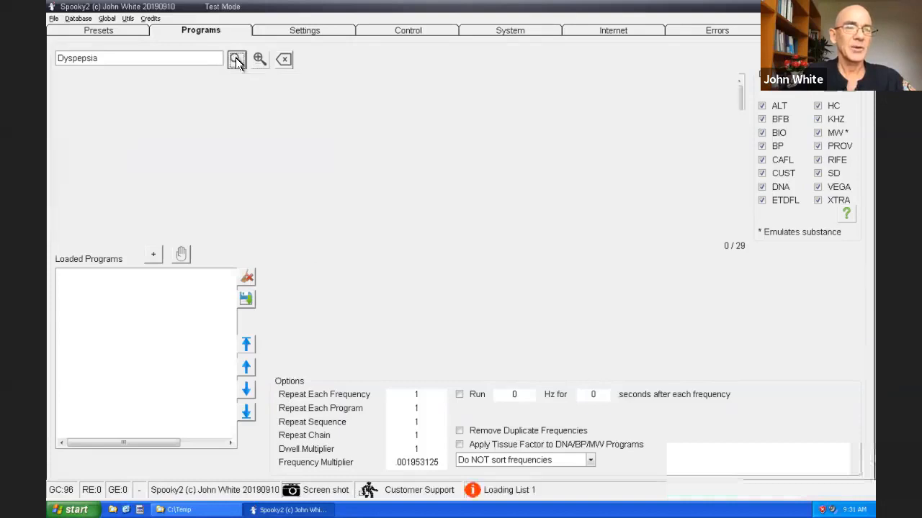
Rerun the Dyspepsia search and display the Indigestion (CAFL) program's description.
left_click(237, 59)
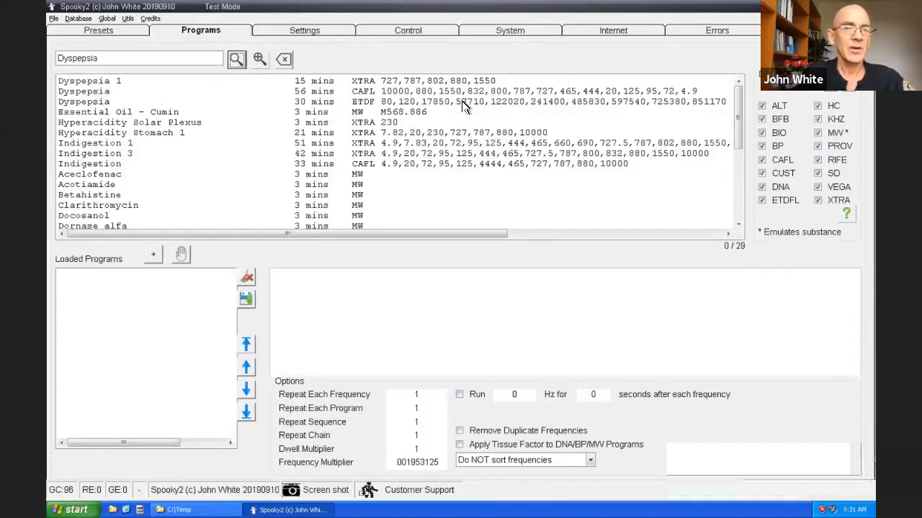
scroll("down", 3)
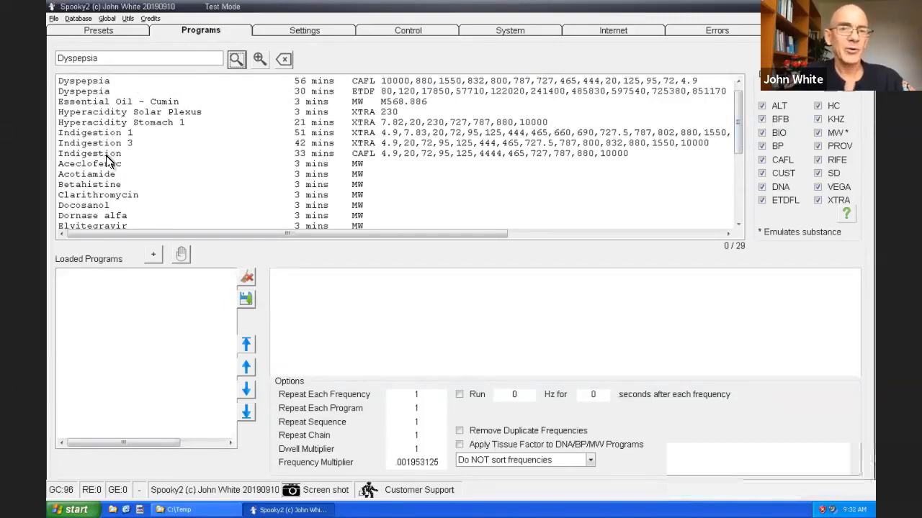
left_click(90, 152)
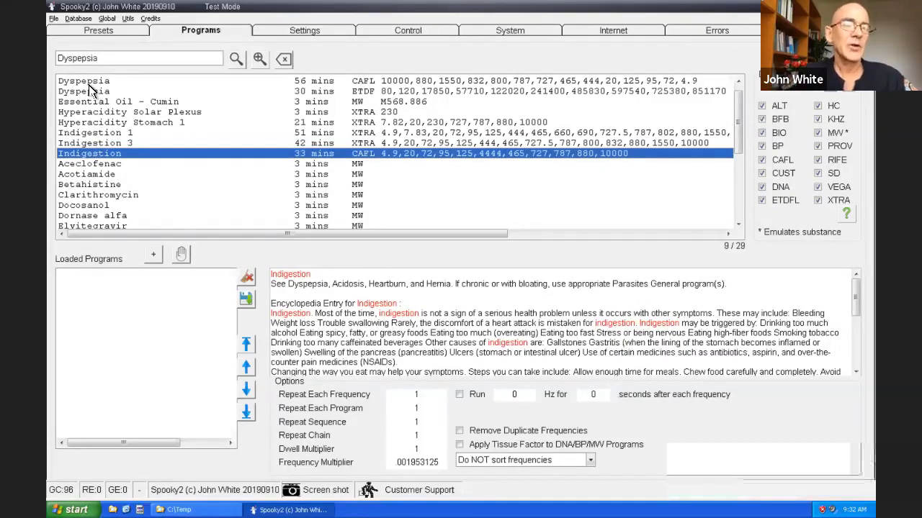
mouse_move(81, 126)
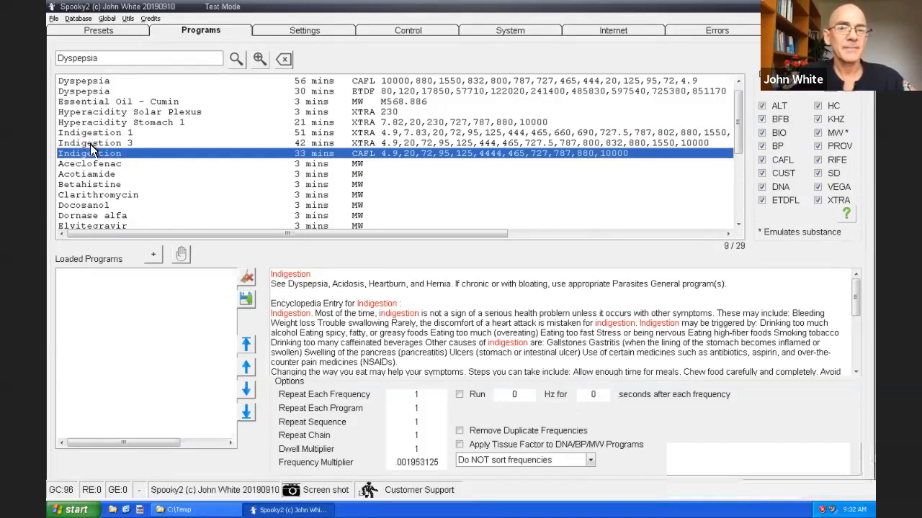
mouse_move(367, 162)
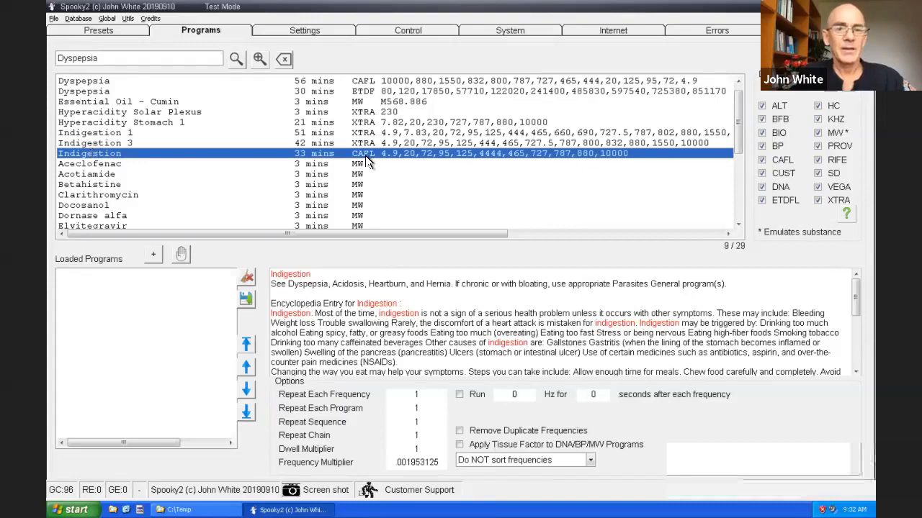
Read the Aceclofenac and Acotiamide drug program descriptions in the Dyspepsia results.
left_click(90, 163)
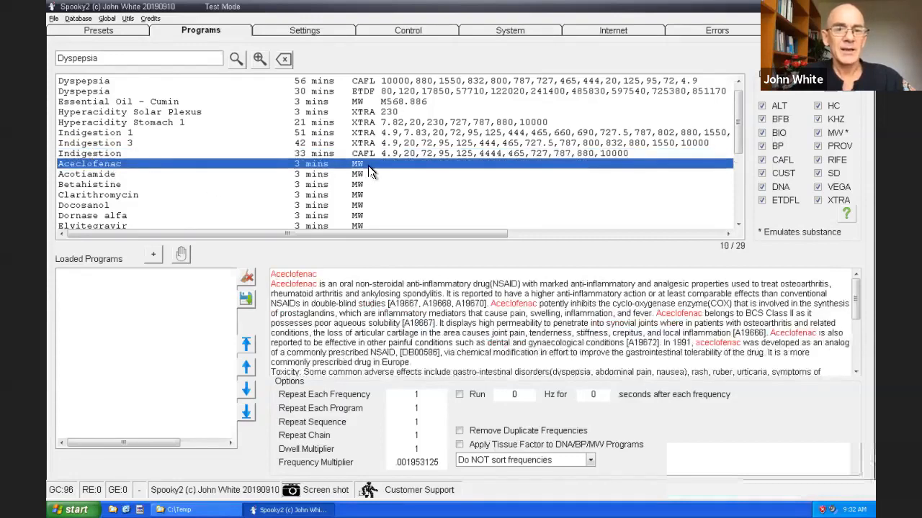
mouse_move(372, 224)
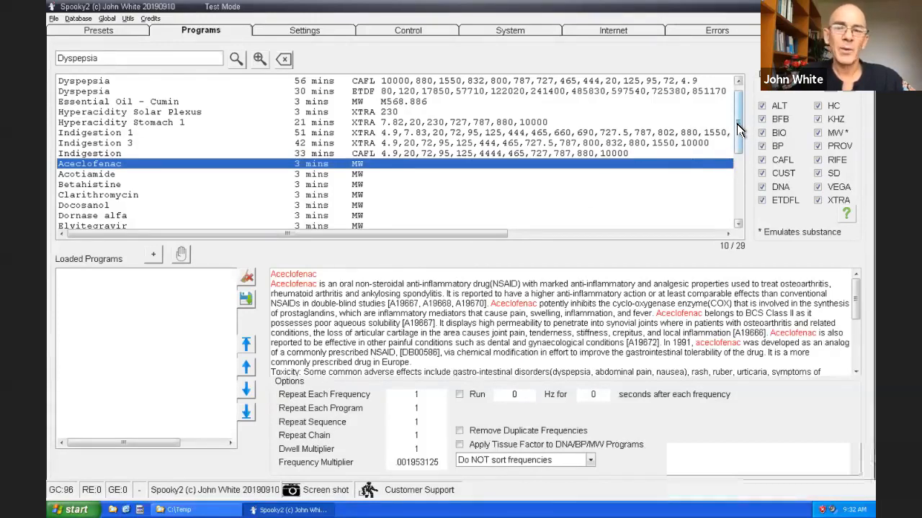
scroll("down", 3)
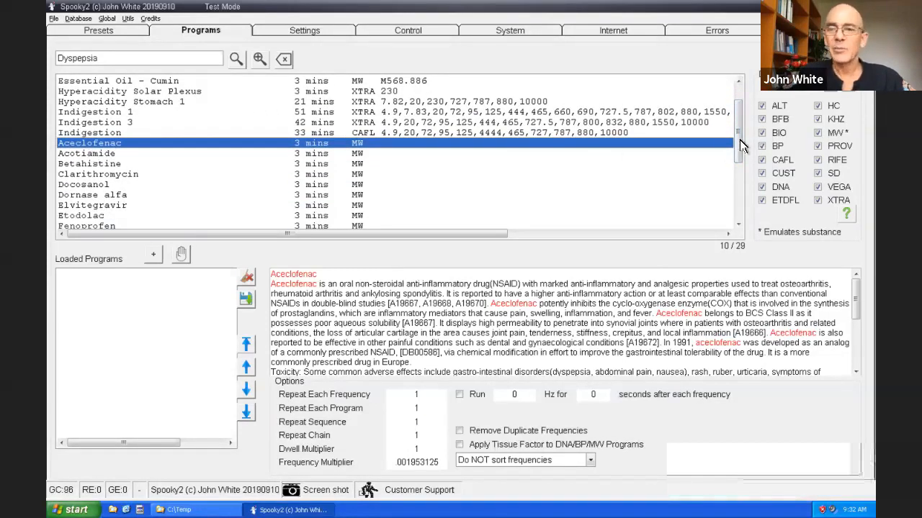
scroll("down", 3)
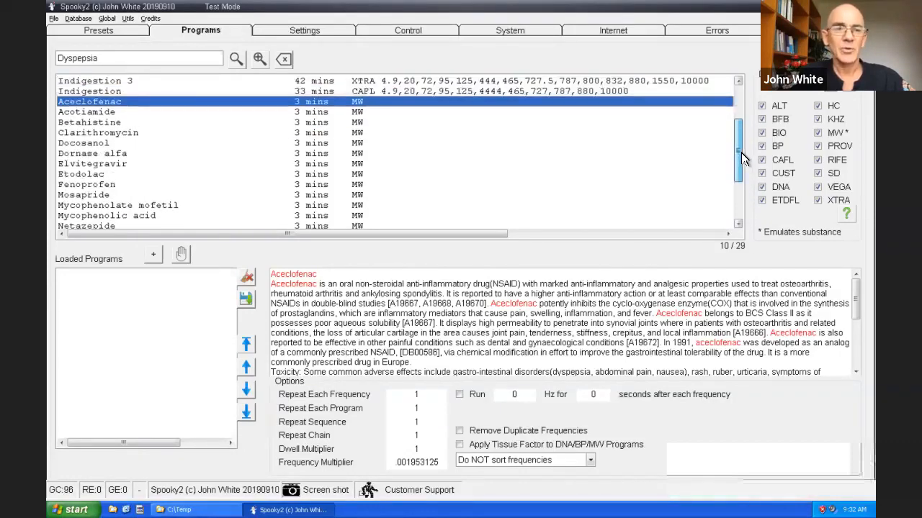
scroll("down", 3)
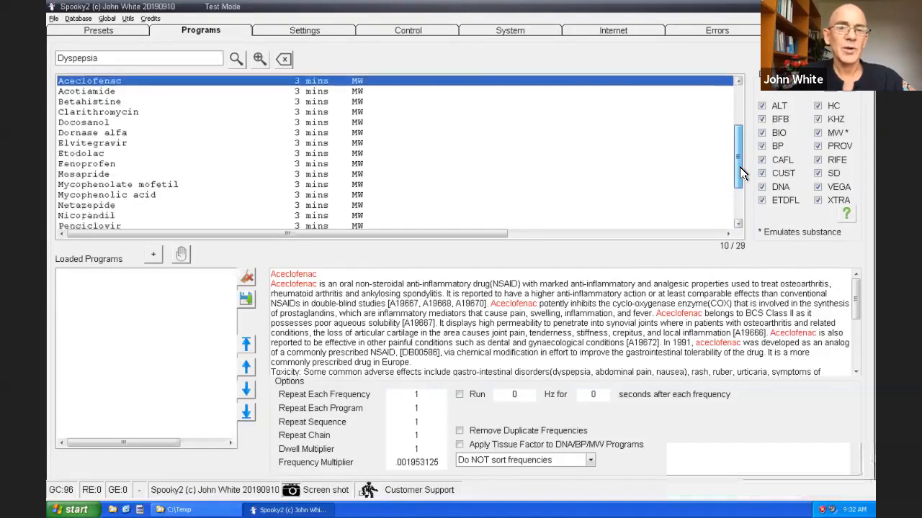
scroll("down", 3)
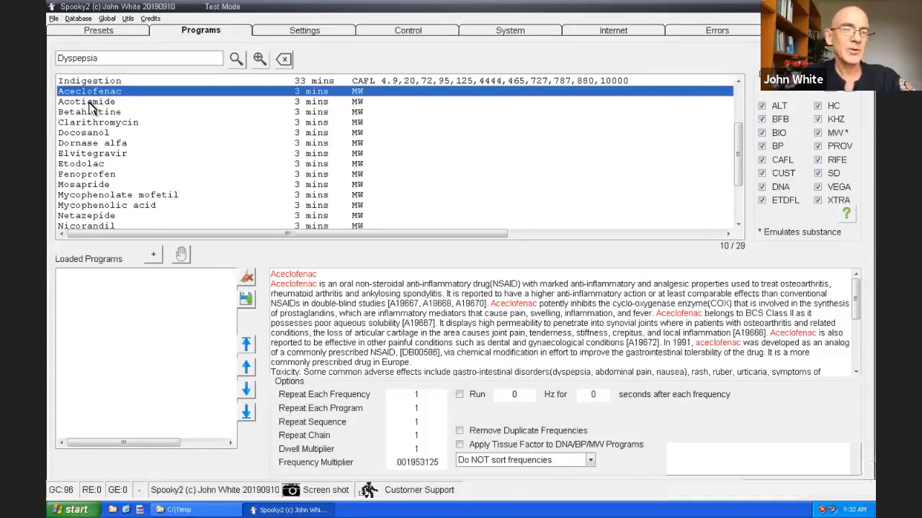
left_click(87, 102)
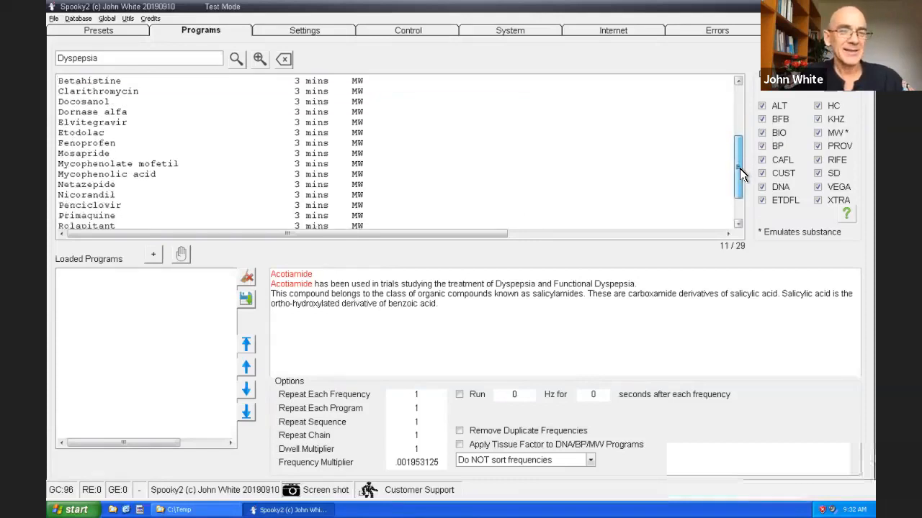
Show the Betahistine entry describing antivertigo use and overdose symptoms.
scroll("down", 3)
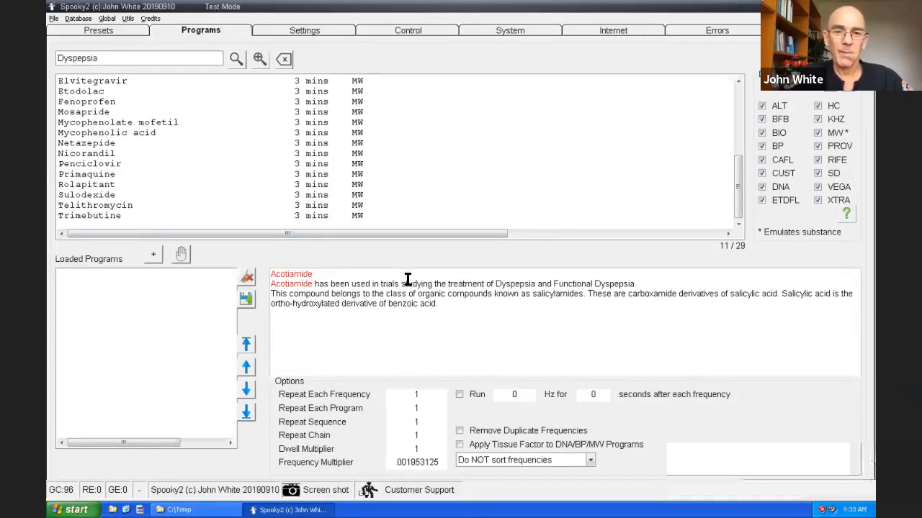
mouse_move(406, 296)
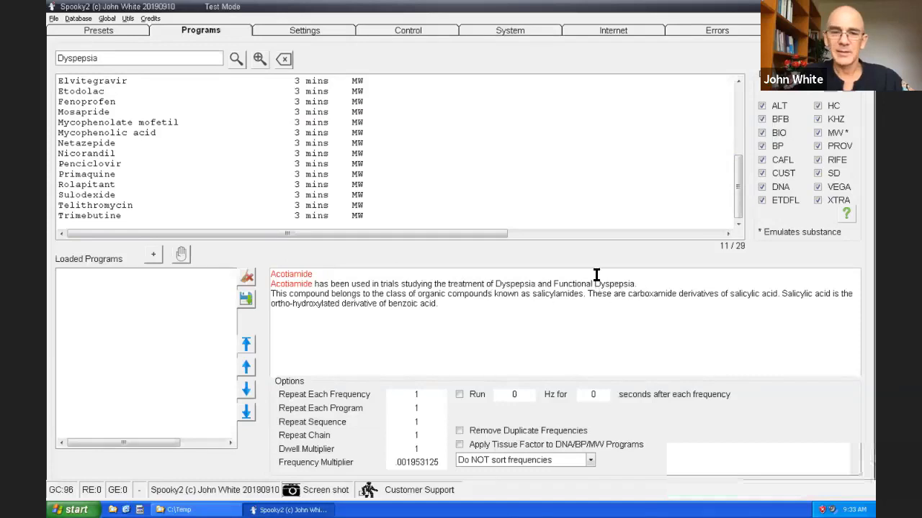
mouse_move(96, 167)
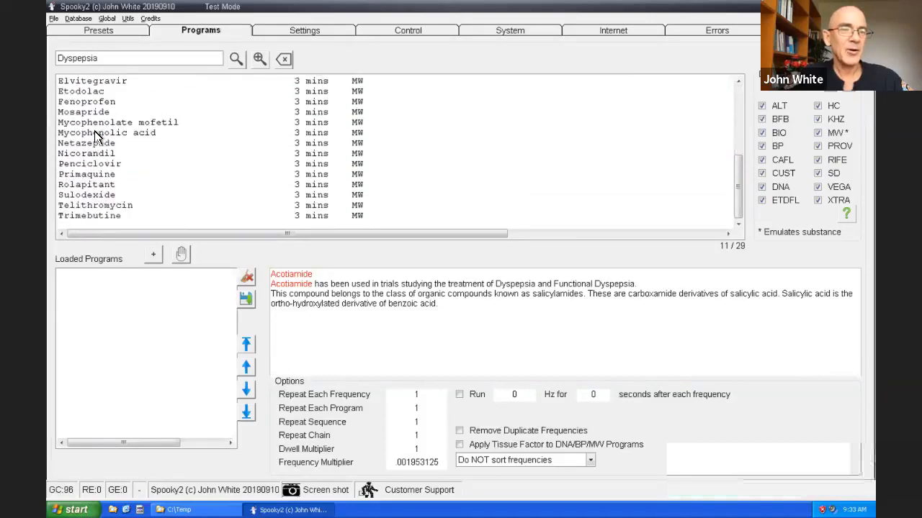
left_click(87, 153)
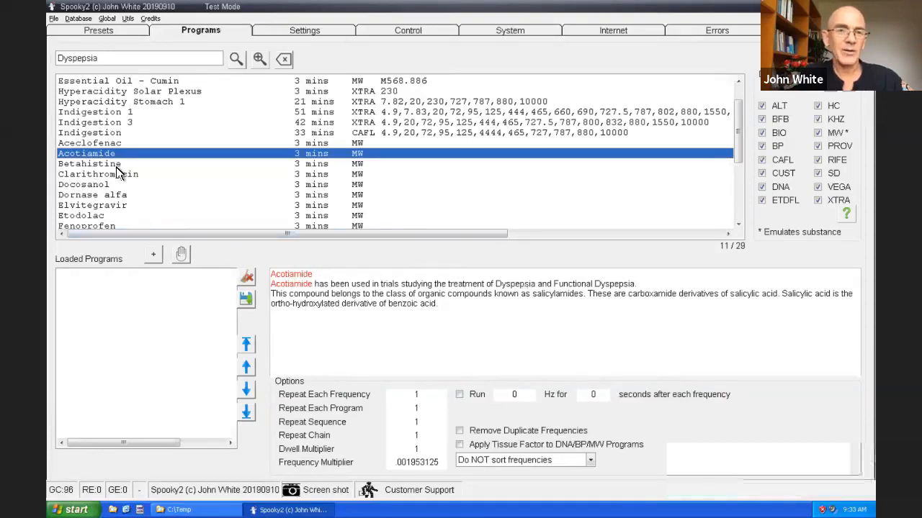
left_click(89, 164)
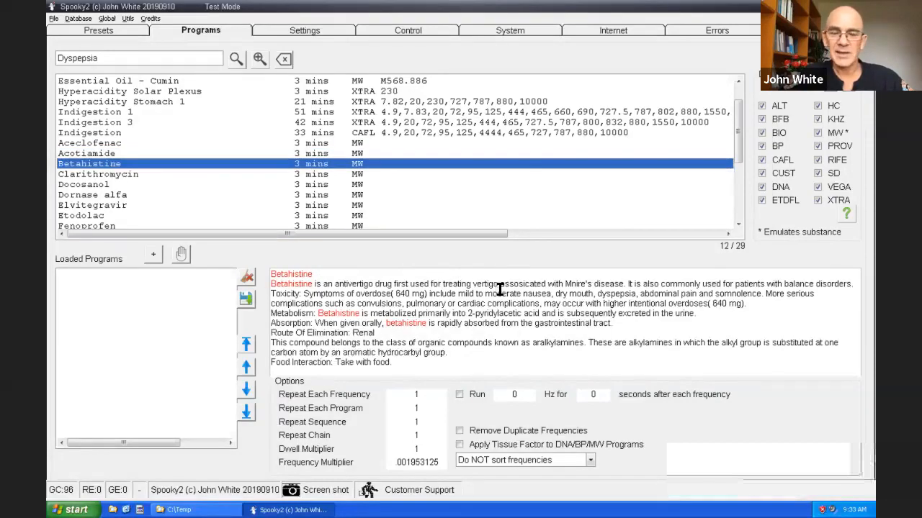
mouse_move(461, 324)
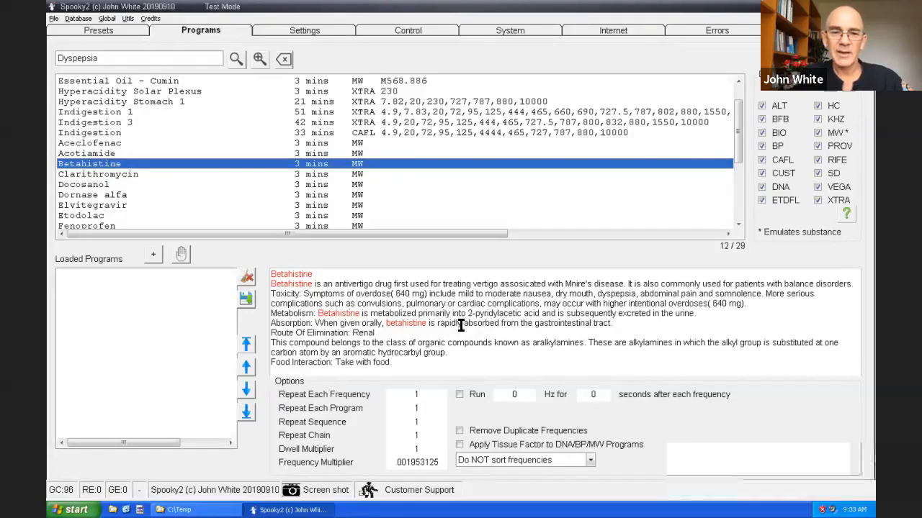
mouse_move(677, 316)
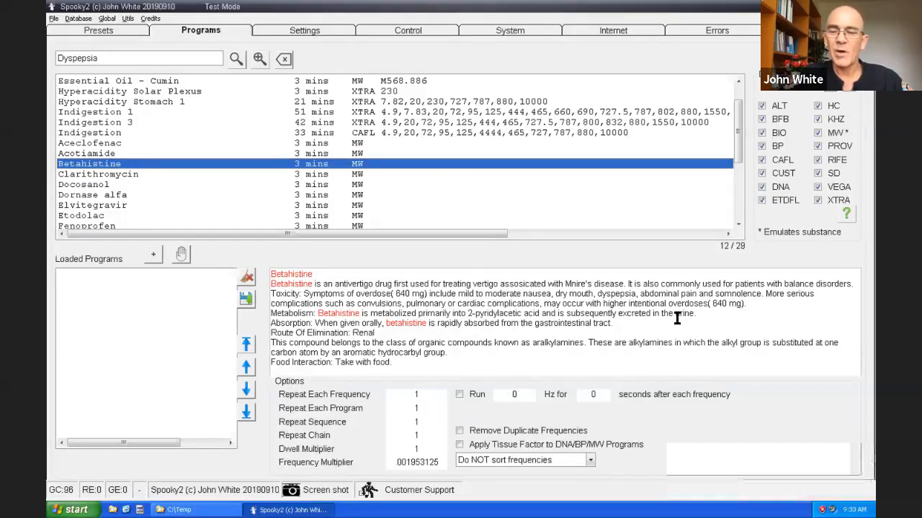
scroll("down", 3)
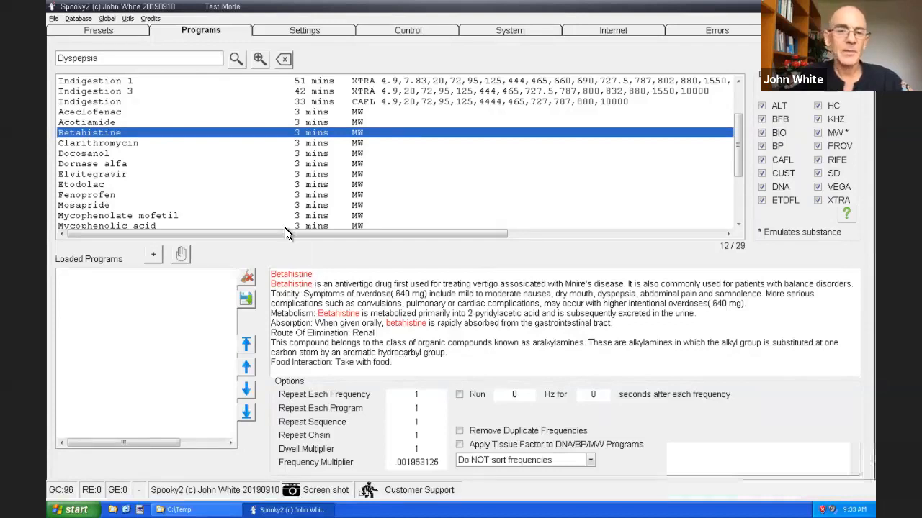
mouse_move(119, 123)
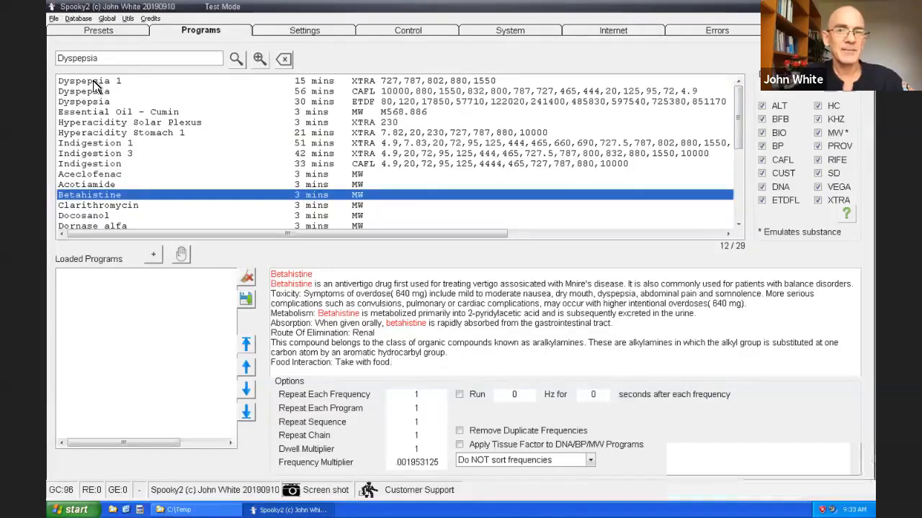
left_click(86, 81)
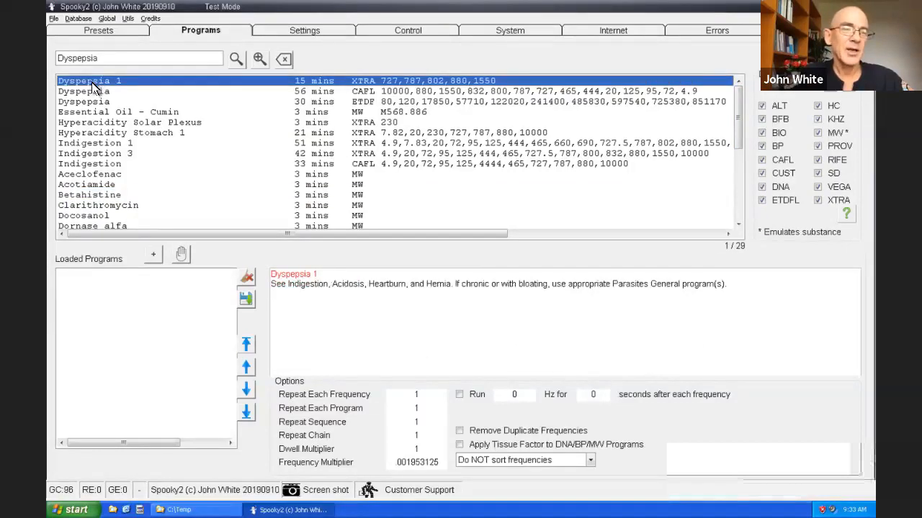
double_click(89, 81)
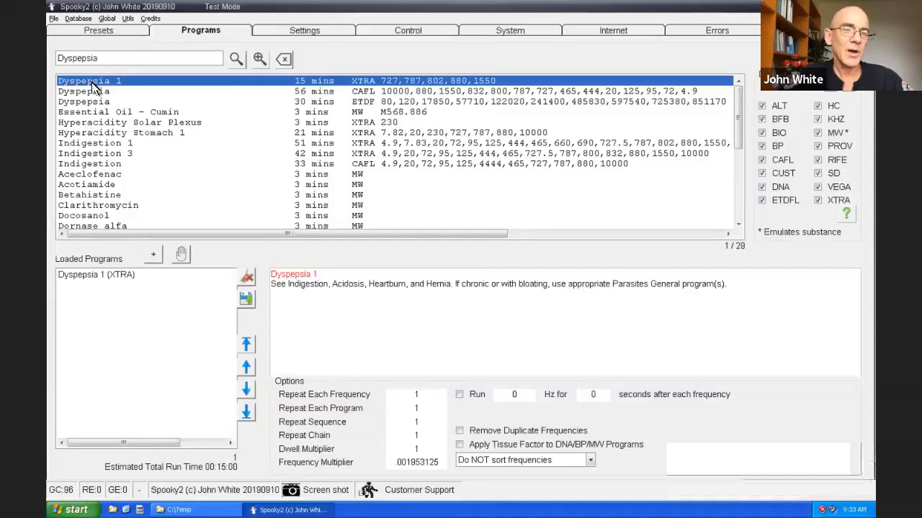
mouse_move(101, 347)
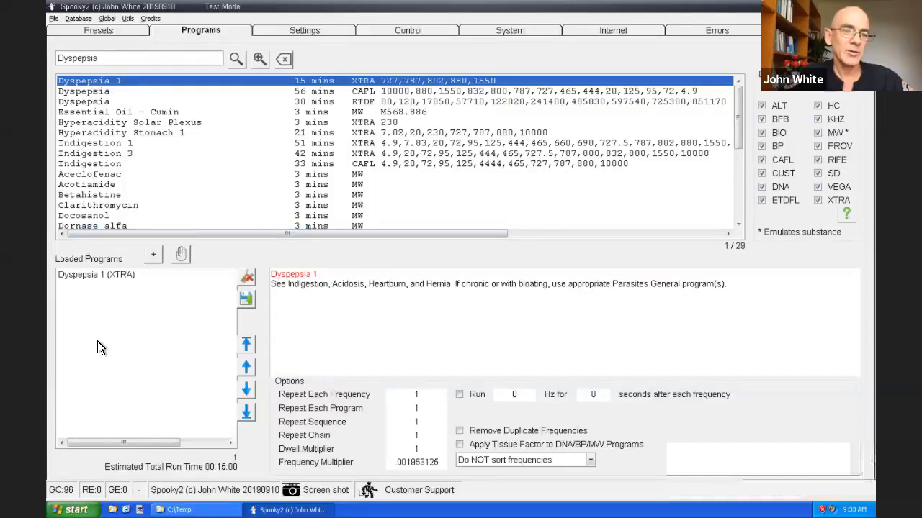
mouse_move(93, 101)
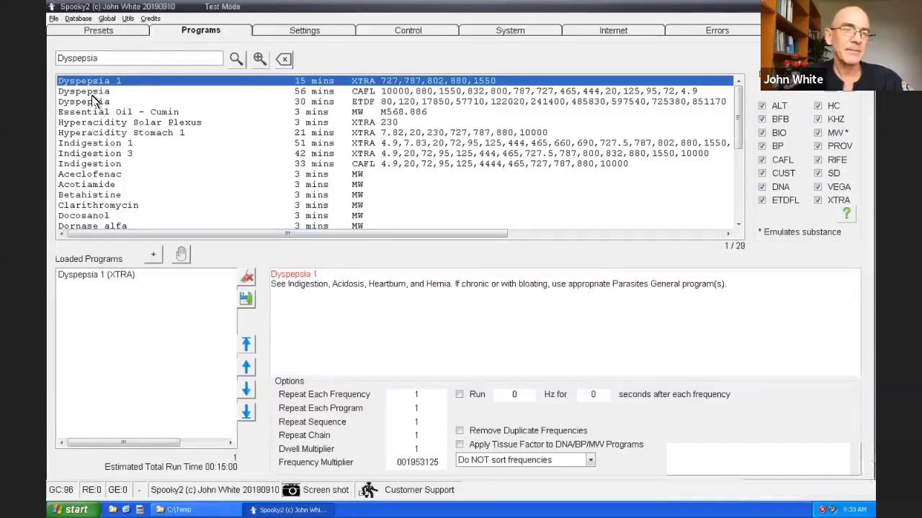
left_click(83, 91)
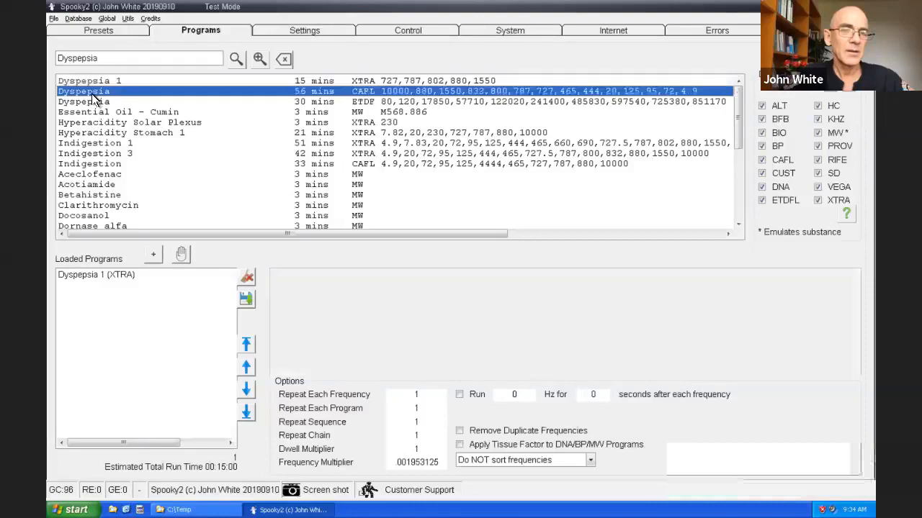
left_click(83, 92)
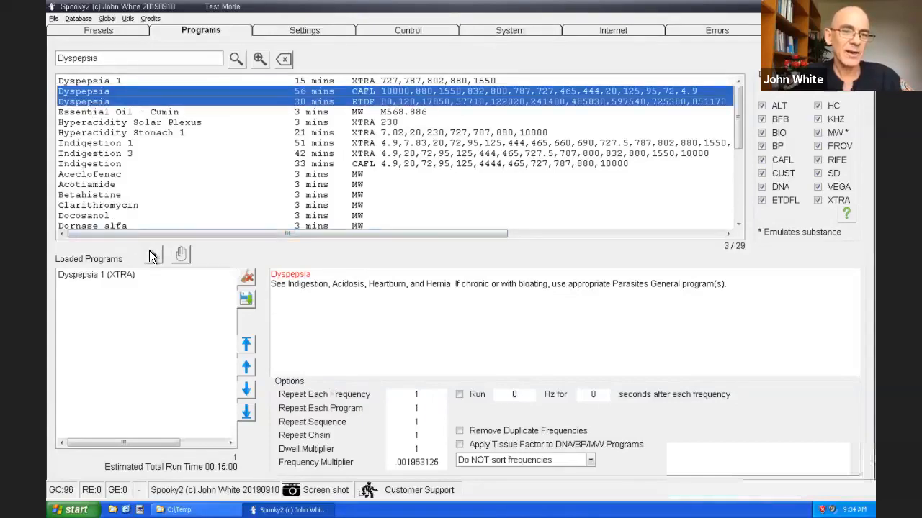
left_click(153, 255)
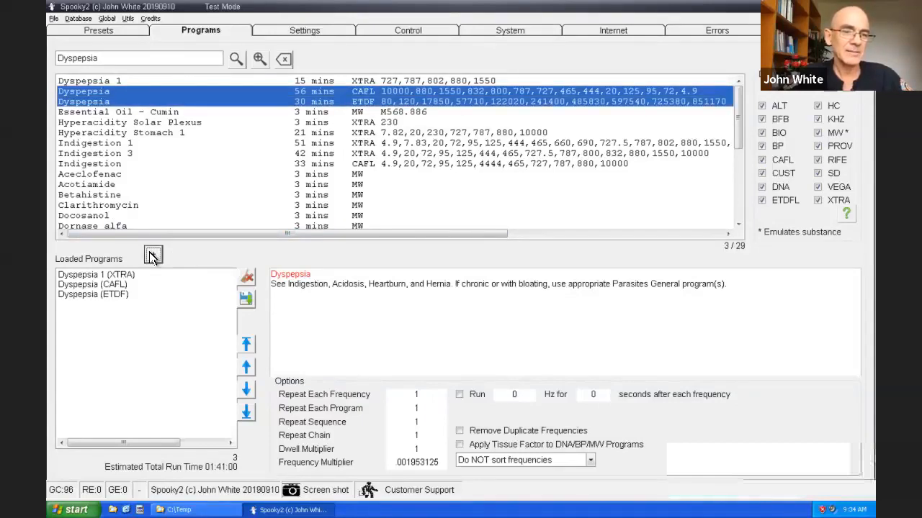
mouse_move(97, 261)
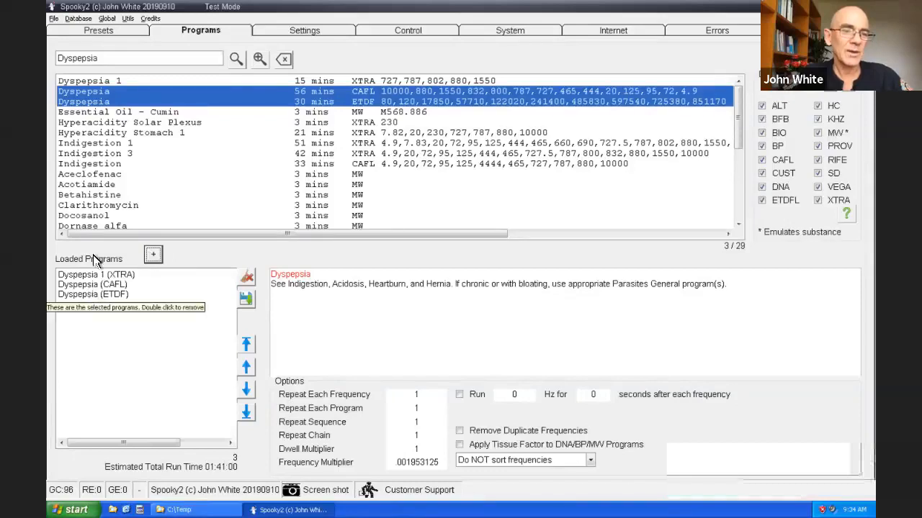
mouse_move(97, 298)
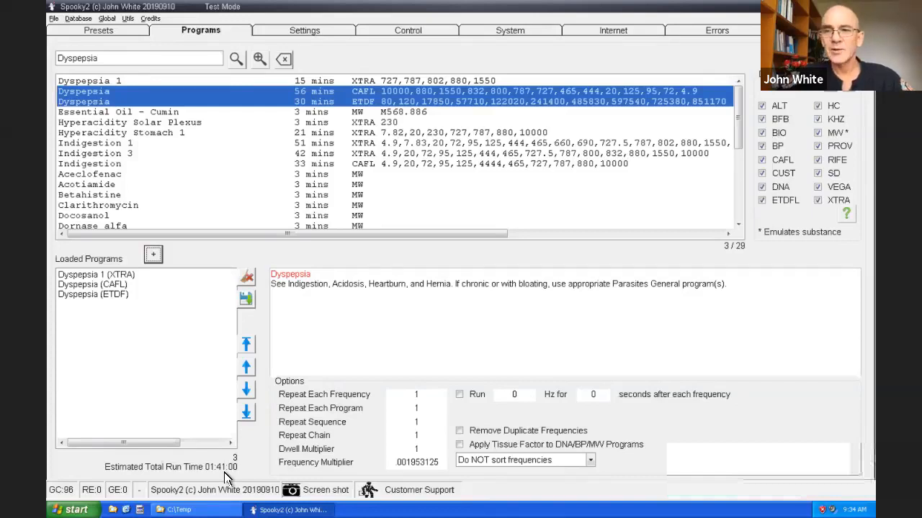
mouse_move(489, 205)
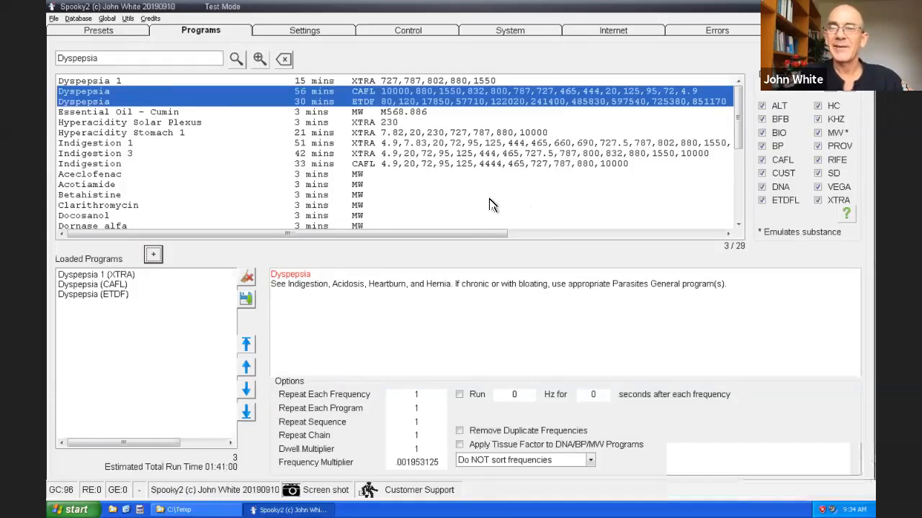
mouse_move(414, 37)
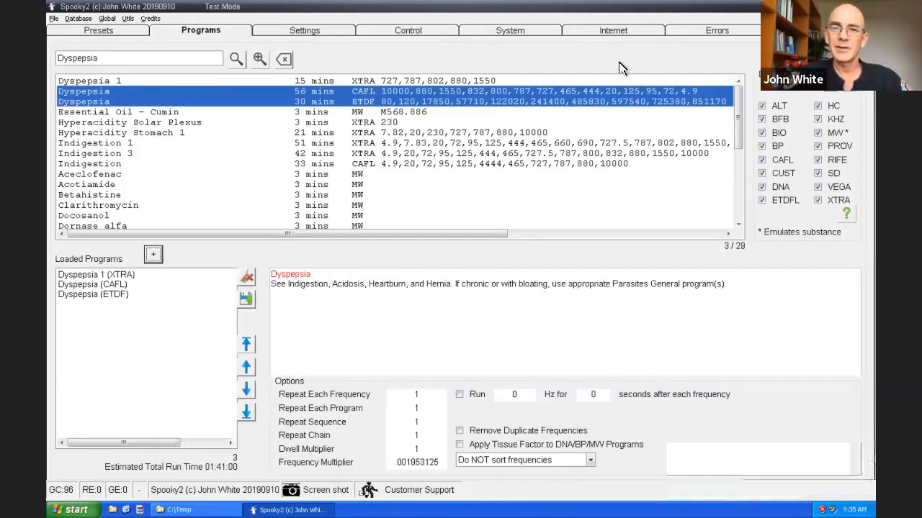
mouse_move(670, 427)
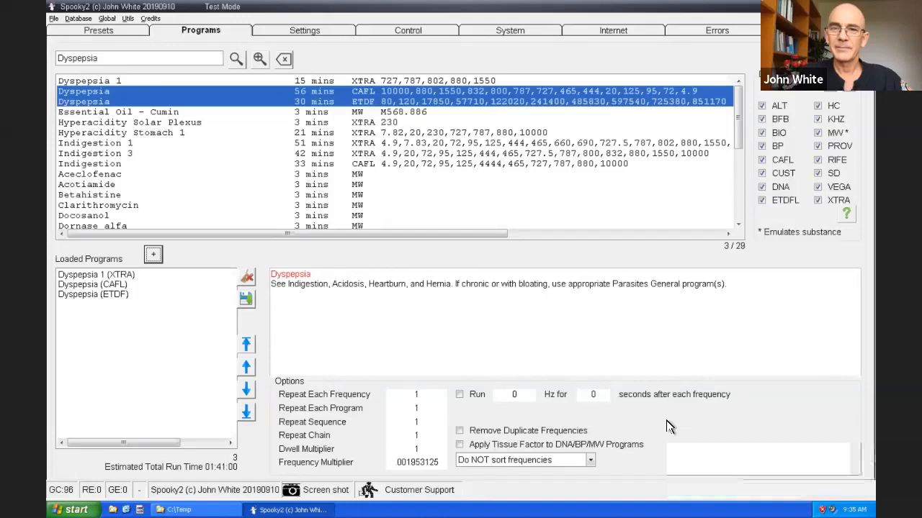
mouse_move(422, 38)
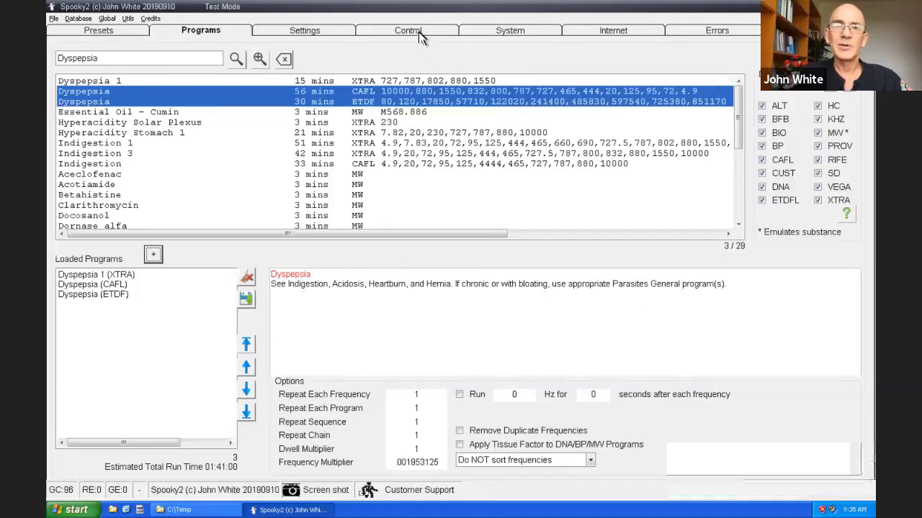
Select generator 7 in the control grid and start its three Dyspepsia programs.
left_click(408, 30)
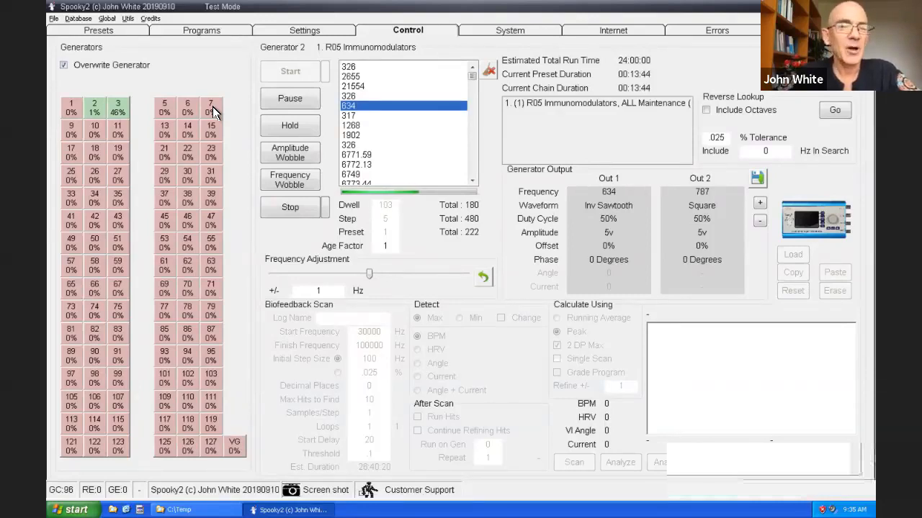
left_click(210, 106)
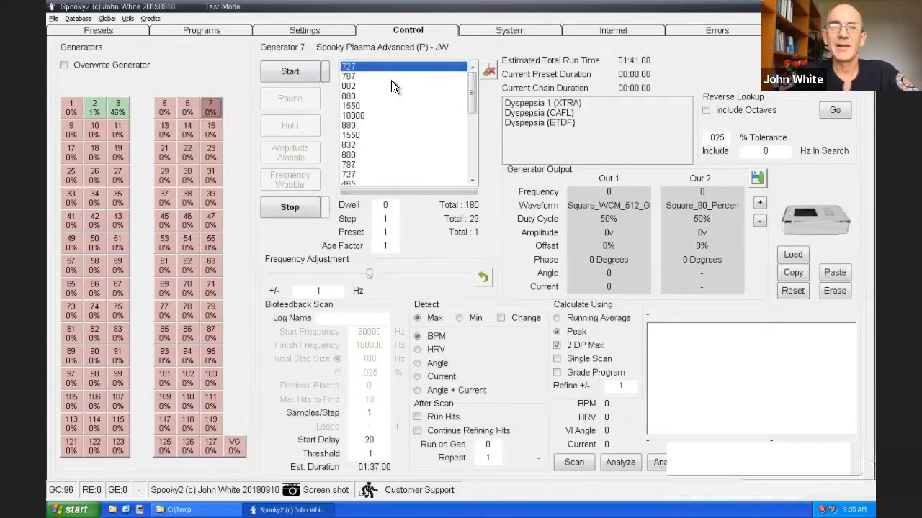
mouse_move(295, 72)
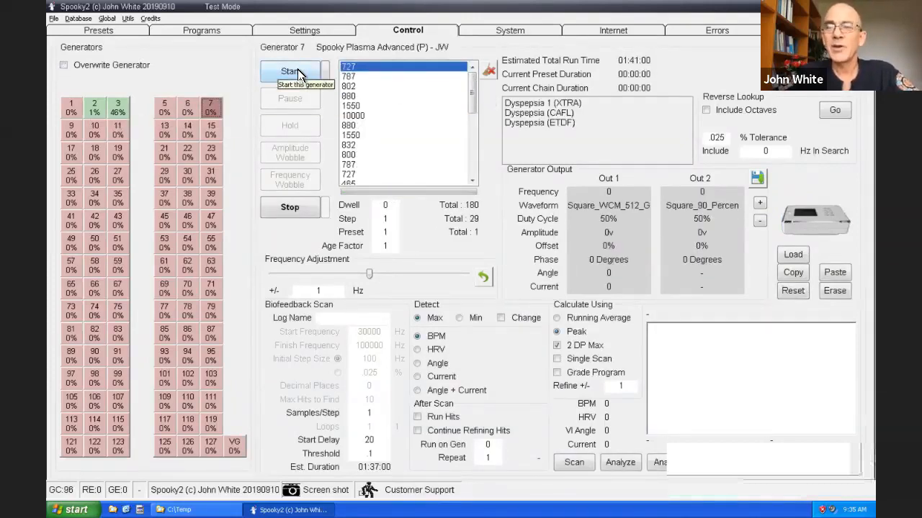
left_click(290, 72)
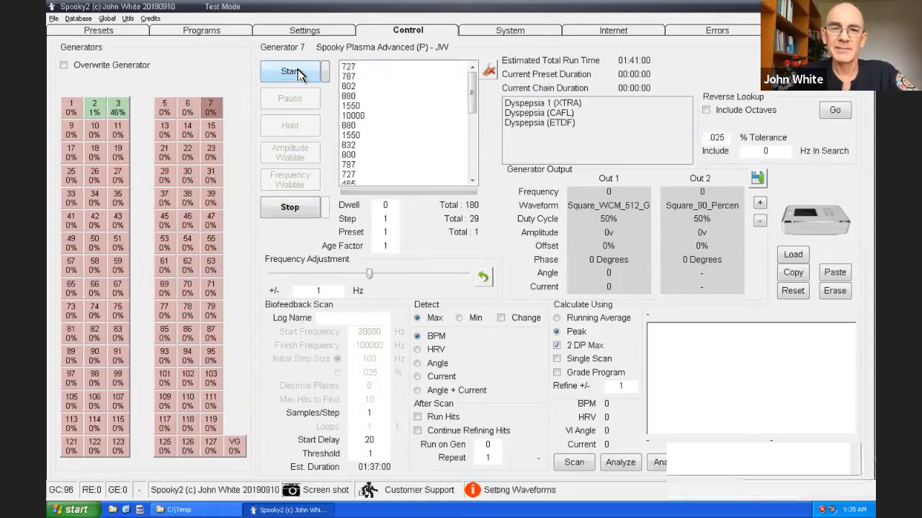
left_click(290, 72)
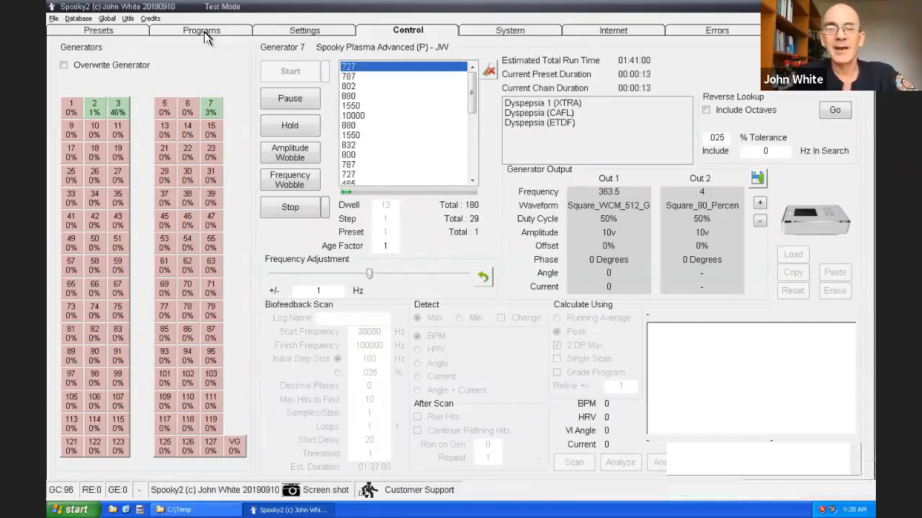
Search the preset library for 'cancer' and browse the 79 matching presets.
left_click(99, 31)
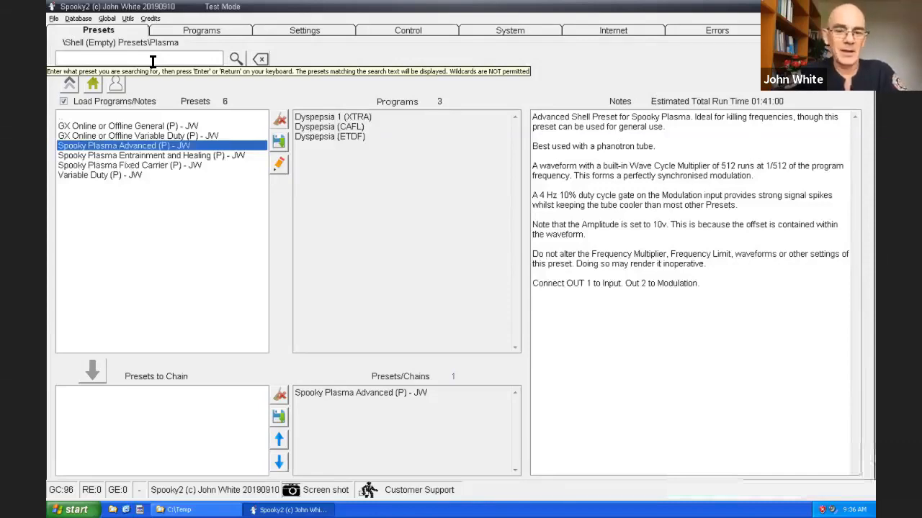
type("cancer")
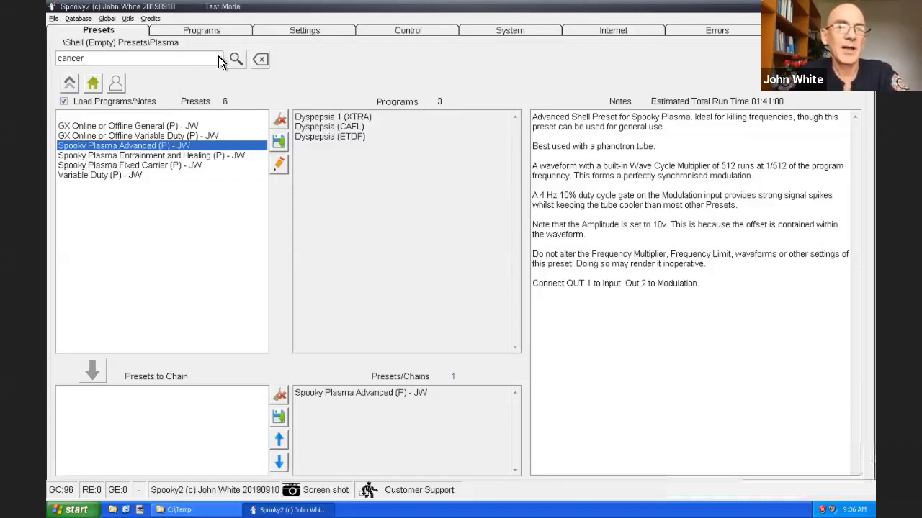
mouse_move(236, 59)
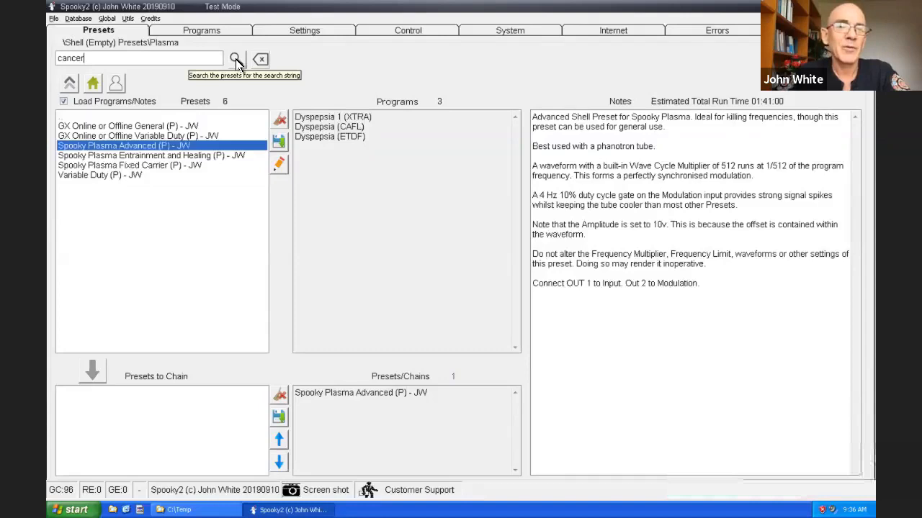
left_click(236, 59)
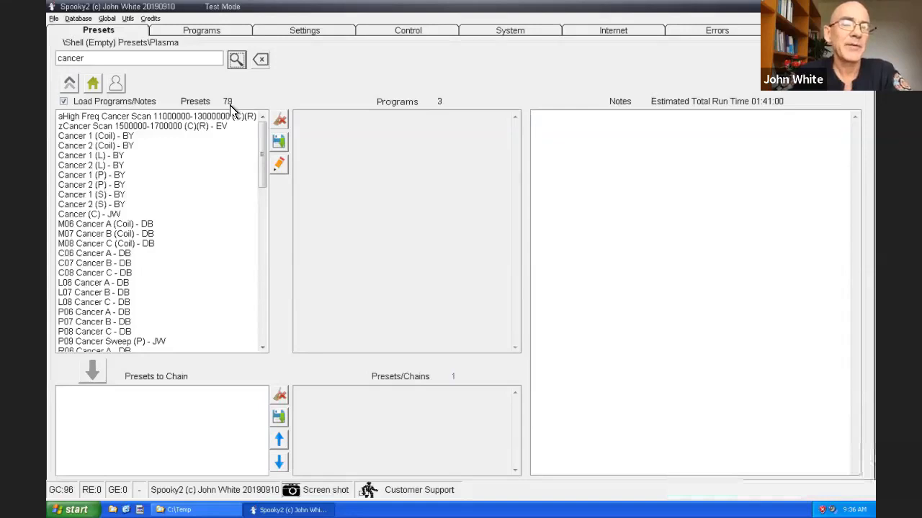
mouse_move(111, 238)
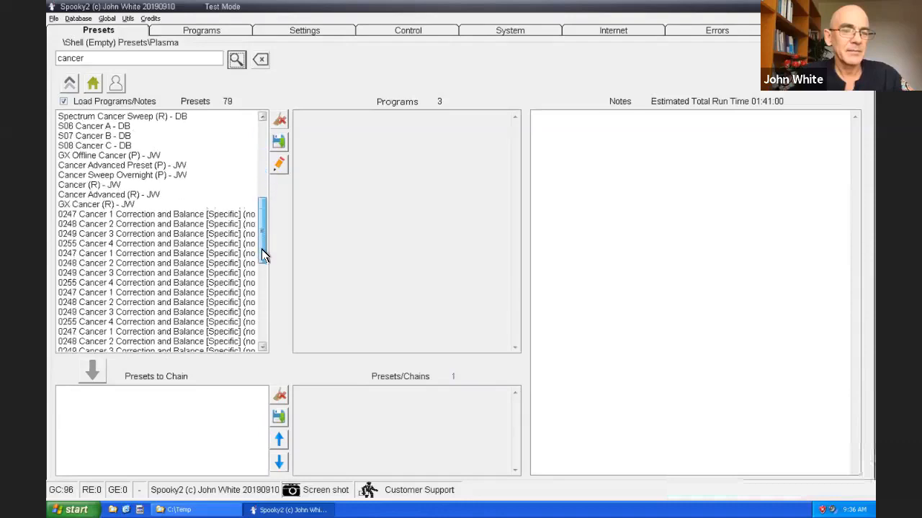
scroll("down", 3)
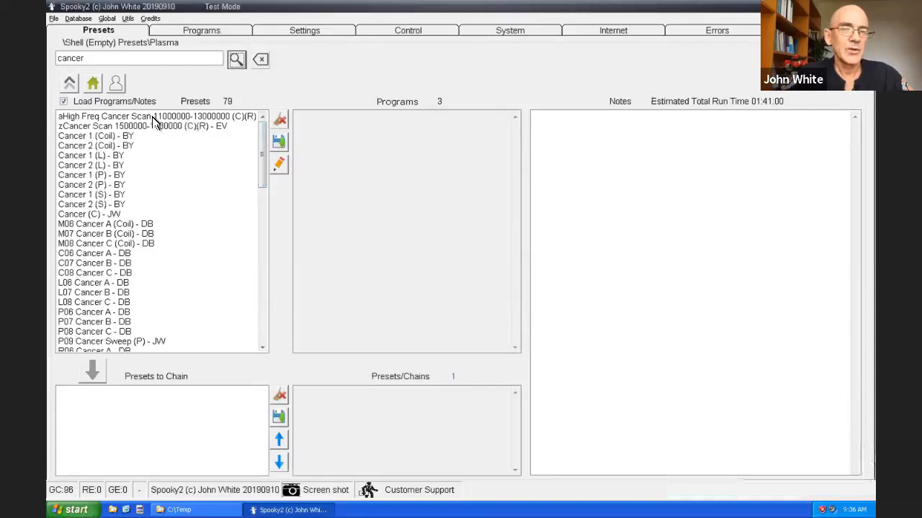
mouse_move(153, 134)
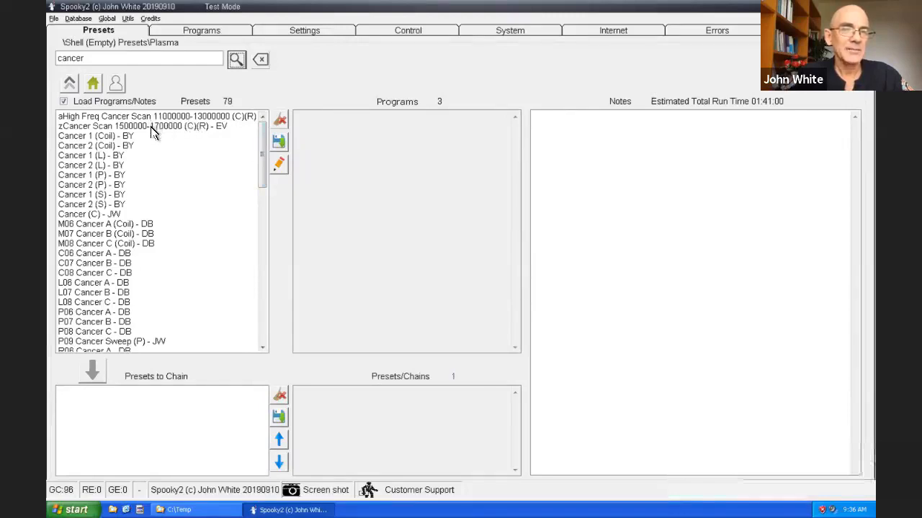
mouse_move(116, 144)
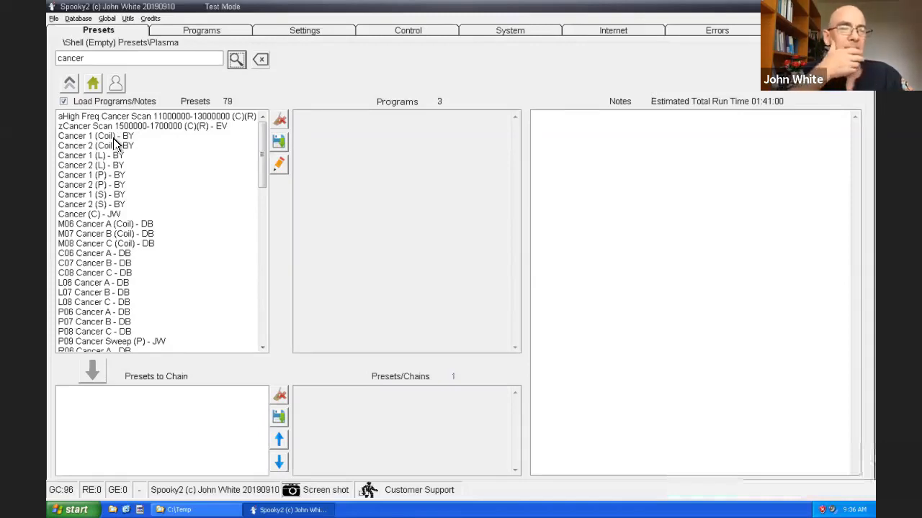
mouse_move(129, 238)
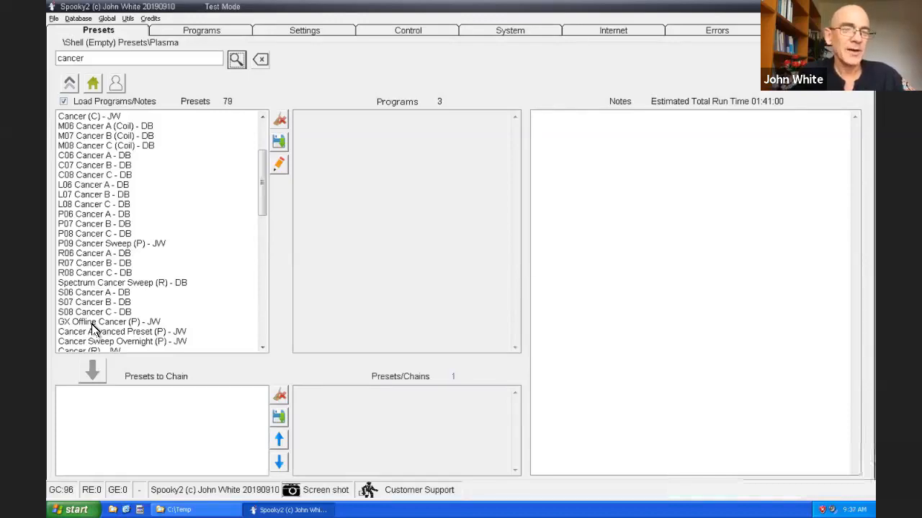
Load the GX Offline Cancer (P) - JW preset from the cancer results.
left_click(109, 322)
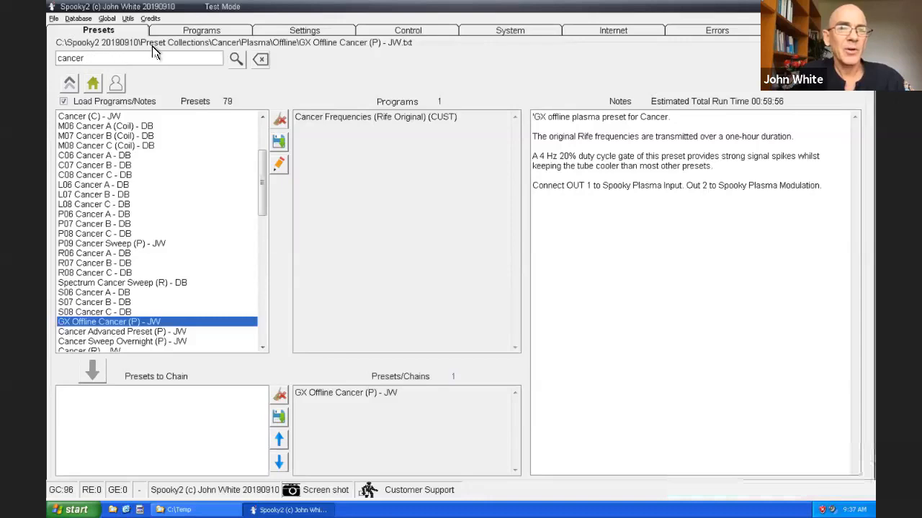
mouse_move(319, 43)
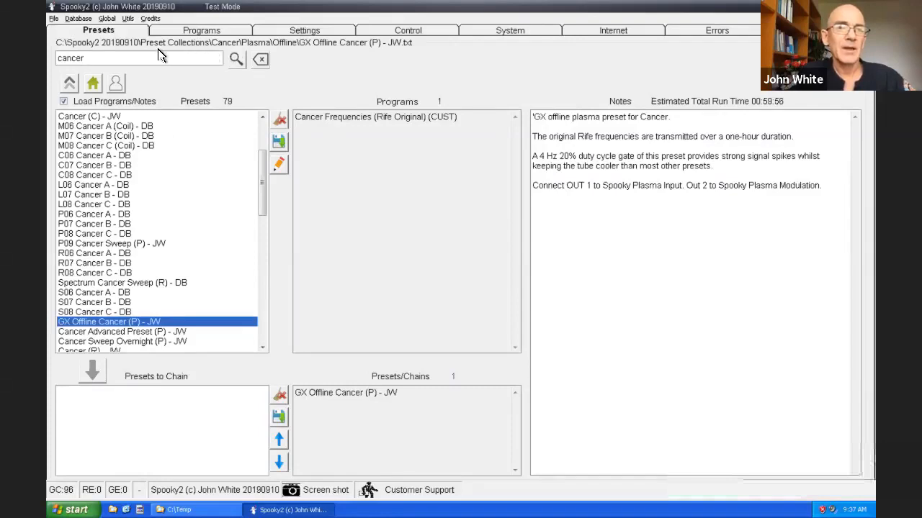
mouse_move(219, 51)
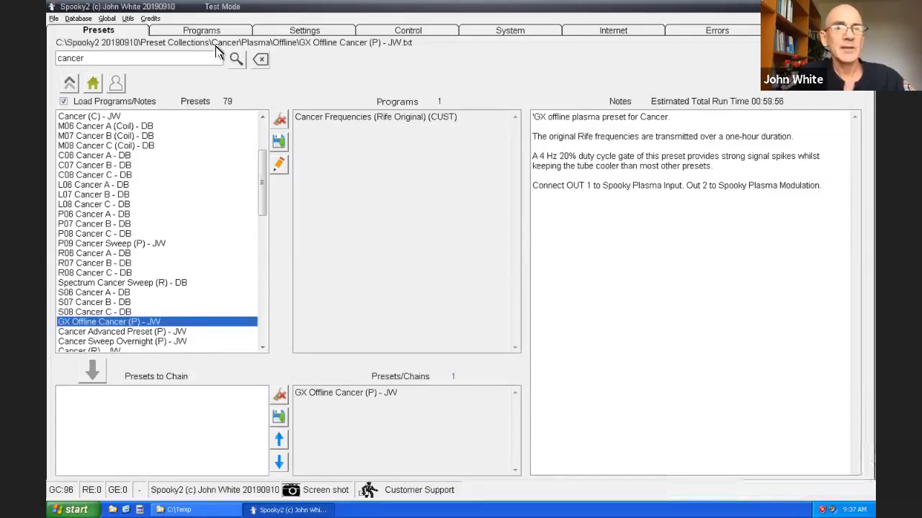
mouse_move(259, 57)
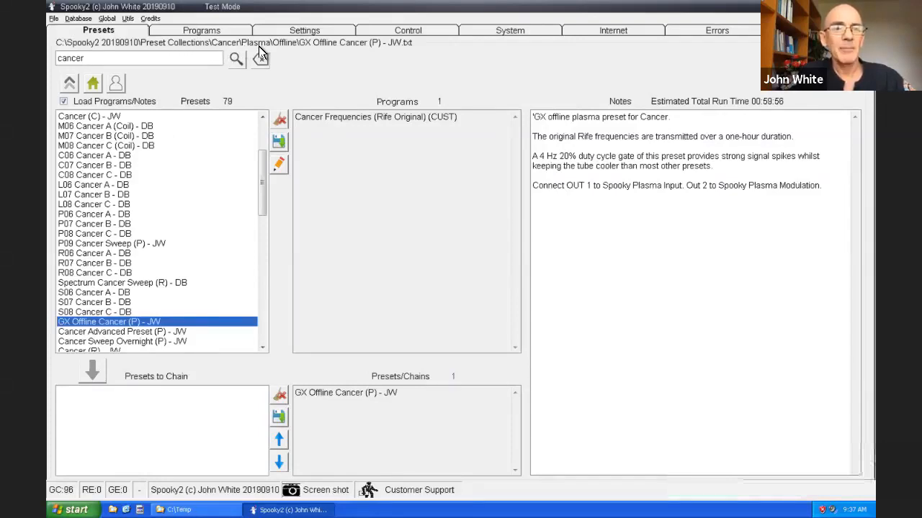
mouse_move(281, 49)
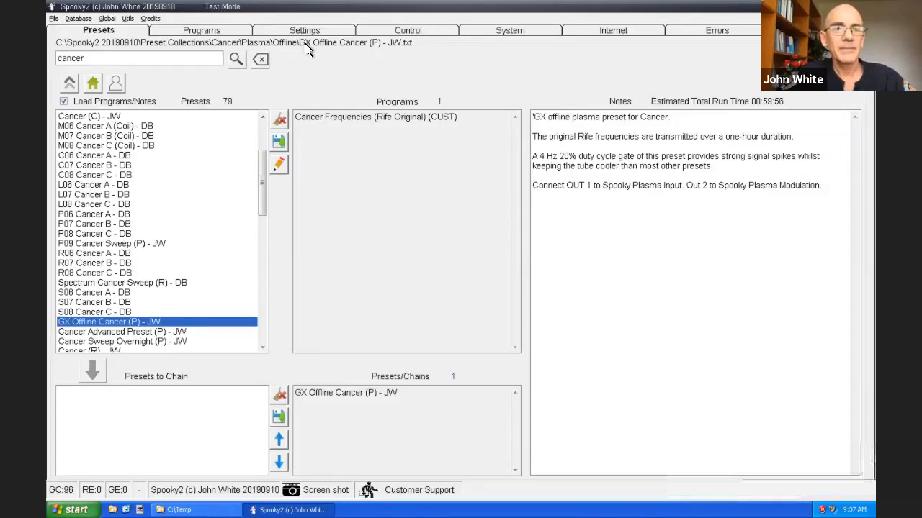
mouse_move(345, 52)
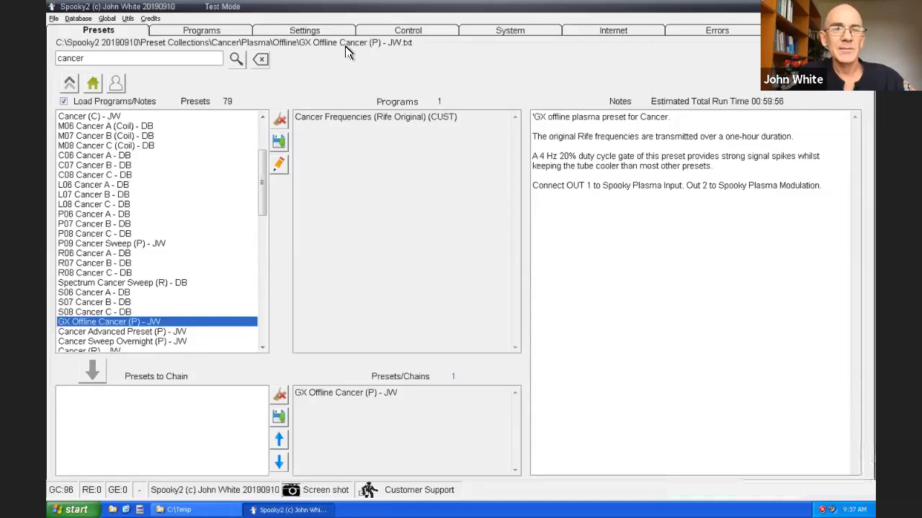
mouse_move(374, 52)
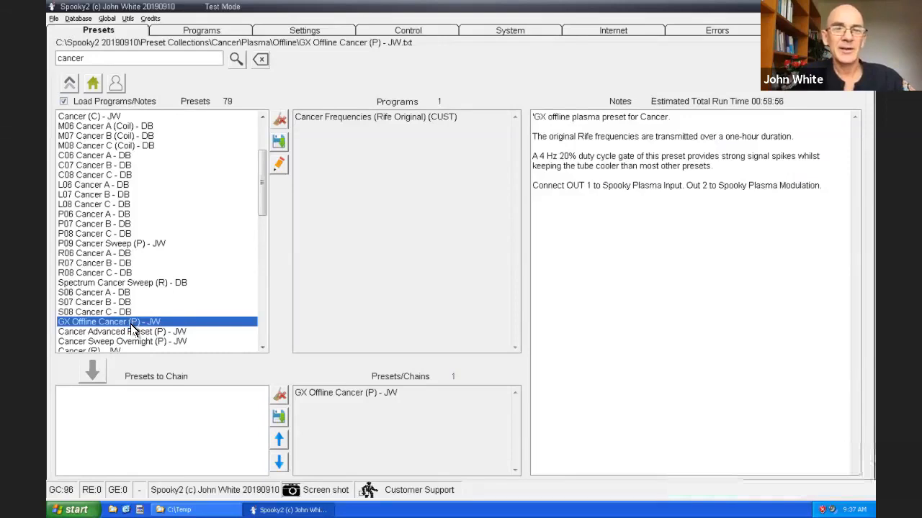
mouse_move(374, 61)
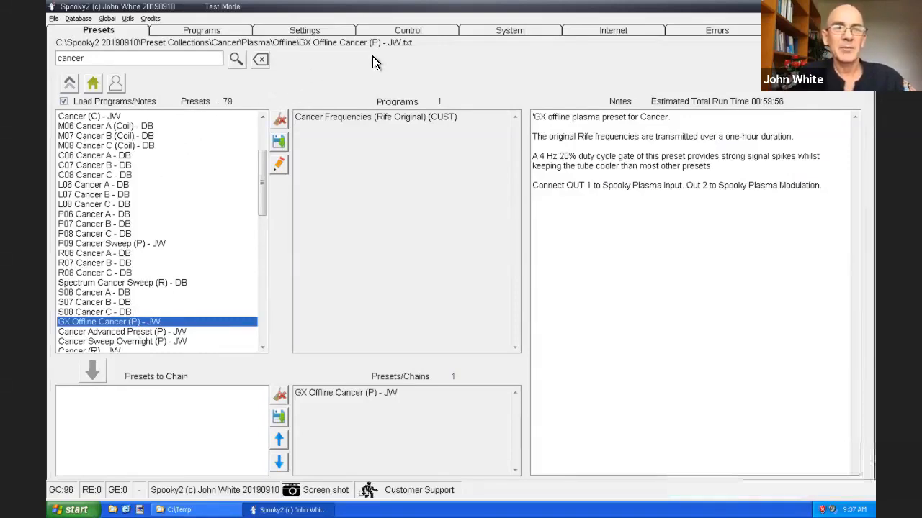
mouse_move(410, 37)
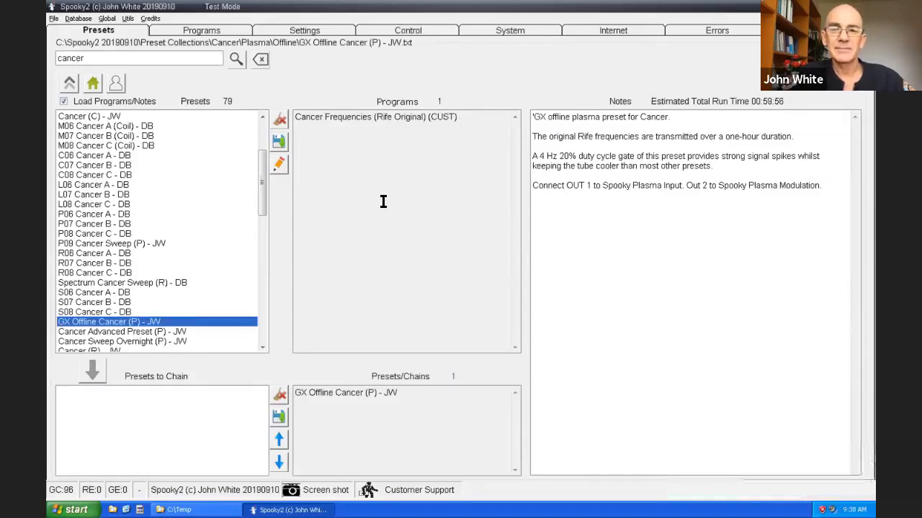
mouse_move(405, 312)
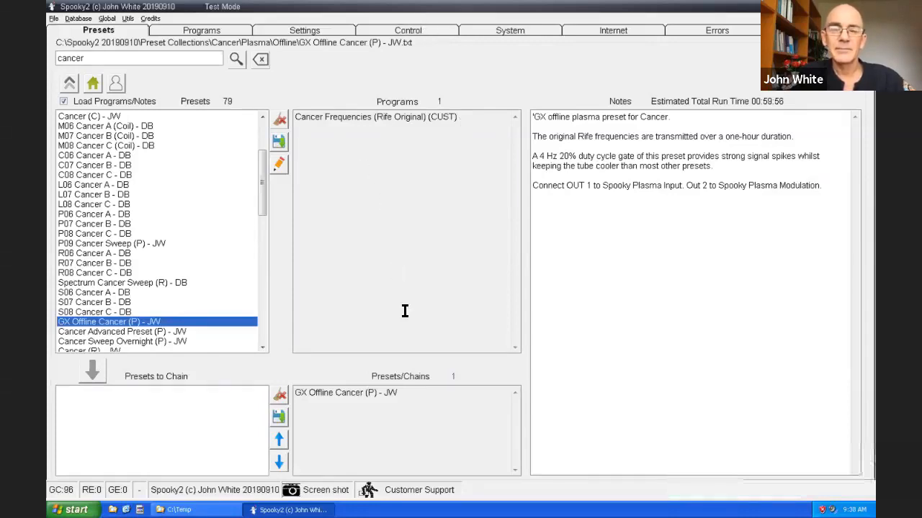
mouse_move(408, 47)
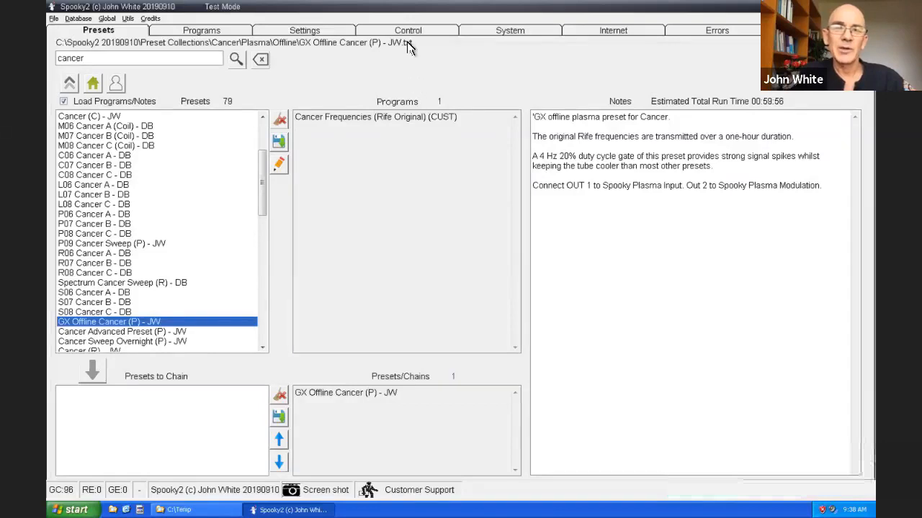
Enable Overwrite Generator and start generator 15 with the GX Offline Cancer preset.
left_click(407, 30)
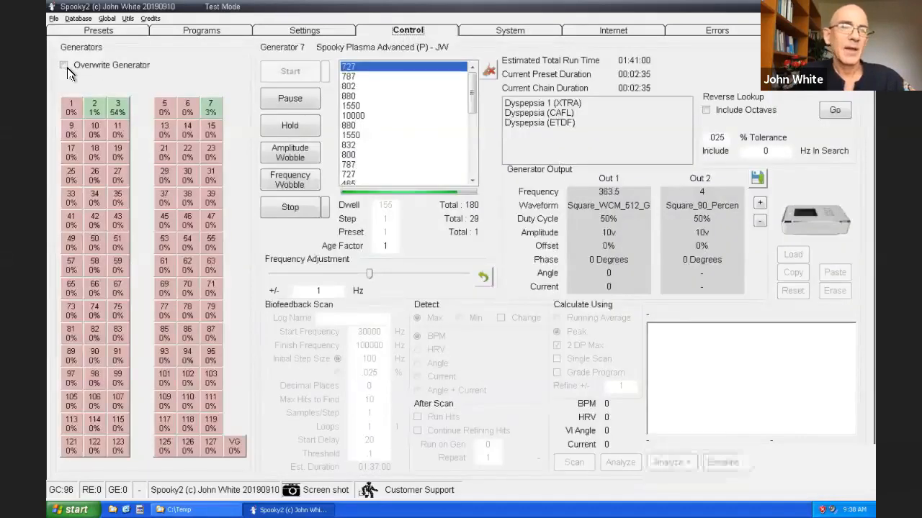
left_click(64, 65)
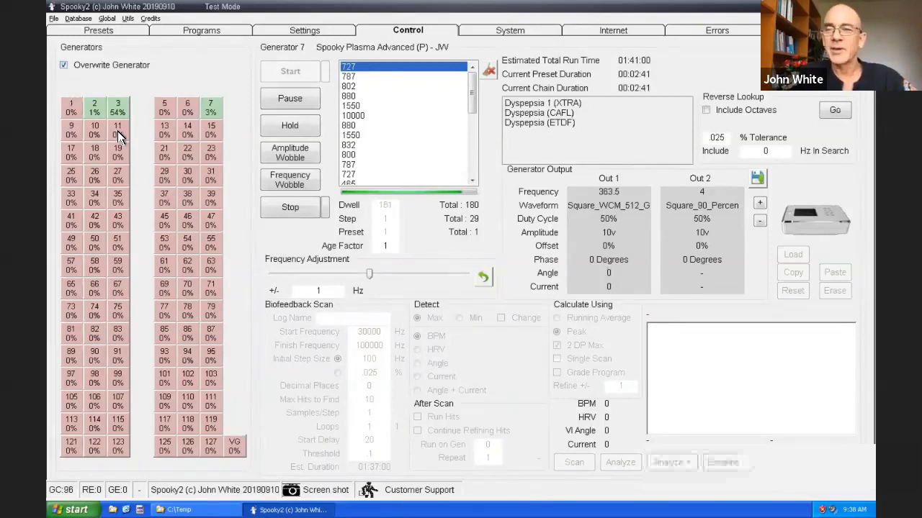
mouse_move(212, 136)
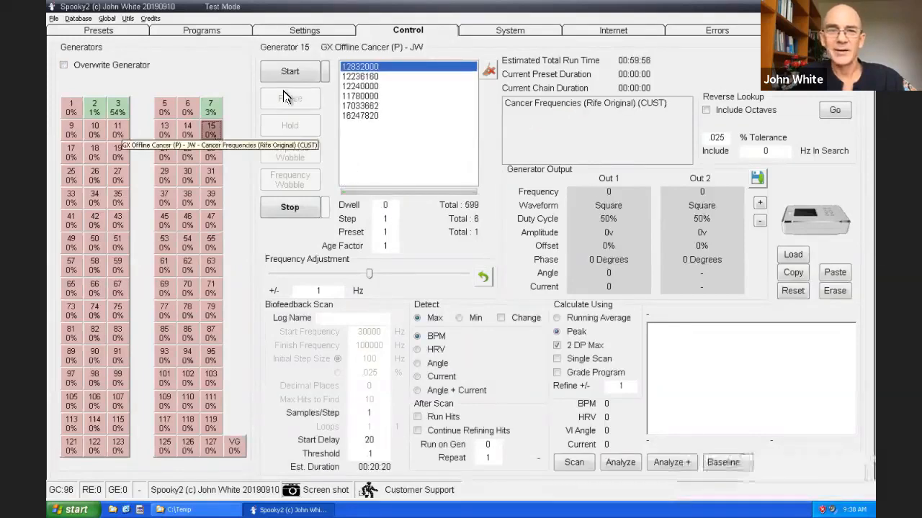
mouse_move(289, 70)
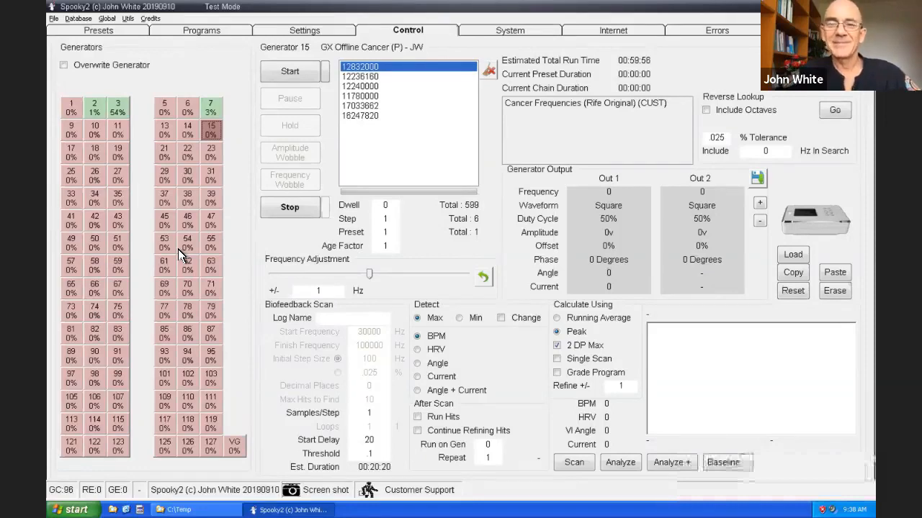
mouse_move(295, 94)
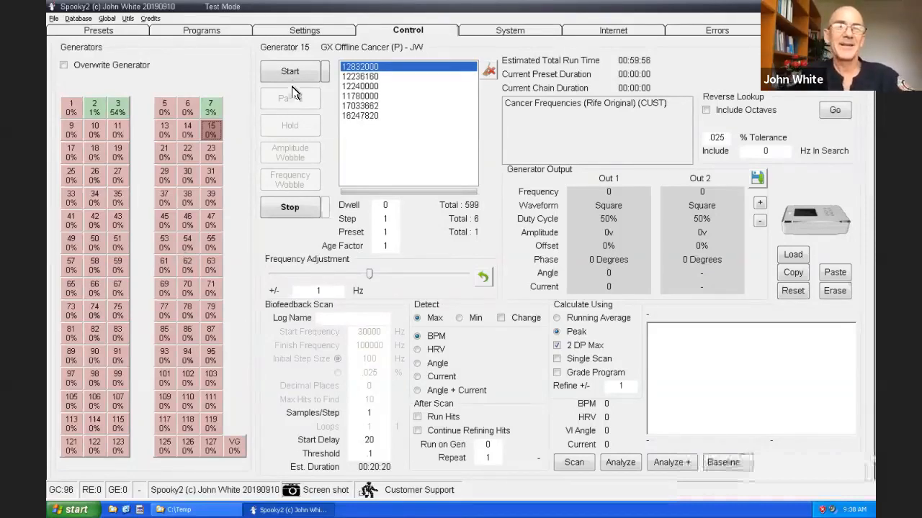
mouse_move(289, 71)
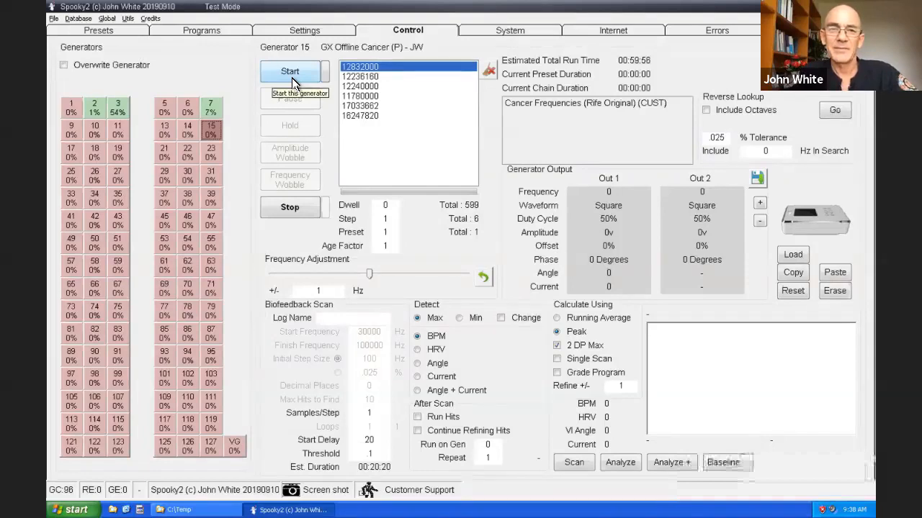
left_click(290, 71)
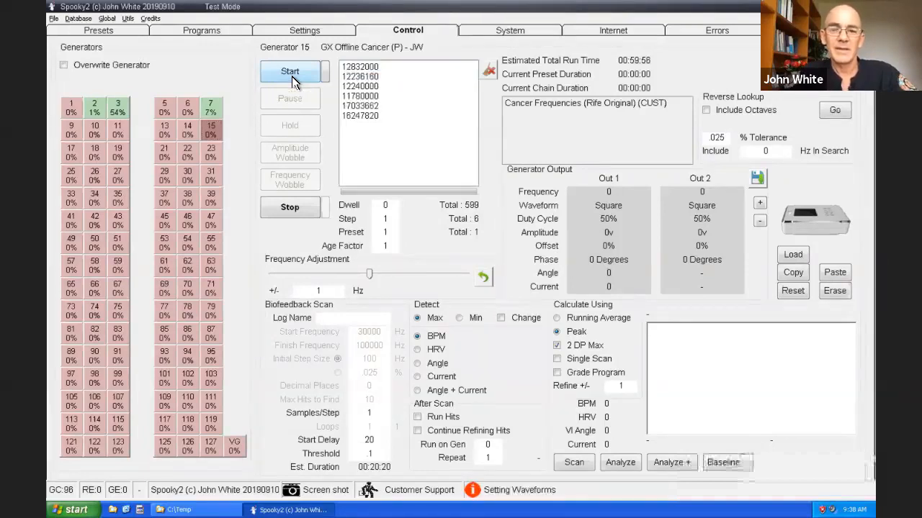
Stop generator 15 and begin storing its frequencies for stand-alone running.
left_click(290, 70)
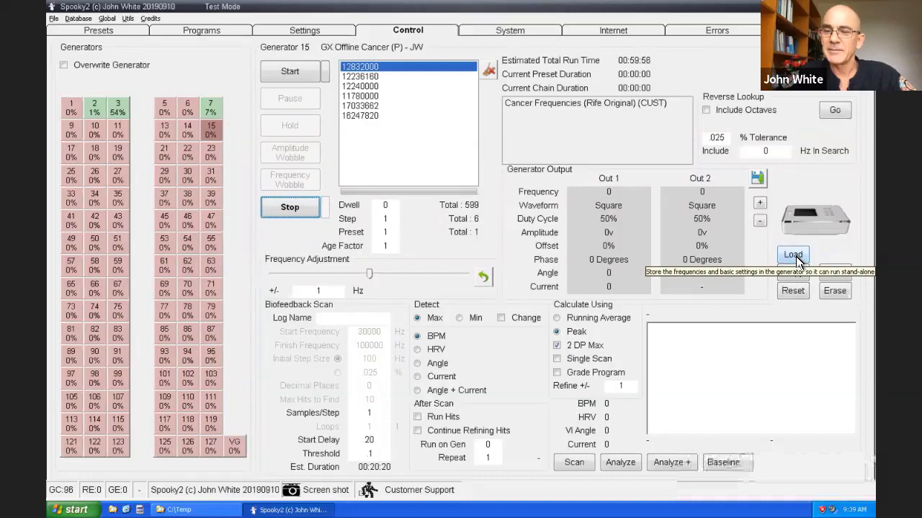
left_click(792, 255)
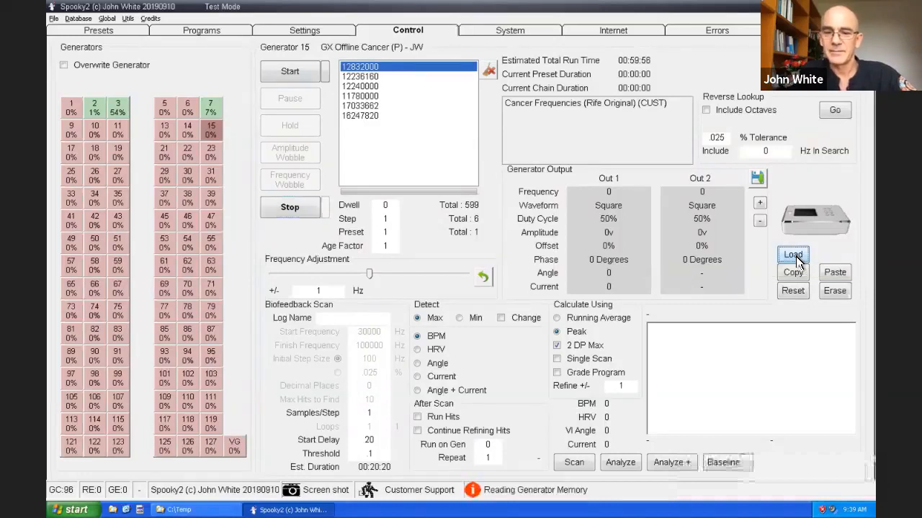
Store Cancer Frequencies (Rife Original) in memory slot 01 and save.
left_click(792, 255)
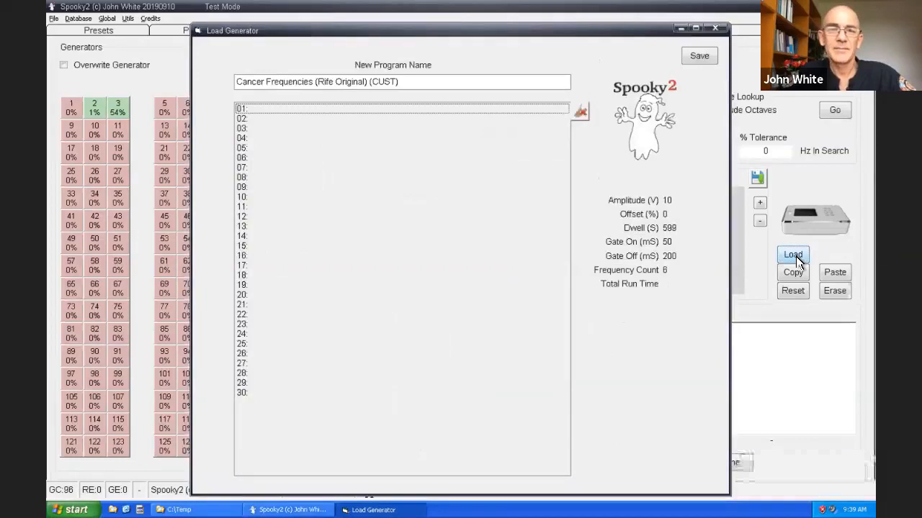
mouse_move(532, 139)
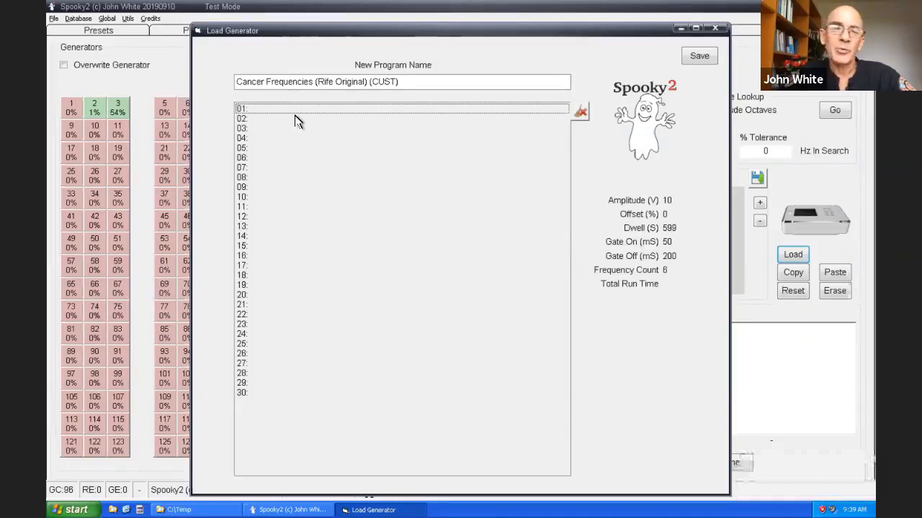
mouse_move(252, 135)
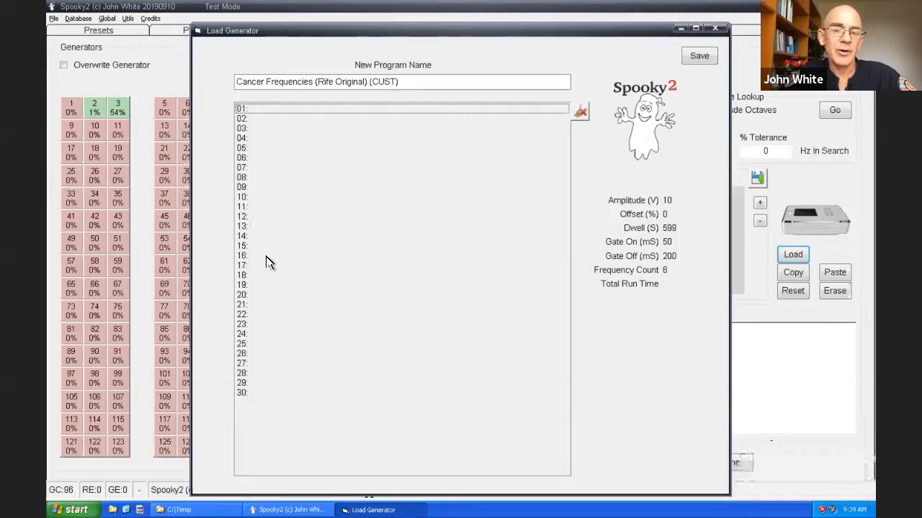
mouse_move(265, 261)
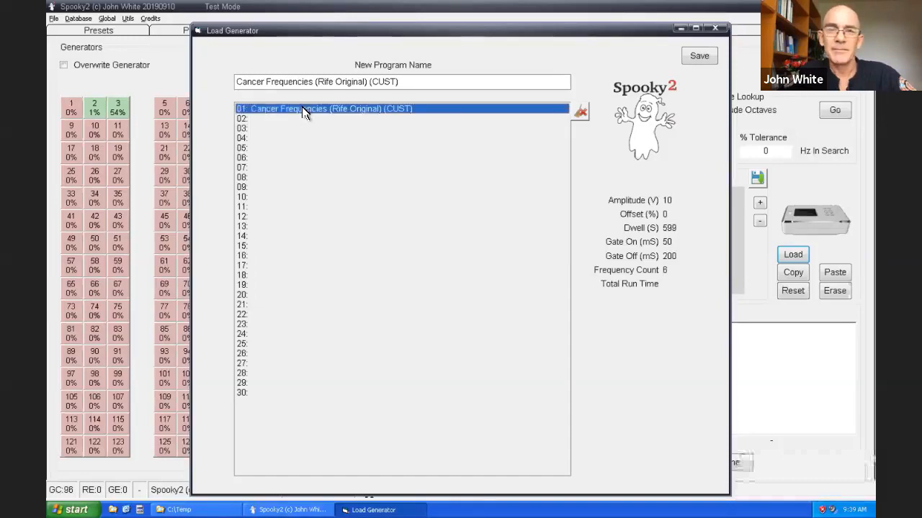
left_click(698, 56)
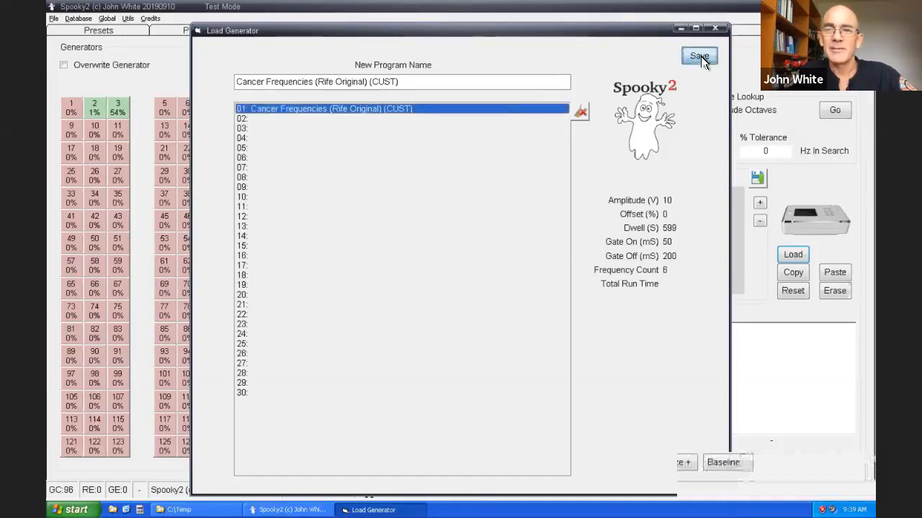
left_click(698, 56)
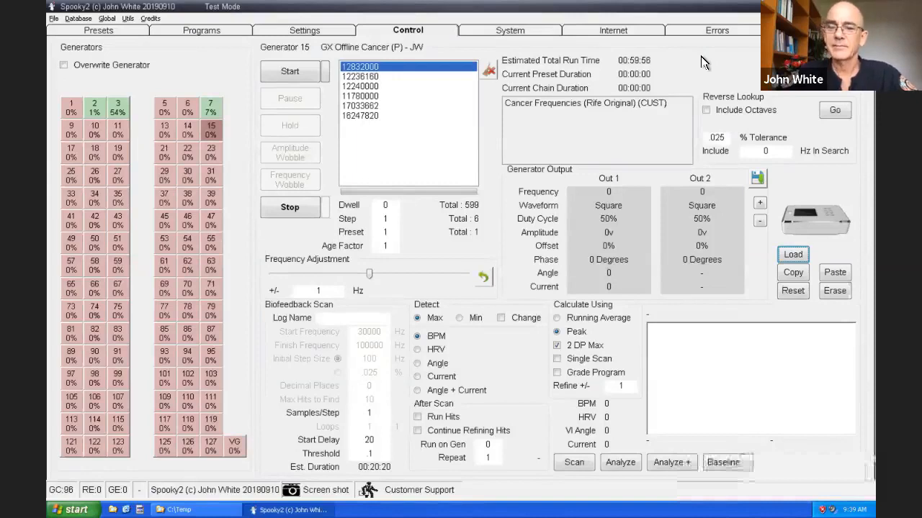
mouse_move(489, 414)
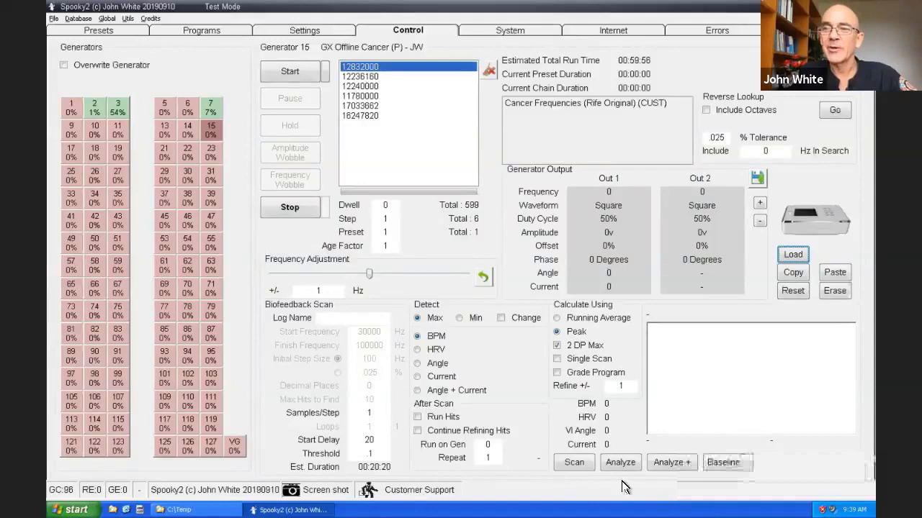
mouse_move(574, 484)
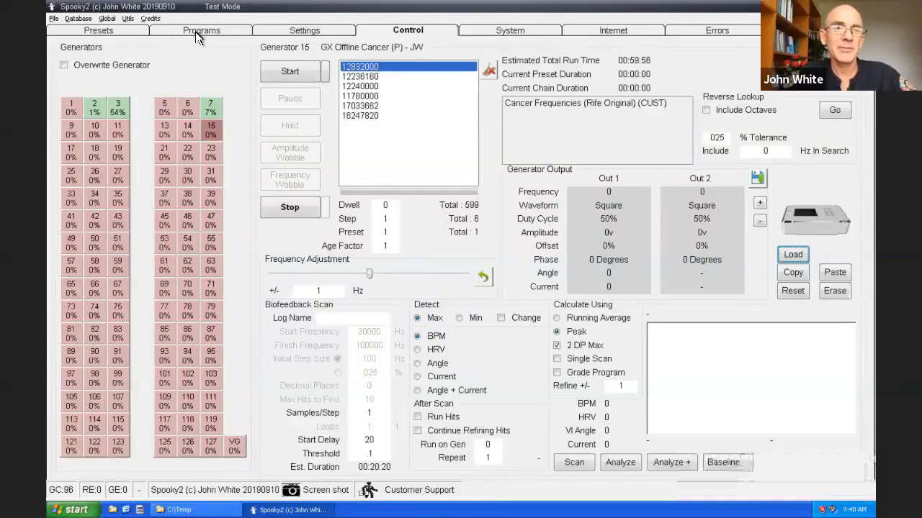
mouse_move(199, 51)
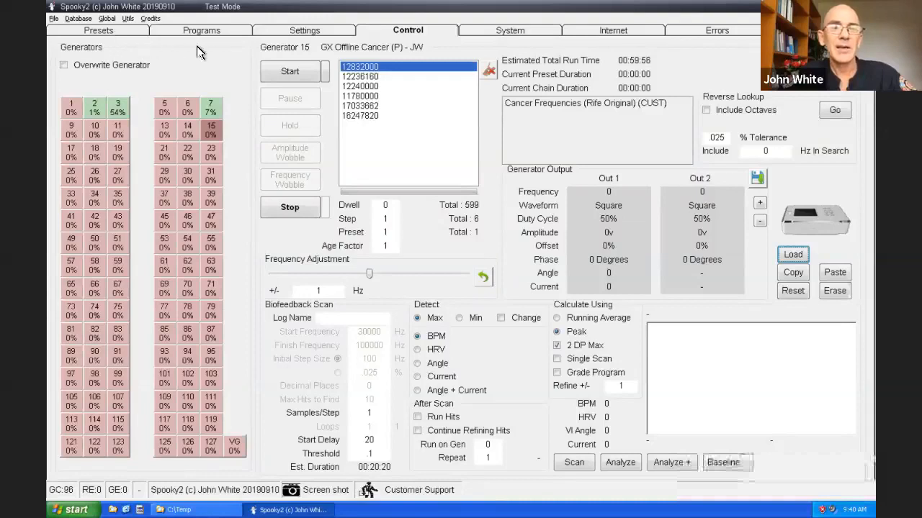
mouse_move(218, 59)
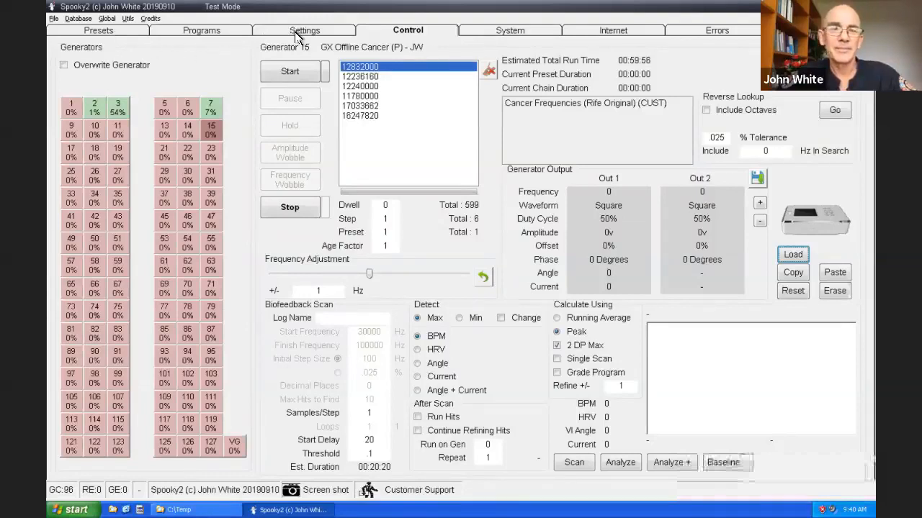
left_click(304, 29)
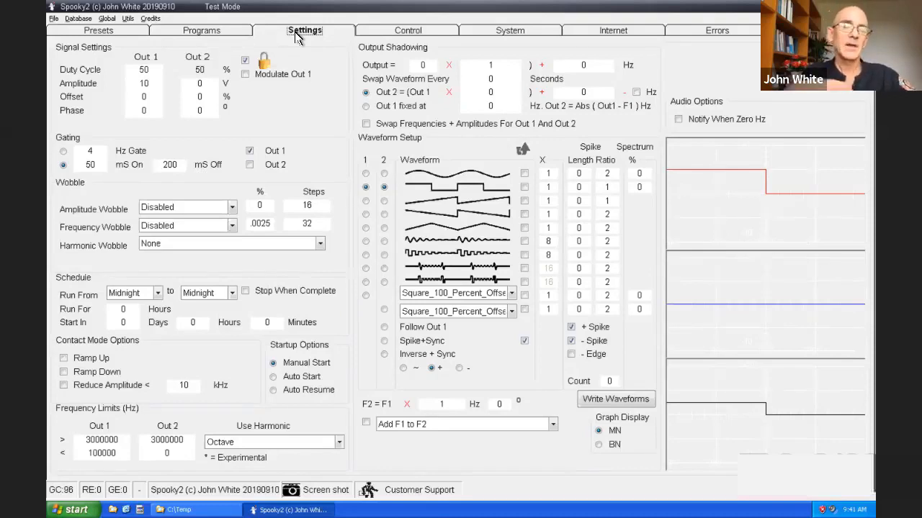
mouse_move(369, 144)
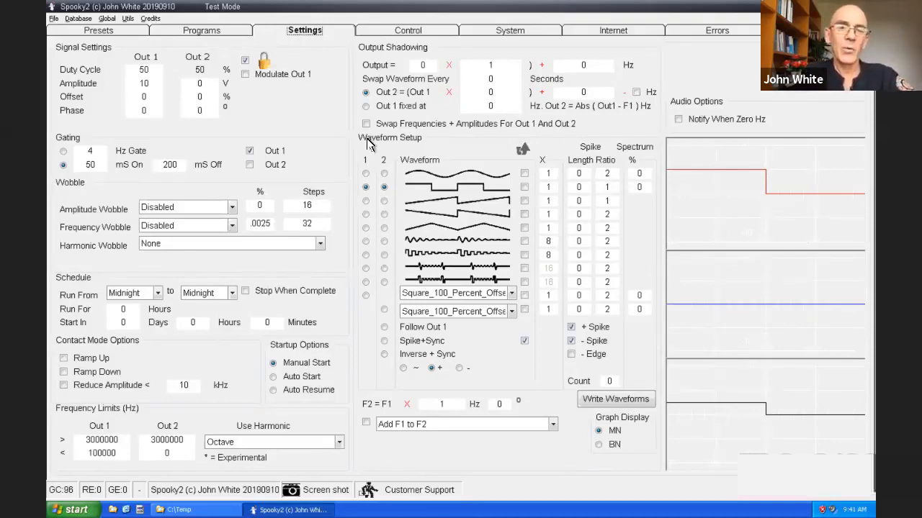
mouse_move(563, 313)
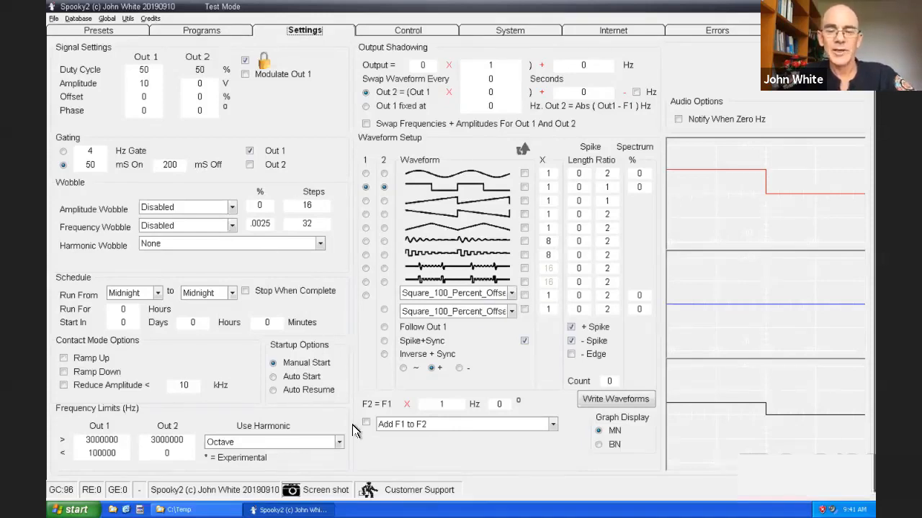
mouse_move(358, 140)
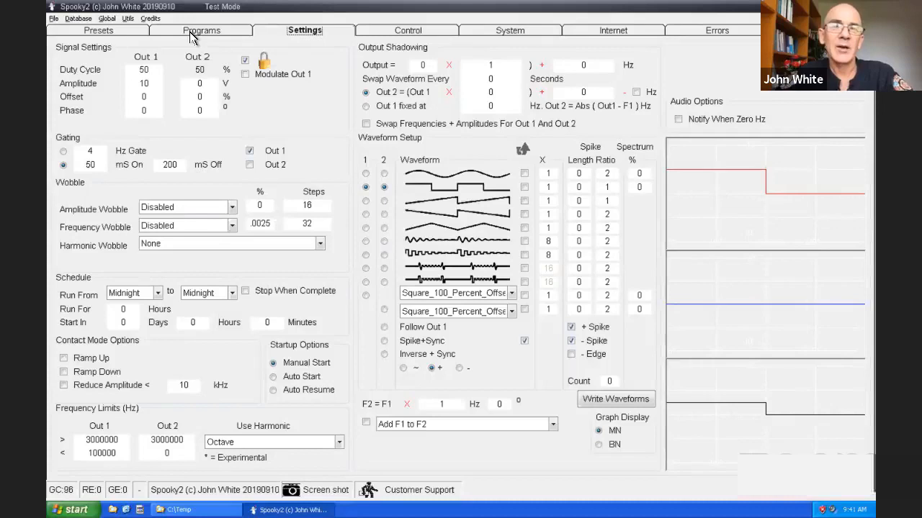
mouse_move(244, 33)
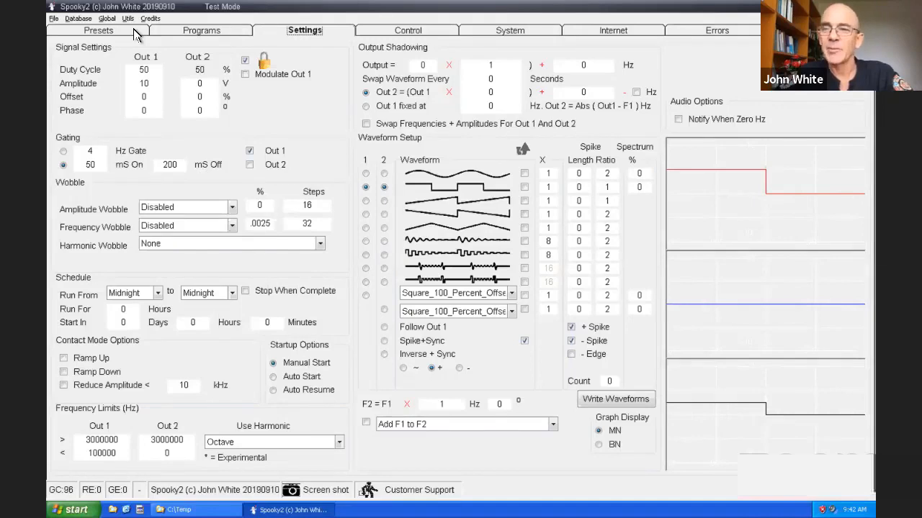
mouse_move(413, 34)
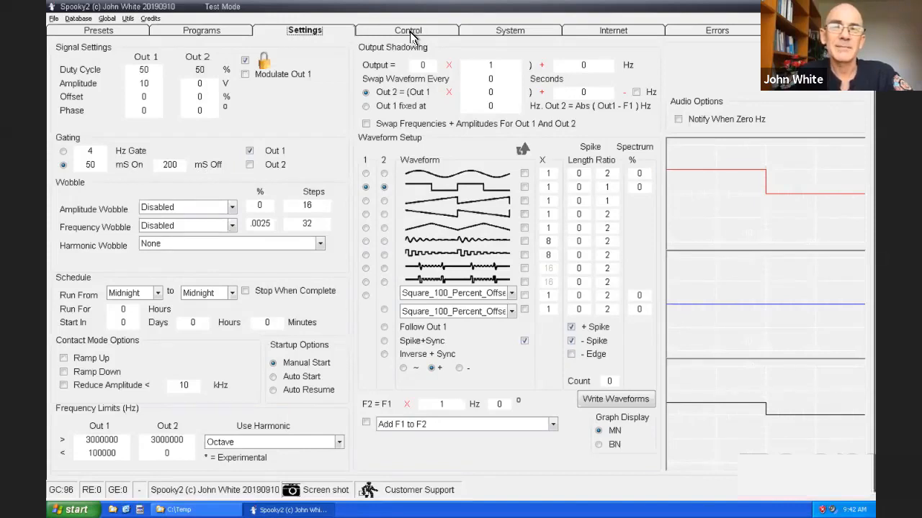
mouse_move(500, 36)
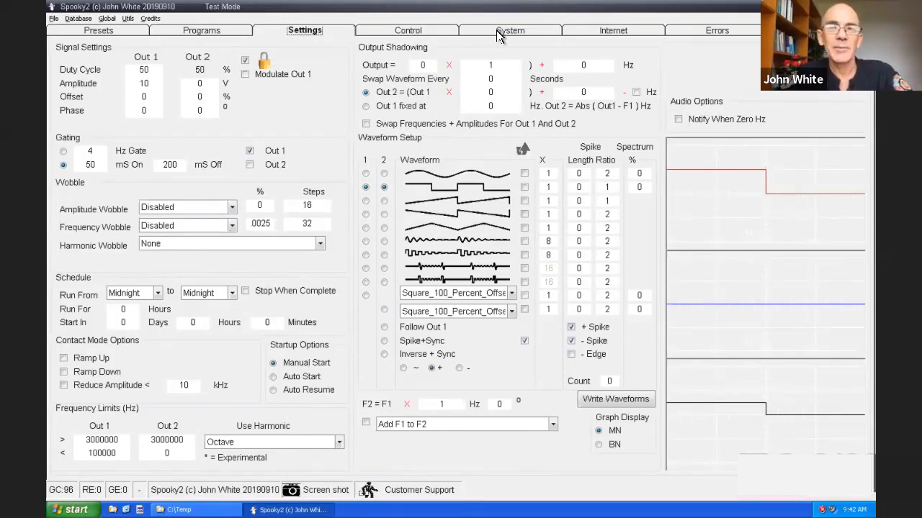
Switch to the System settings page.
left_click(510, 30)
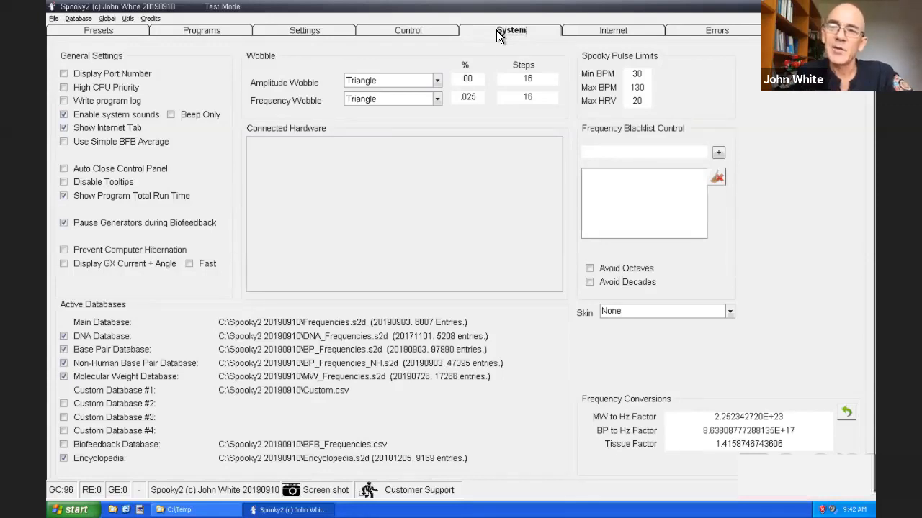
mouse_move(131, 180)
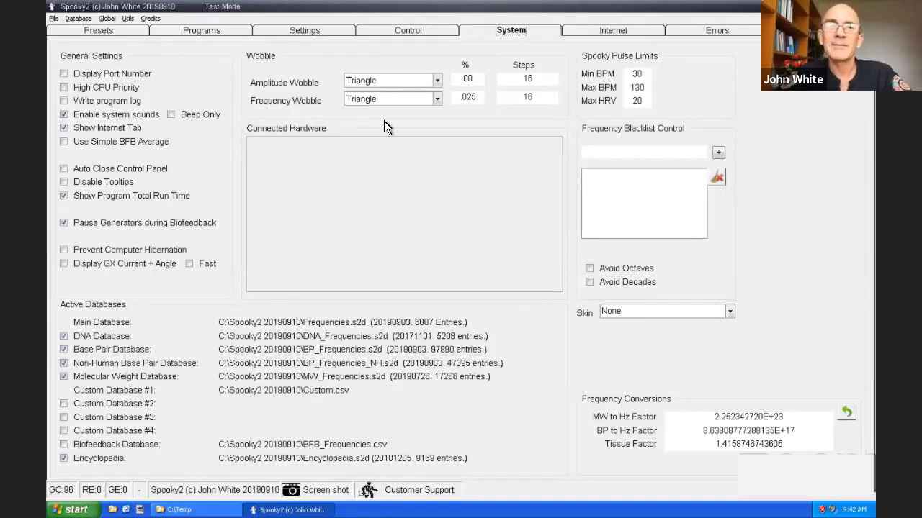
mouse_move(144, 67)
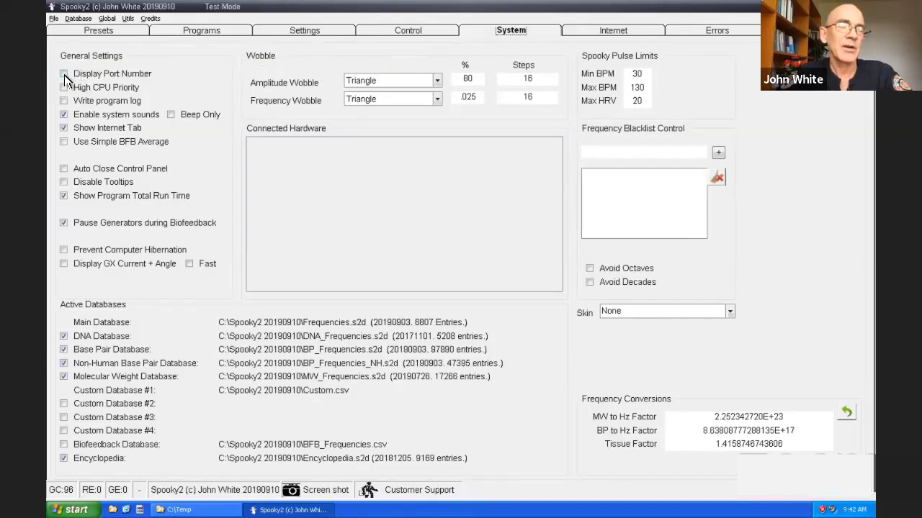
mouse_move(64, 73)
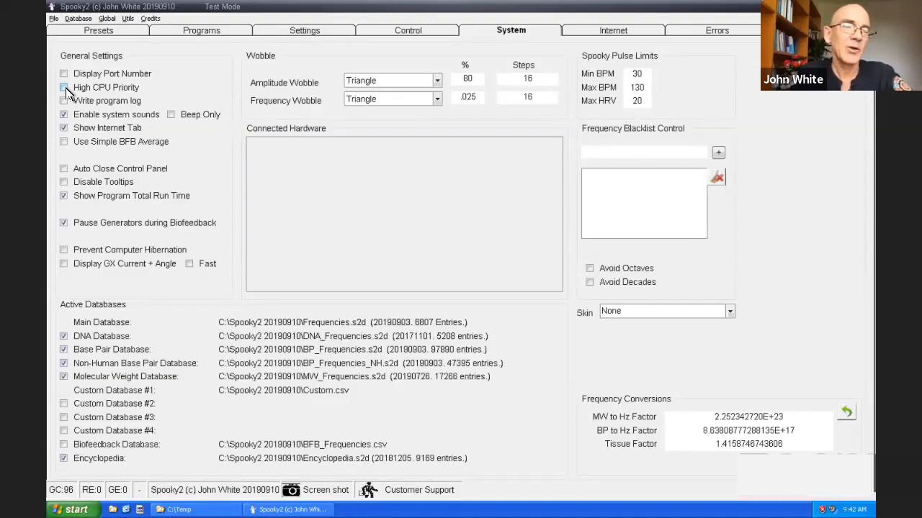
mouse_move(64, 87)
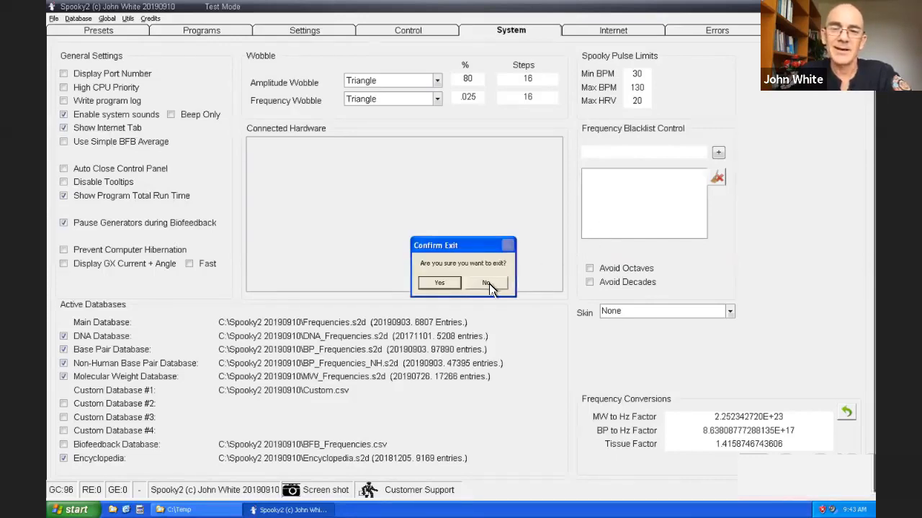
left_click(487, 283)
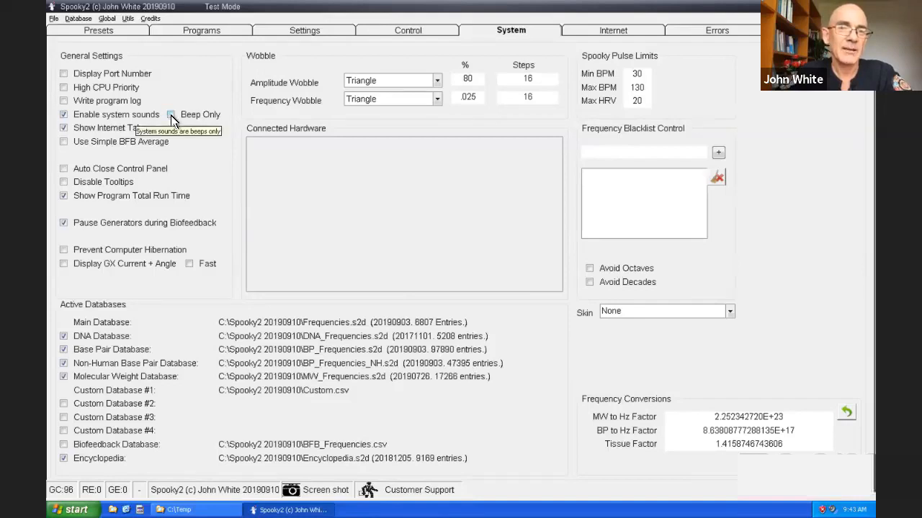
left_click(170, 114)
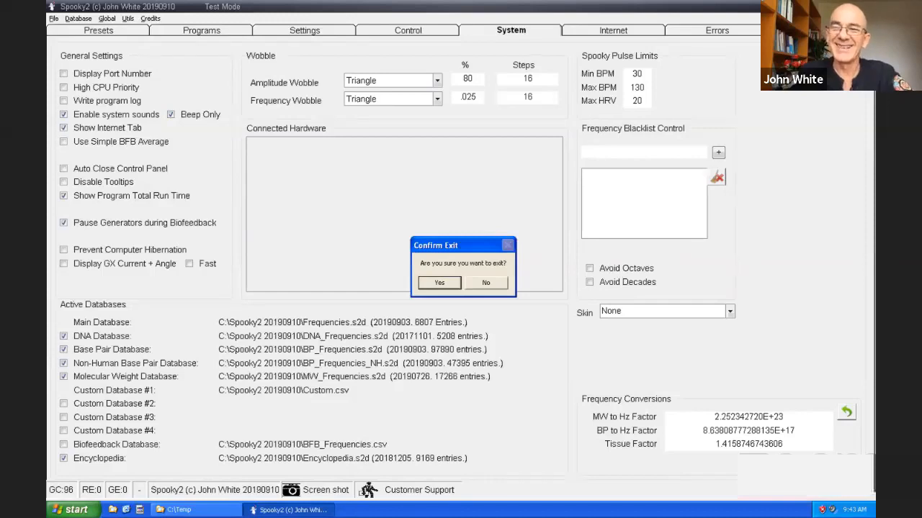
mouse_move(500, 277)
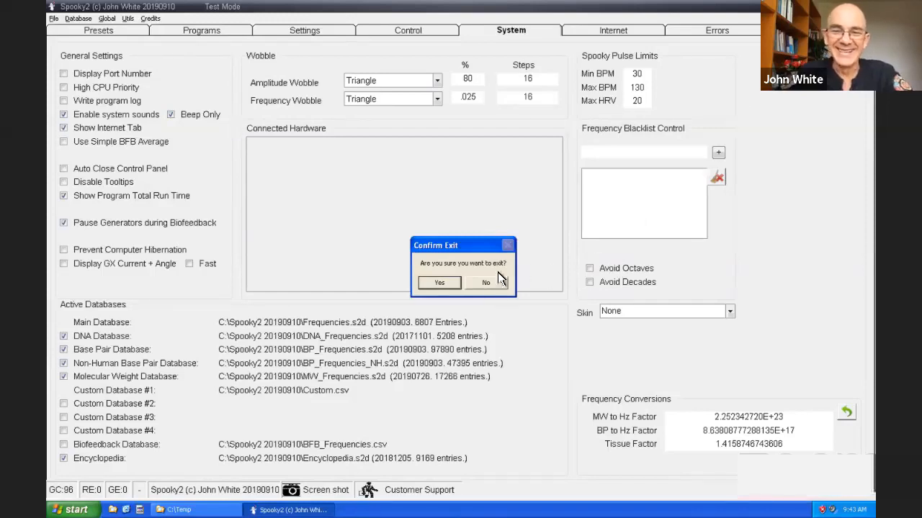
left_click(486, 282)
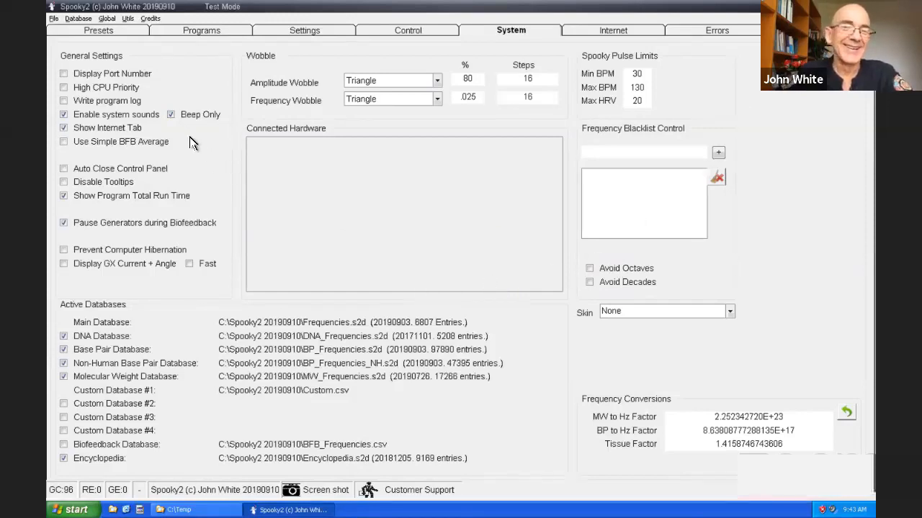
left_click(172, 114)
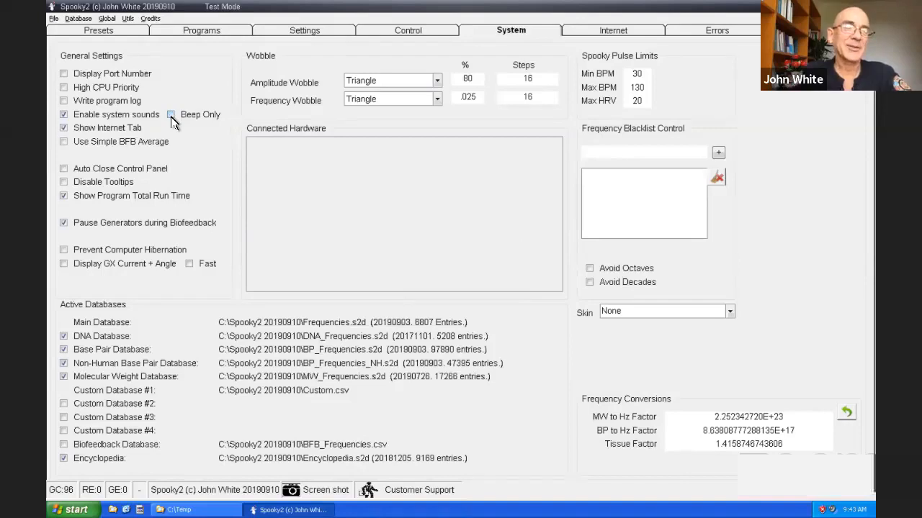
mouse_move(149, 135)
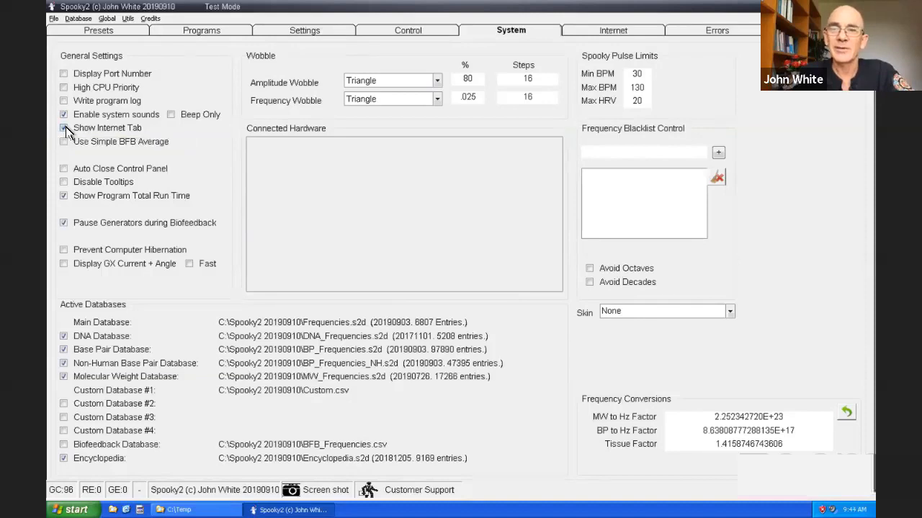
left_click(64, 128)
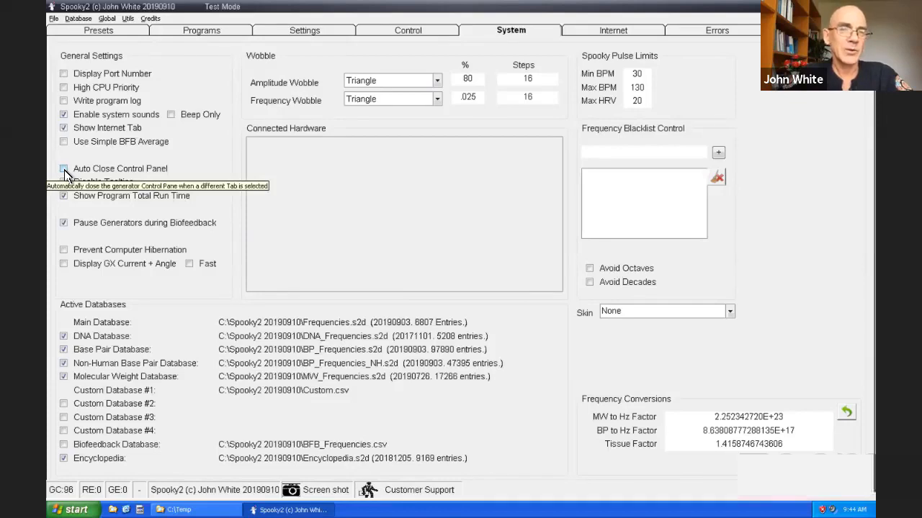
mouse_move(65, 186)
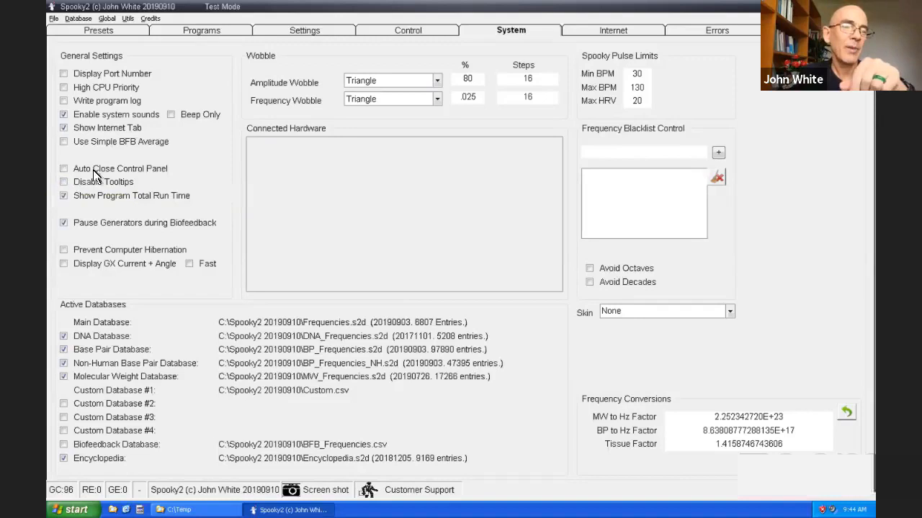
mouse_move(67, 186)
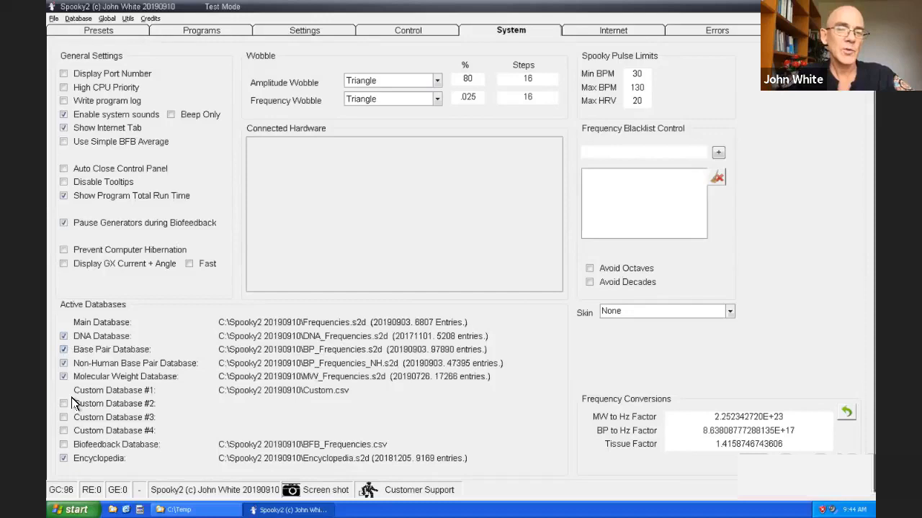
mouse_move(64, 336)
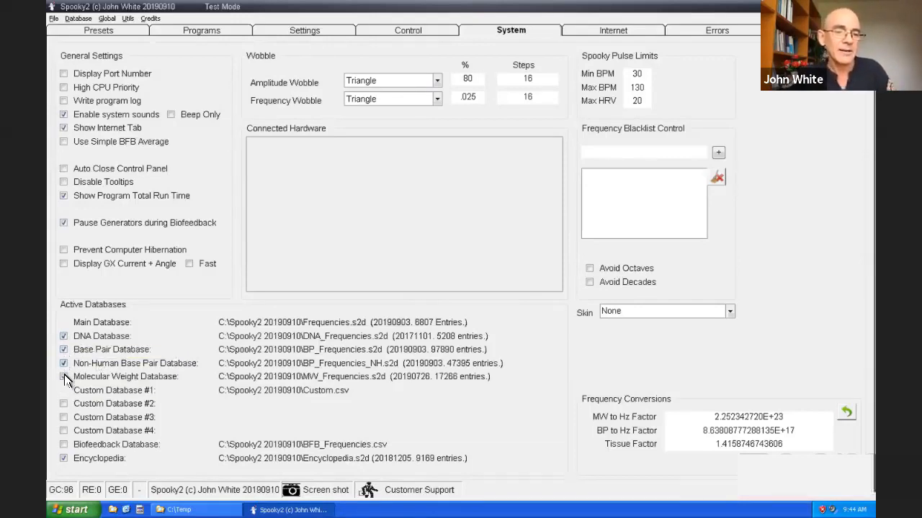
mouse_move(64, 377)
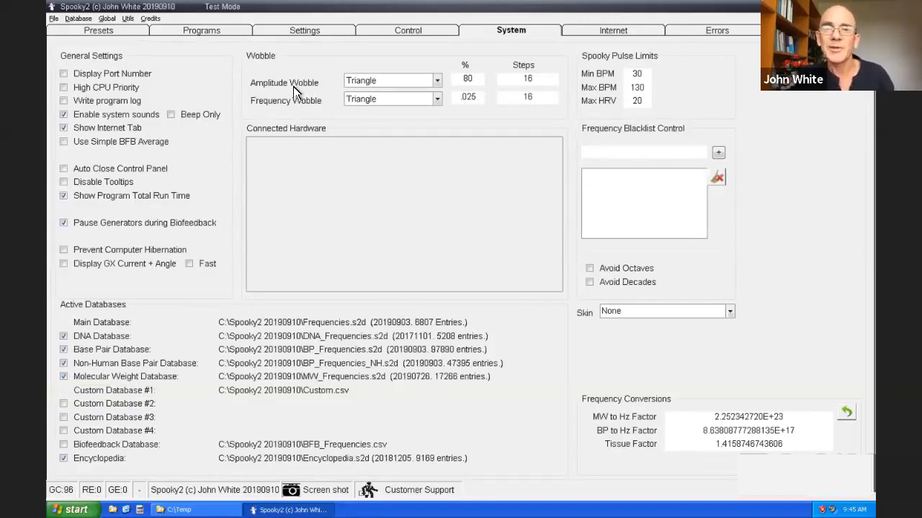
mouse_move(324, 110)
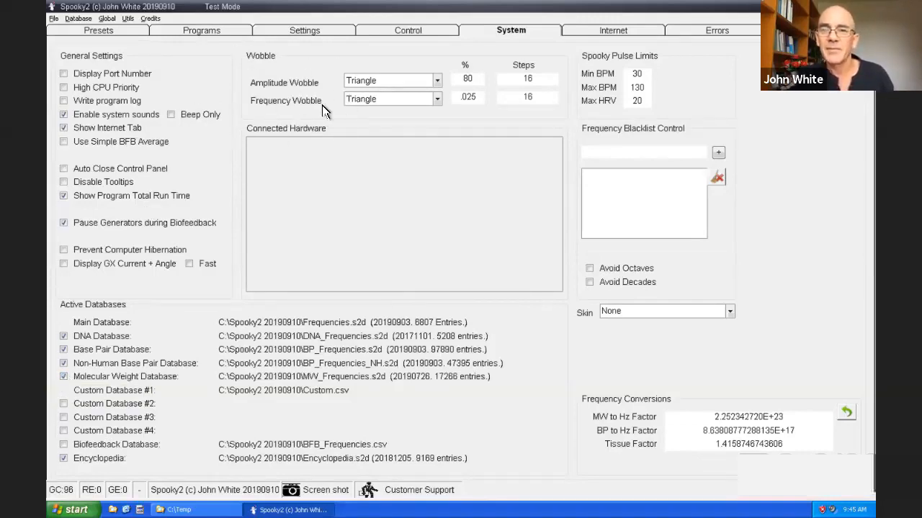
mouse_move(655, 112)
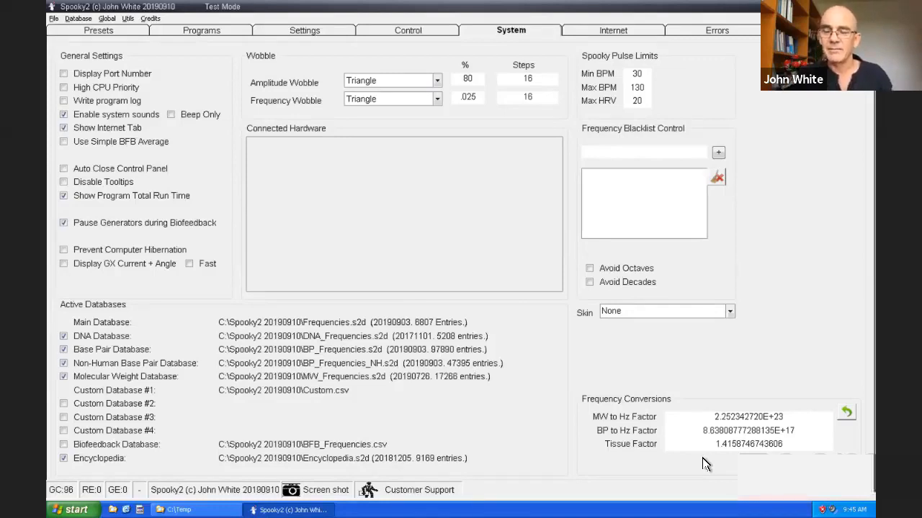
mouse_move(713, 445)
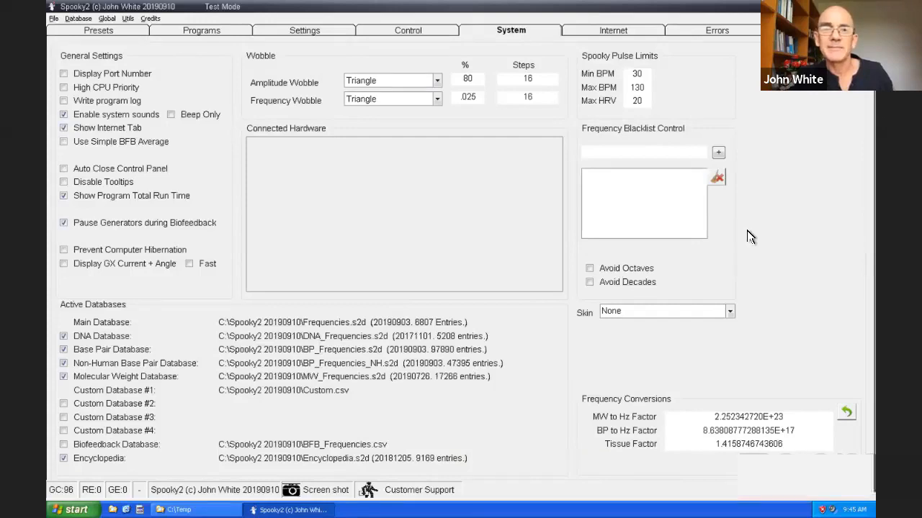
mouse_move(619, 31)
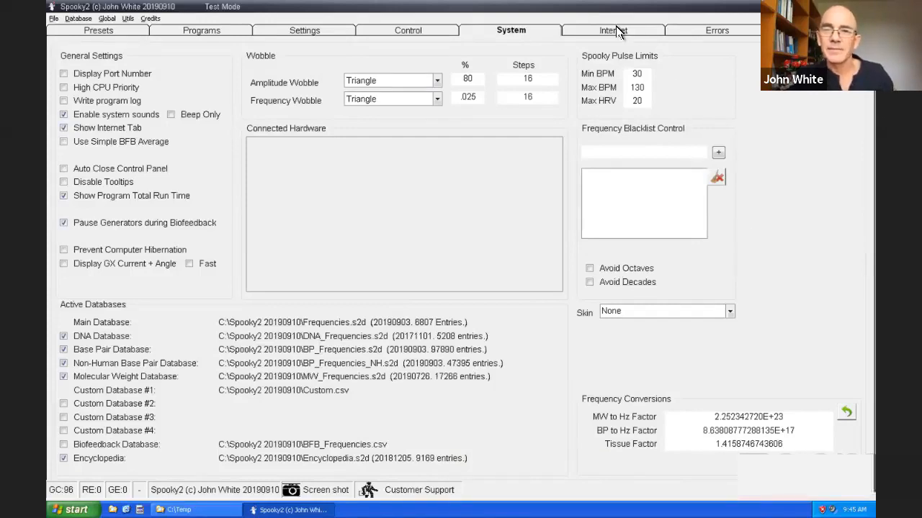
Open the Sales website from the Internet page, defer IE8 setup, then close the browser.
left_click(613, 31)
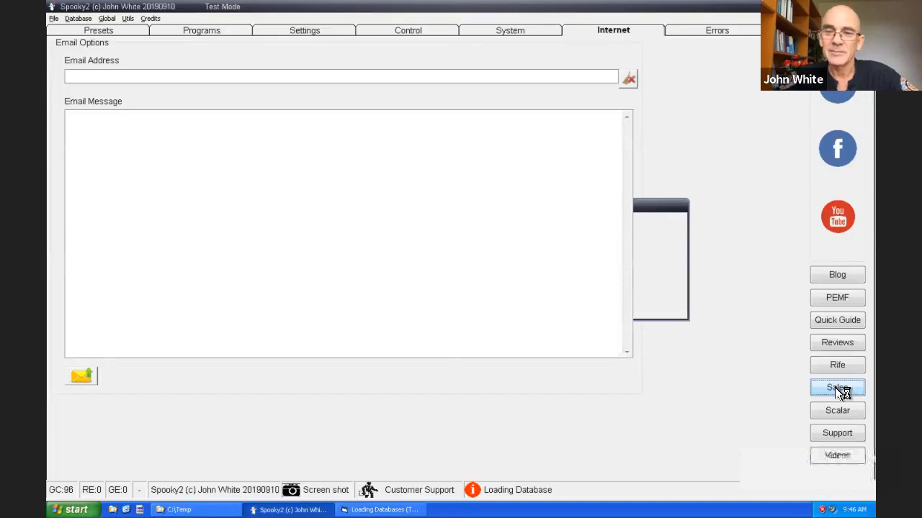
left_click(836, 388)
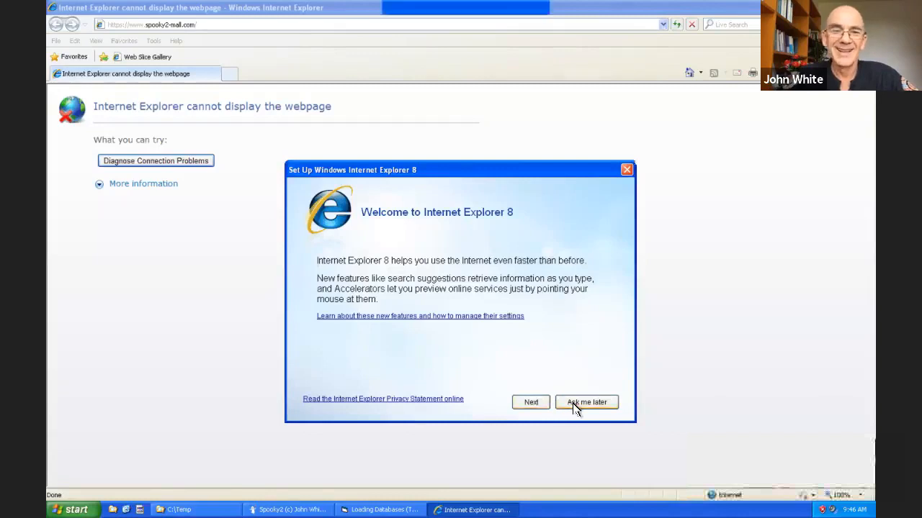
left_click(586, 402)
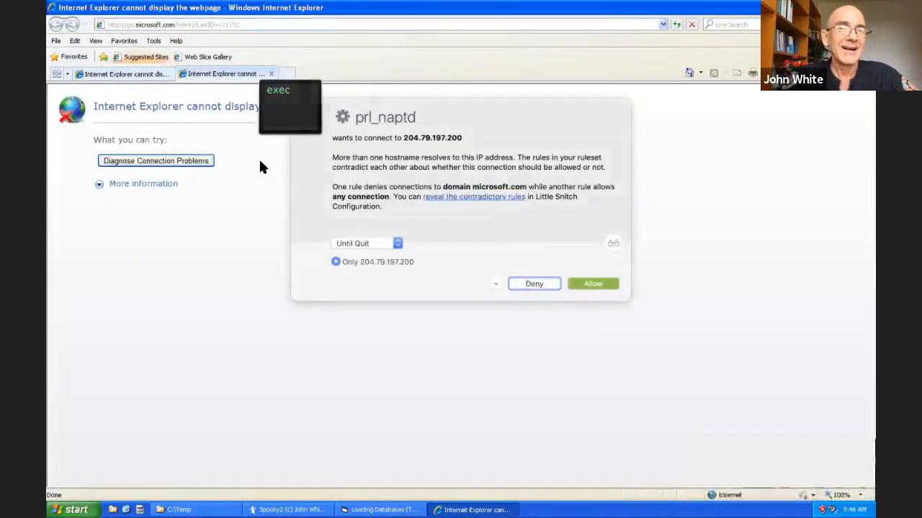
left_click(534, 283)
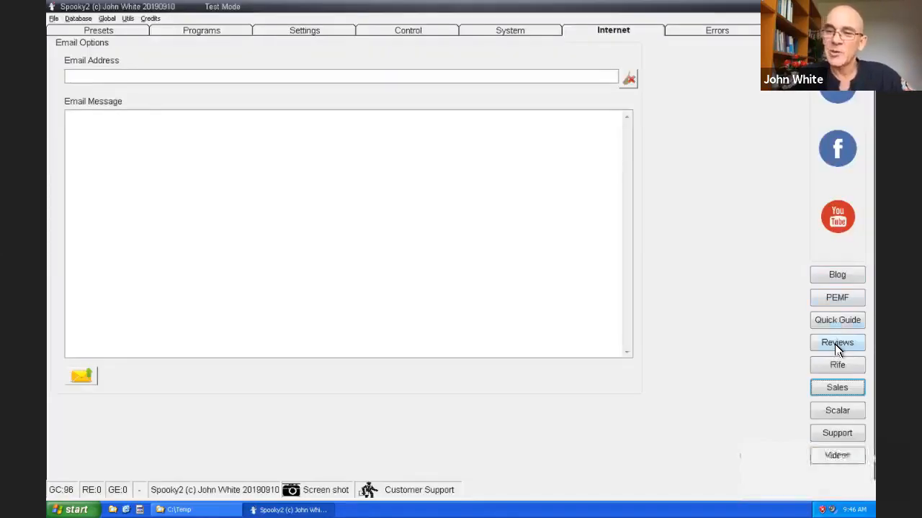
Open the Spooky2 Reviews website, bypassing the certificate warning.
left_click(837, 342)
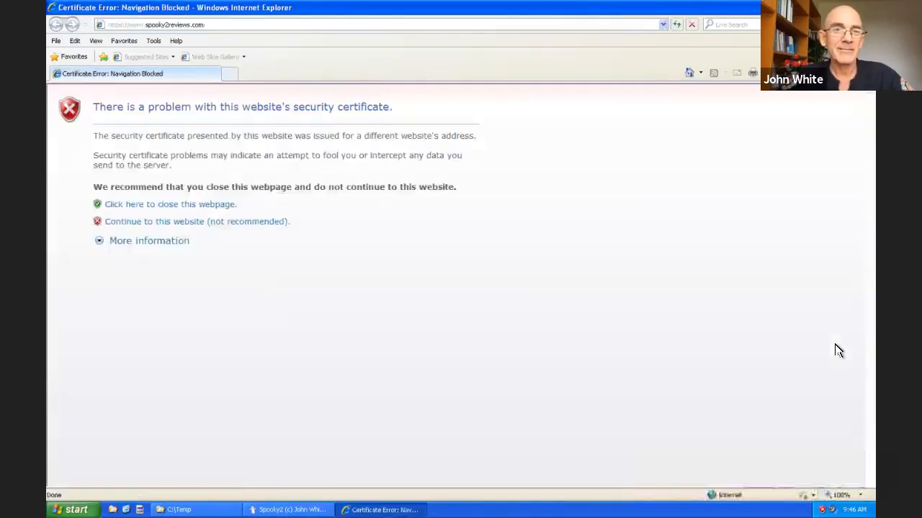
mouse_move(232, 238)
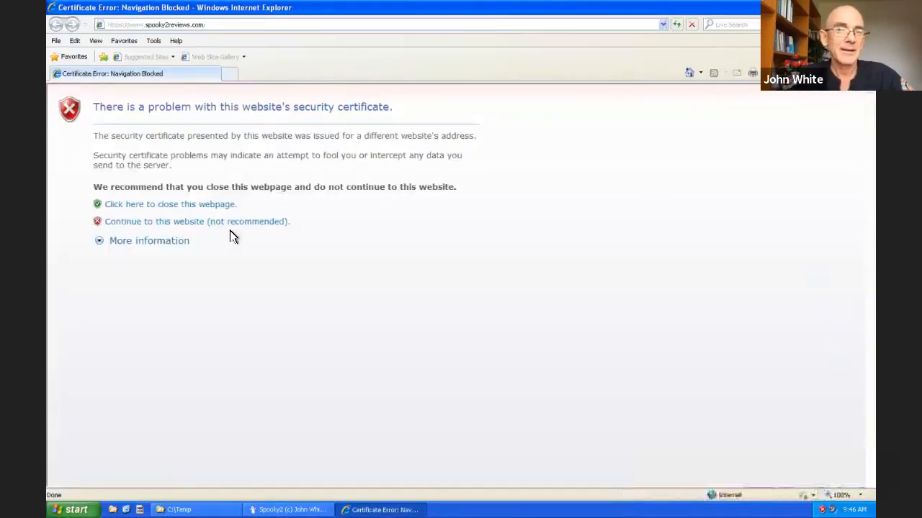
mouse_move(191, 230)
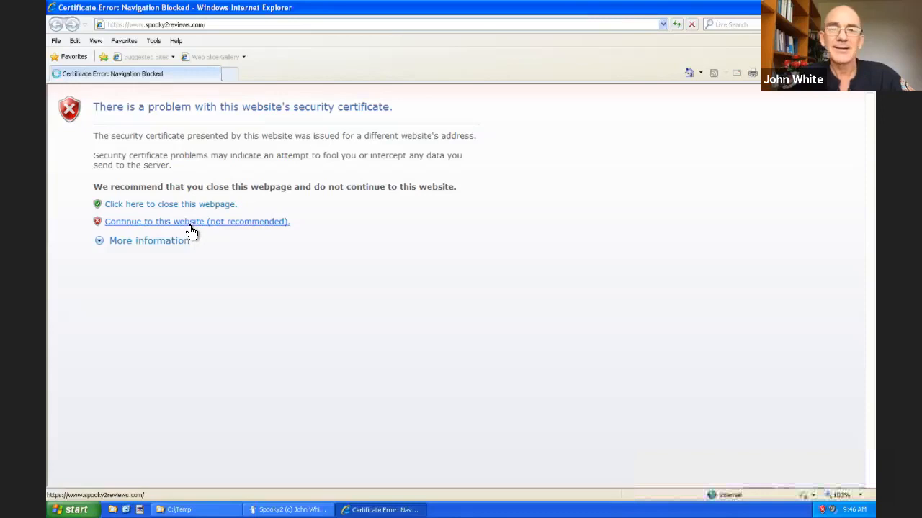
left_click(197, 221)
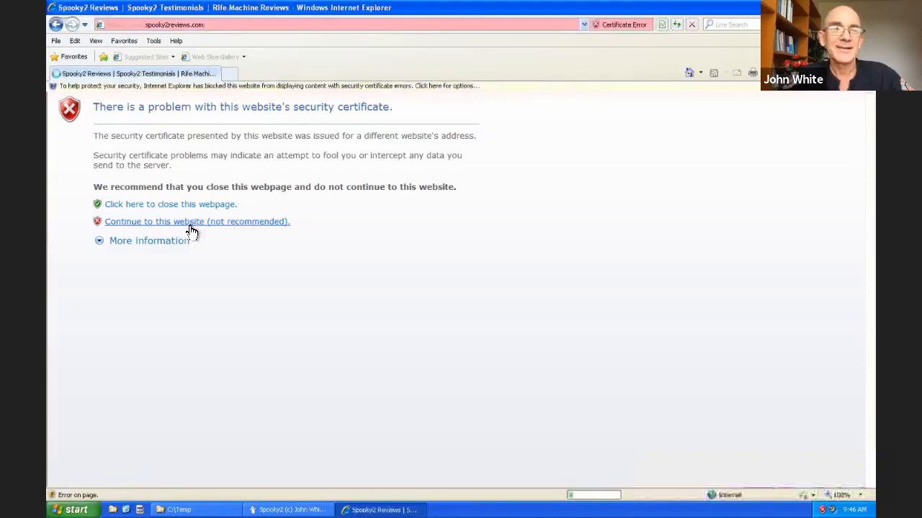
left_click(197, 221)
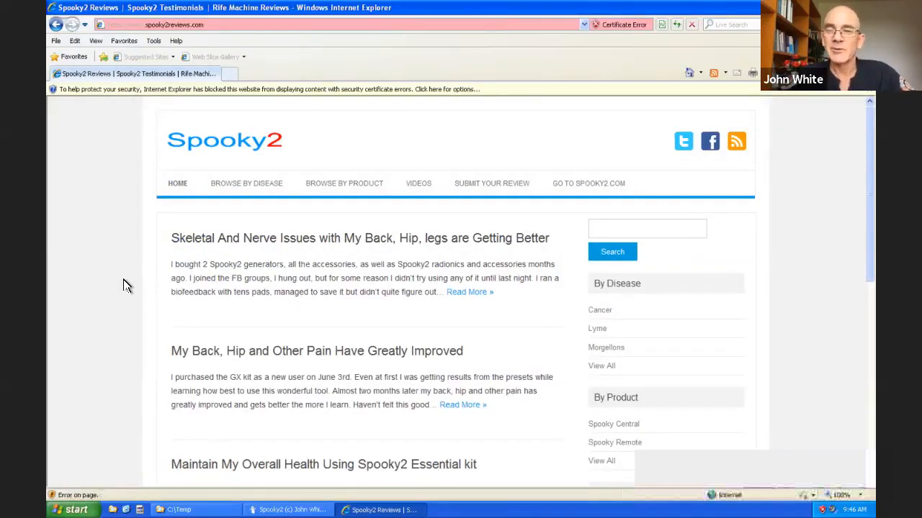
Search the reviews site for 'back' and scroll through the back-pain and tumour results.
scroll("down", 3)
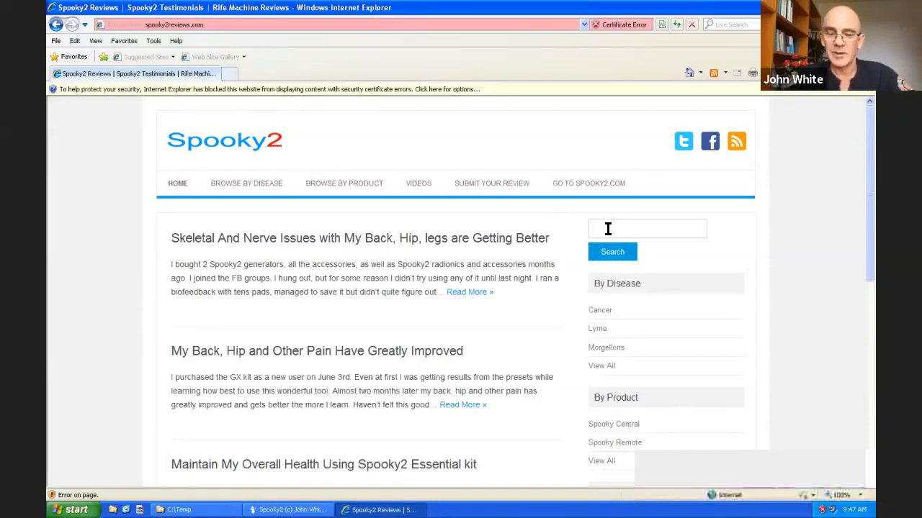
type("back")
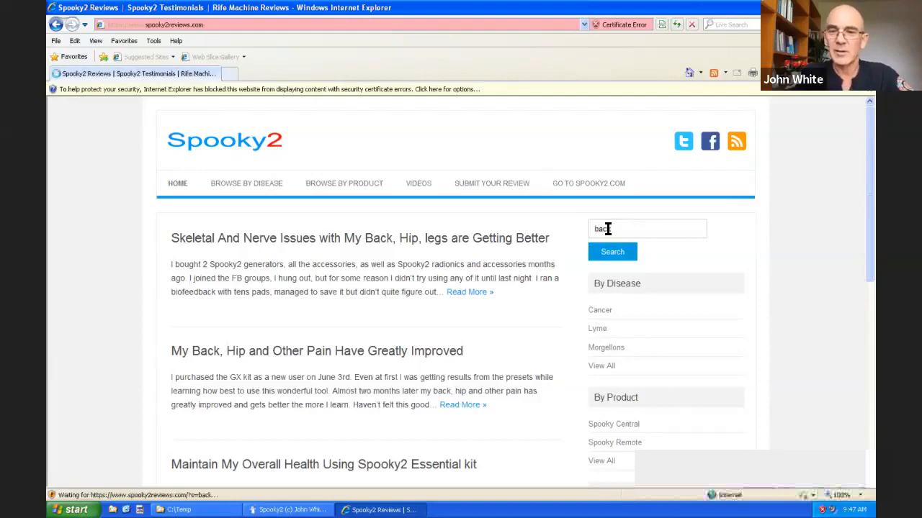
left_click(611, 251)
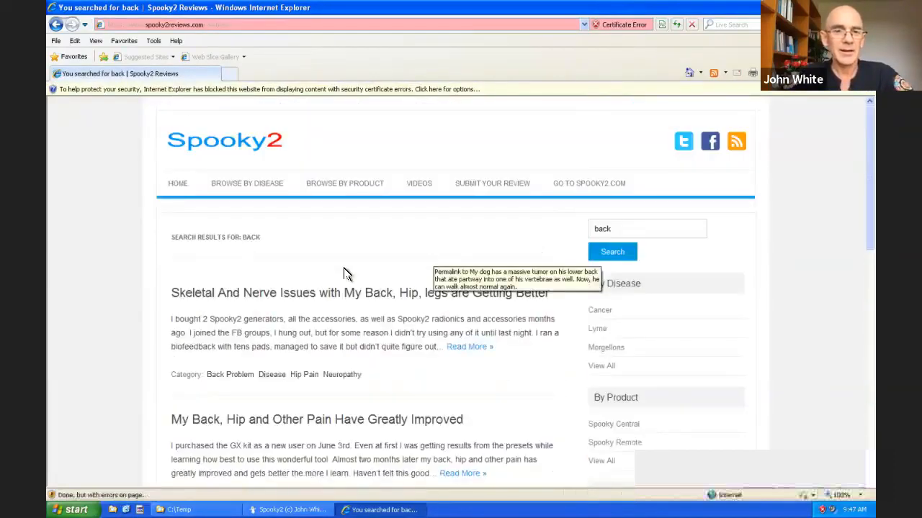
mouse_move(414, 247)
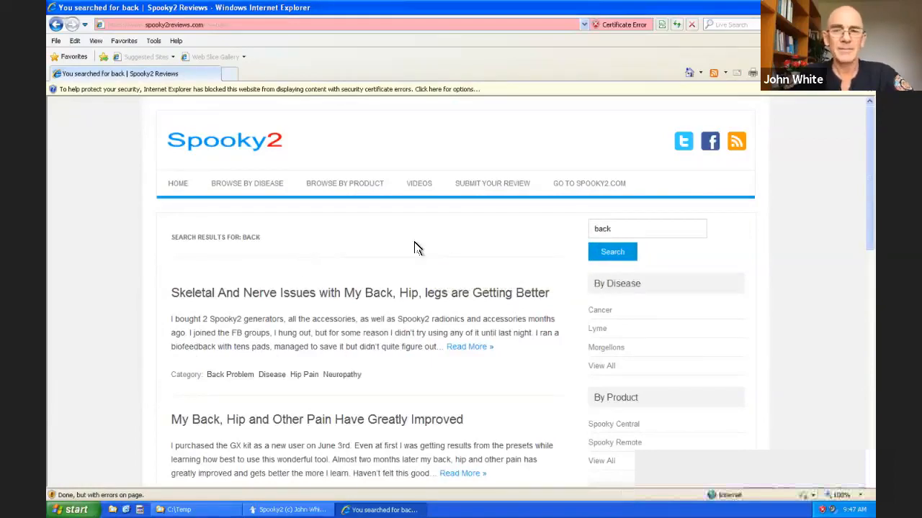
mouse_move(464, 306)
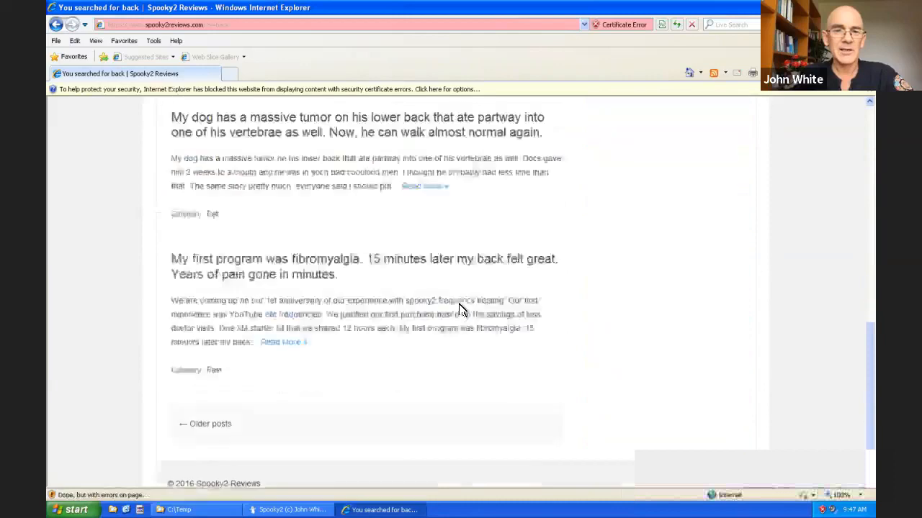
scroll("down", 3)
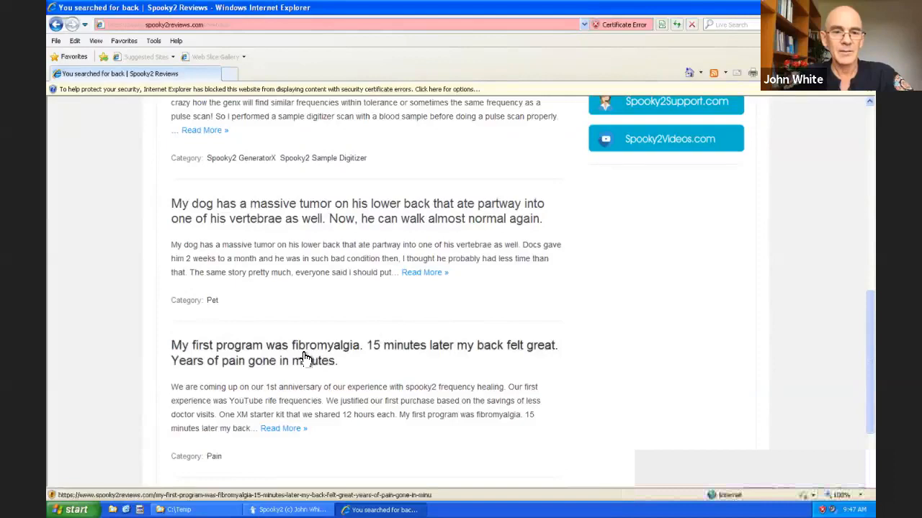
mouse_move(338, 357)
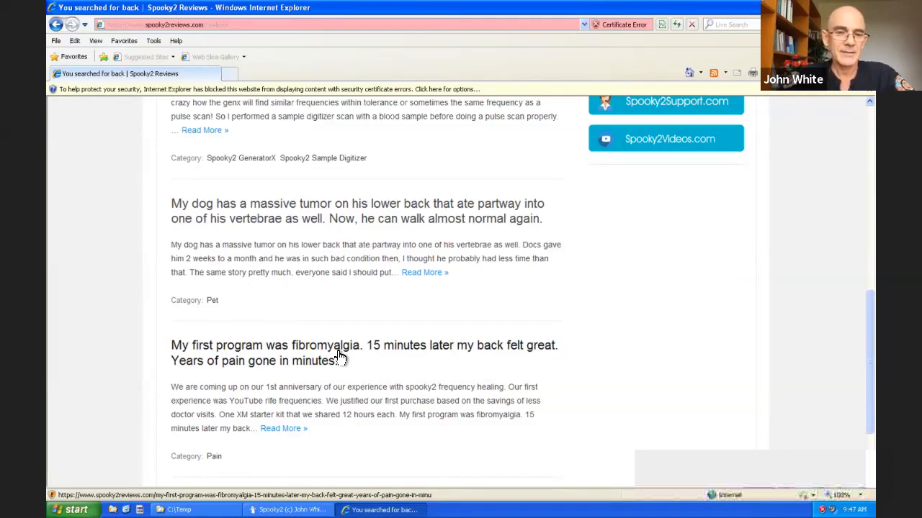
scroll("down", 3)
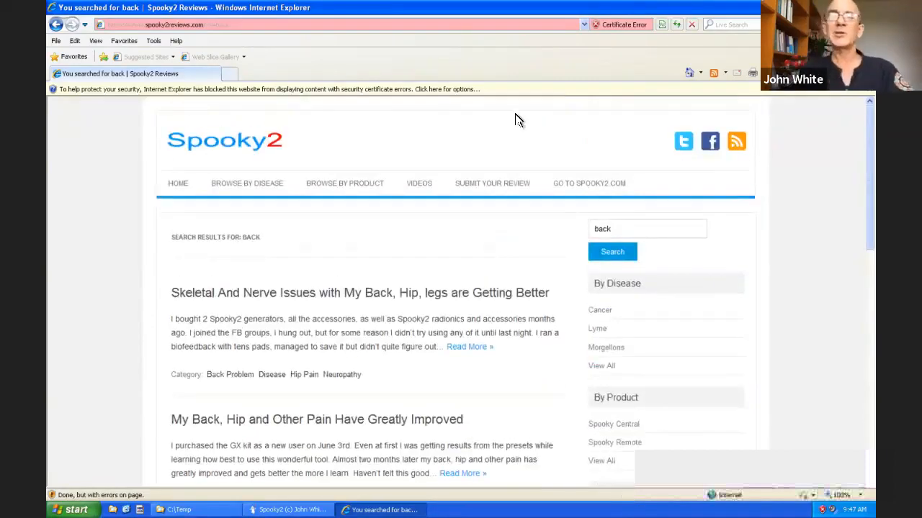
mouse_move(362, 119)
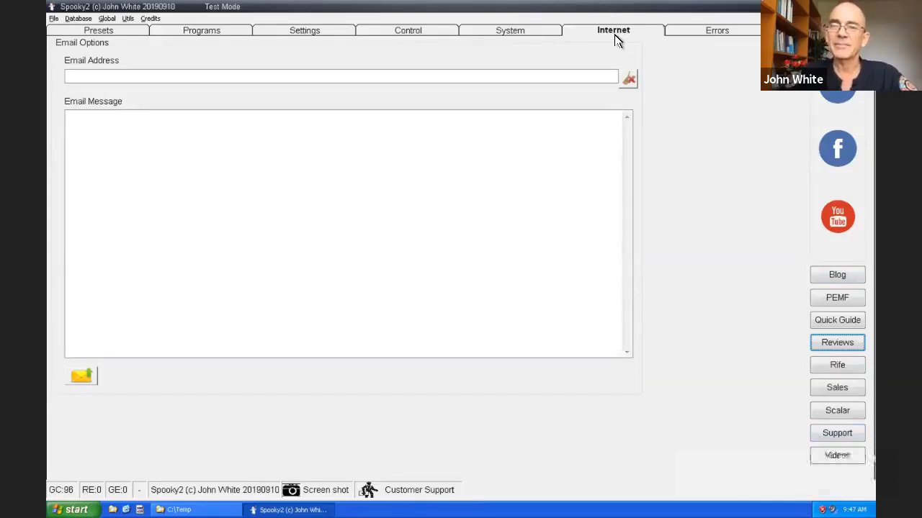
mouse_move(702, 26)
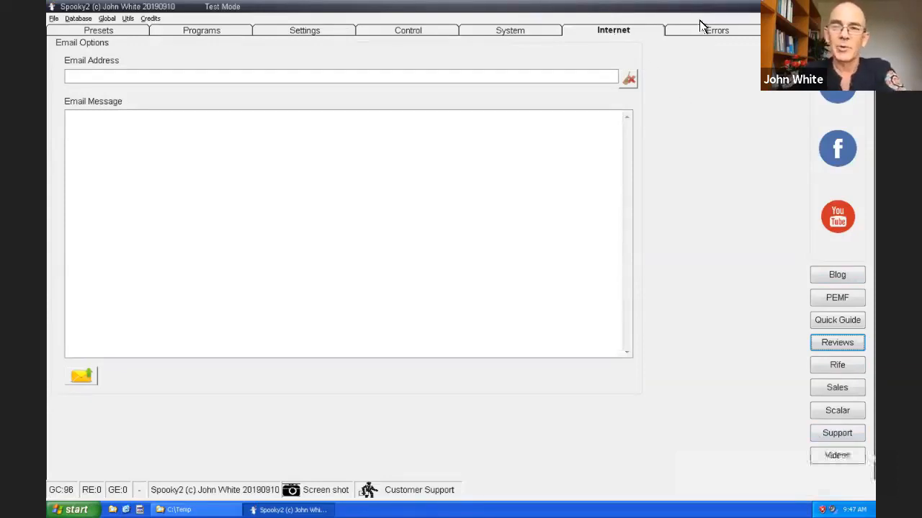
mouse_move(720, 34)
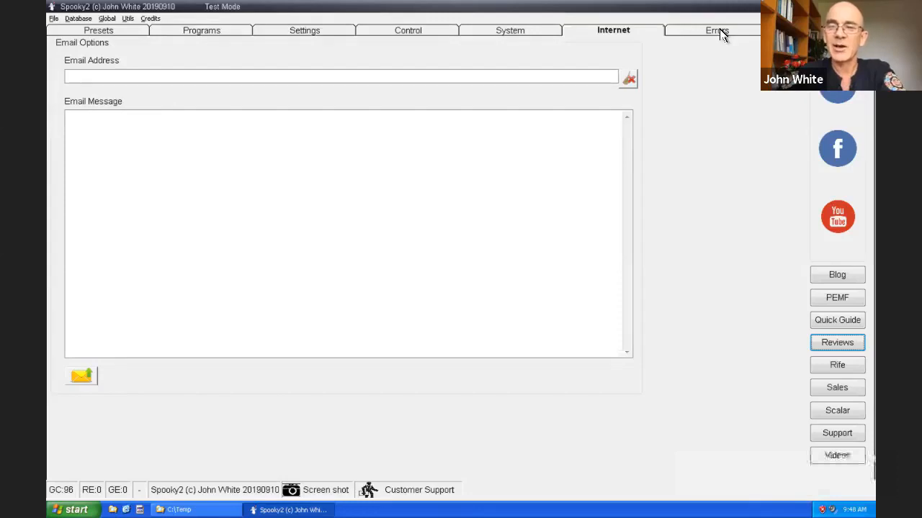
View Spooky2's empty error log on the Errors tab.
left_click(717, 30)
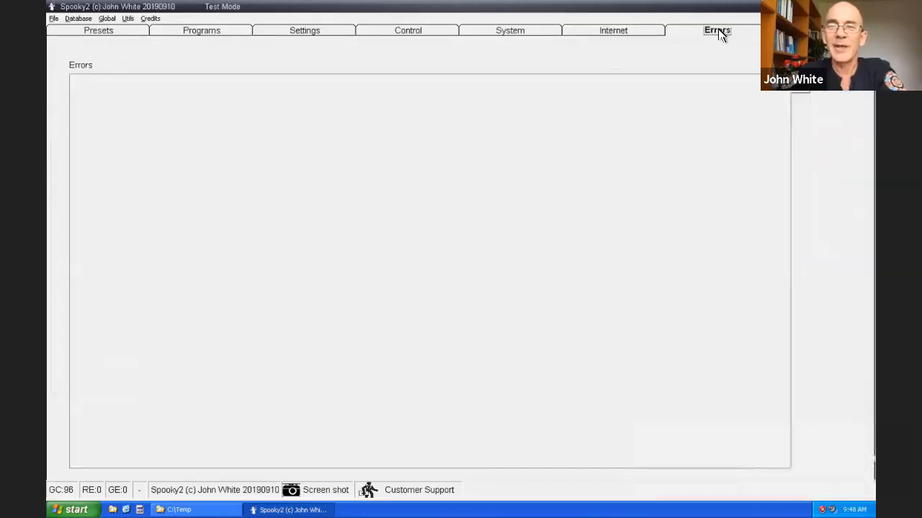
mouse_move(319, 204)
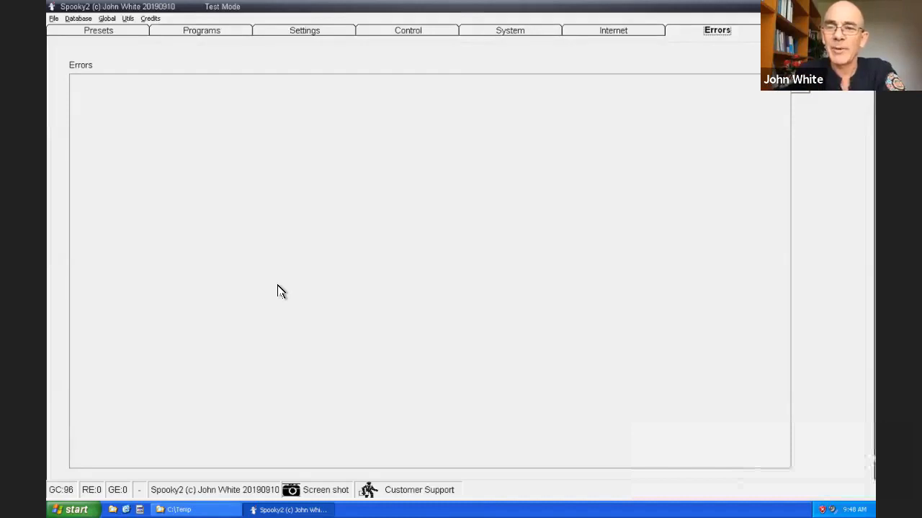
mouse_move(493, 38)
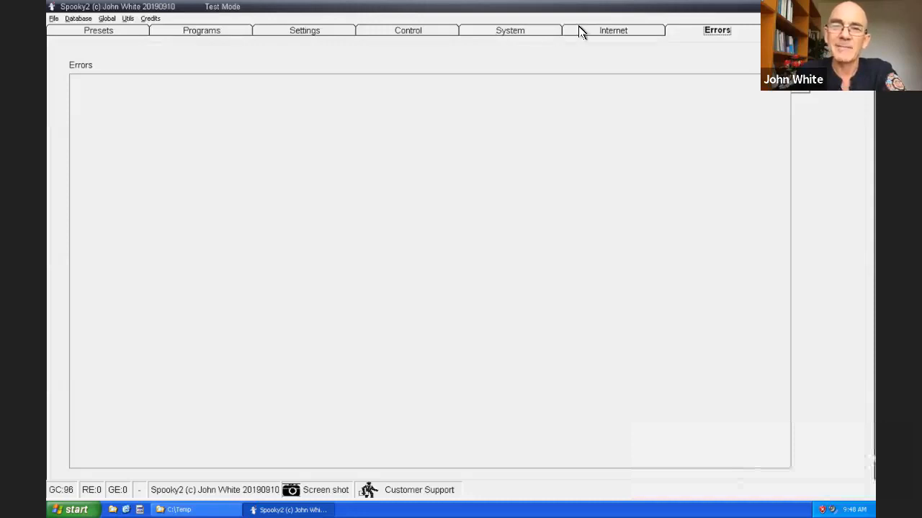
mouse_move(403, 35)
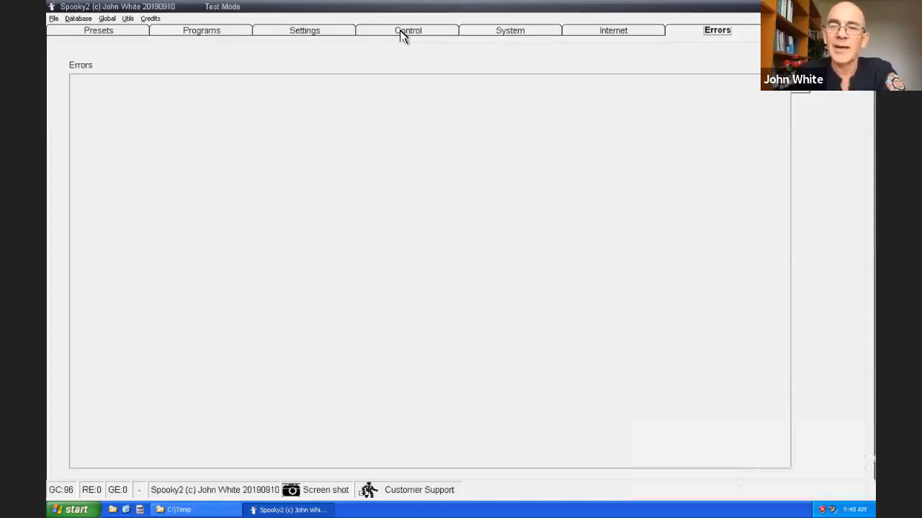
mouse_move(198, 41)
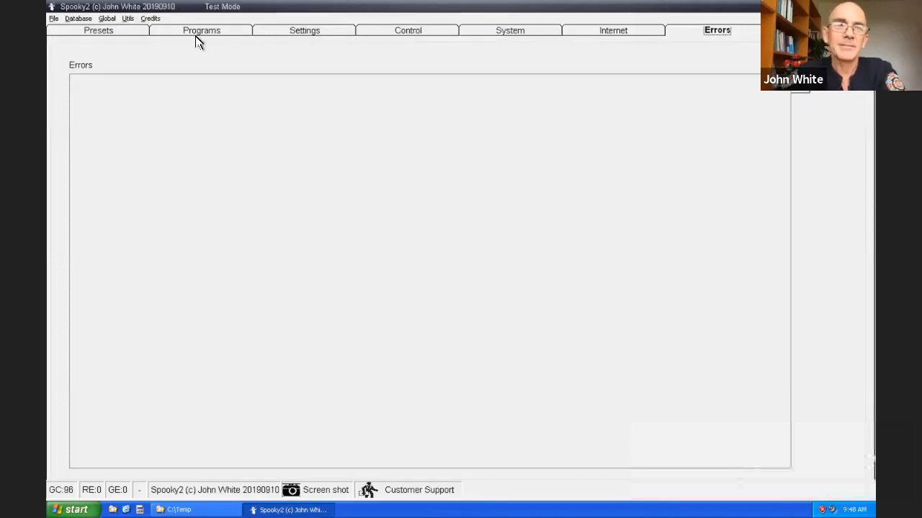
mouse_move(119, 37)
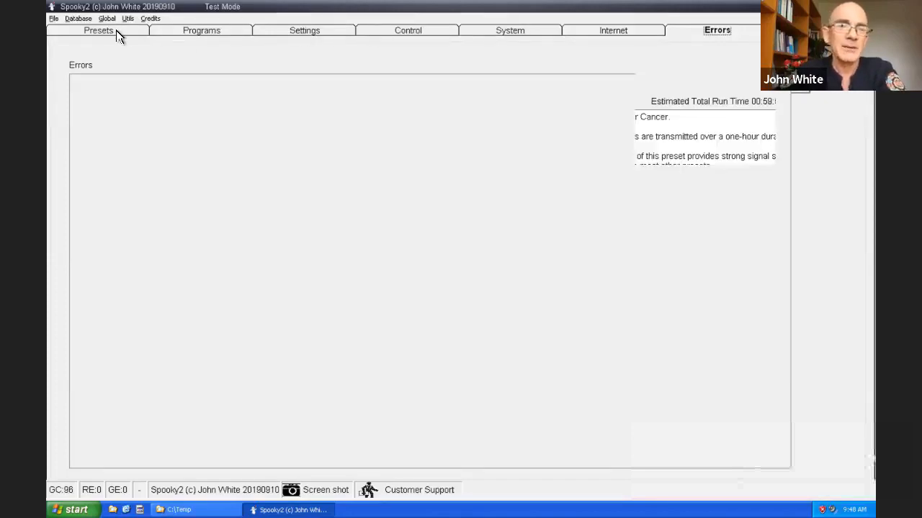
Return the Presets browser to the top-level folders, Biofeedback through User.
left_click(98, 31)
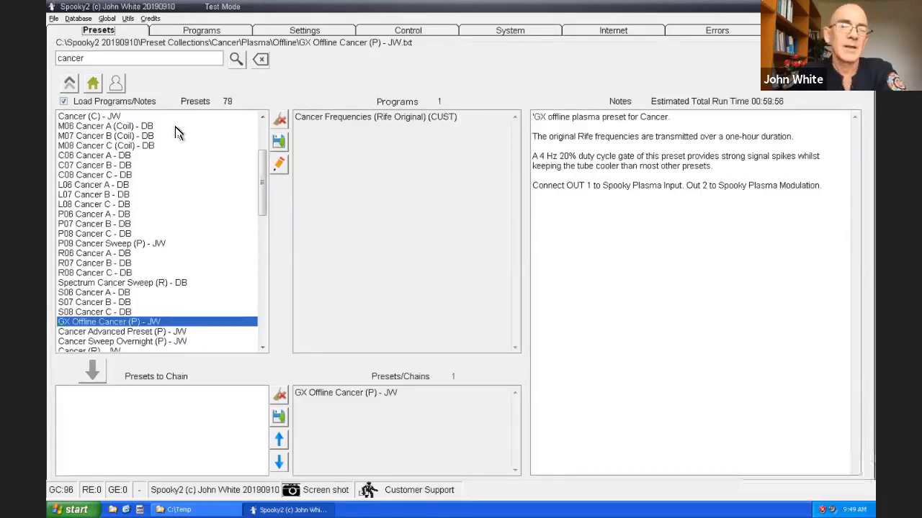
mouse_move(156, 154)
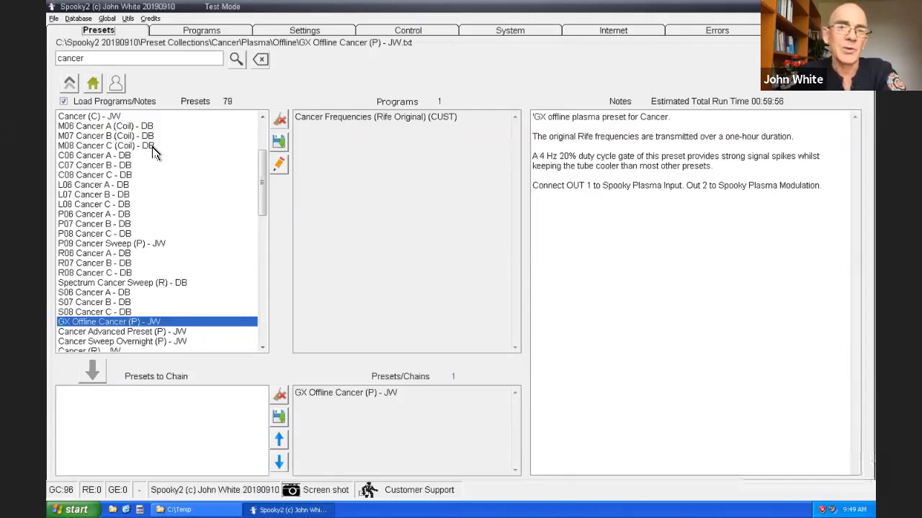
mouse_move(141, 56)
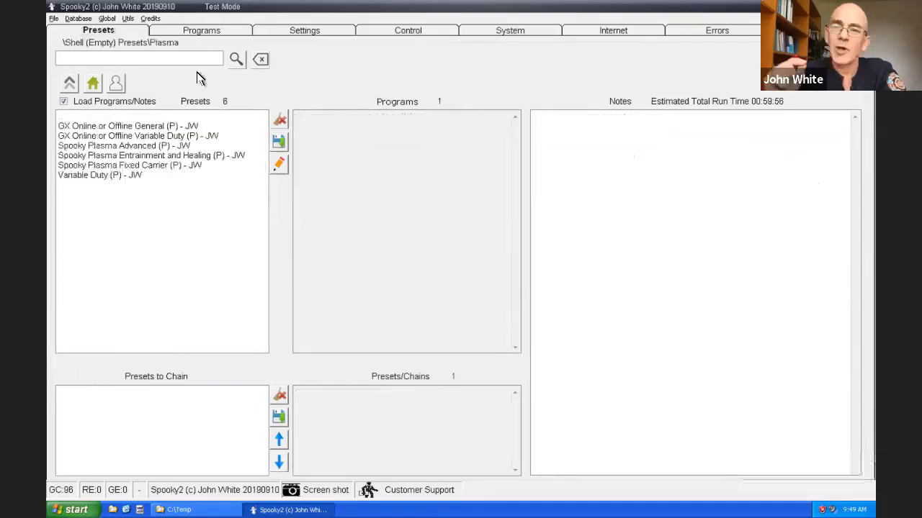
left_click(92, 84)
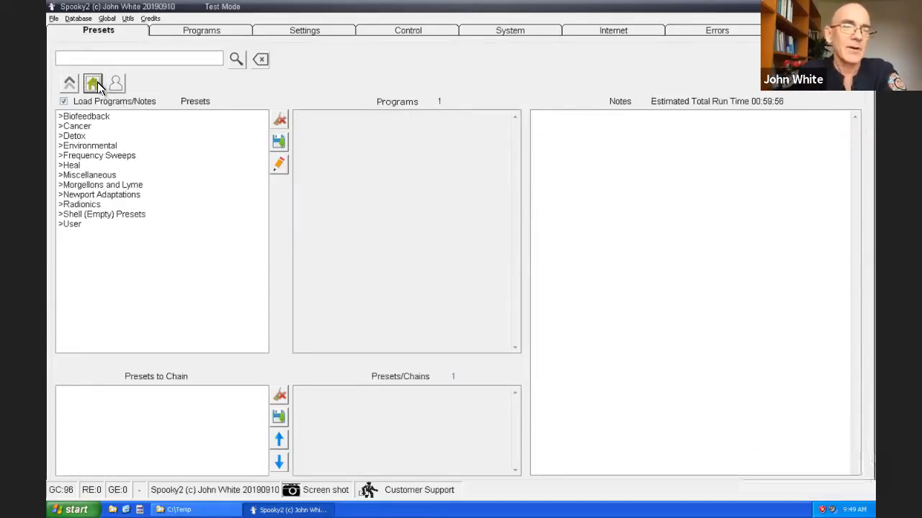
mouse_move(92, 83)
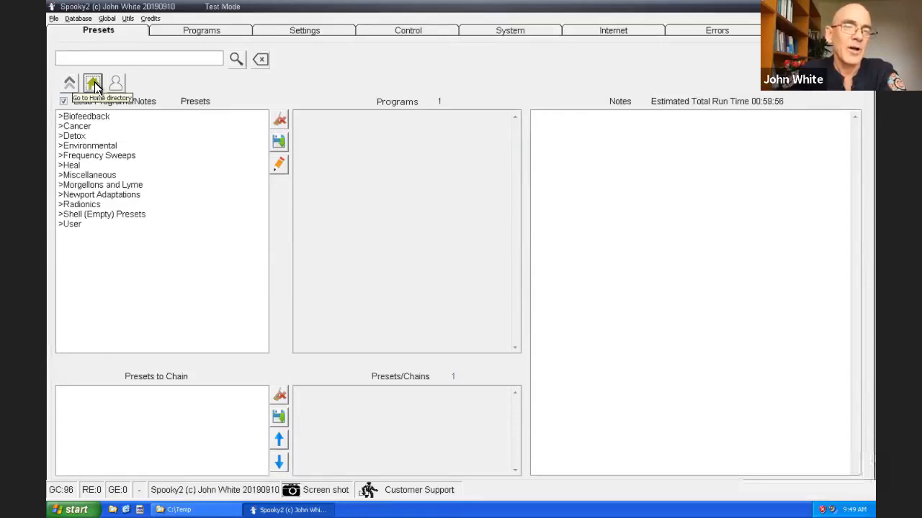
mouse_move(105, 57)
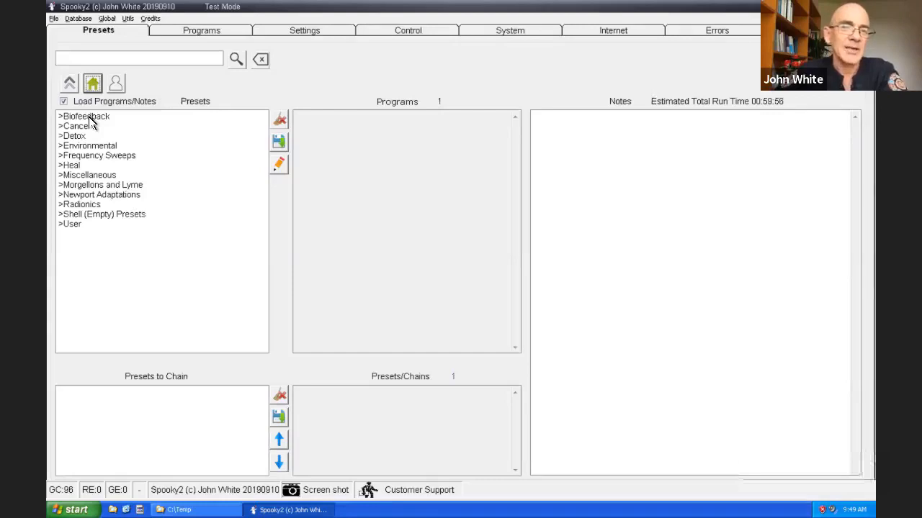
Load GX Fast Biofeedback Scan (C) - JW from Biofeedback\GeneratorX and show its notes.
double_click(85, 116)
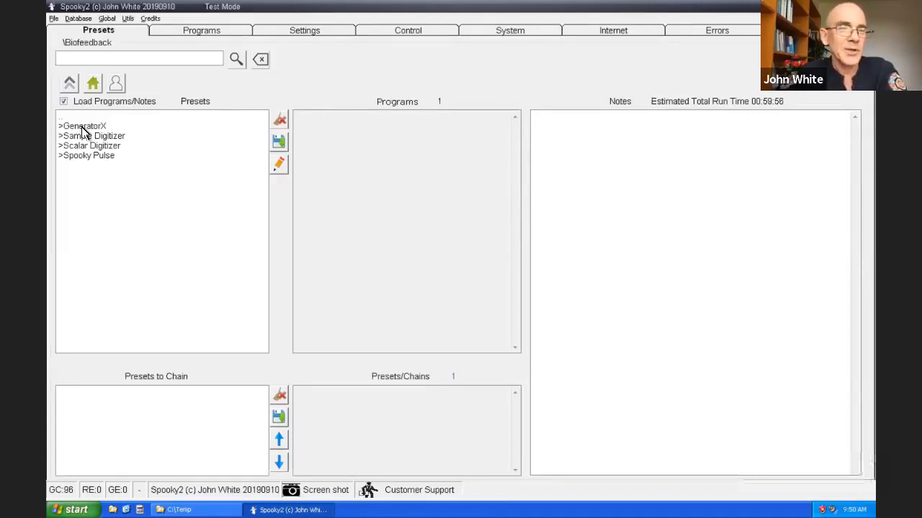
double_click(84, 126)
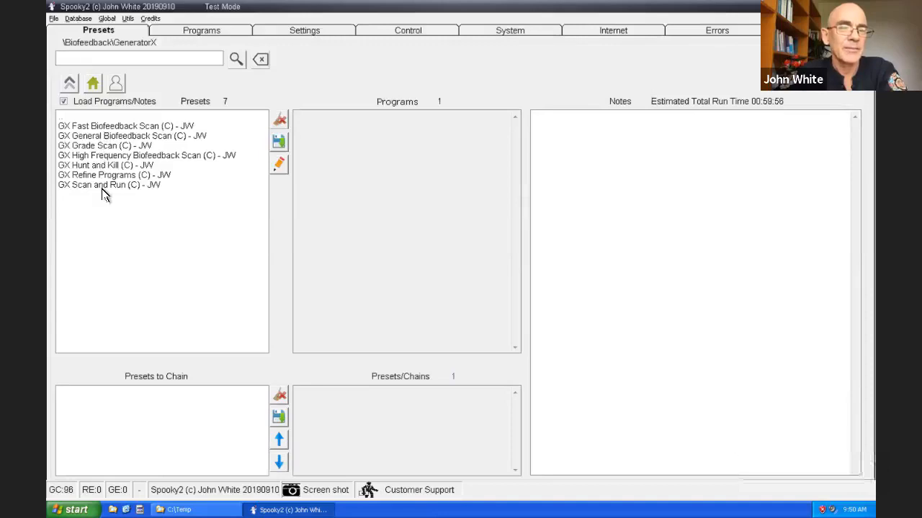
mouse_move(114, 138)
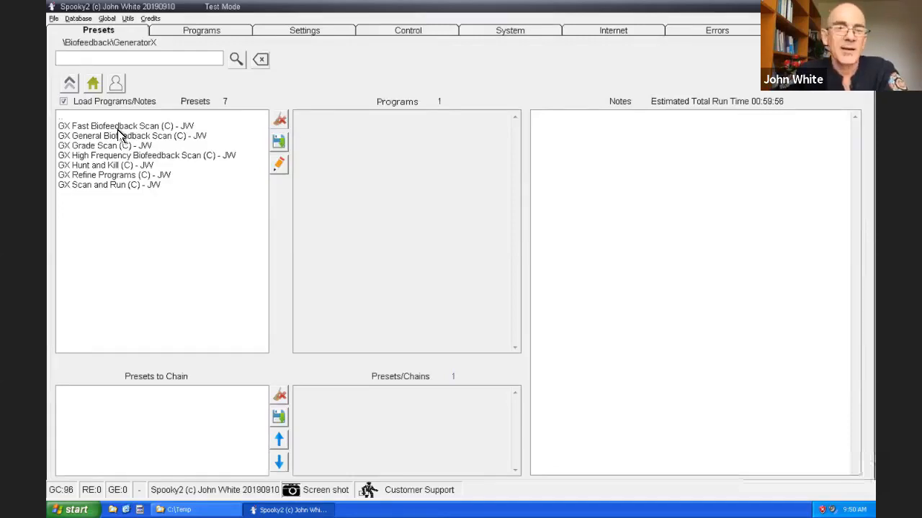
left_click(126, 125)
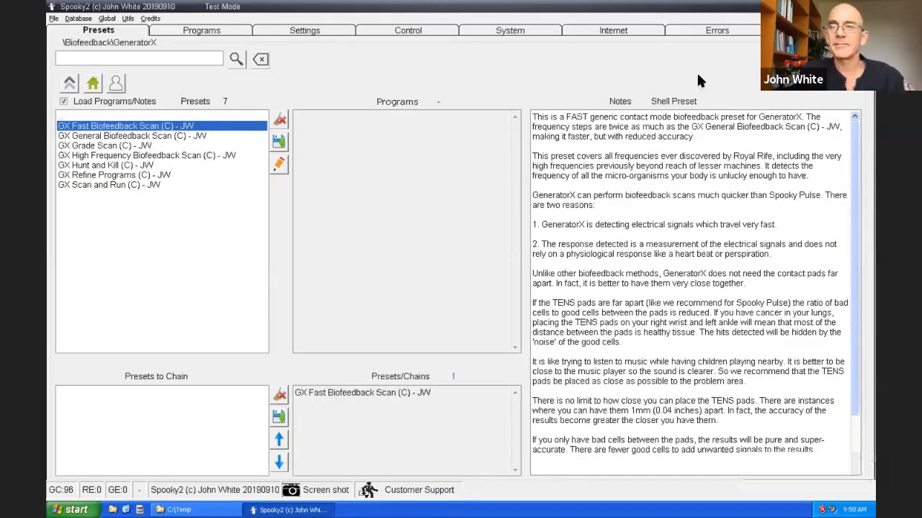
mouse_move(738, 33)
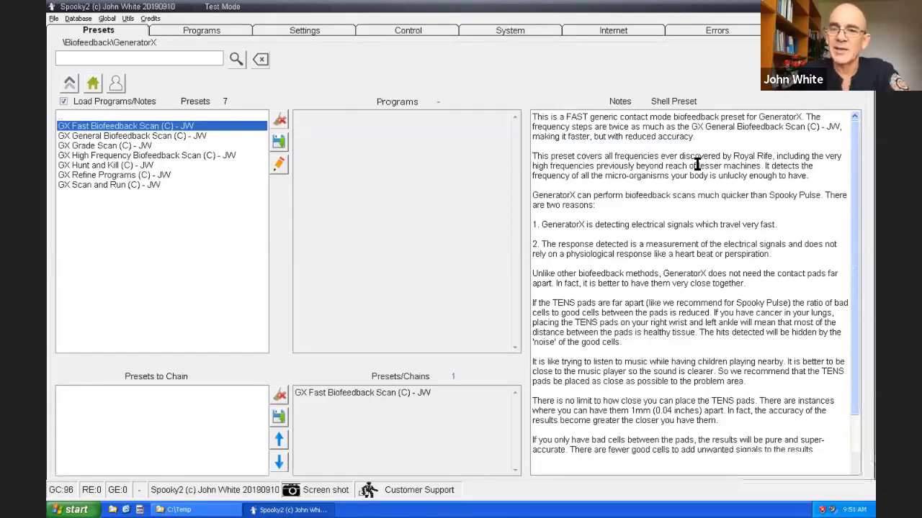
mouse_move(556, 303)
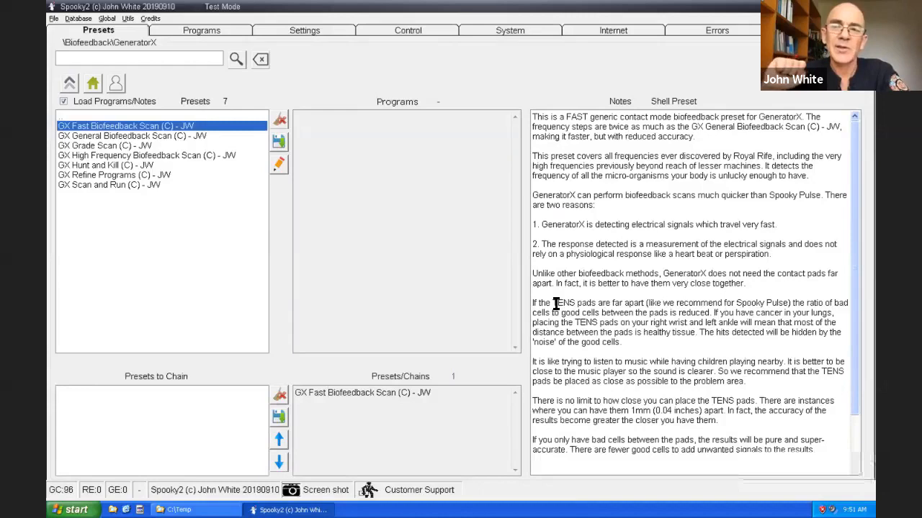
mouse_move(626, 438)
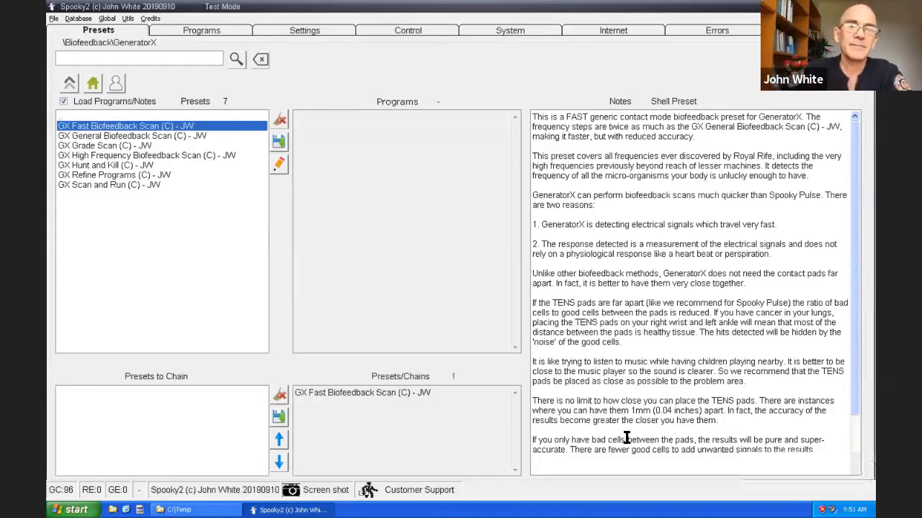
mouse_move(599, 259)
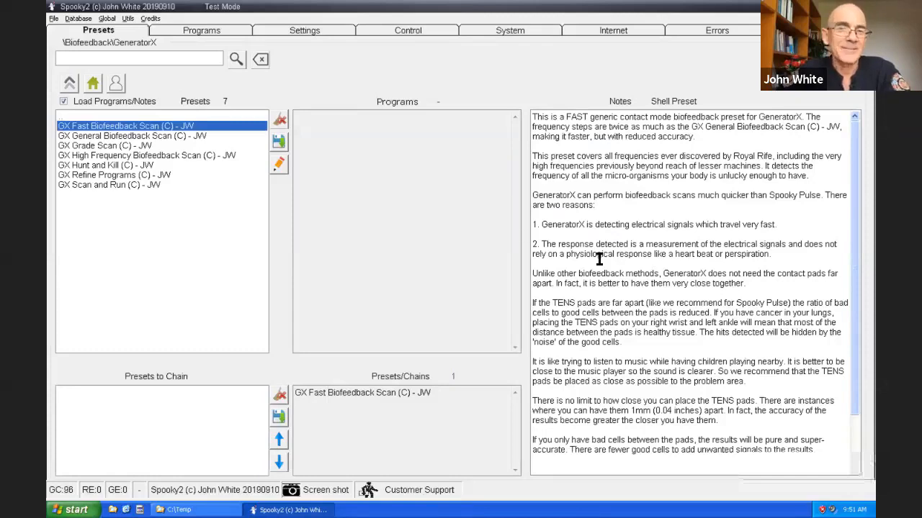
mouse_move(506, 236)
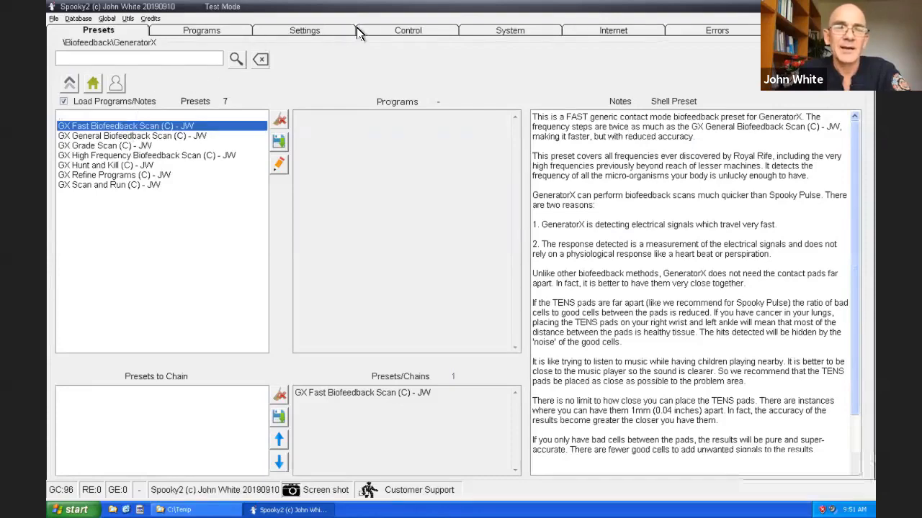
Put the GX Fast Biofeedback Scan preset, 41000–1800000 Hz, onto generator 11.
left_click(407, 30)
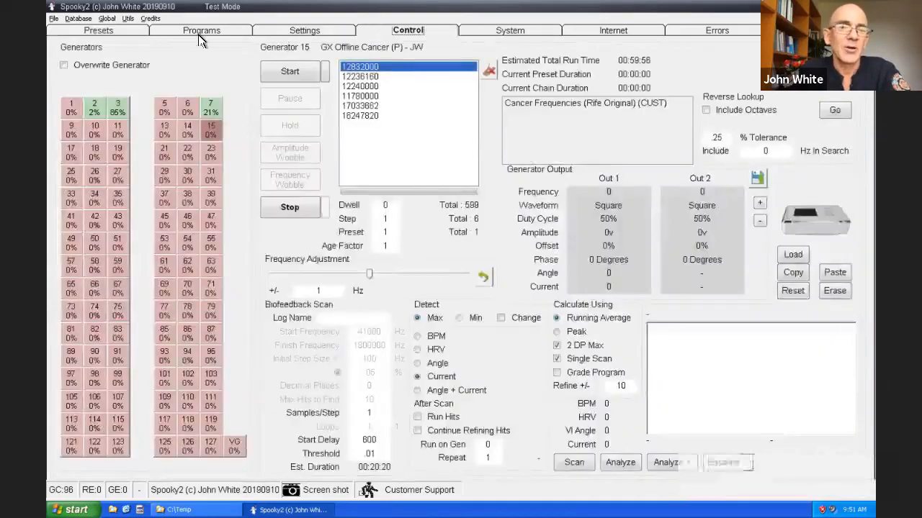
mouse_move(64, 64)
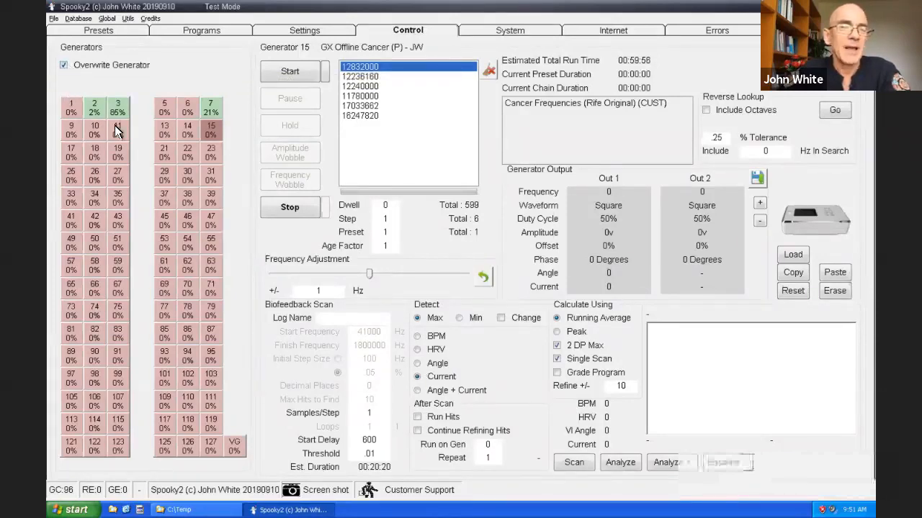
mouse_move(118, 134)
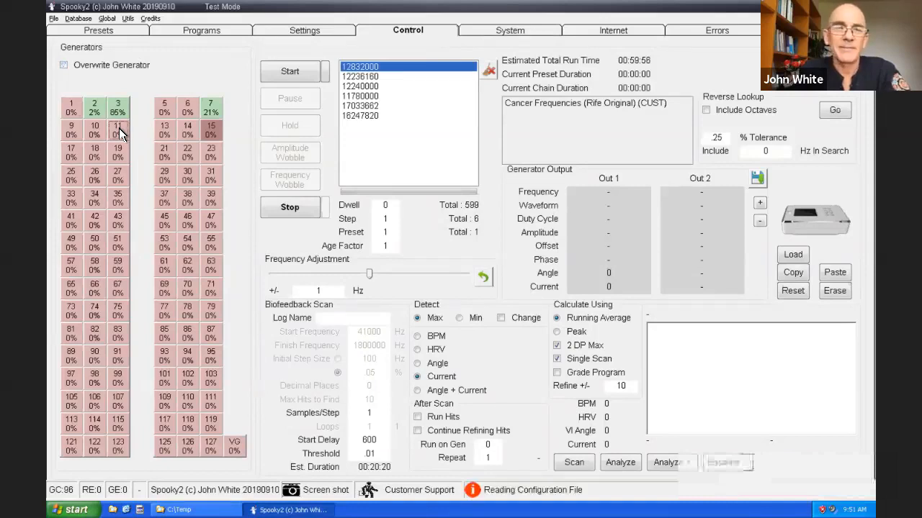
left_click(117, 129)
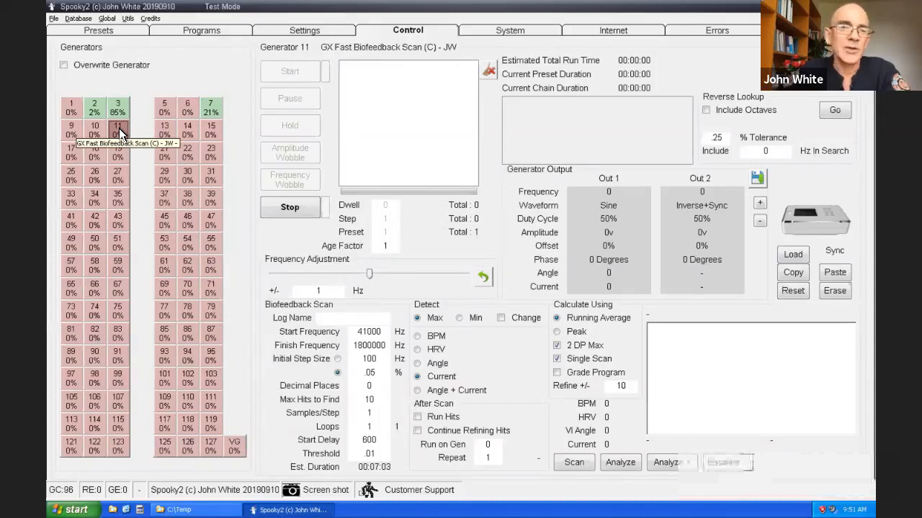
mouse_move(339, 117)
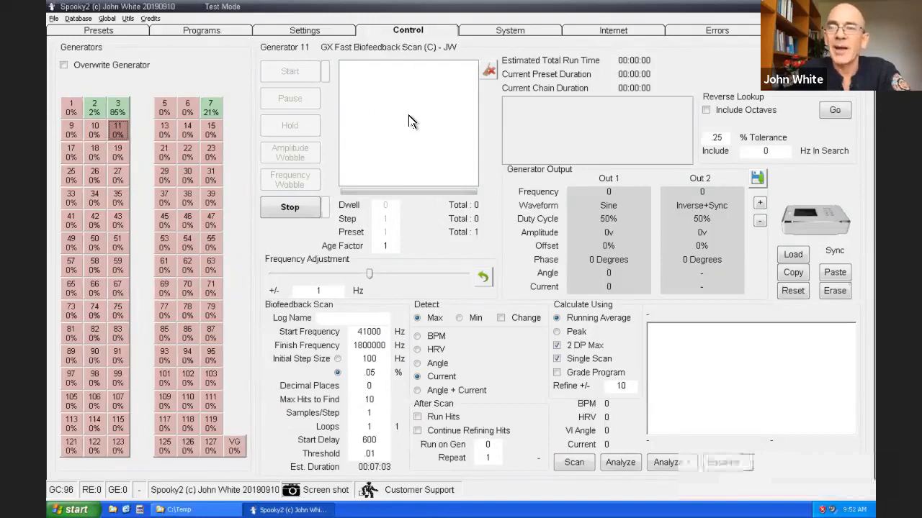
mouse_move(346, 241)
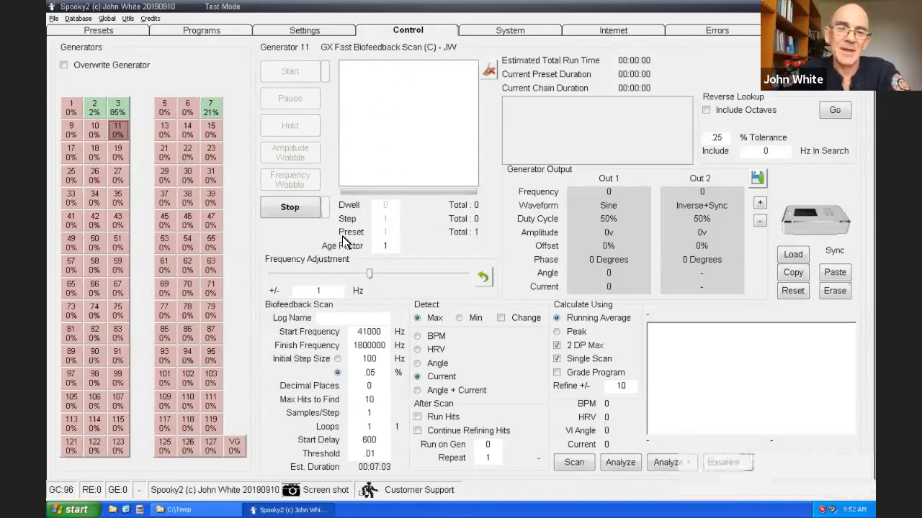
mouse_move(452, 317)
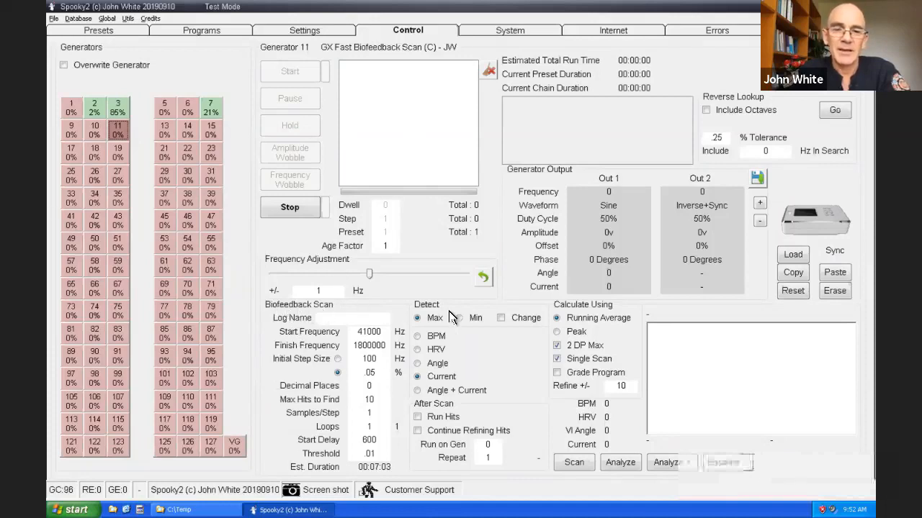
mouse_move(318, 361)
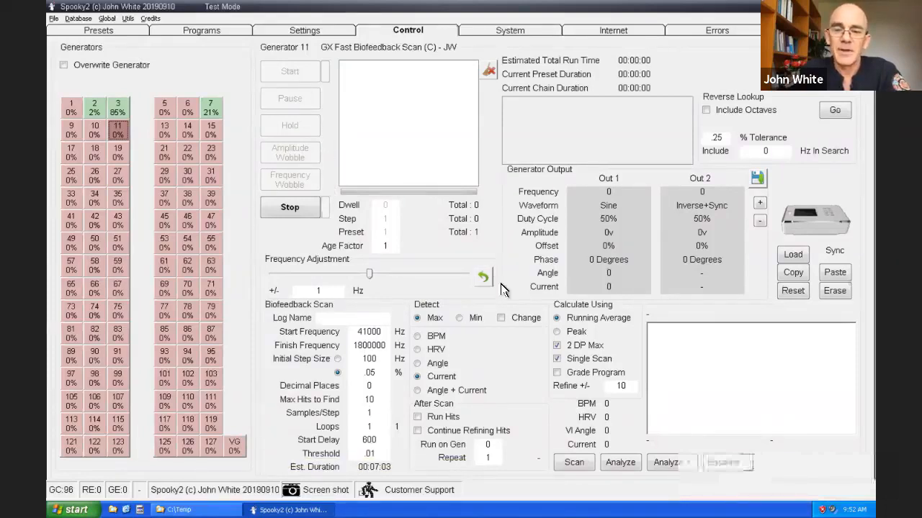
mouse_move(574, 462)
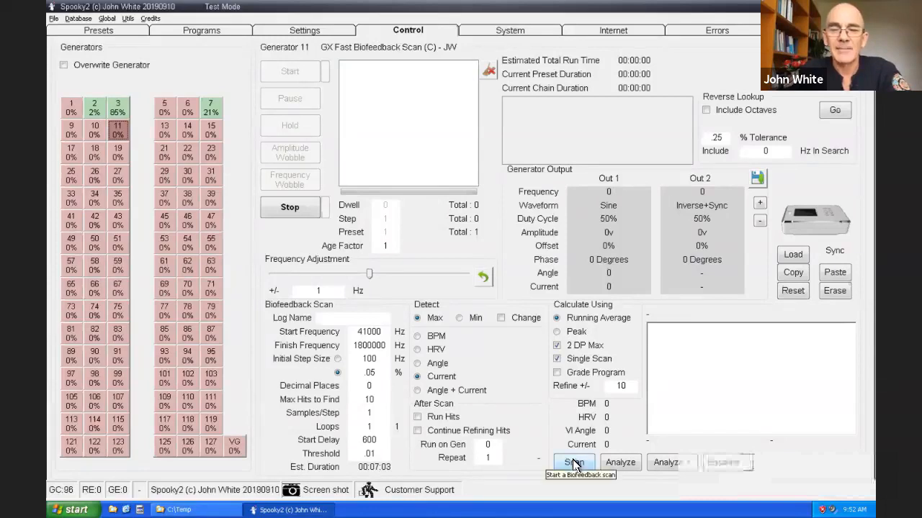
Start generator 11's biofeedback scan and dismiss the Test Mode warning.
left_click(573, 462)
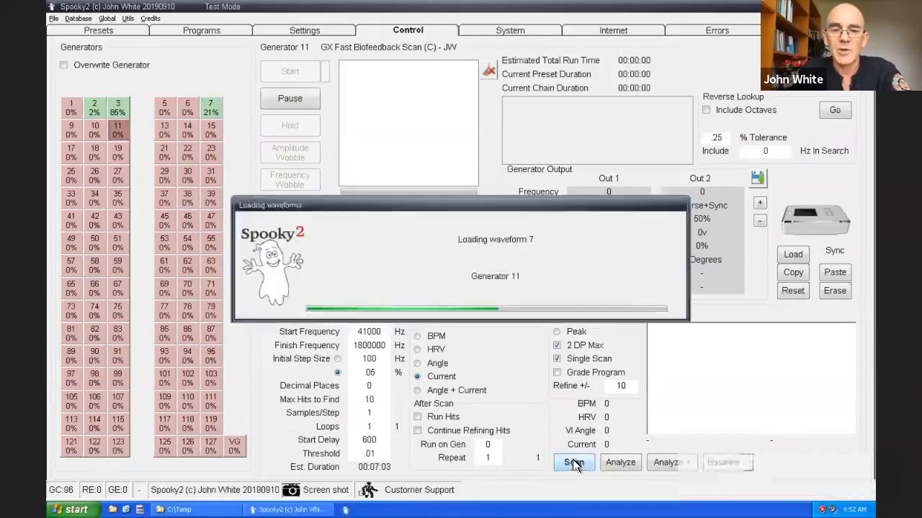
left_click(573, 462)
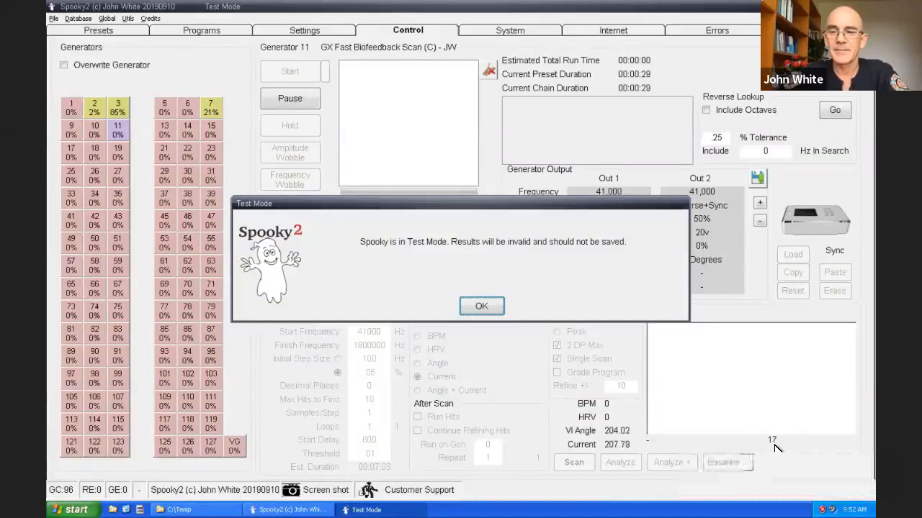
left_click(481, 306)
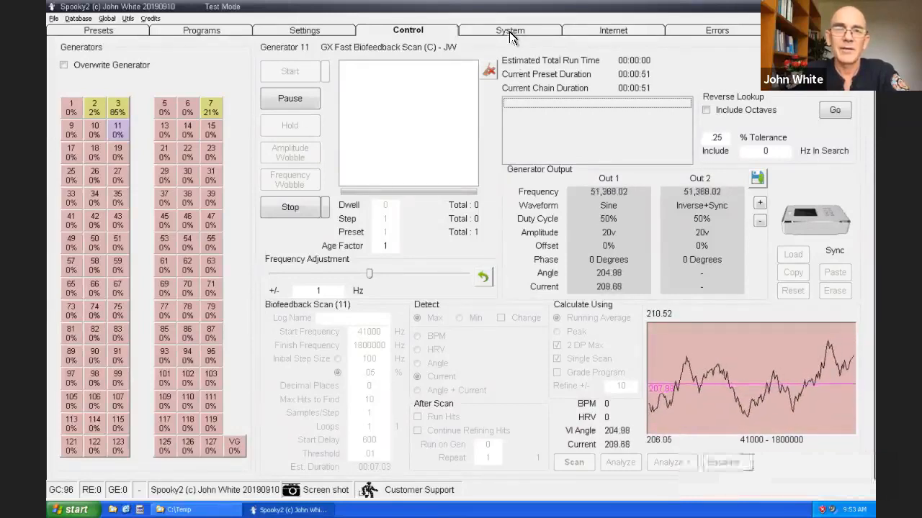
Show the System settings with wobble values and active databases while the scan runs.
left_click(510, 30)
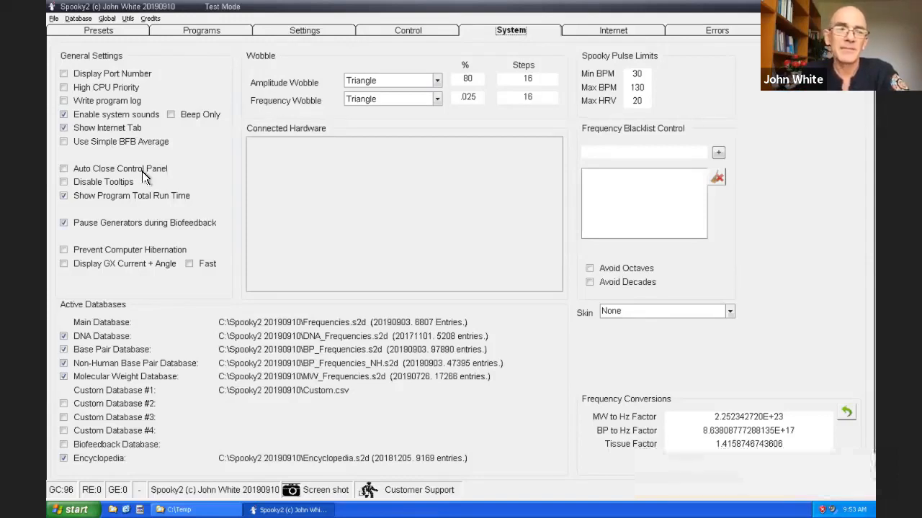
left_click(408, 30)
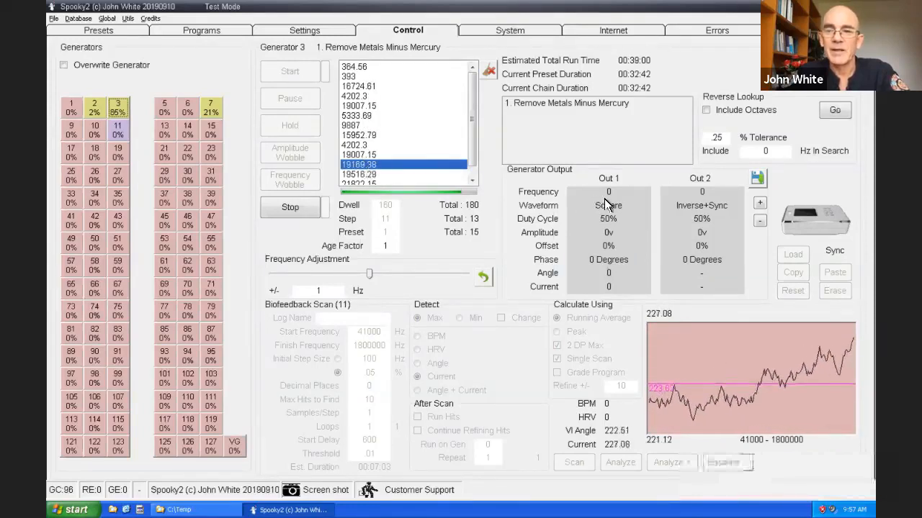
mouse_move(609, 192)
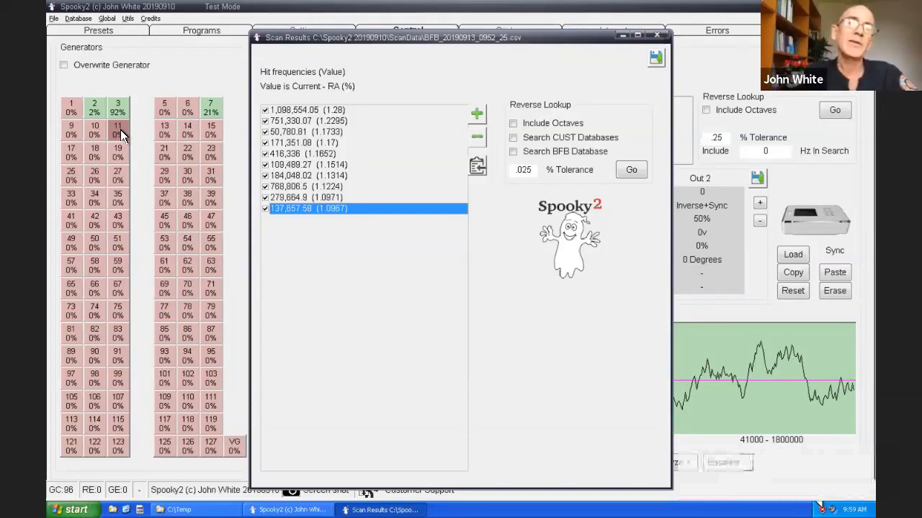
mouse_move(275, 207)
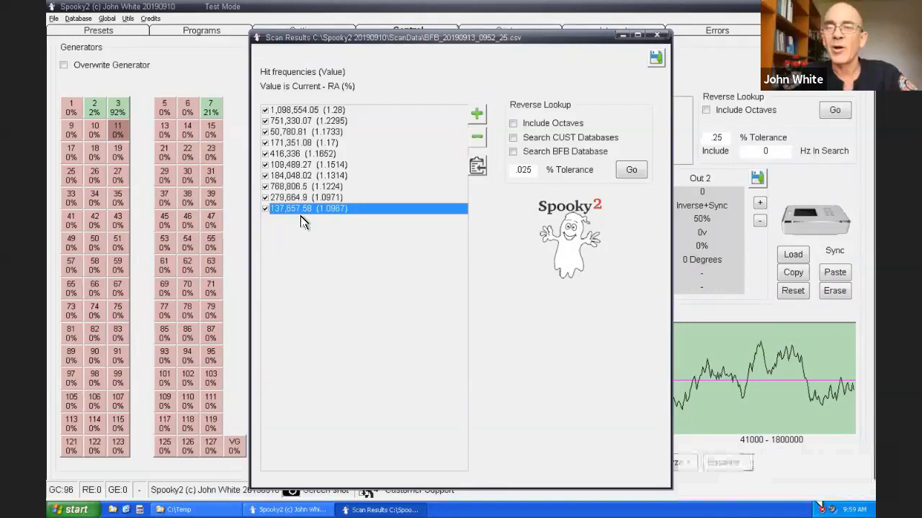
mouse_move(502, 230)
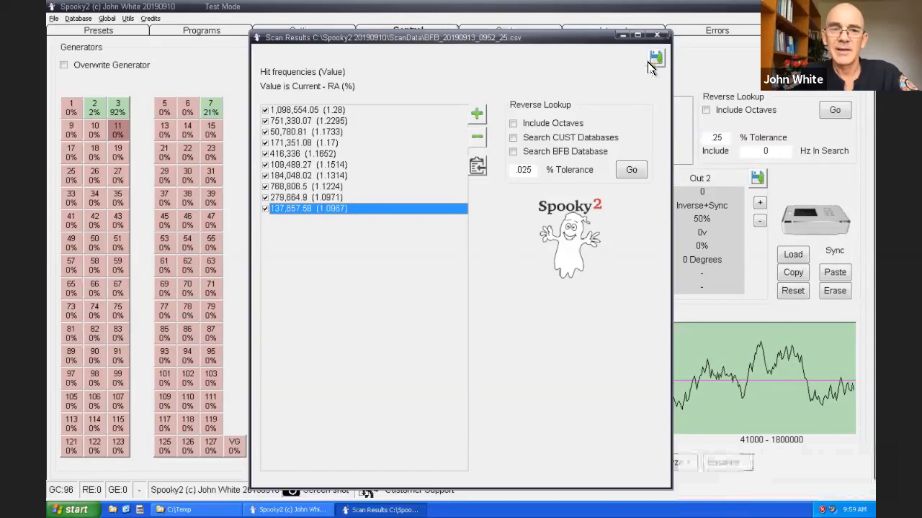
mouse_move(655, 59)
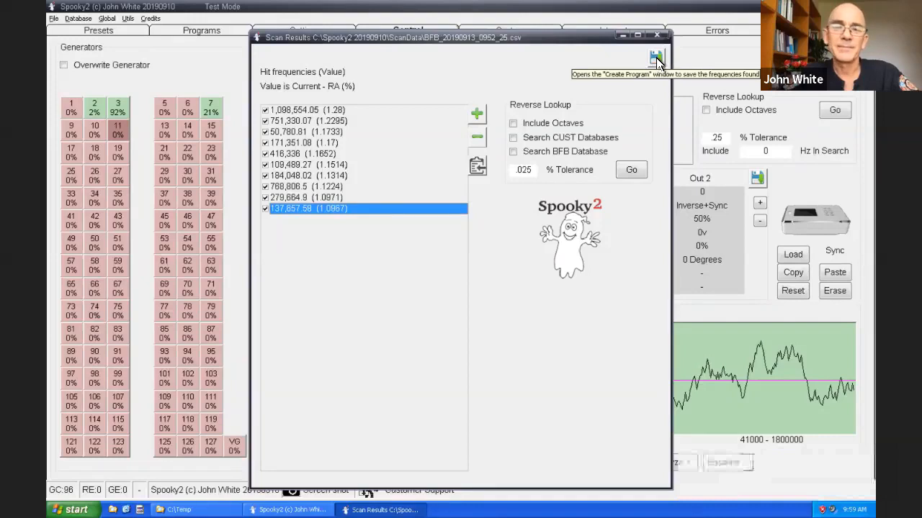
left_click(655, 59)
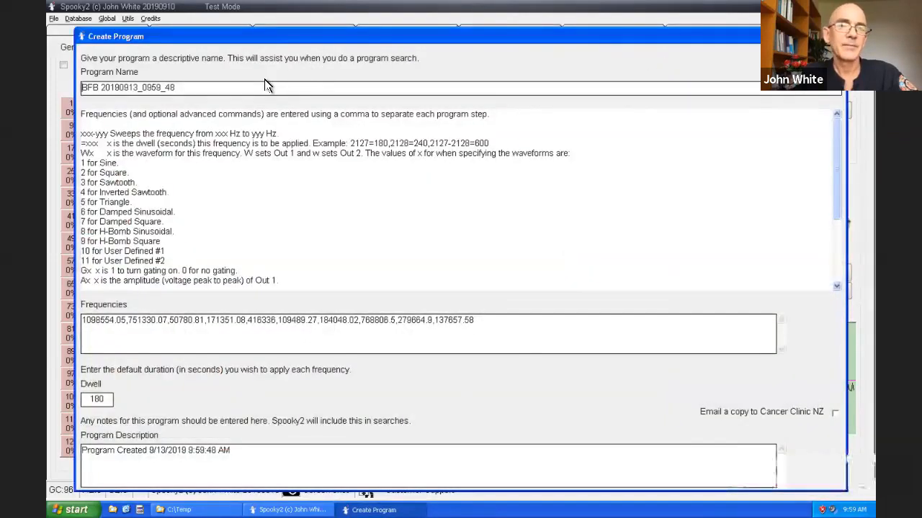
mouse_move(193, 135)
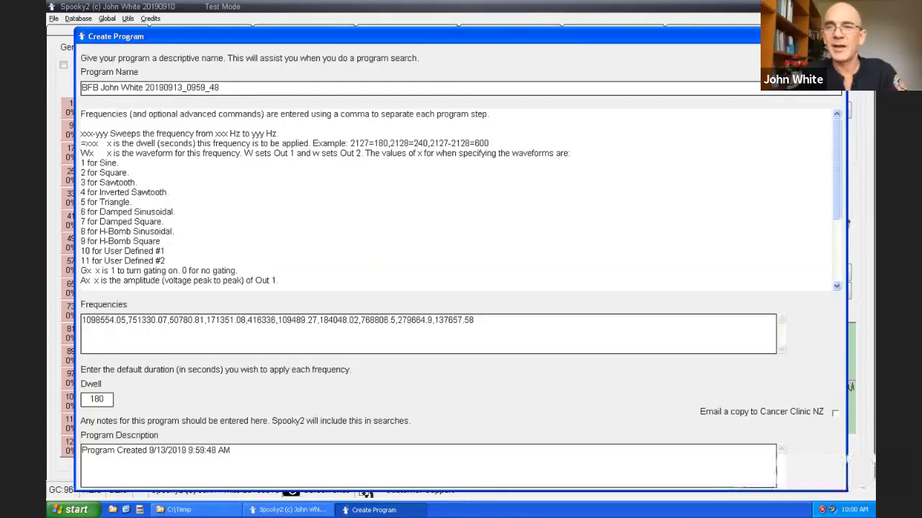
type("Across")
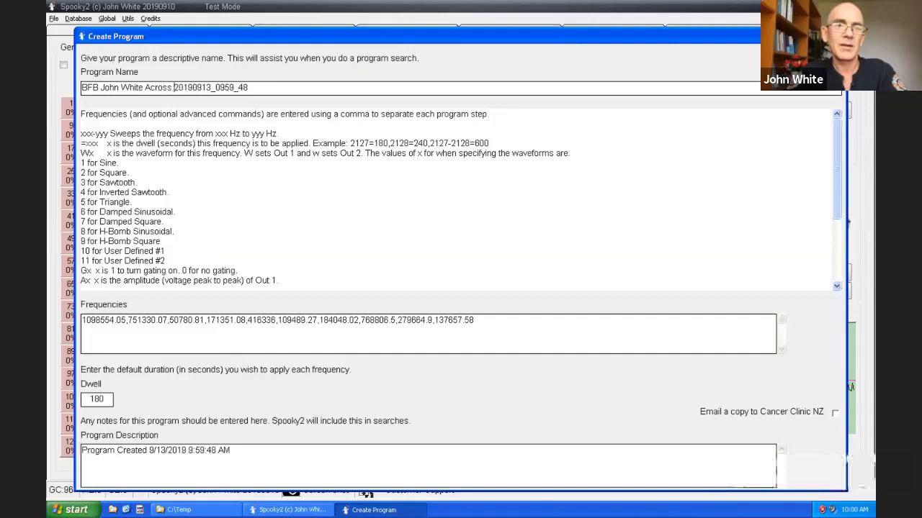
type("Back")
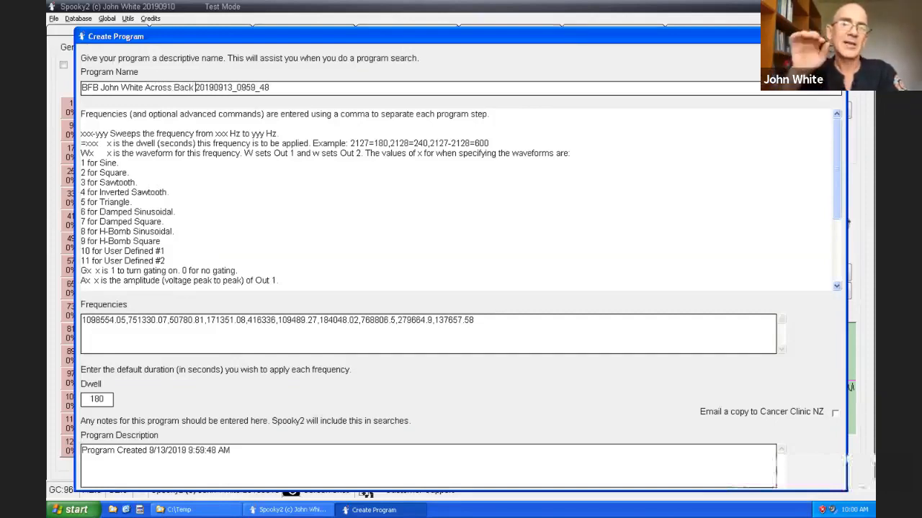
left_click(166, 87)
type("Lower ")
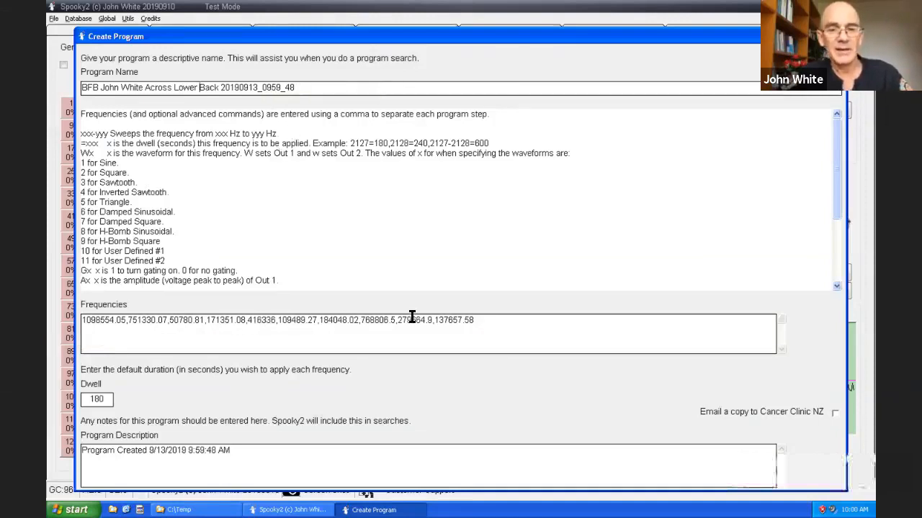
mouse_move(486, 321)
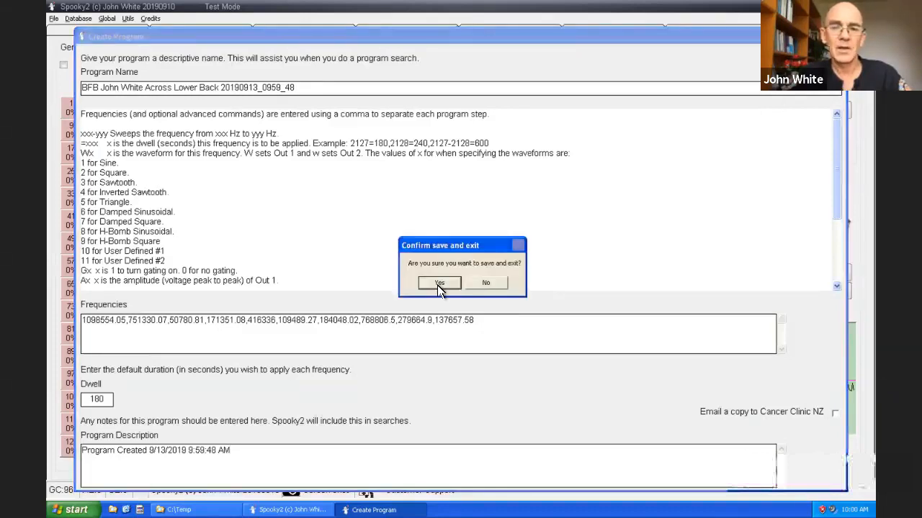
left_click(439, 282)
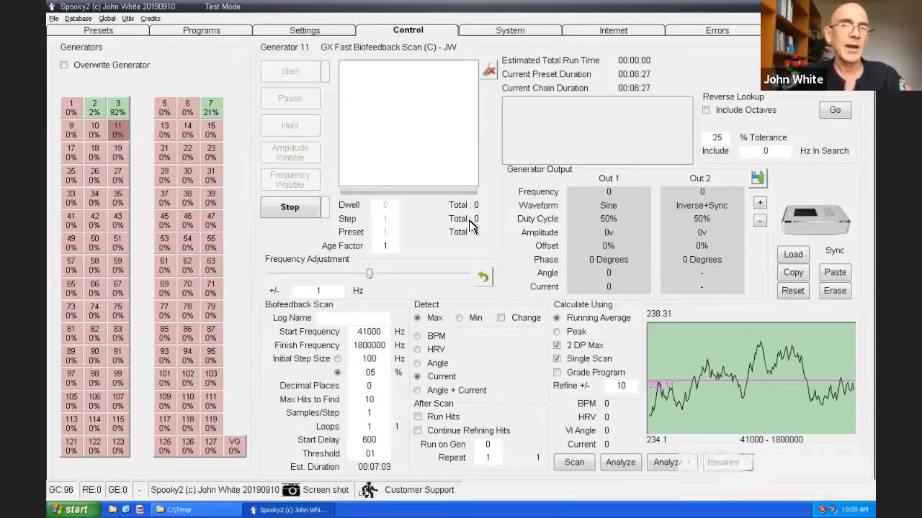
left_click(201, 30)
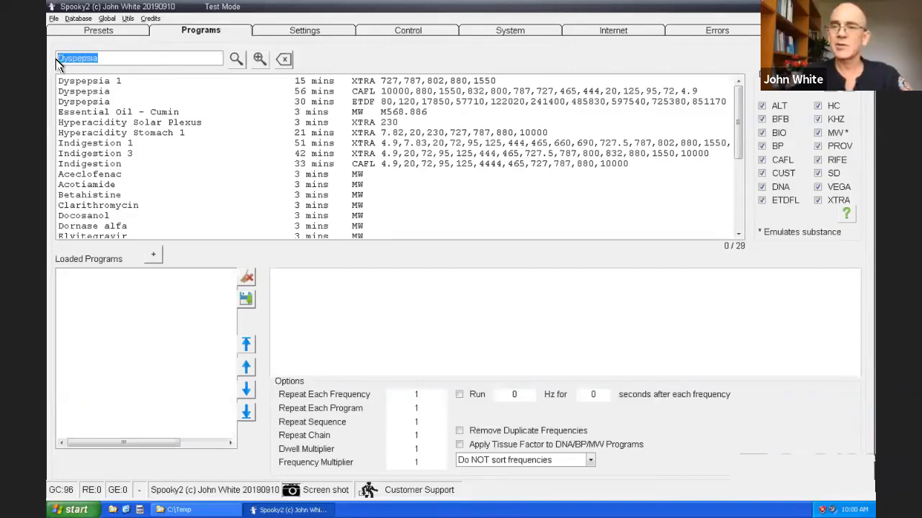
type("back")
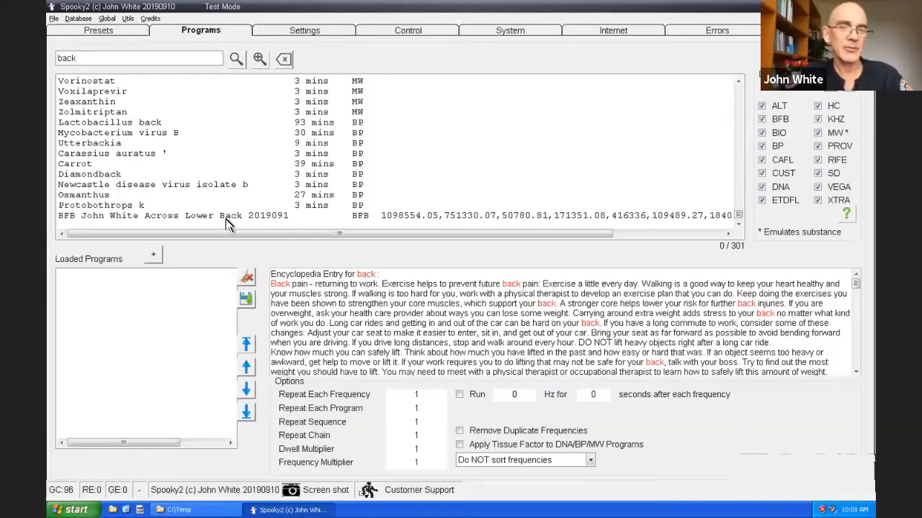
mouse_move(360, 222)
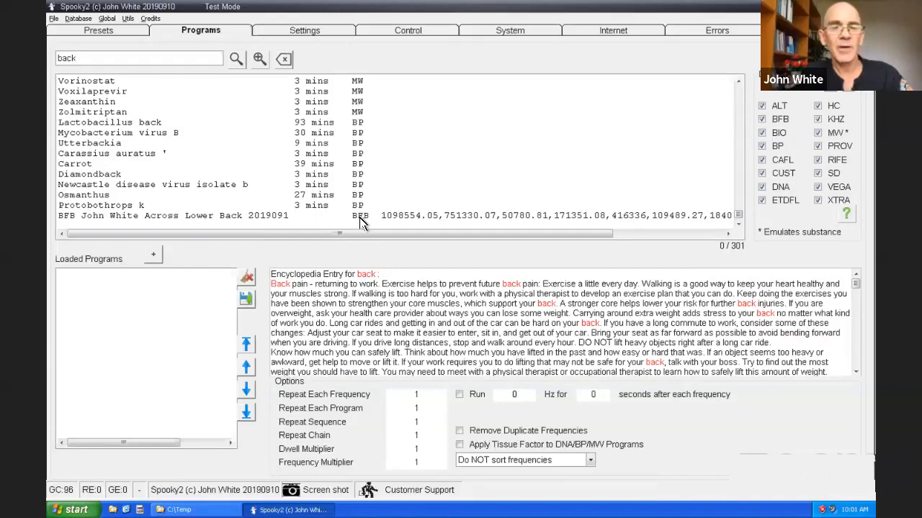
mouse_move(233, 224)
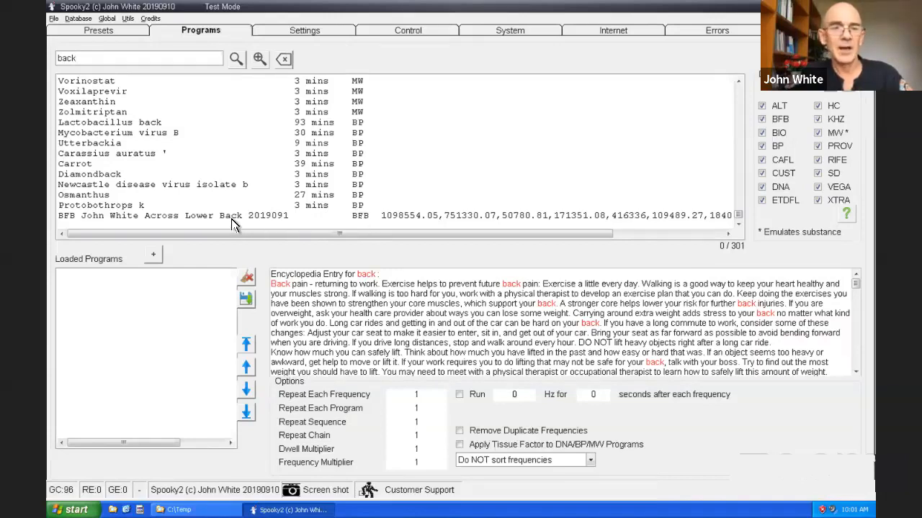
left_click(180, 215)
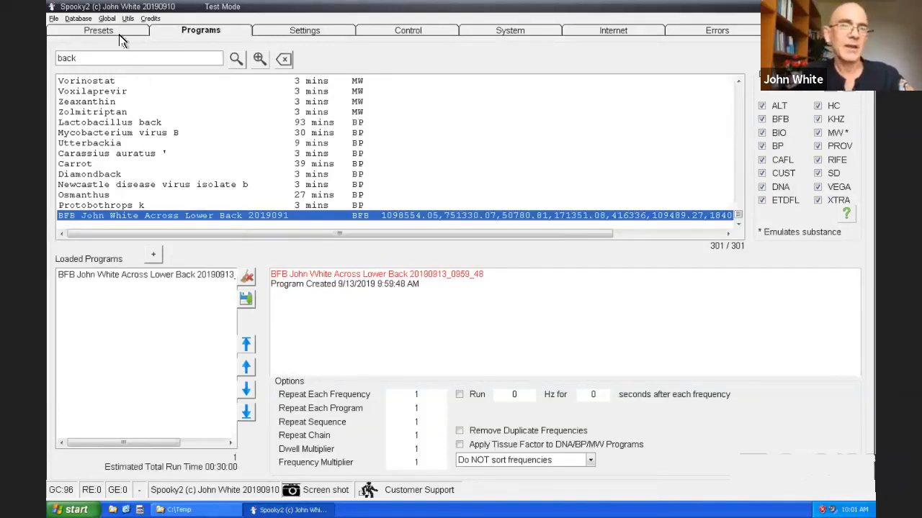
Load the Spooky Plasma Entrainment and Healing (P) preset from the Shell Plasma presets folder.
left_click(98, 30)
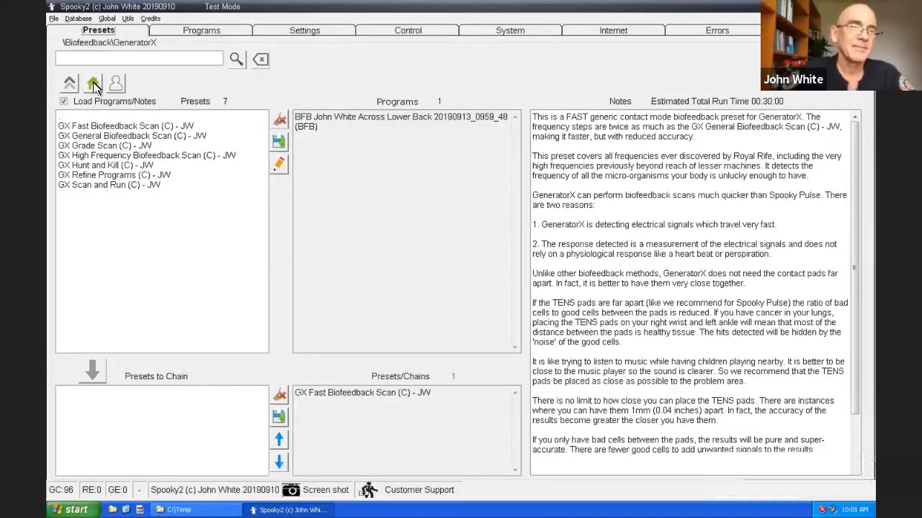
left_click(92, 83)
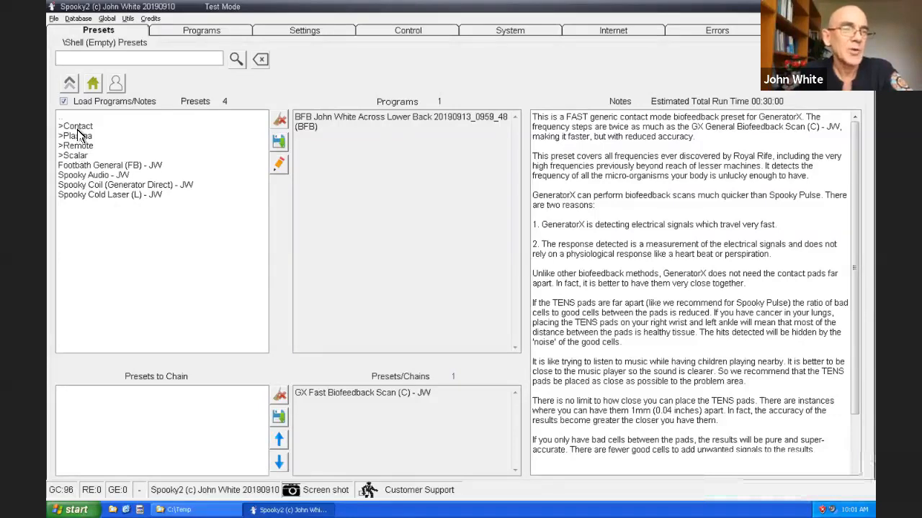
double_click(74, 136)
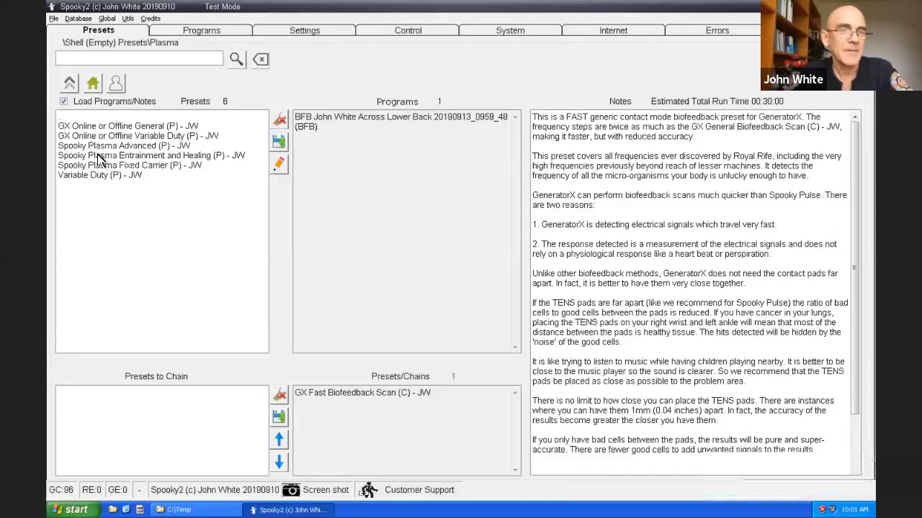
left_click(151, 156)
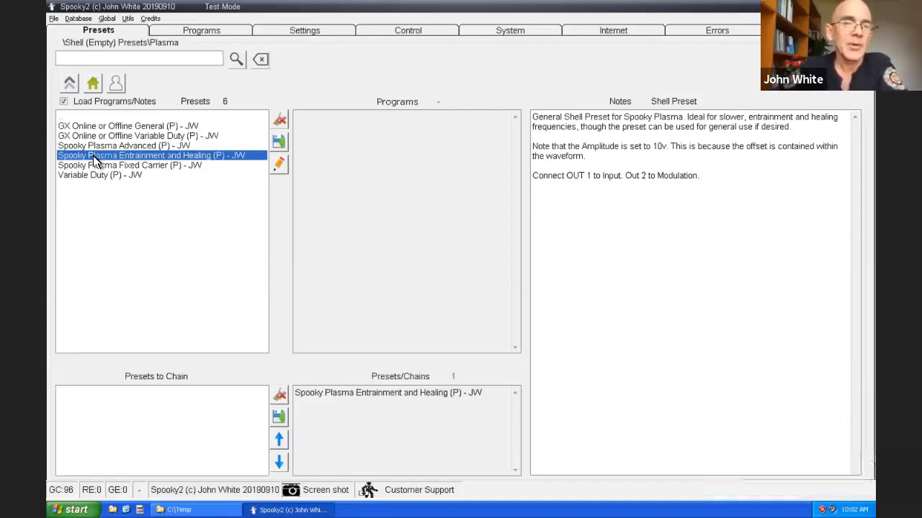
mouse_move(225, 161)
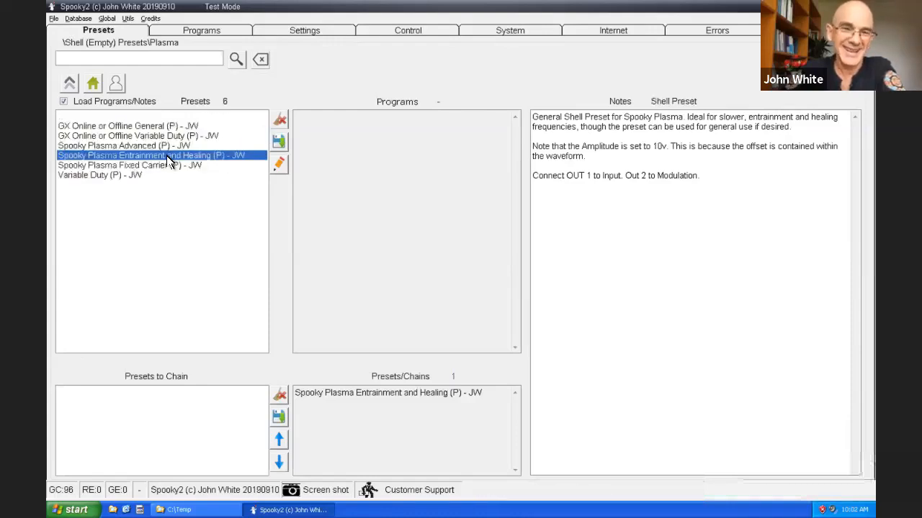
mouse_move(207, 41)
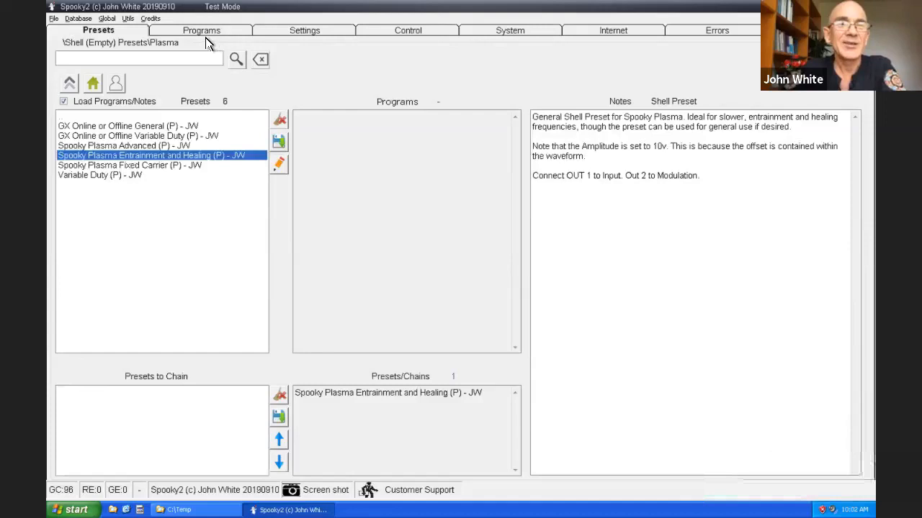
Add the BFB lower back program and start generator 11 at 1,098,554.05 Hz.
left_click(201, 30)
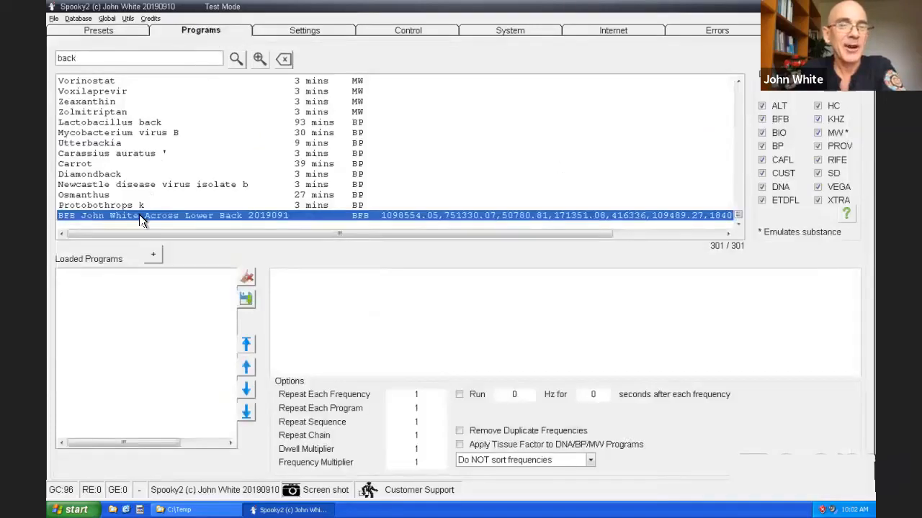
double_click(173, 216)
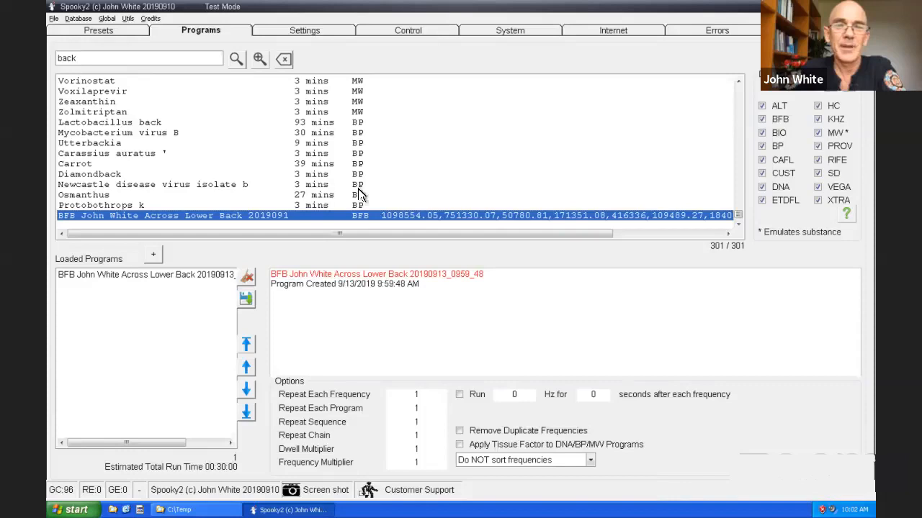
mouse_move(435, 216)
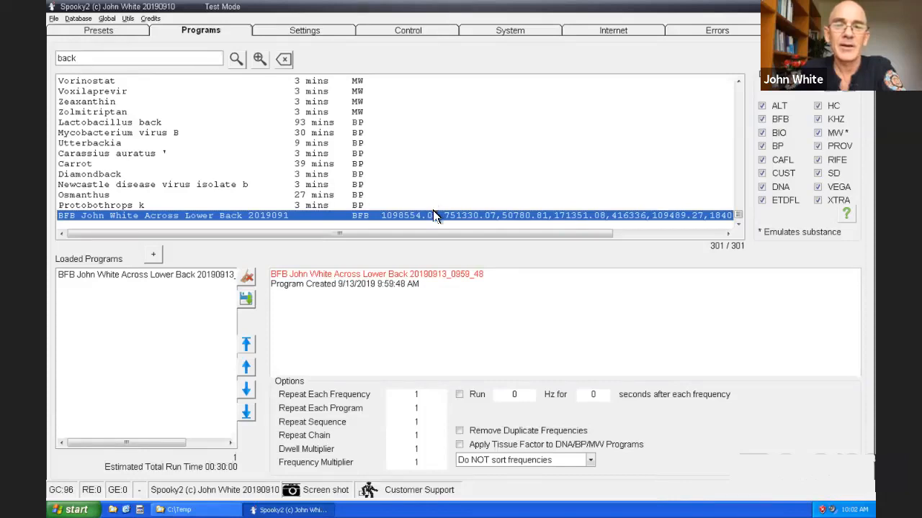
mouse_move(433, 258)
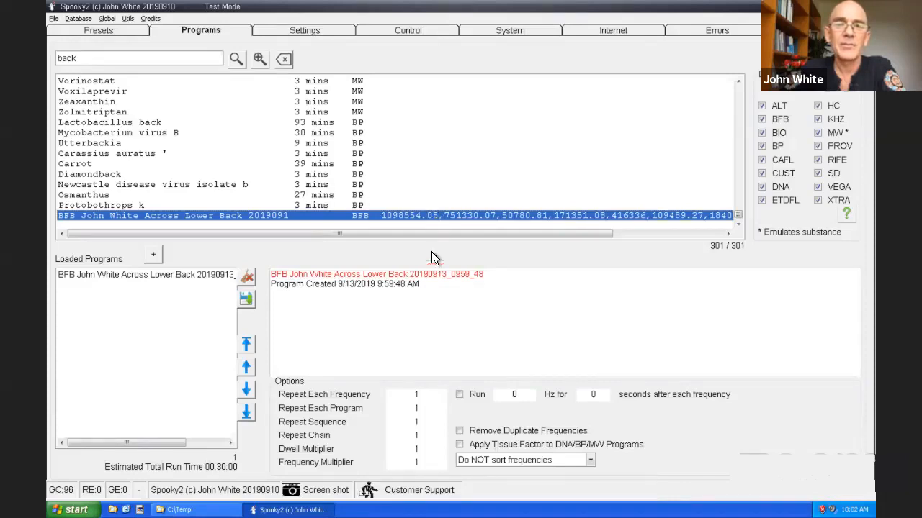
left_click(407, 30)
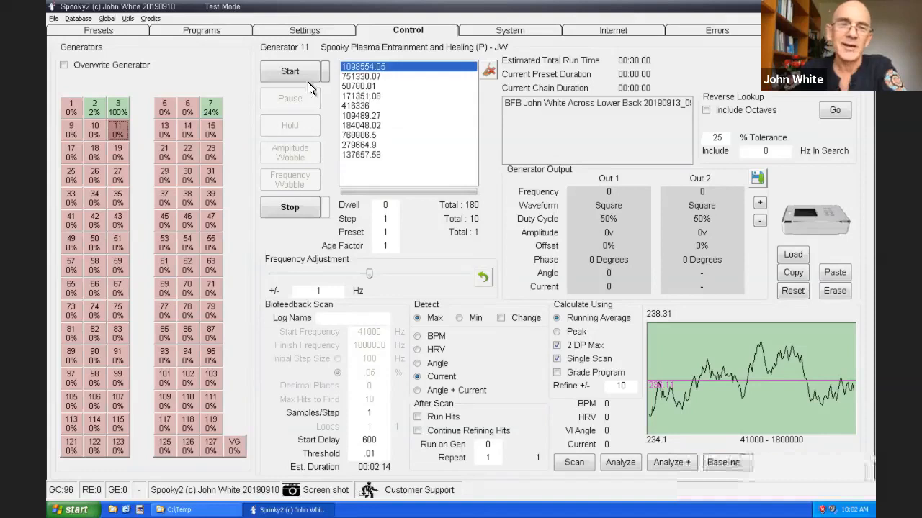
left_click(290, 70)
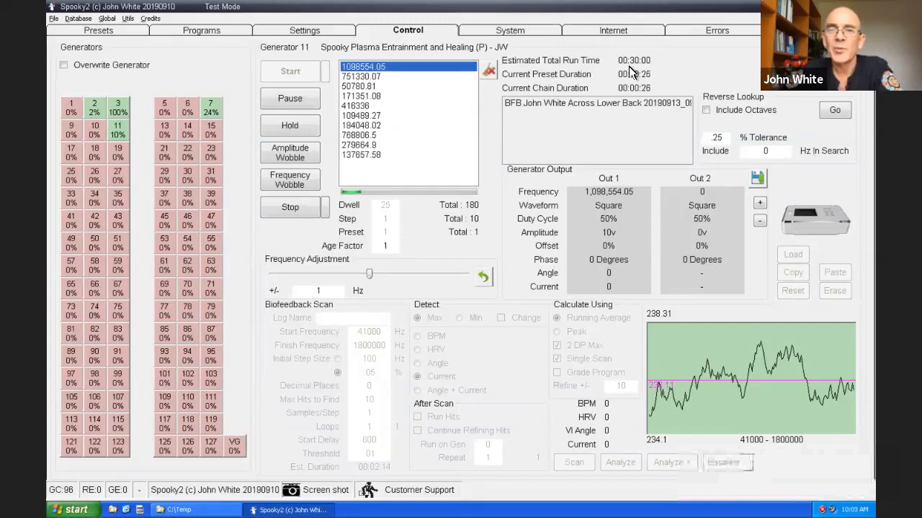
mouse_move(633, 73)
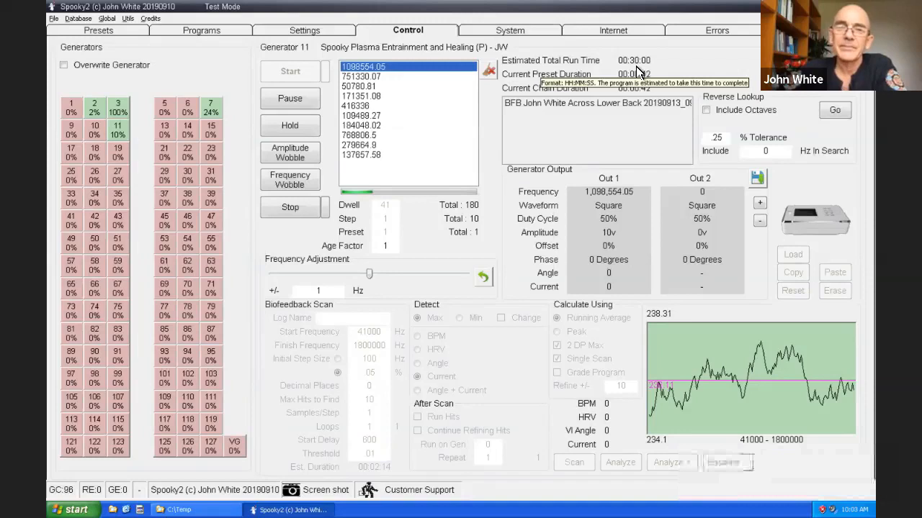
mouse_move(525, 8)
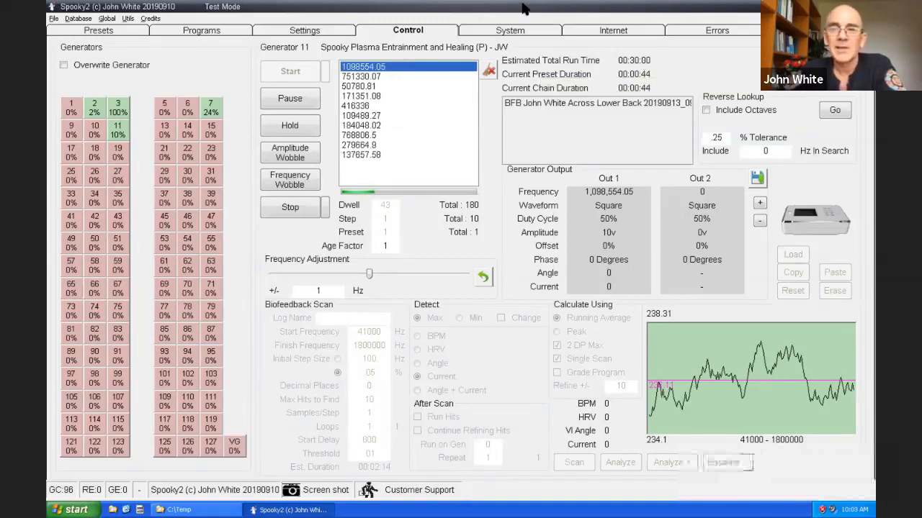